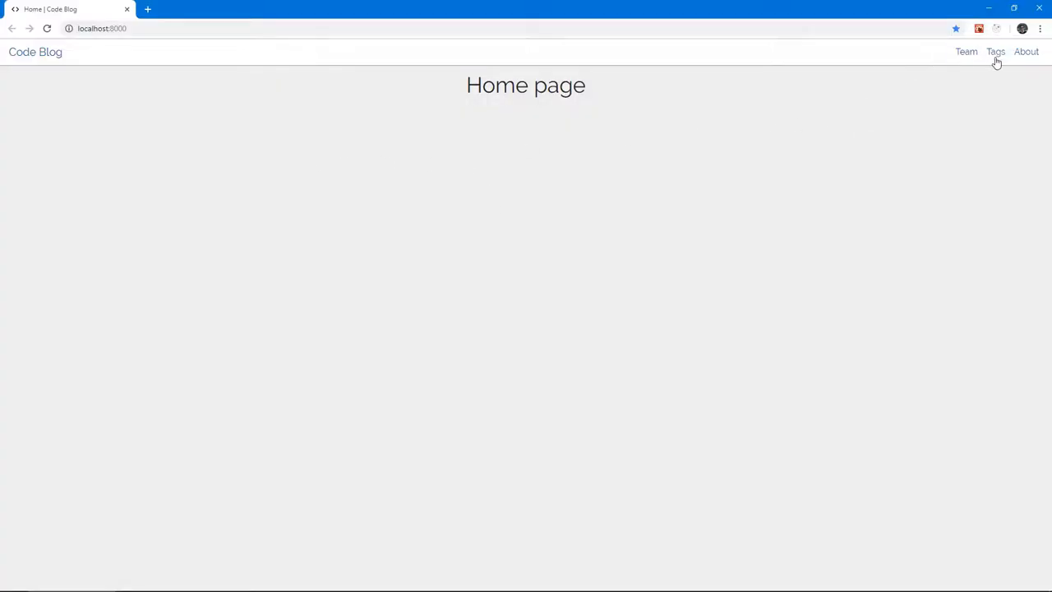
mouse_move(688, 168)
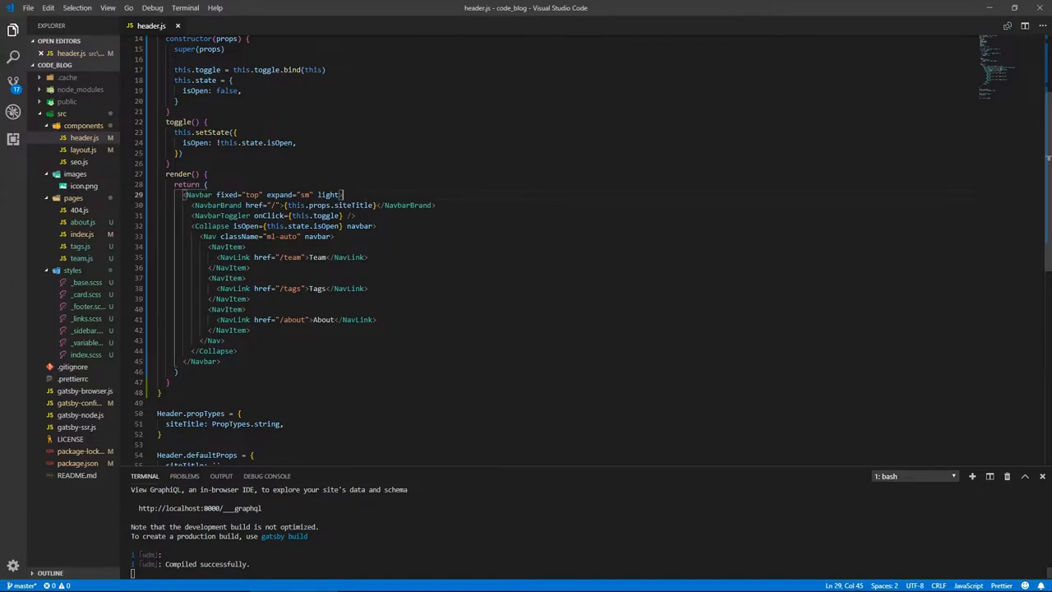
- Add a .container div inside <Navbar> in header.js using Emmet
key(Enter)
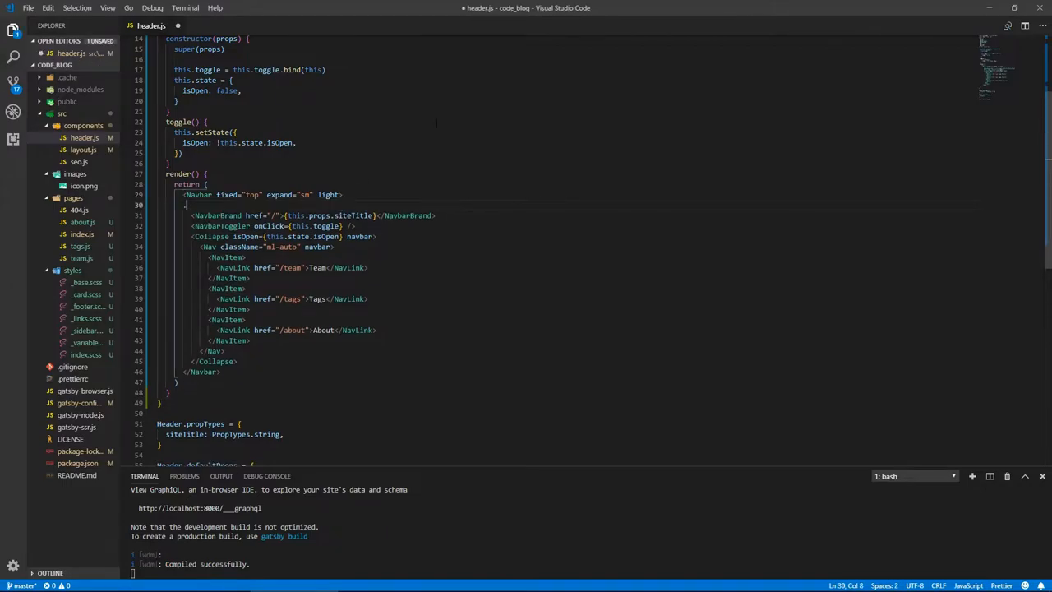
text(.c)
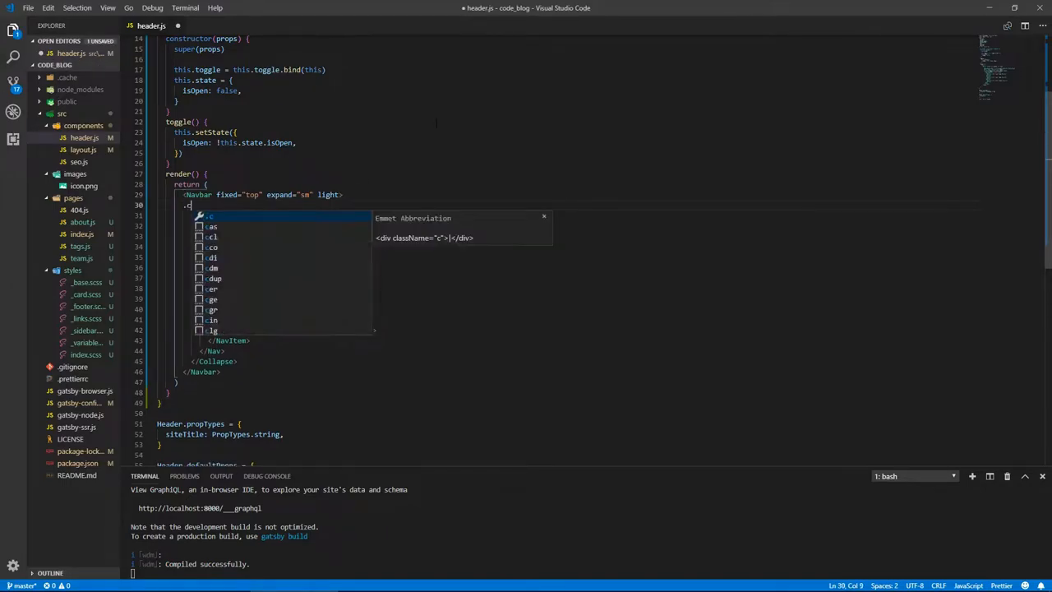
text(o)
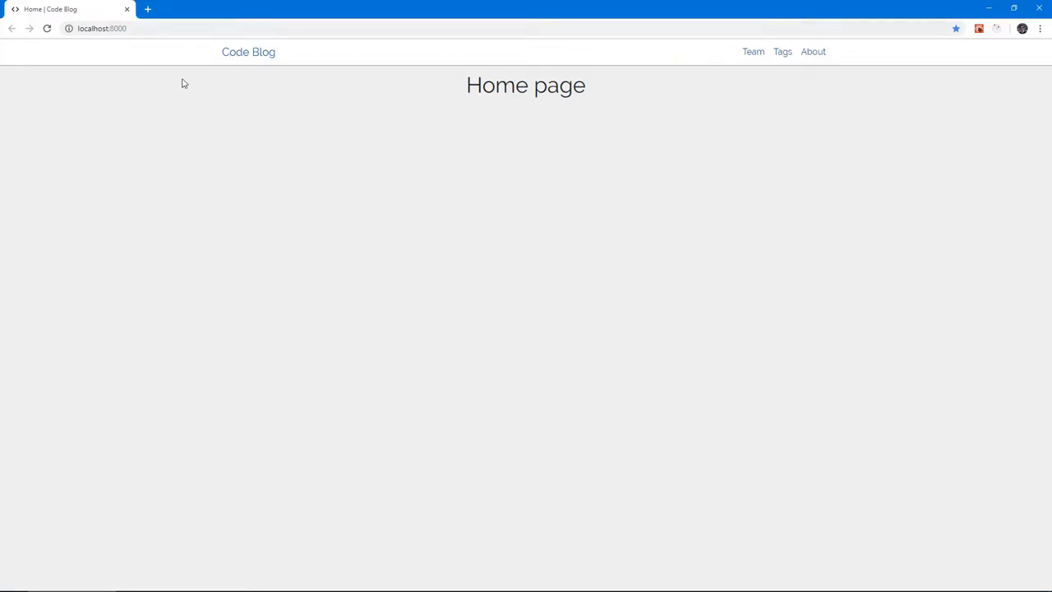
mouse_move(847, 69)
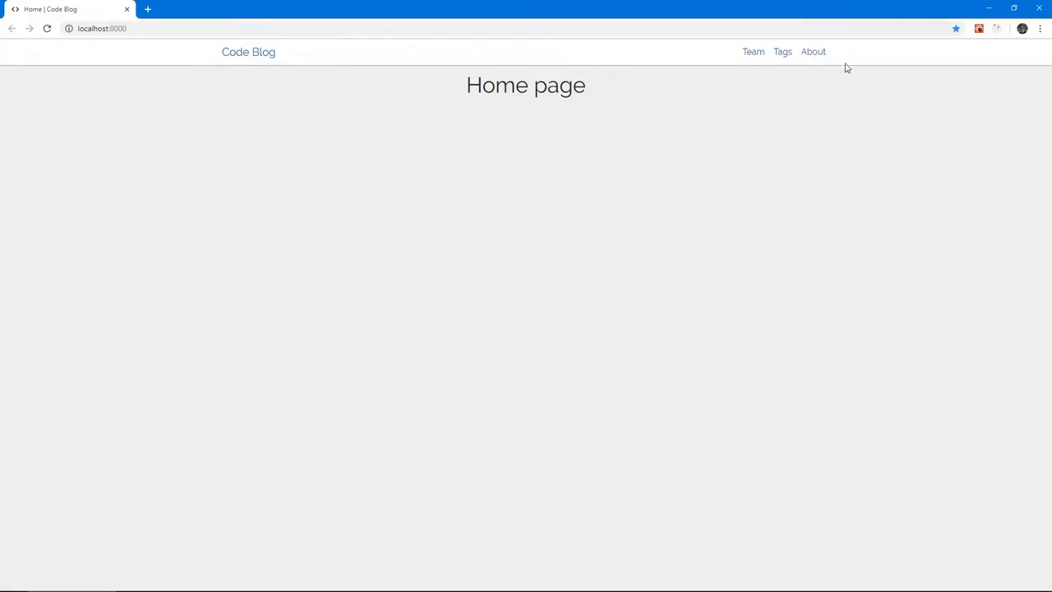
mouse_move(658, 266)
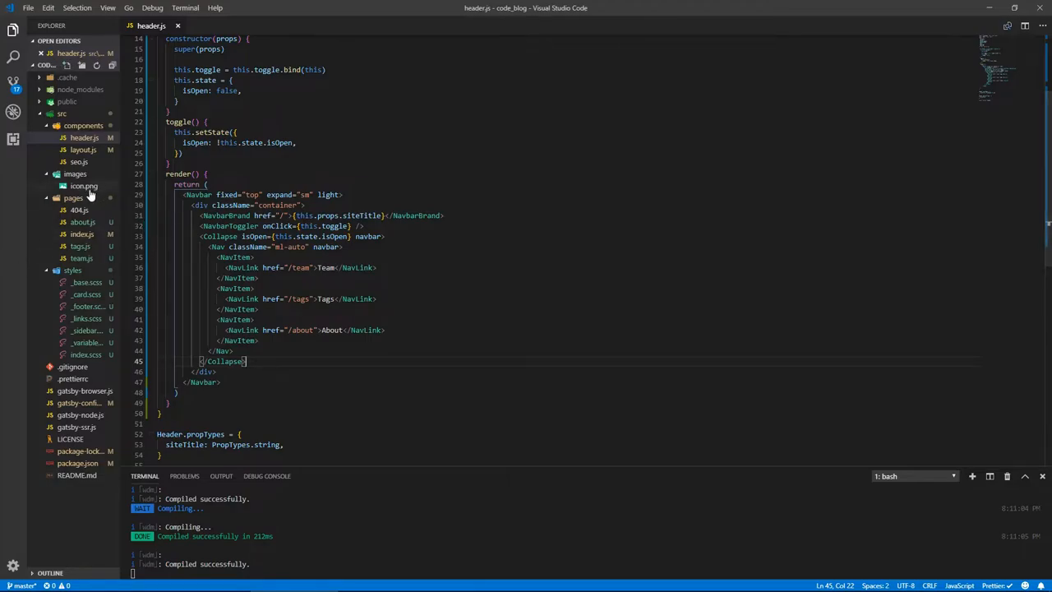
mouse_move(82, 185)
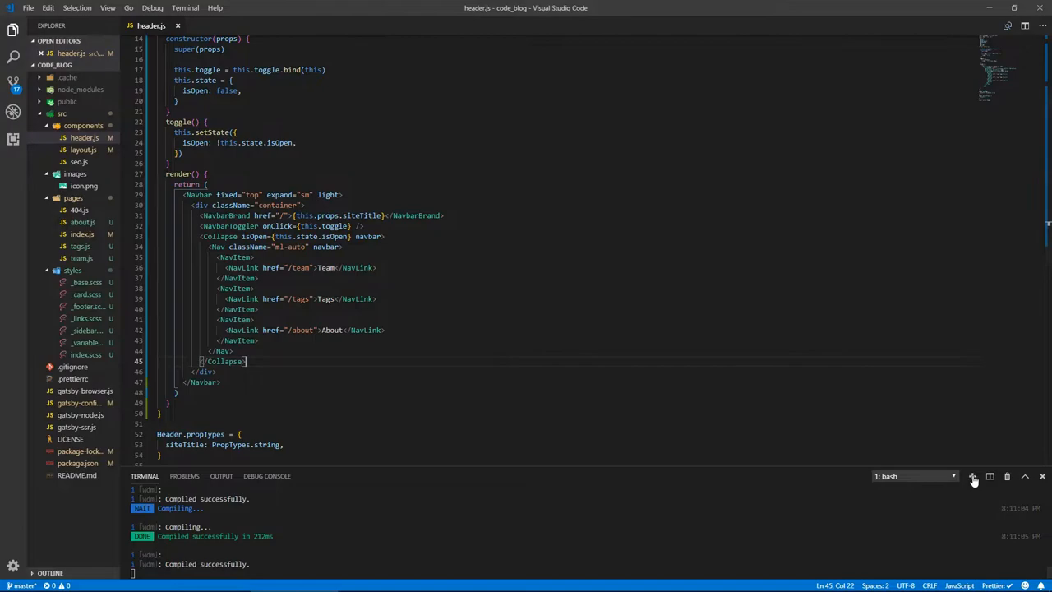
- In a second terminal run git add . && git commit -m "added BS and reactstrap and plugins, create..."
click(974, 477)
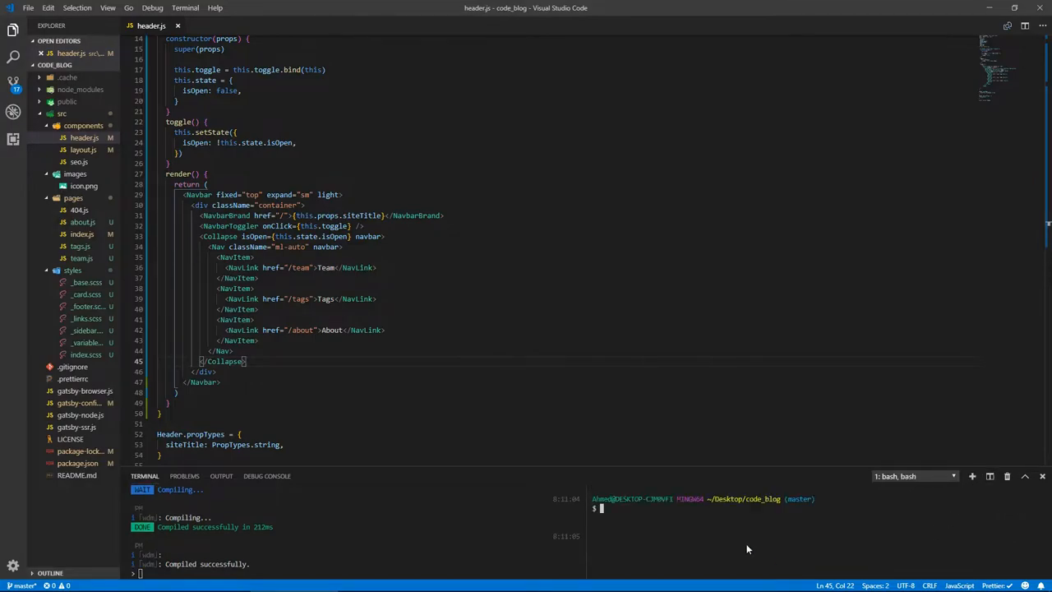
text(git add . && git)
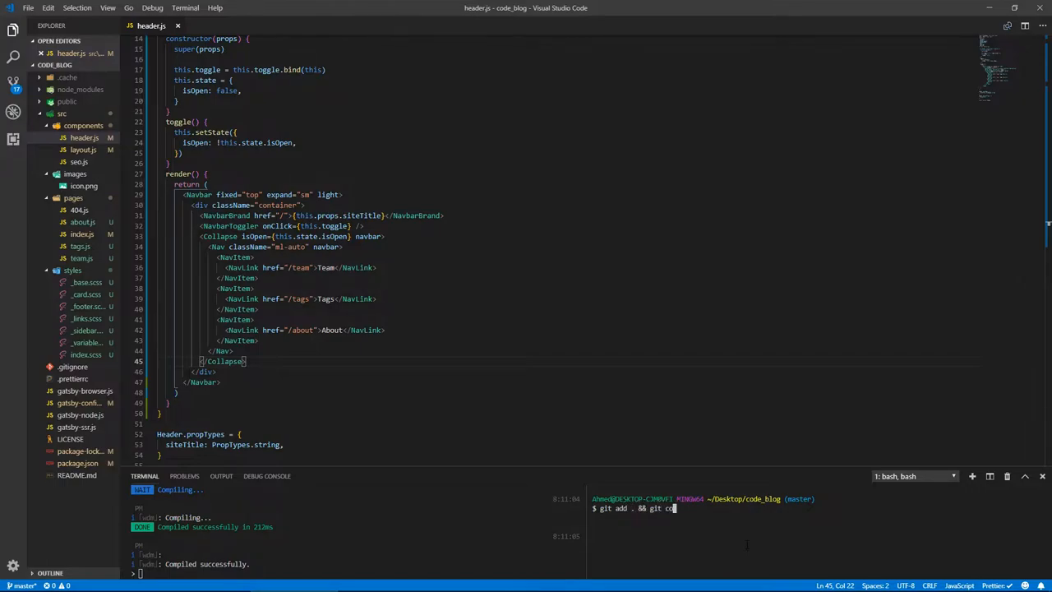
text(commit -m)
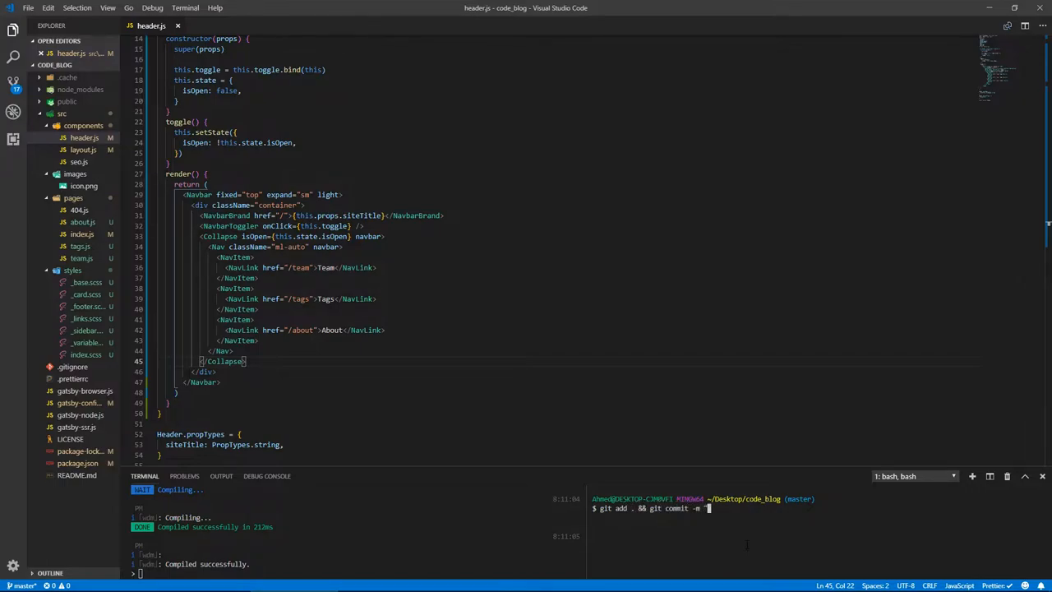
text("added BS and reactstrap and plugins)
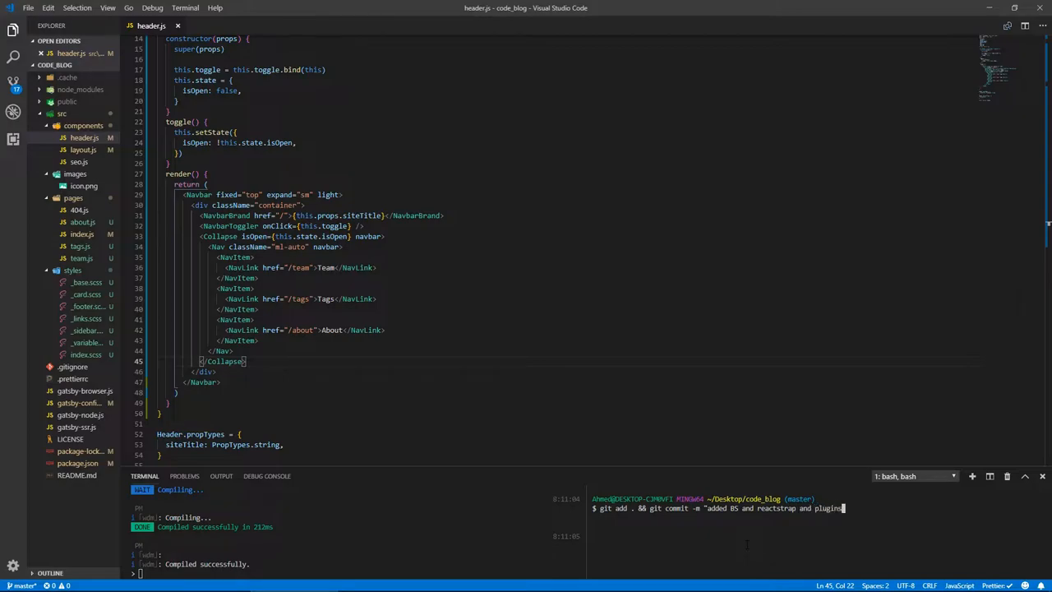
text(, created a na)
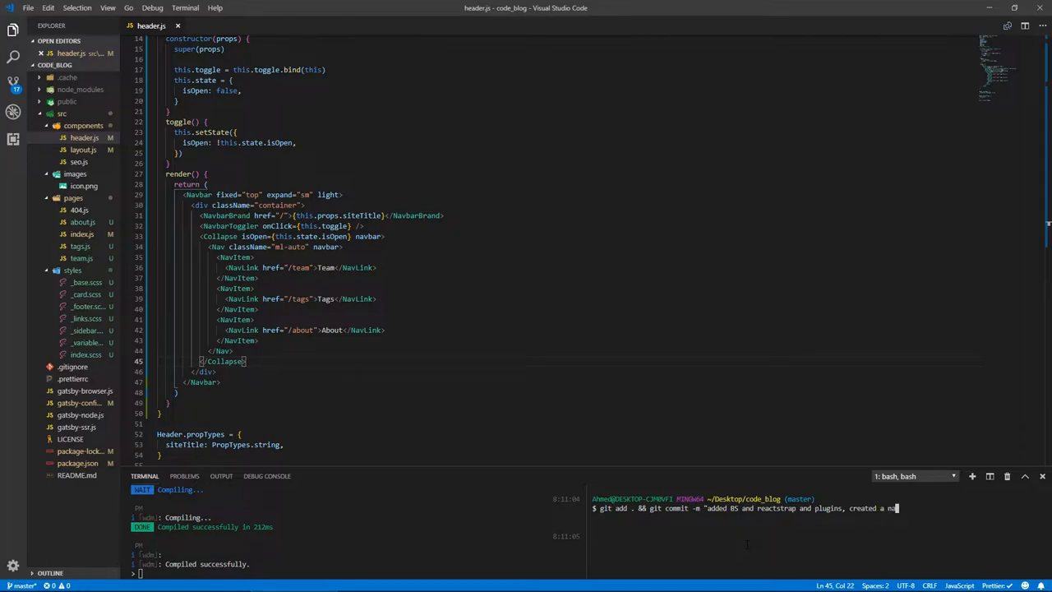
key(Enter)
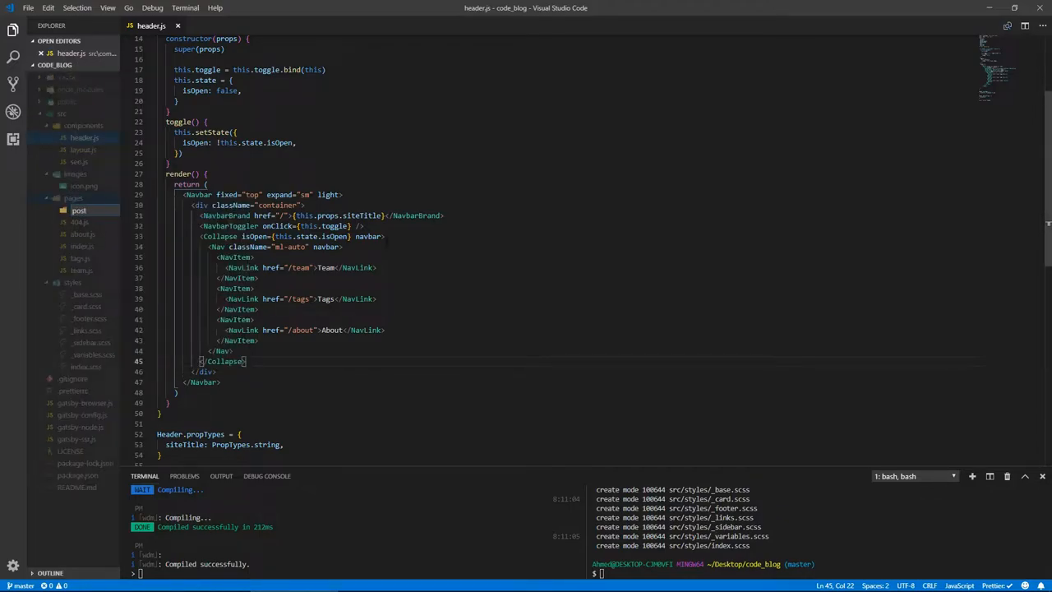
- Create the file 001-first-post.md inside the new posts folder
click(79, 210)
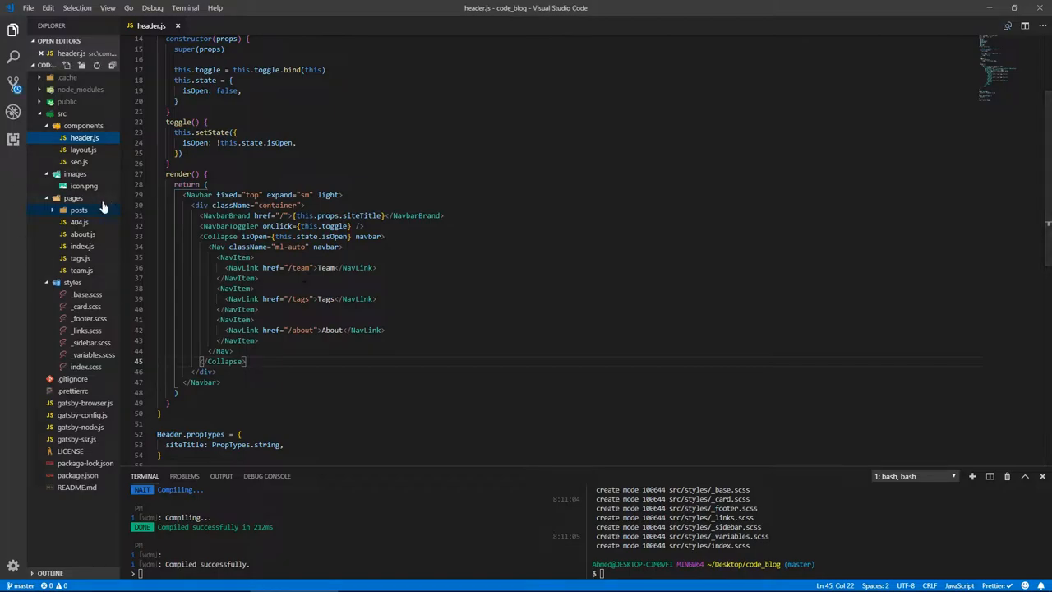
right_click(79, 211)
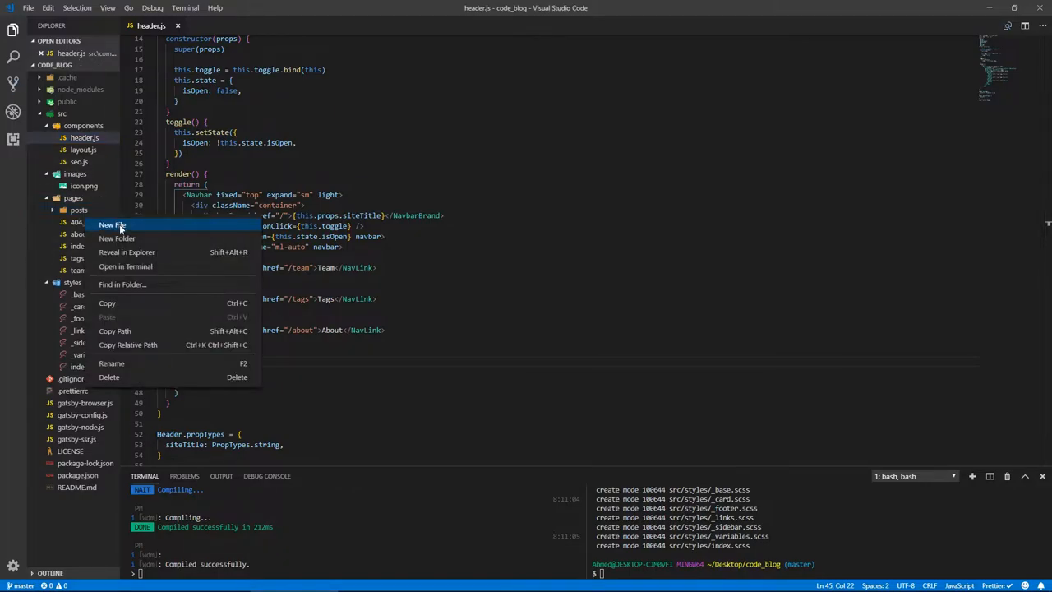
click(112, 223)
text(001)
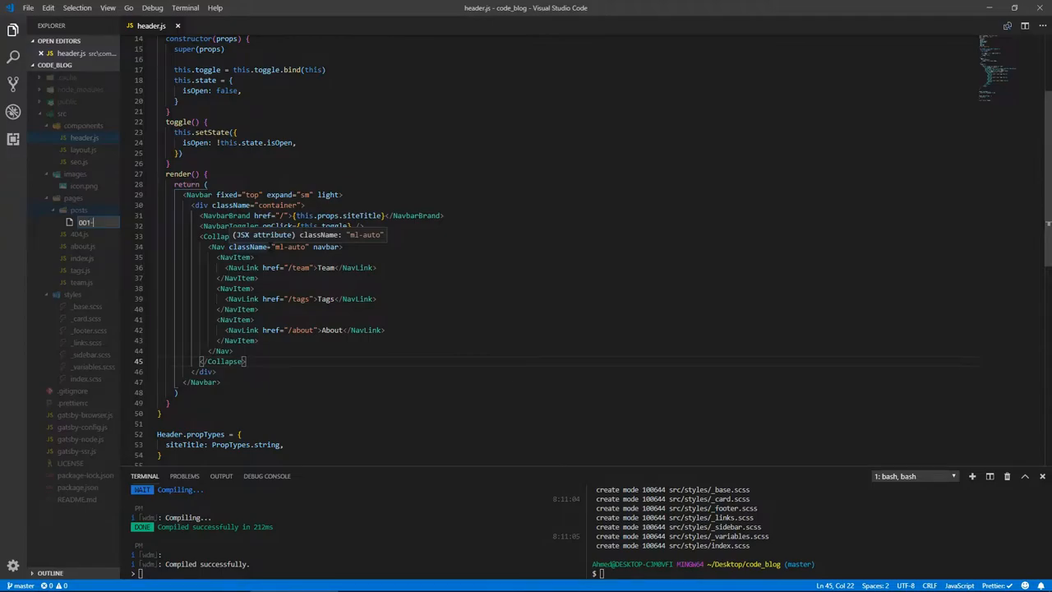
text(-first)
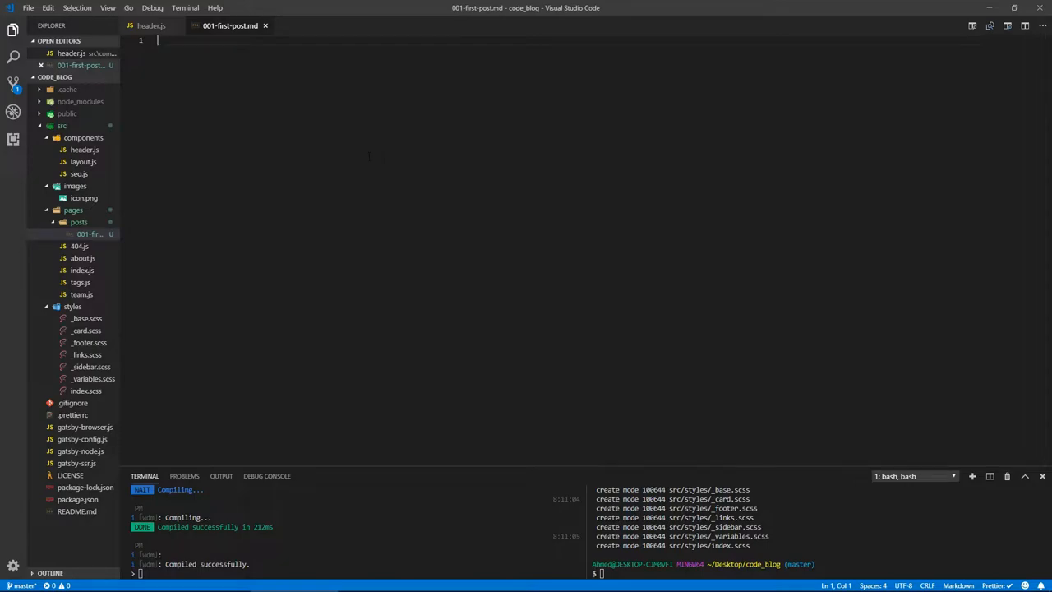
- Start the front matter with title 'First Post - Introduction'
text(---)
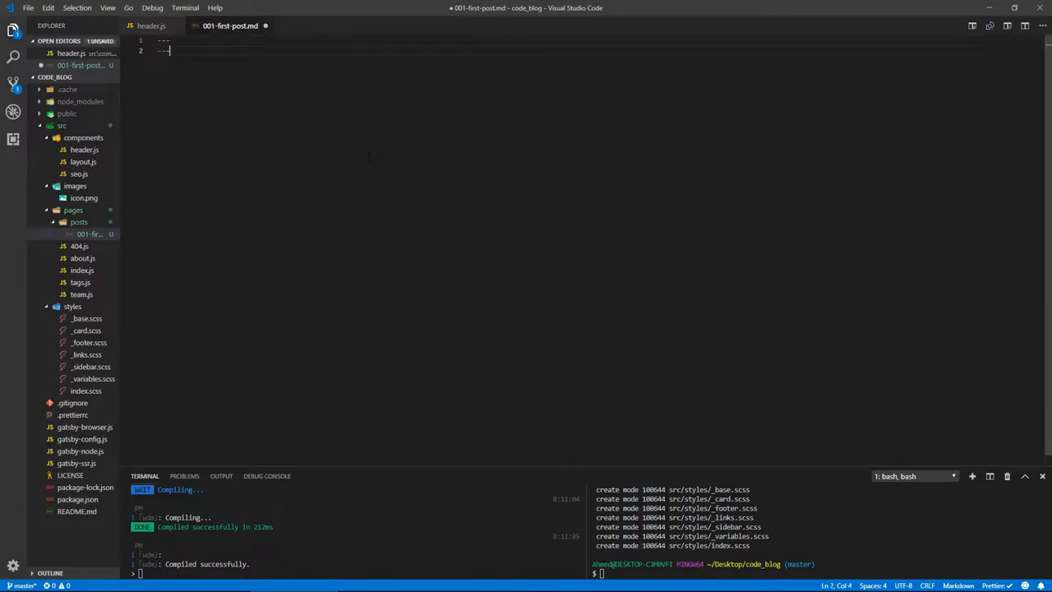
key(Enter)
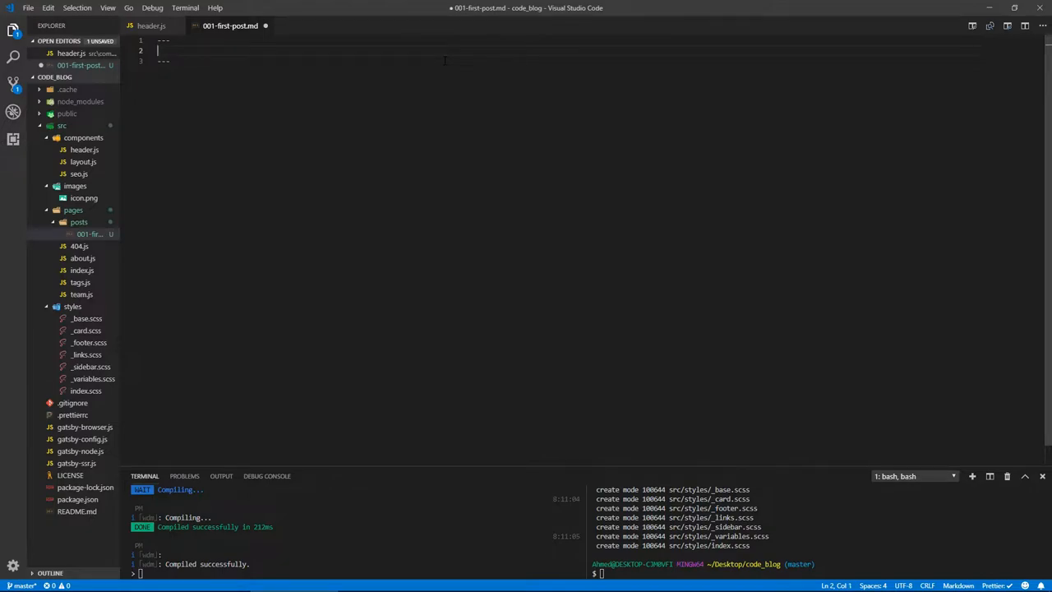
text(title:)
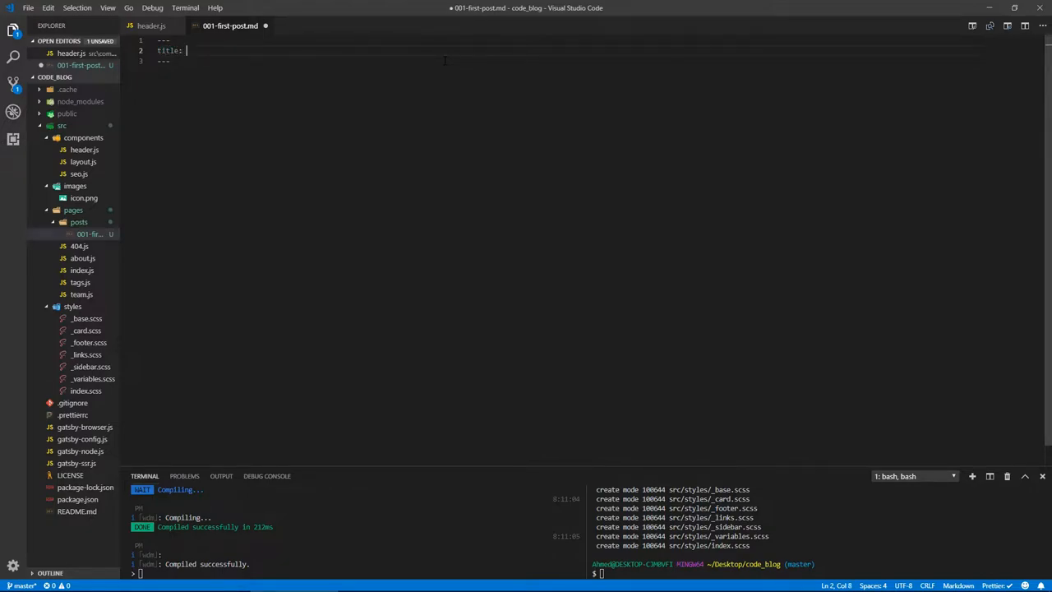
text('First p)
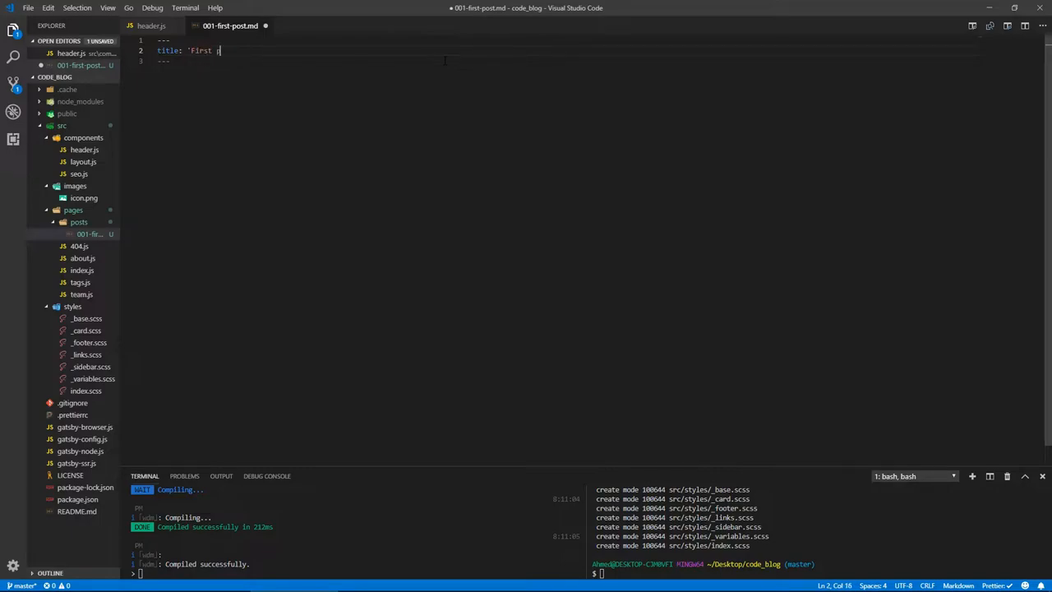
key(Backspace)
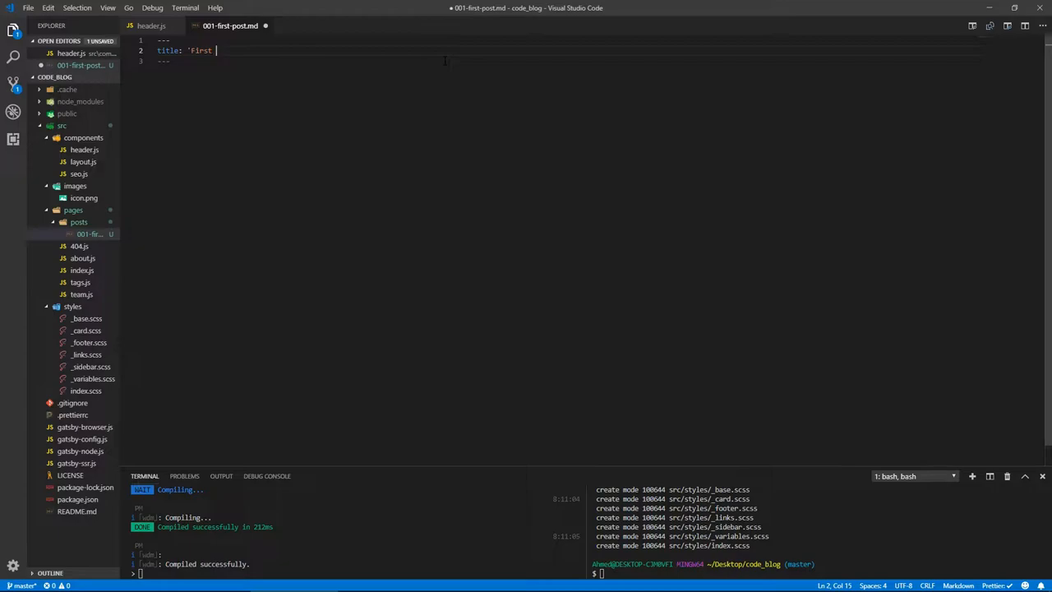
text(Post -)
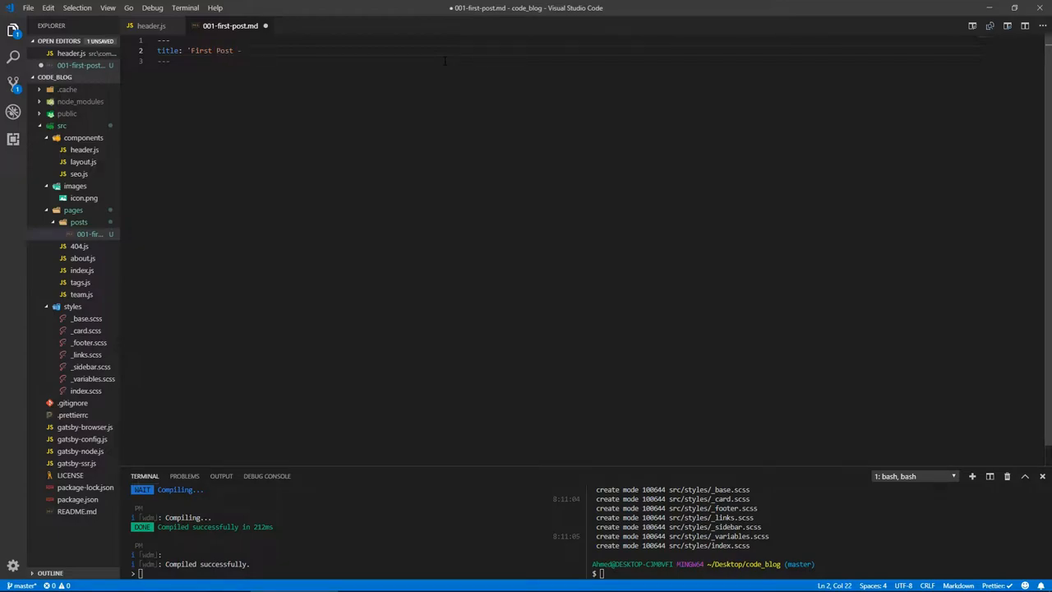
text(Introd)
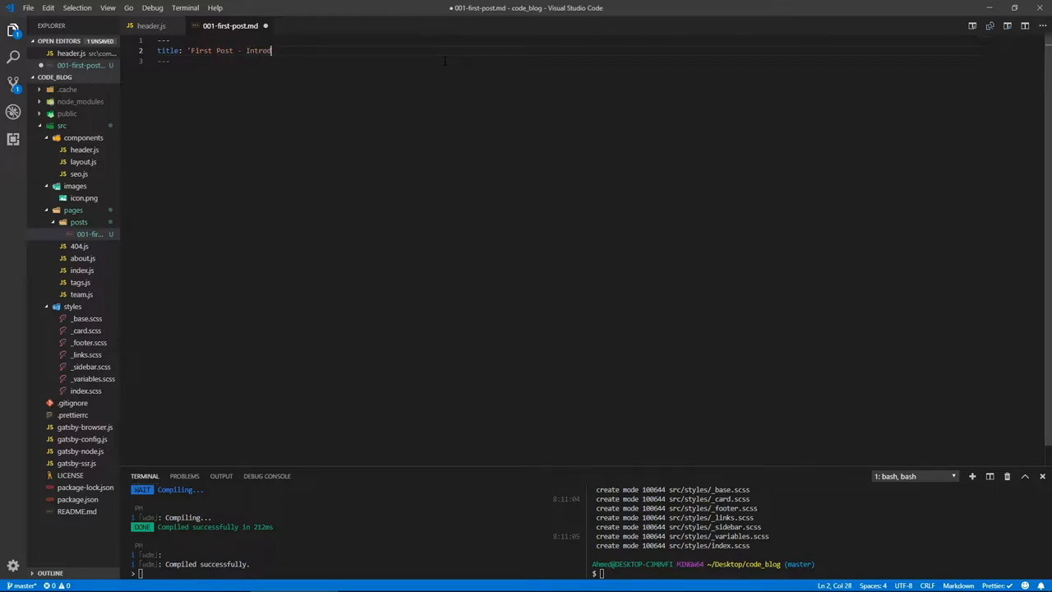
text(uction')
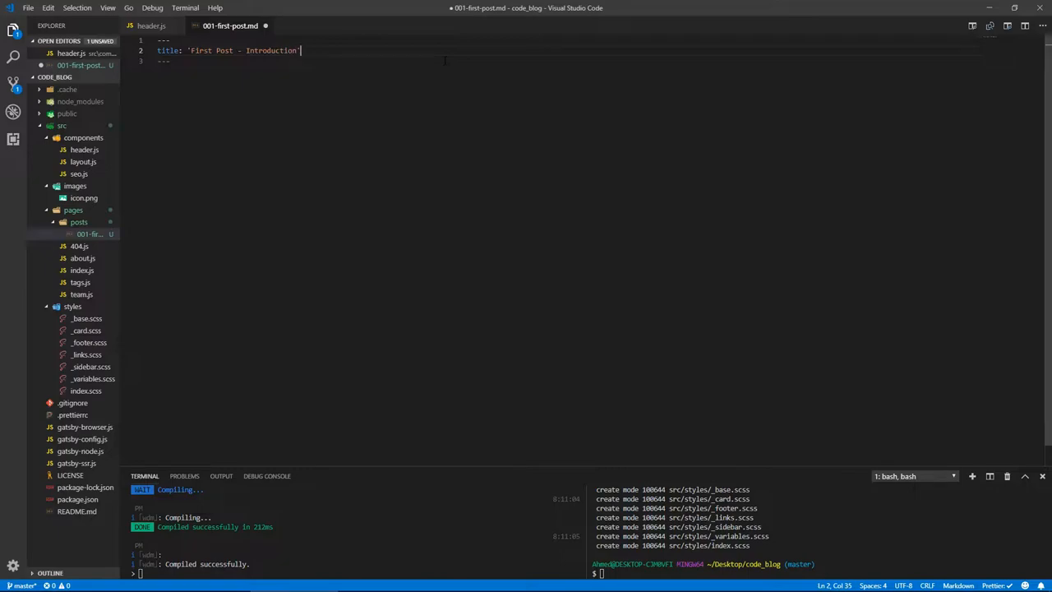
text(date)
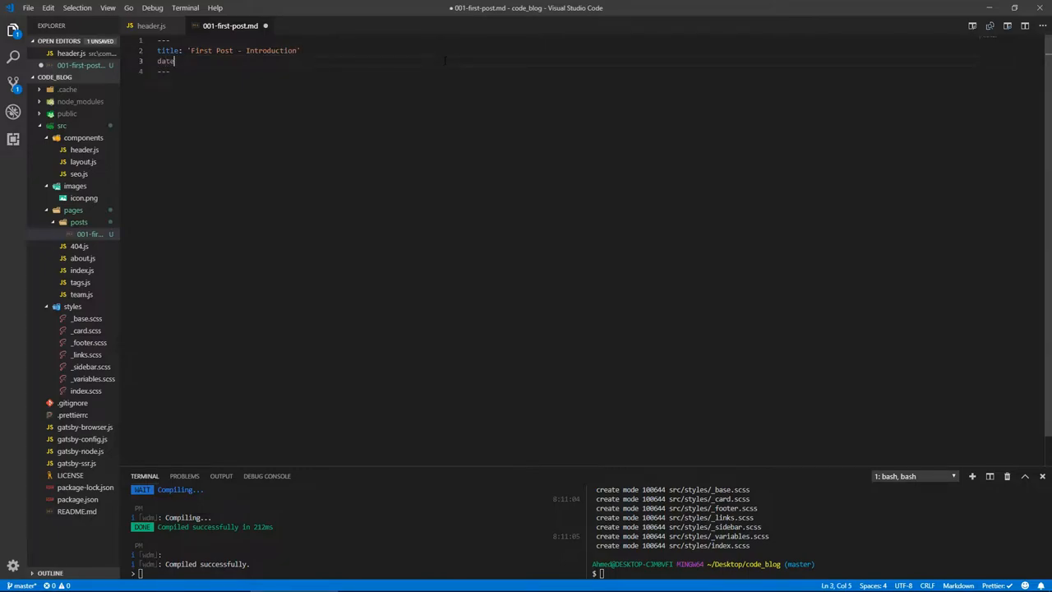
text(: 2)
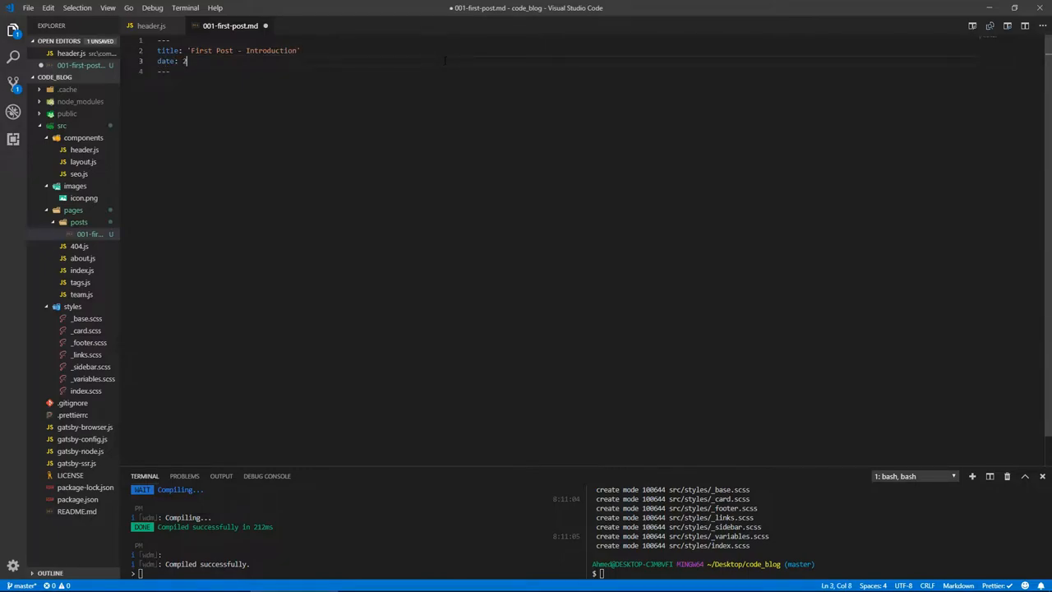
text(2018-12-)
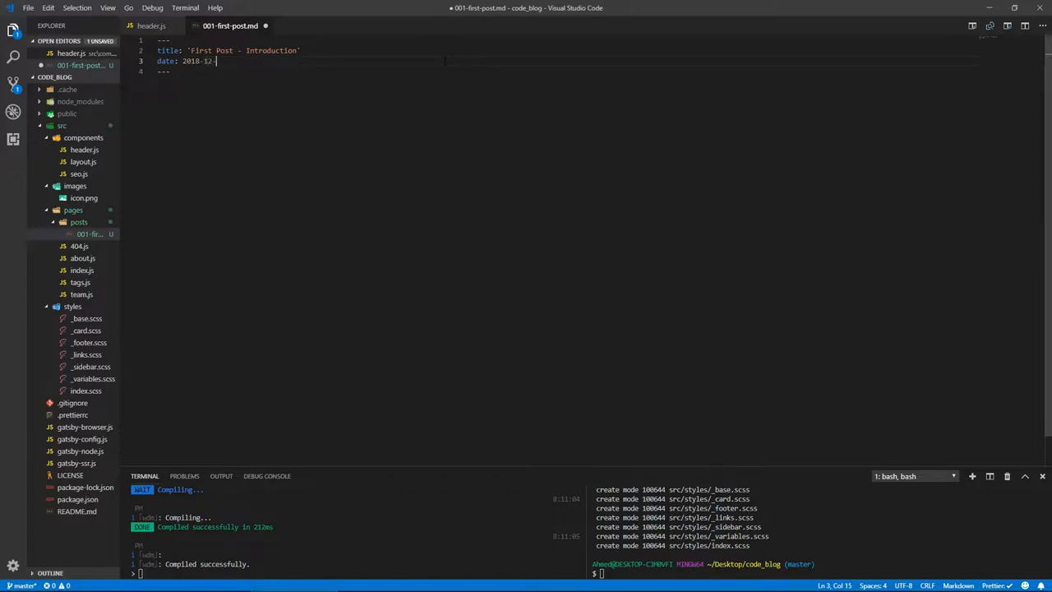
text(01)
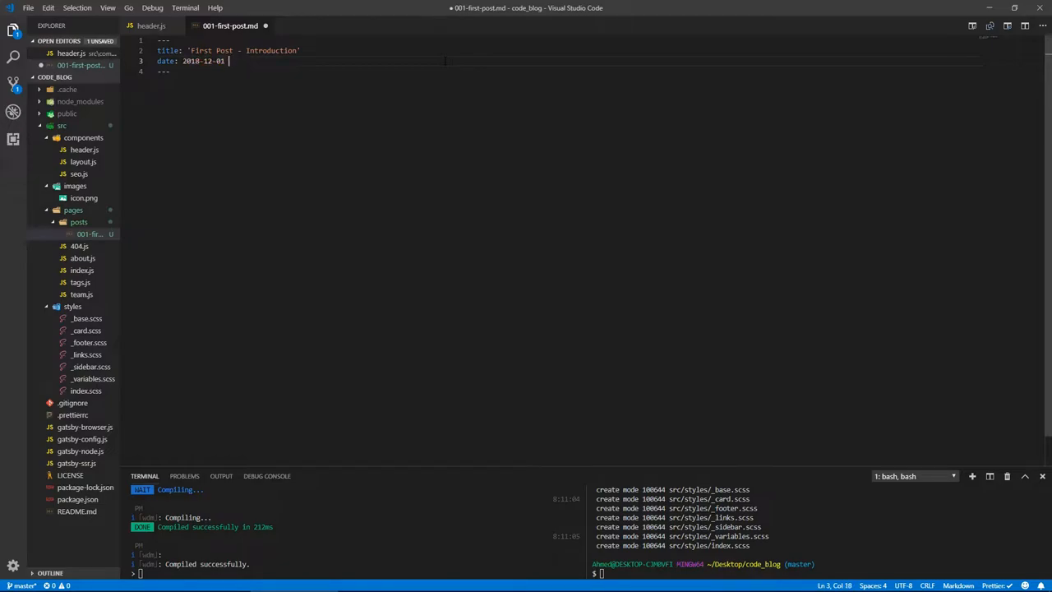
text(0)
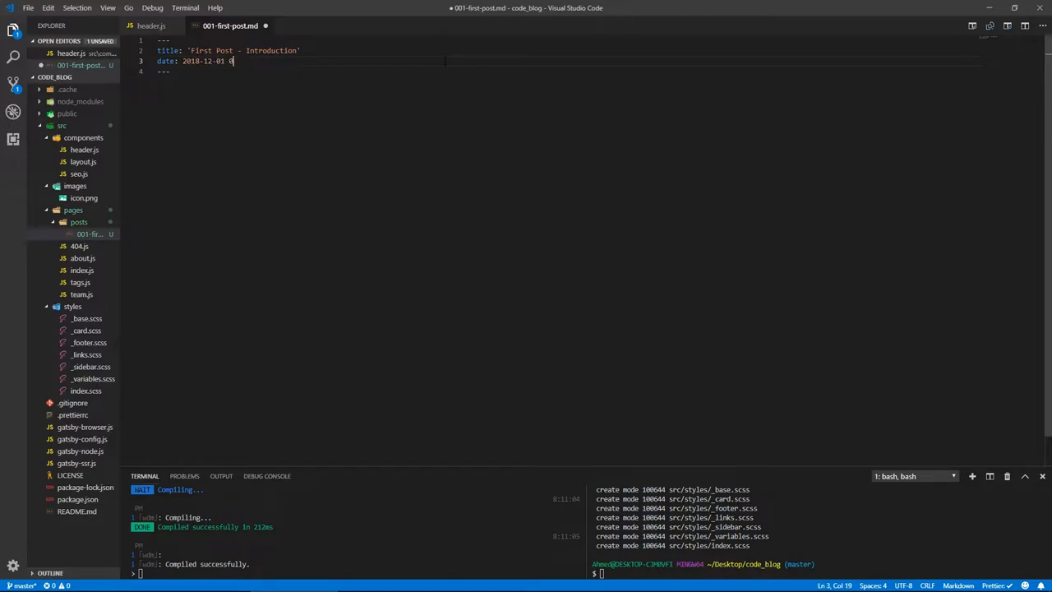
text(07:00:)
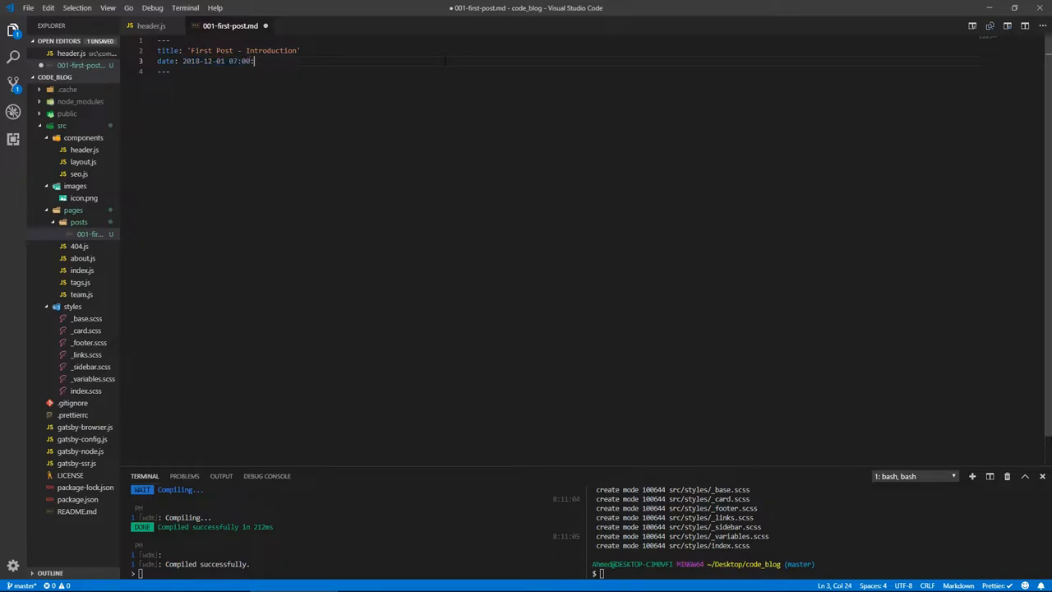
text(00)
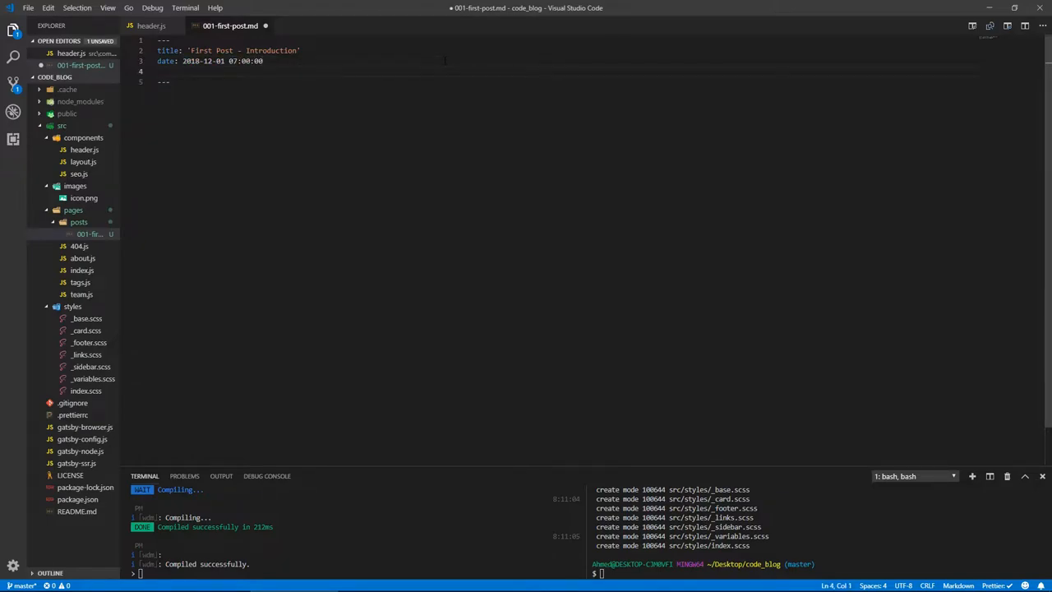
- Add author 'John Doe' and path '/first-post' to the front matter
text(author:)
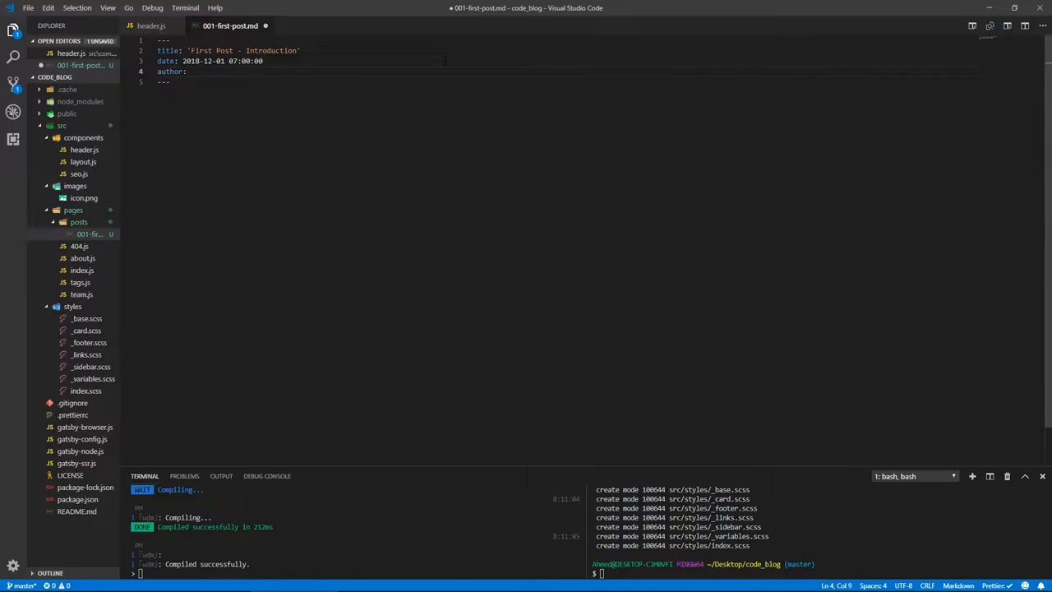
text('John)
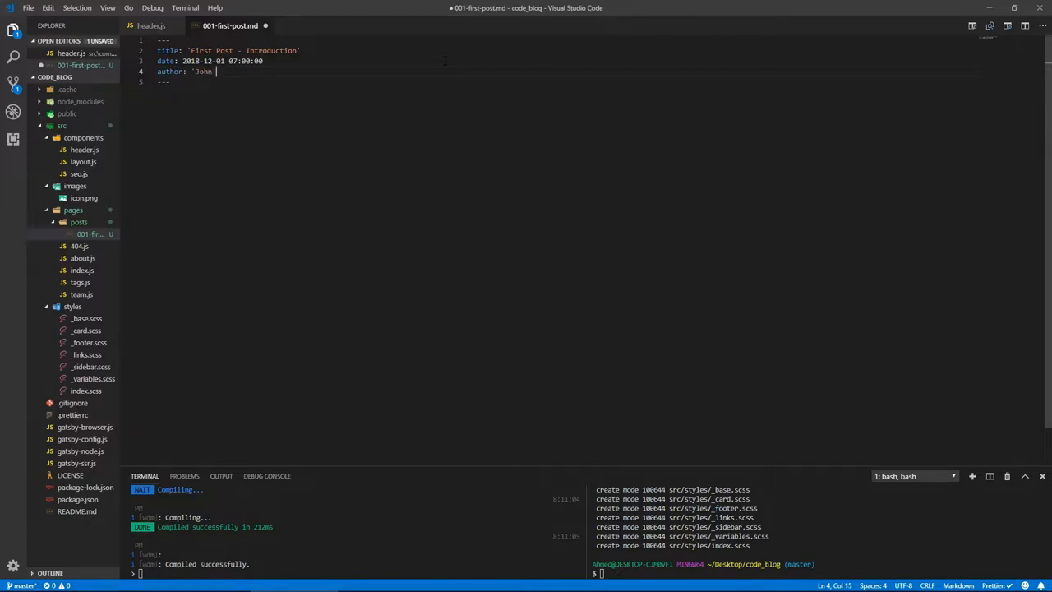
text(Doe')
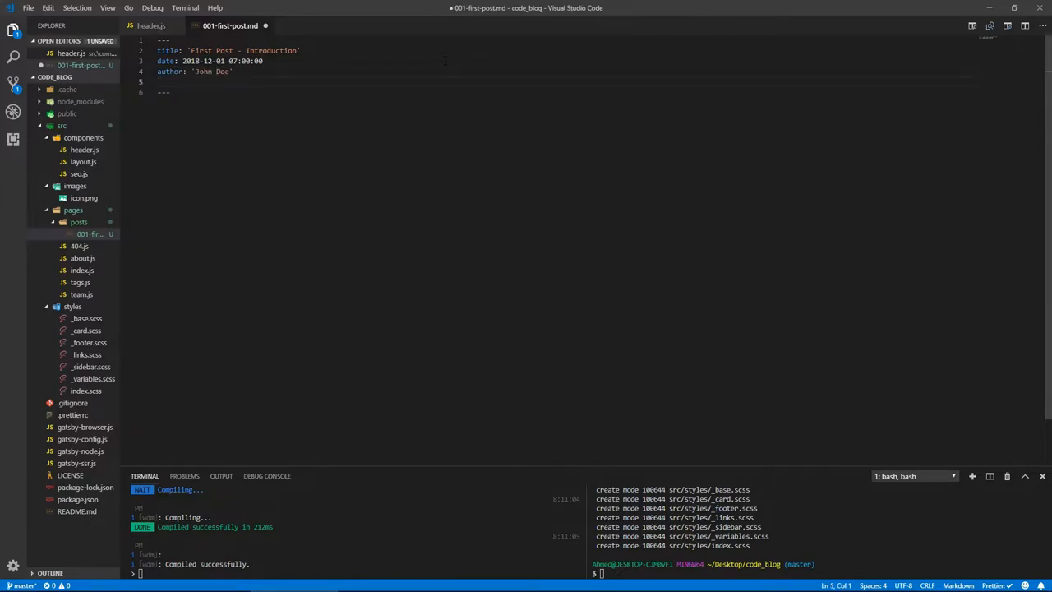
text(path: ')
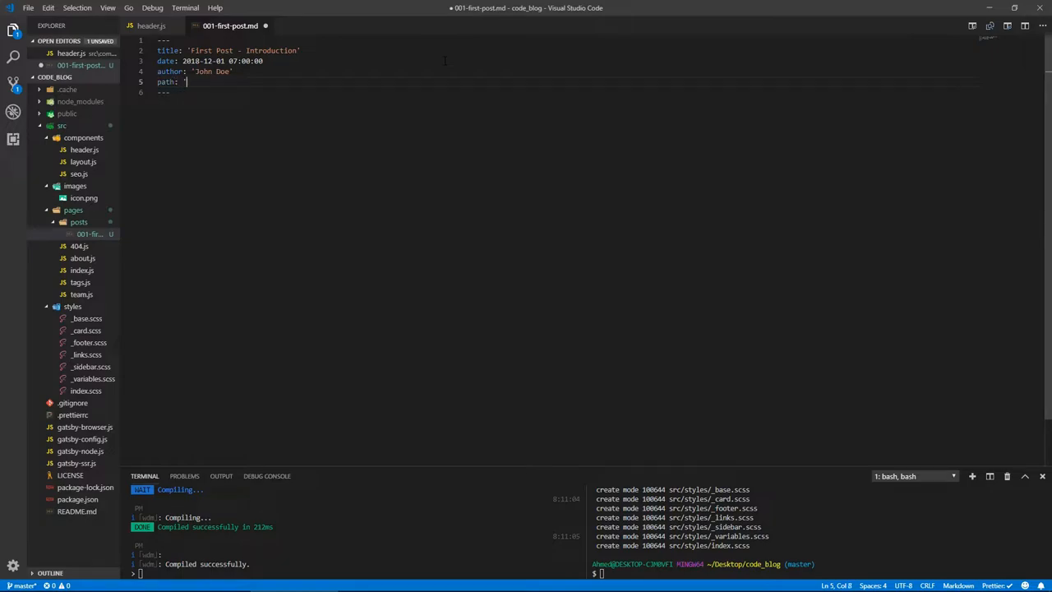
text(/first-)
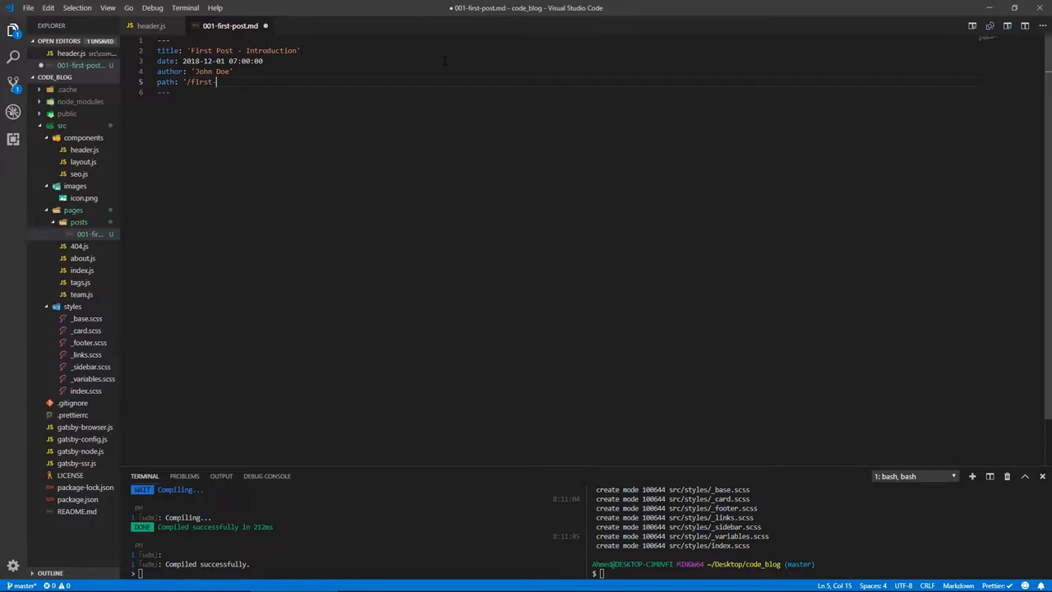
text(post')
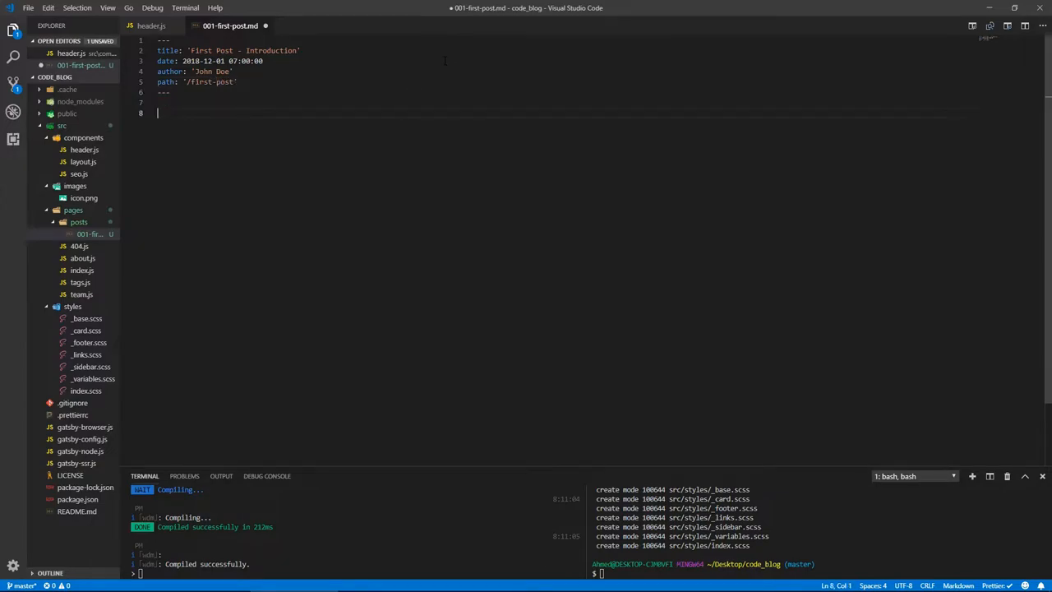
- Write 'Welcome to Code Blog, I hope you enjoy our content,' as the body and paste it again
text(Welcome to)
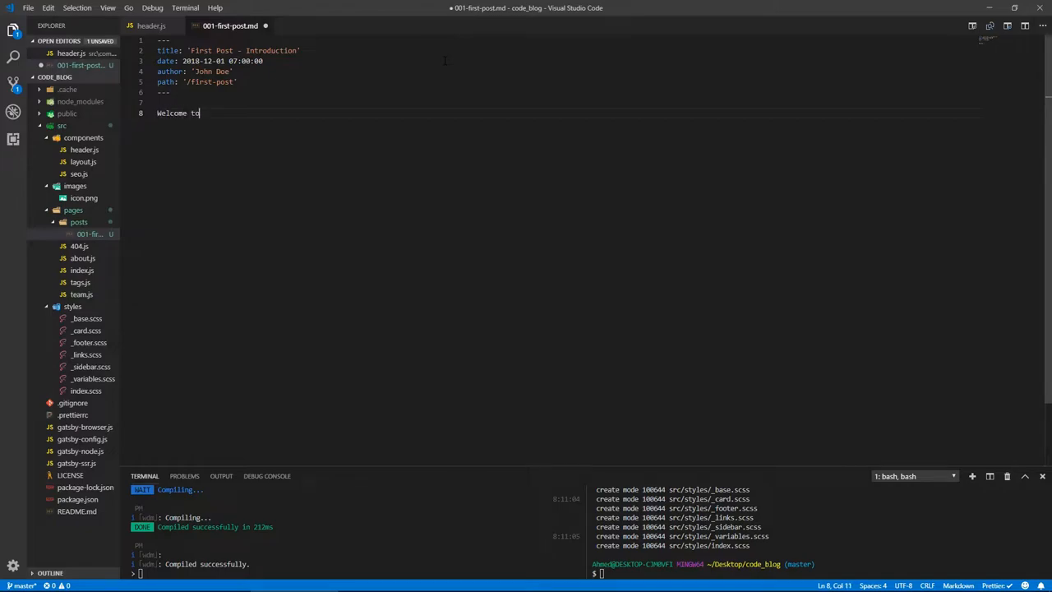
text(Code)
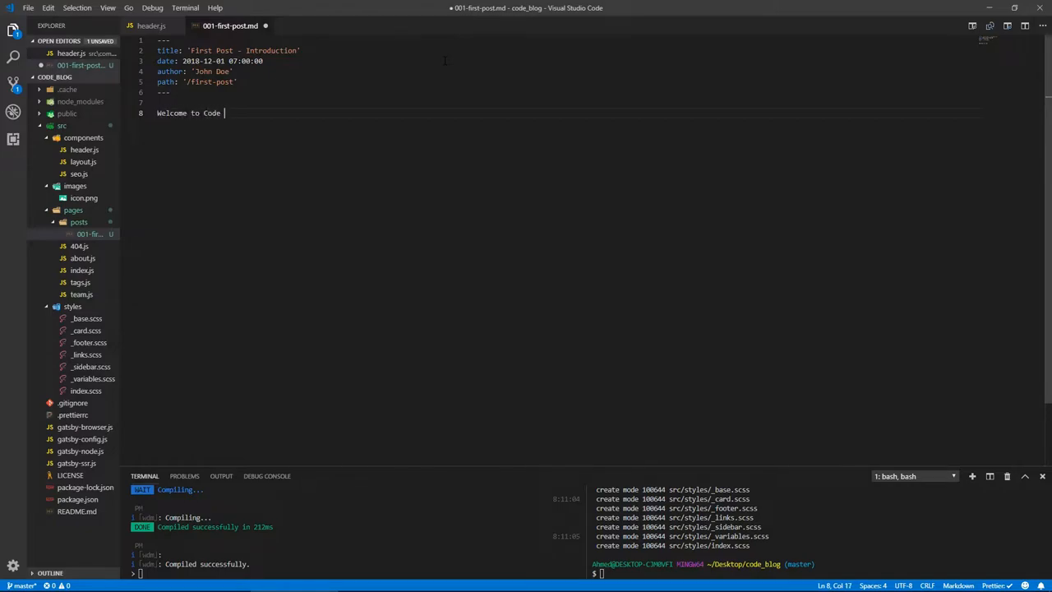
text(Blog,)
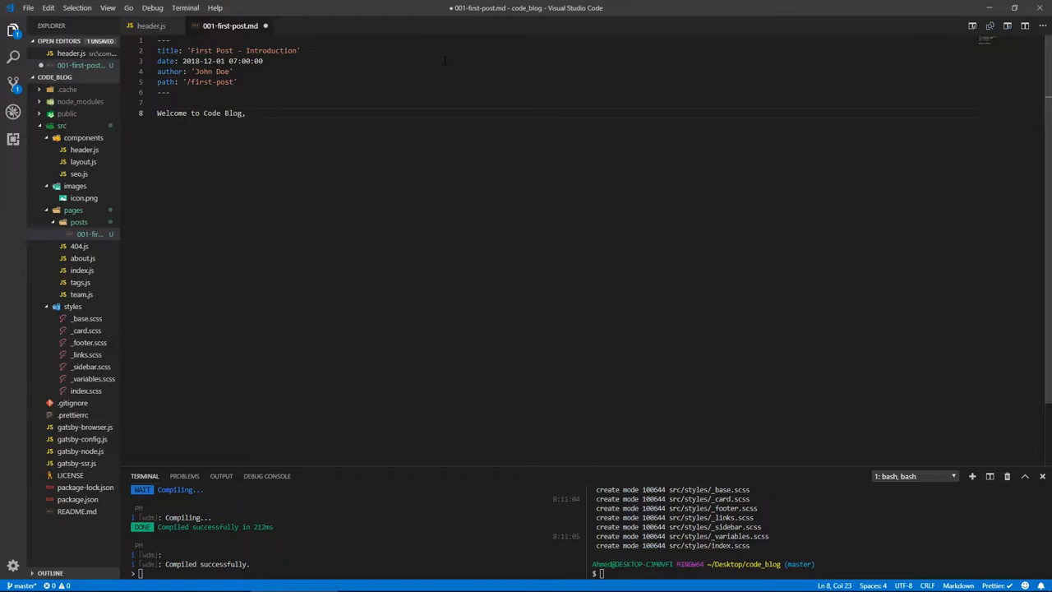
text(I hope you)
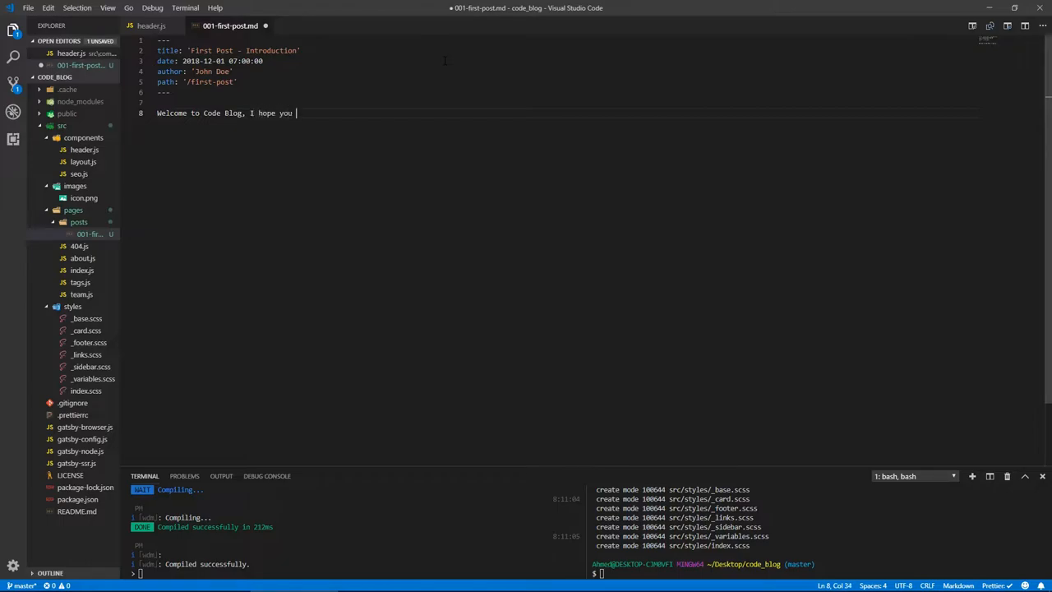
text(enjoy t)
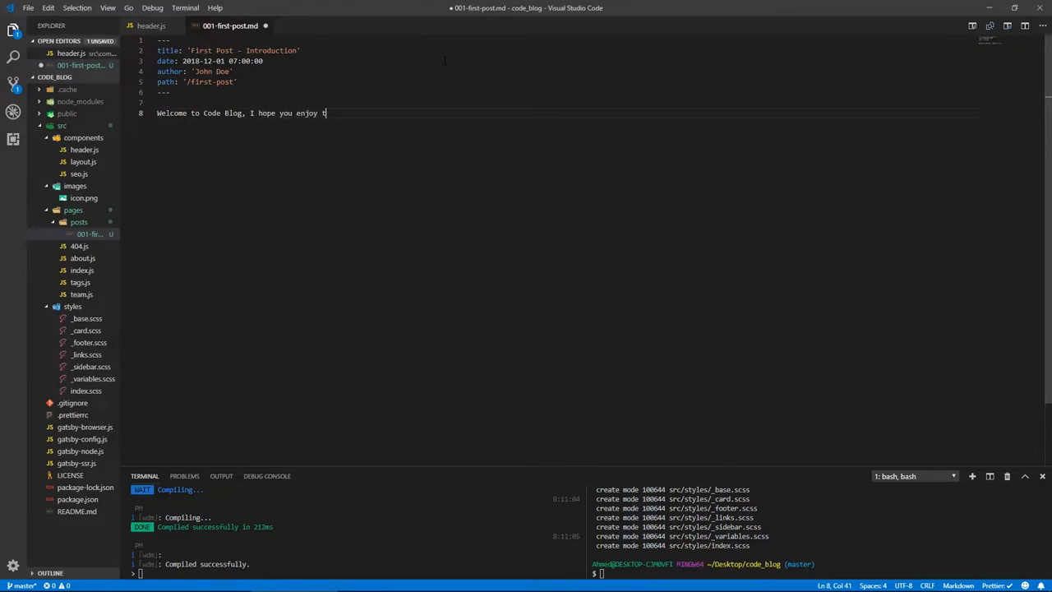
text(our co)
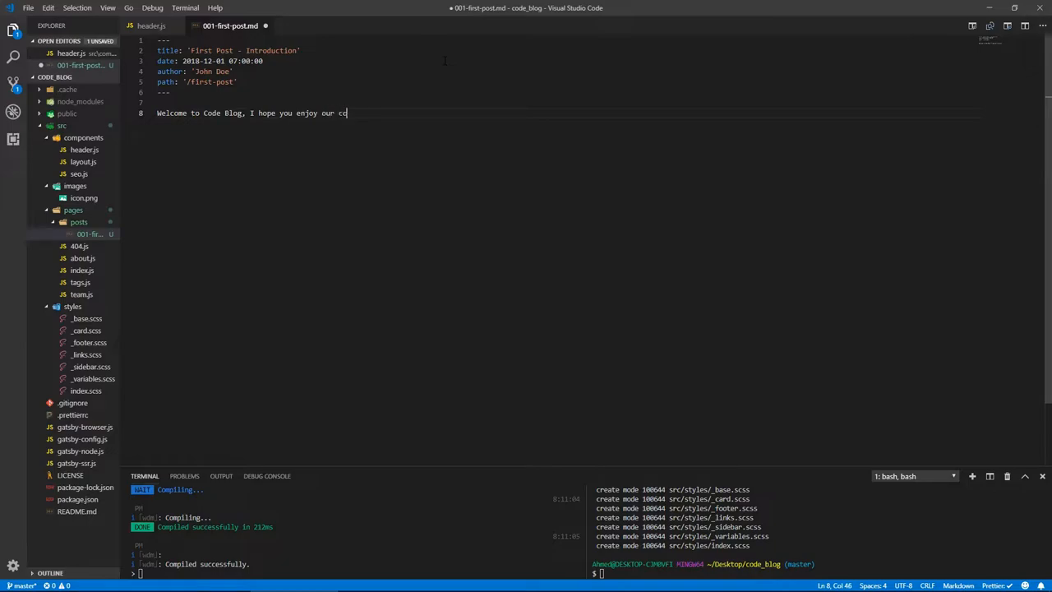
text(nta)
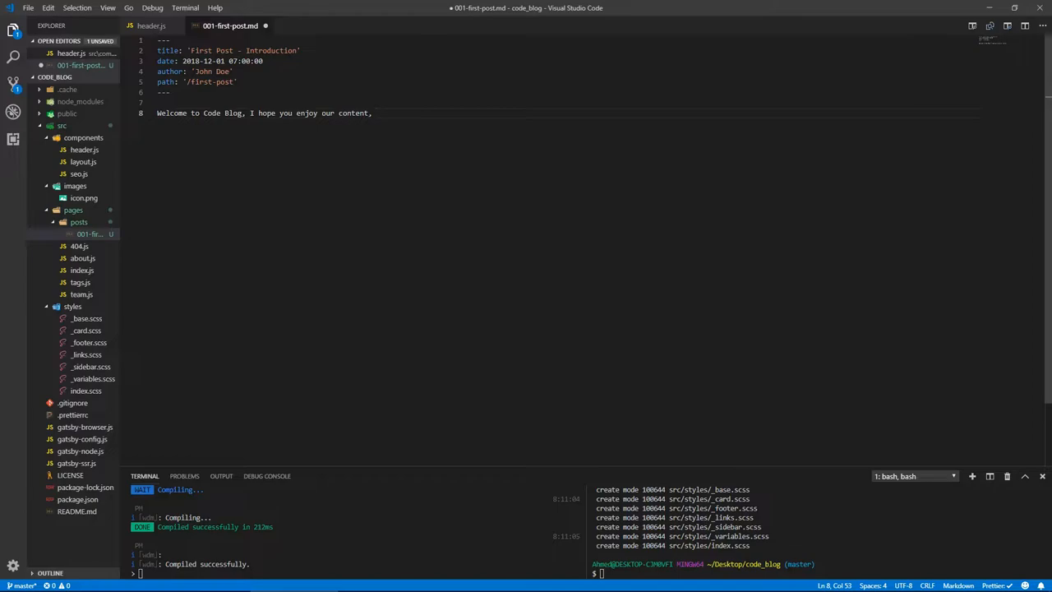
text(Welcome to Code Blog, I hope you enjoy our content,)
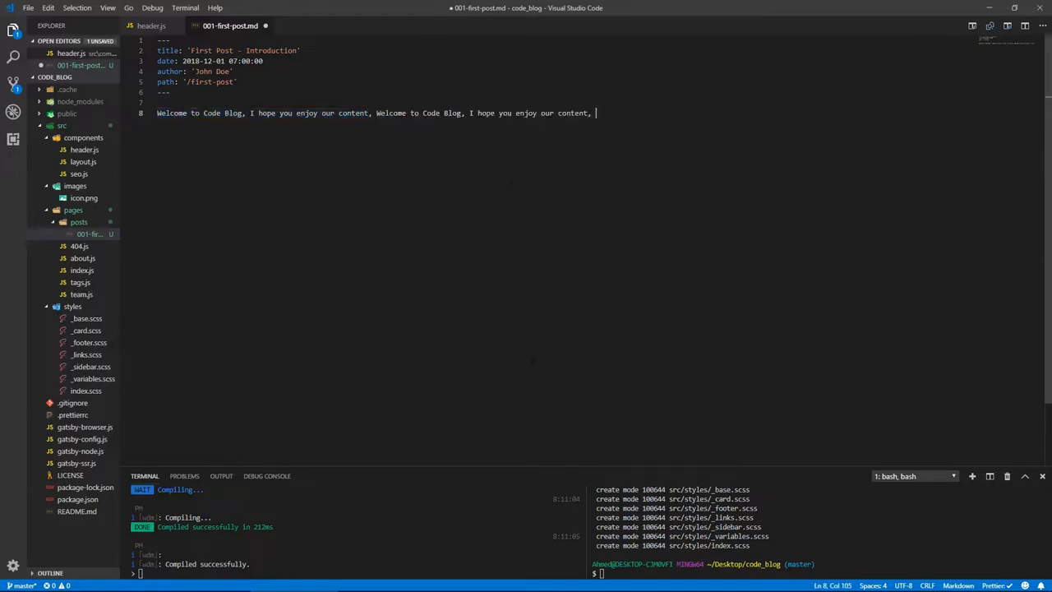
key(BackSpace)
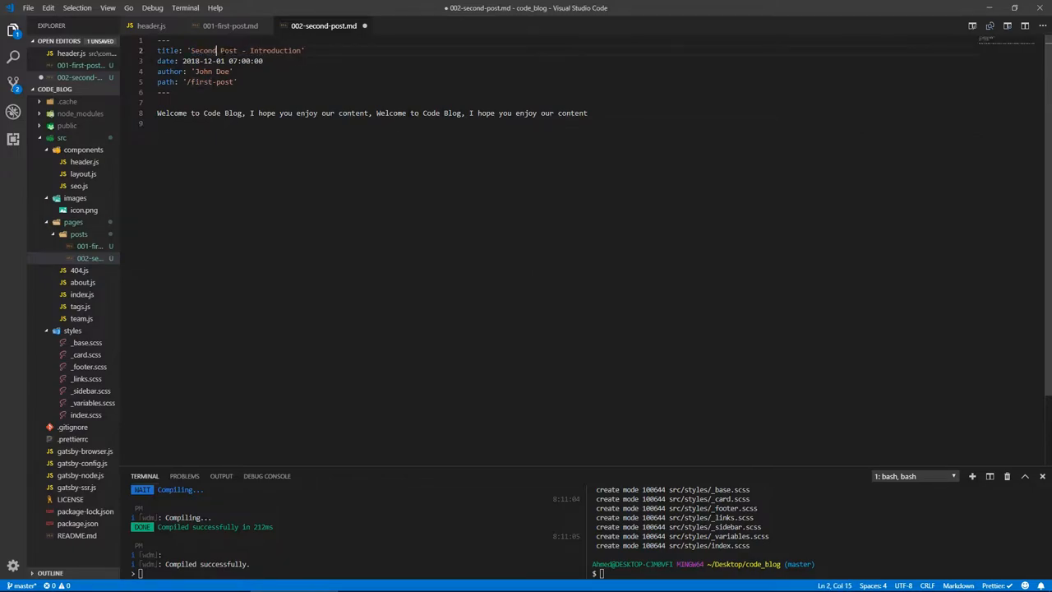
- Change the second post's title to 'Second Post - HTML'
click(276, 49)
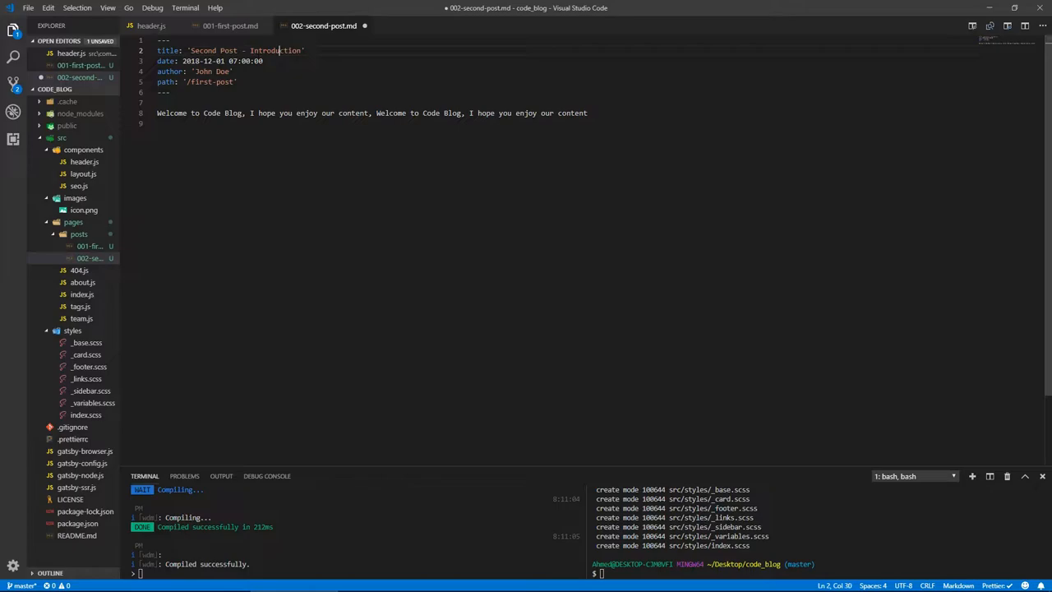
text(HTML)
click(197, 80)
text(econd)
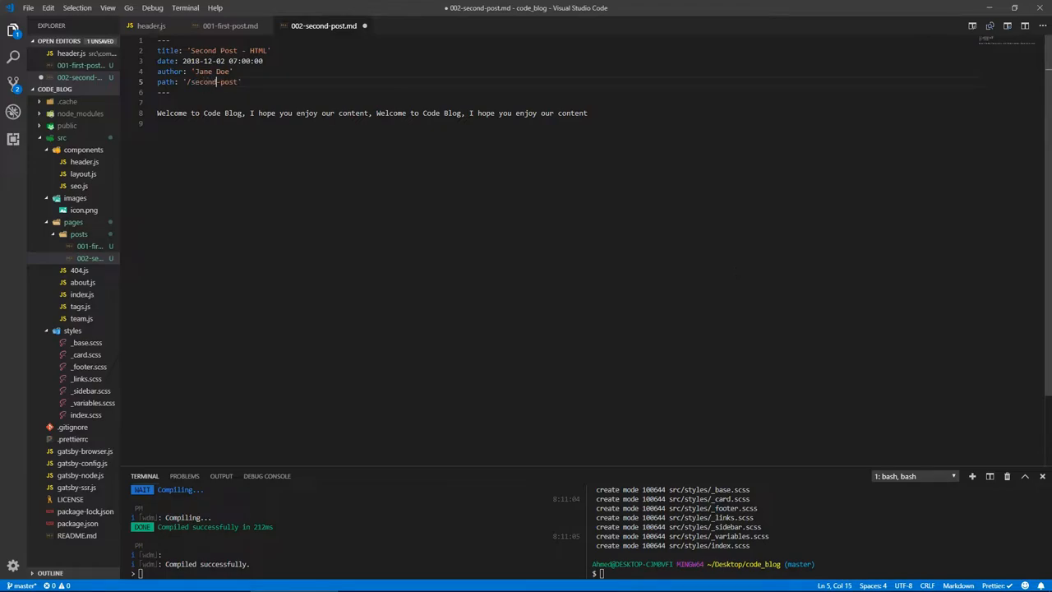
- Replace the body with 'Today, we are gonna talk about HTML5,' repeated
triple_click(370, 111)
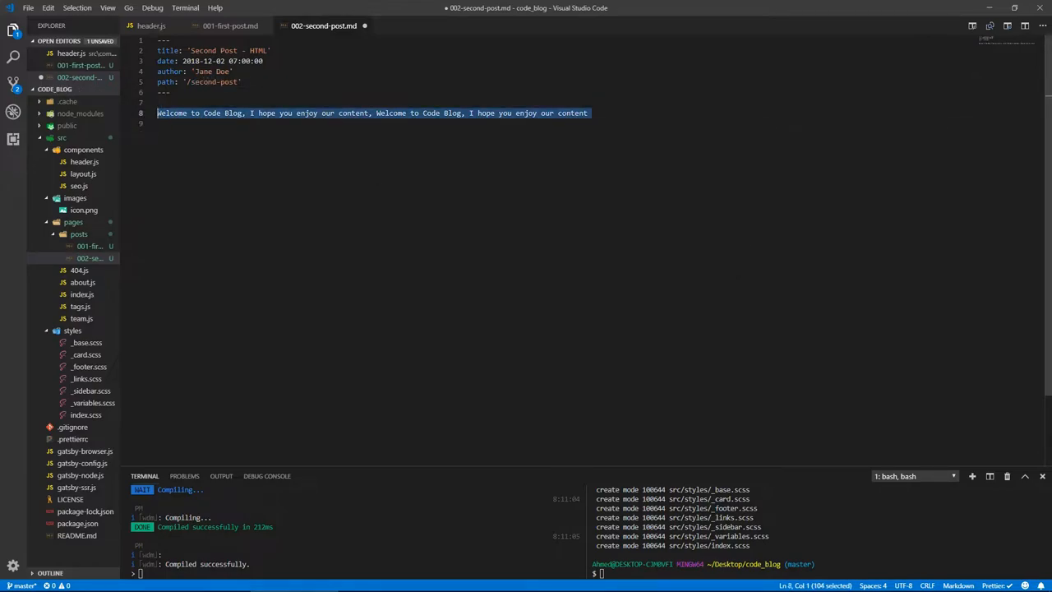
text(Today, we a)
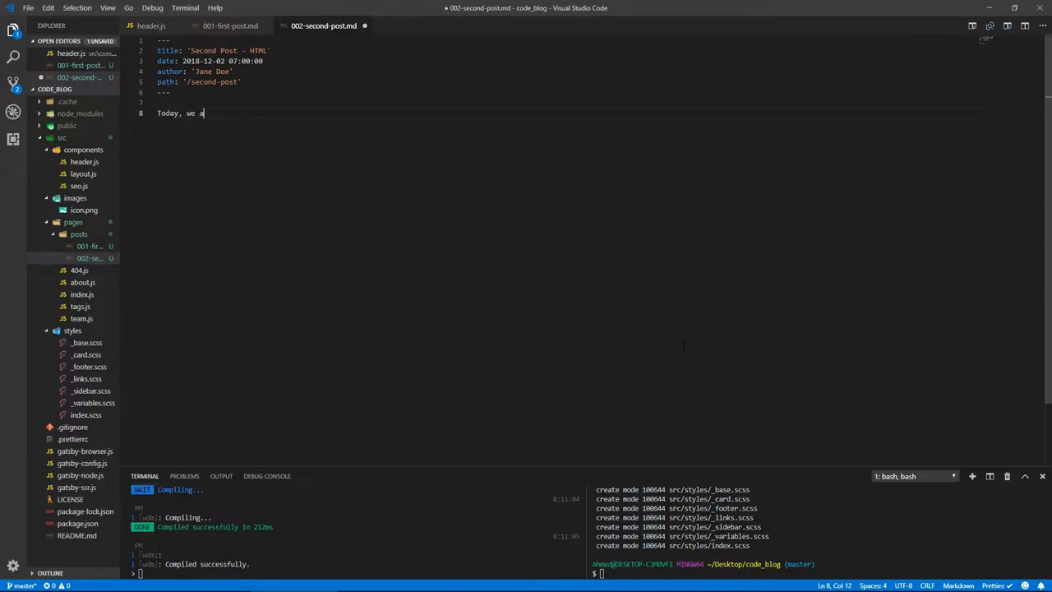
text(re gonna talk)
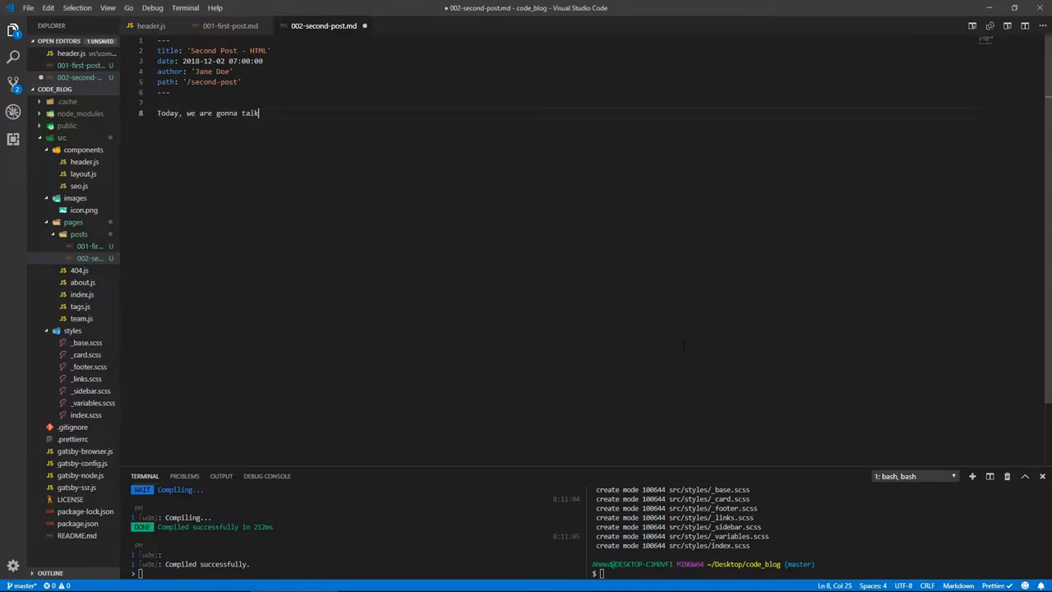
text(about H)
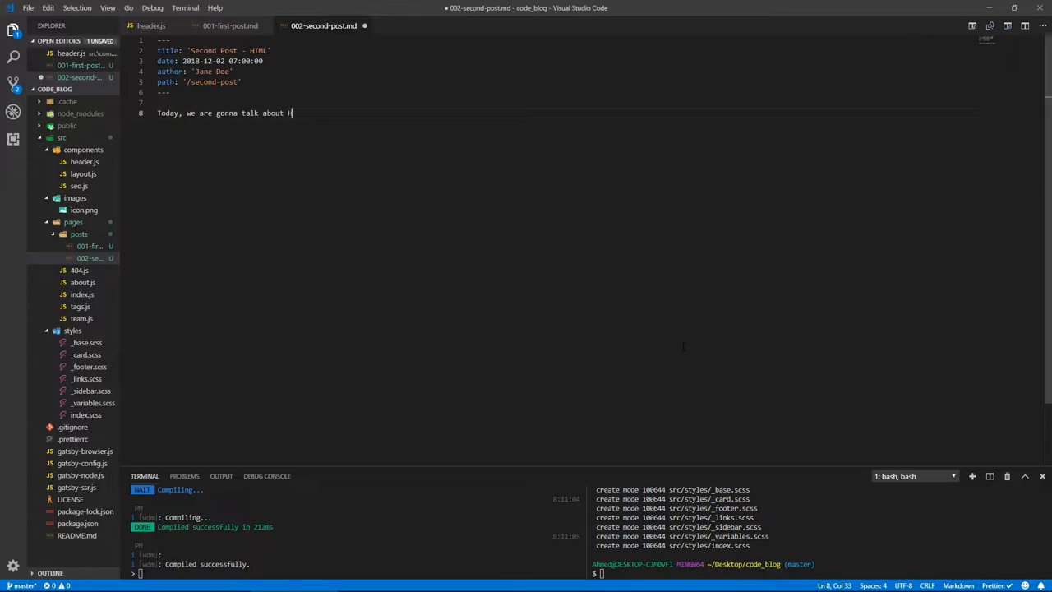
text(TML5,)
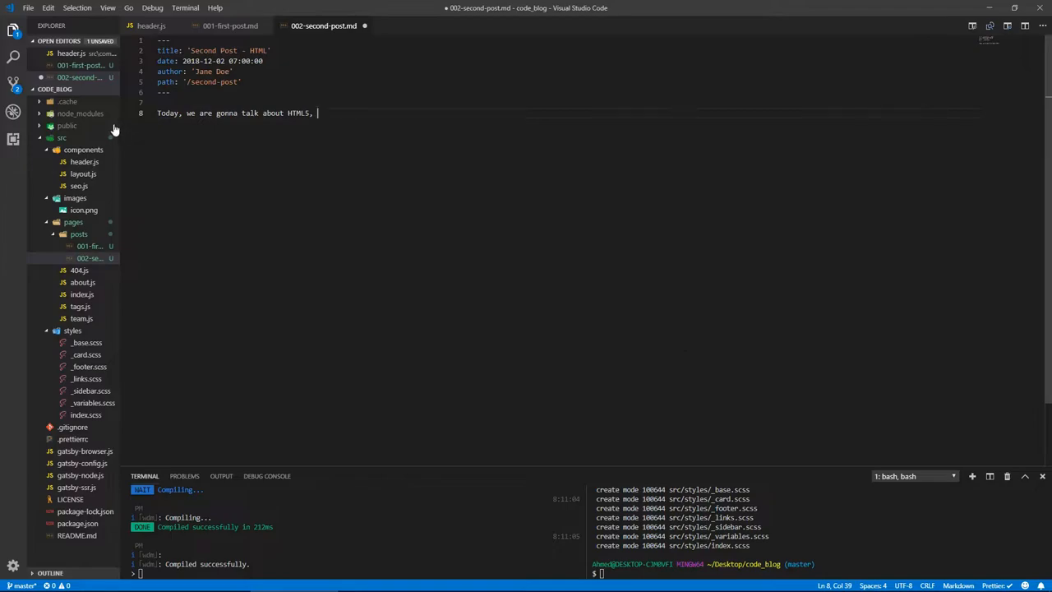
text(Today, we are gonna talk about HTML5,)
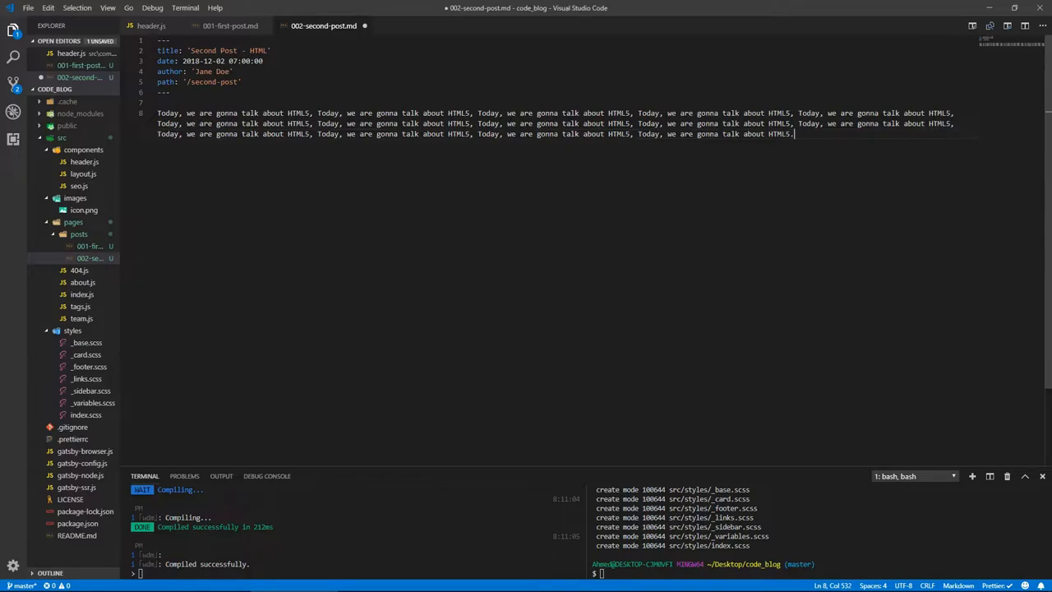
- Create 003-third-post.md with title 'Third Post - CSS' and path '/third-post'
right_click(78, 233)
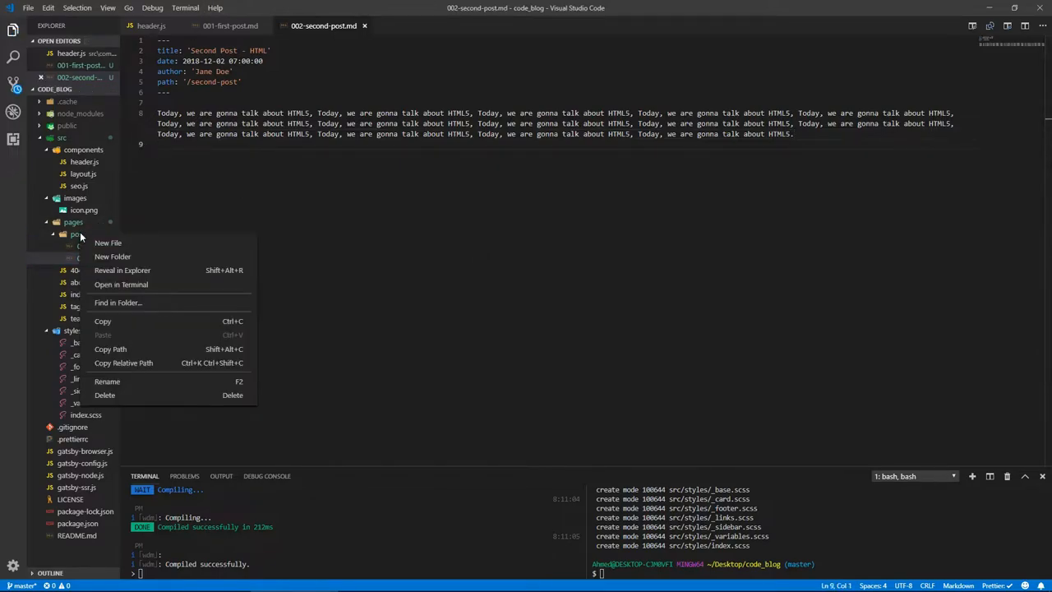
click(109, 243)
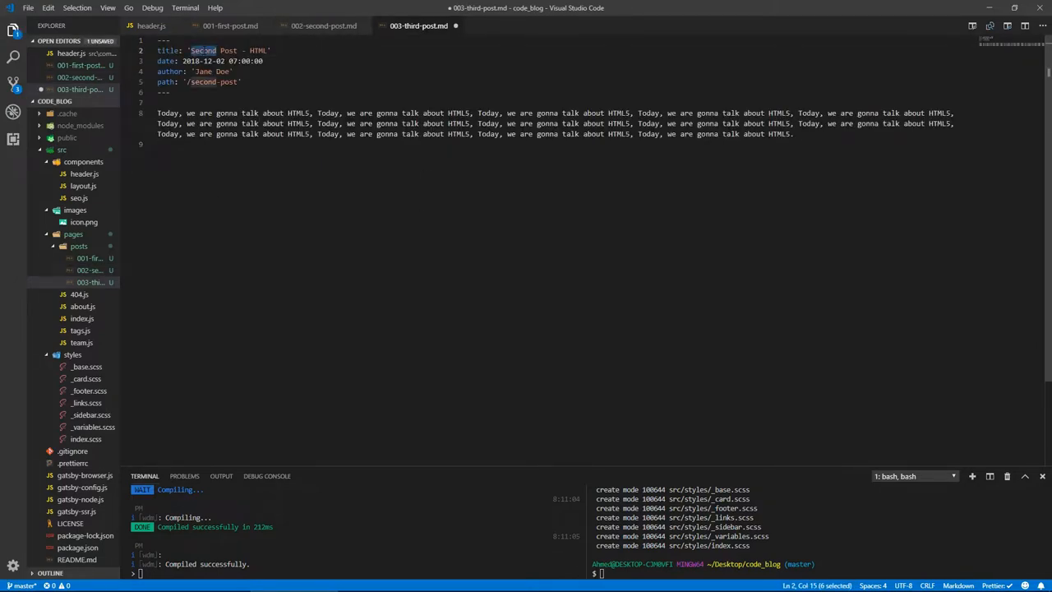
text(Thir)
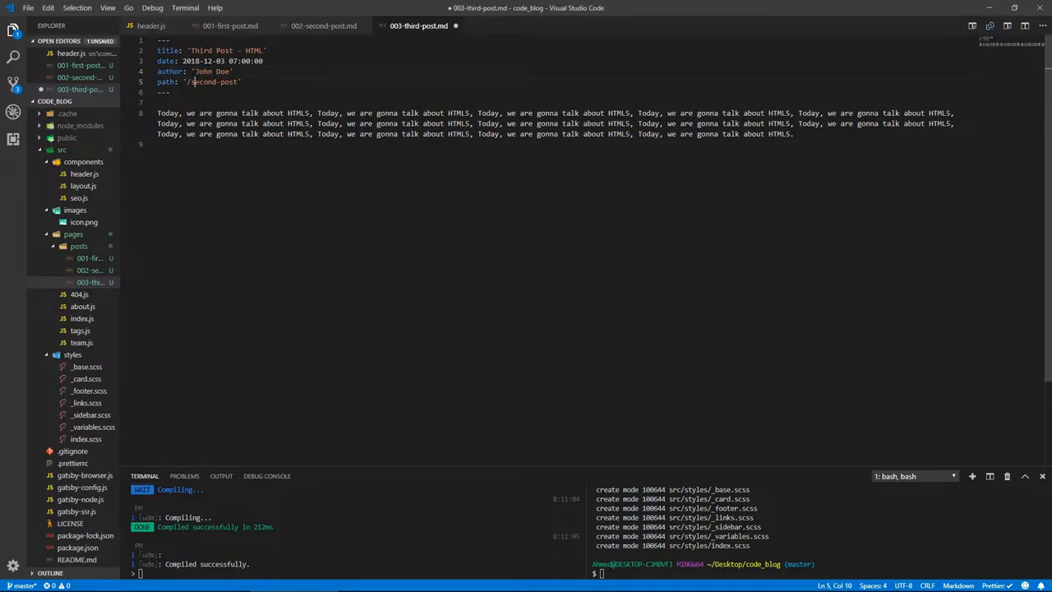
double_click(204, 82)
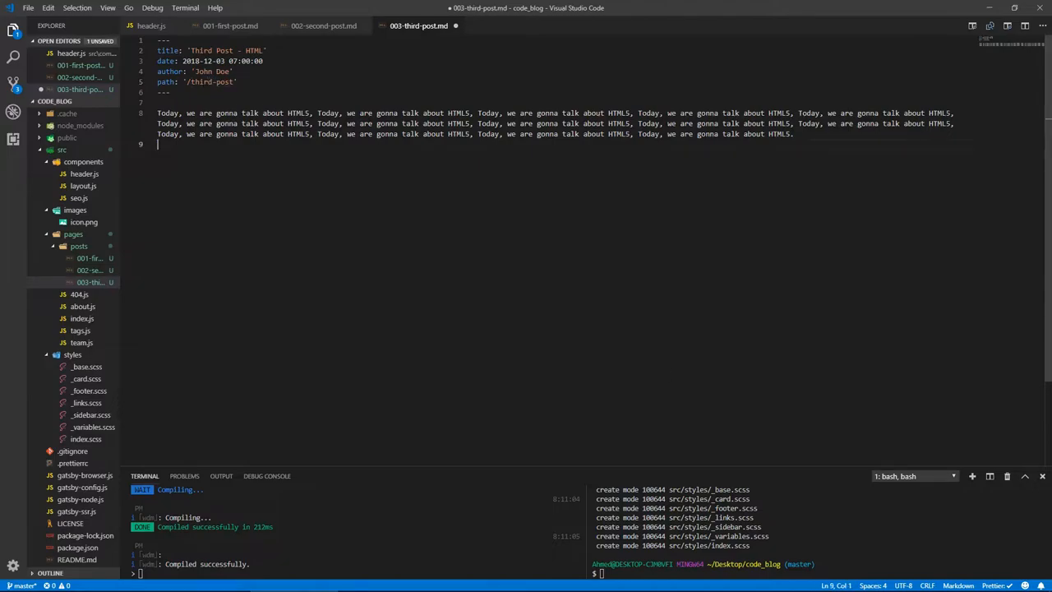
- Replace the body with 'This time we are gonna dive into CSS,' repeated
drag(158, 112, 793, 135)
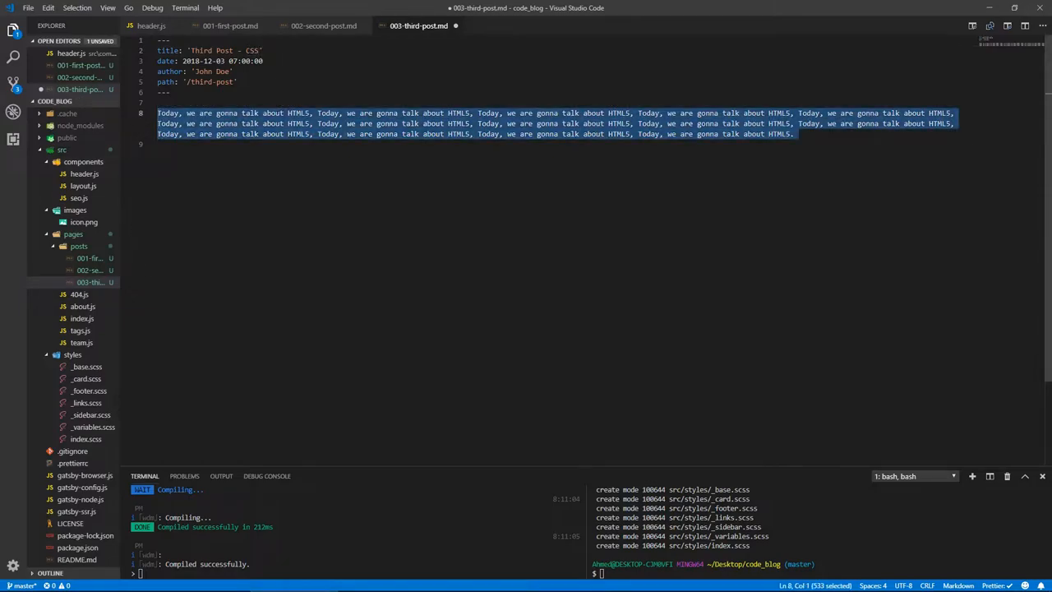
text(This time)
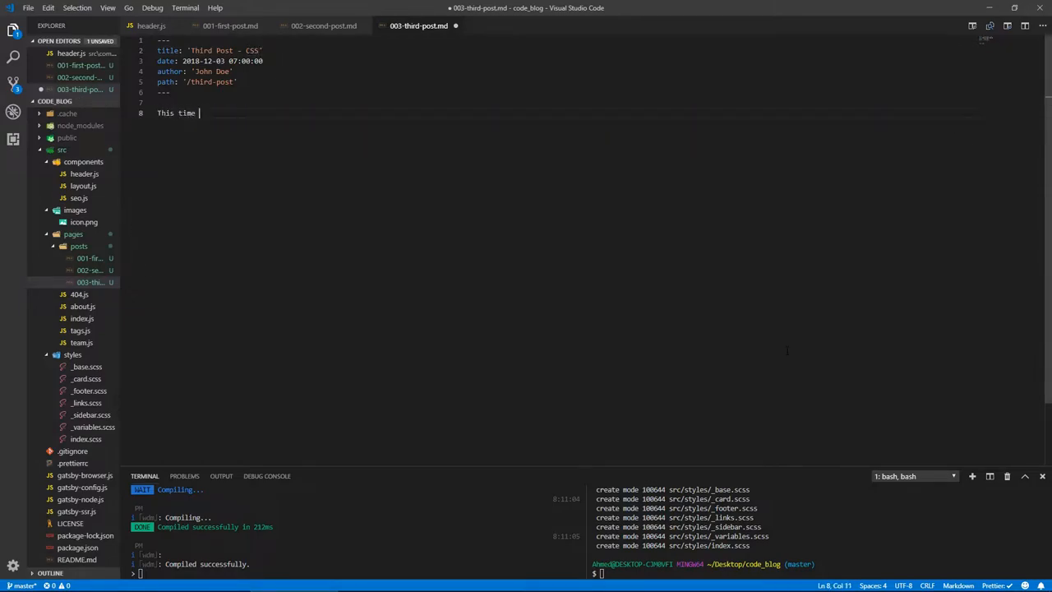
text(we are gonna)
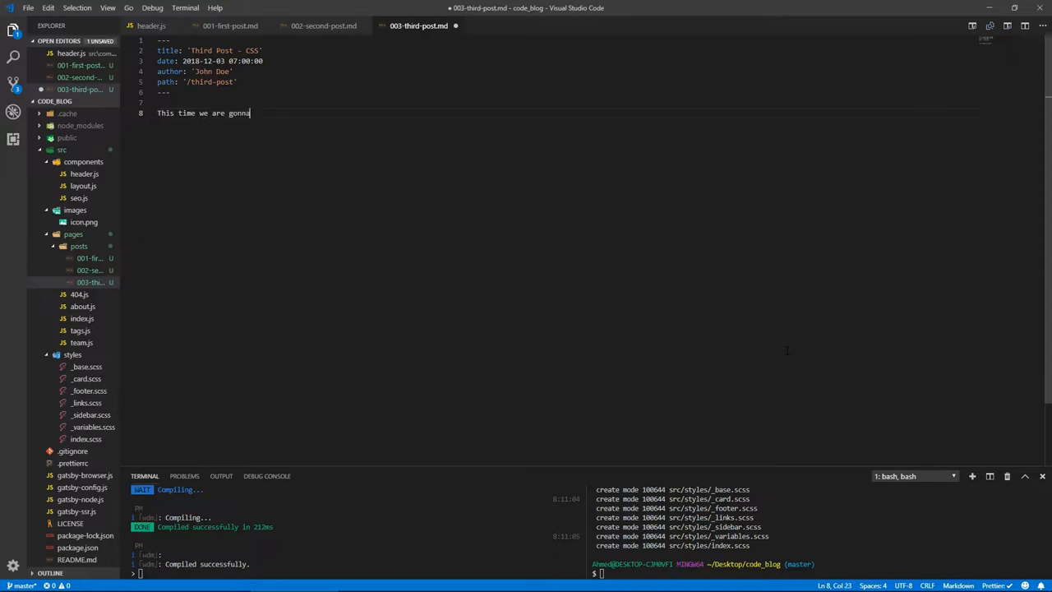
text(dive into)
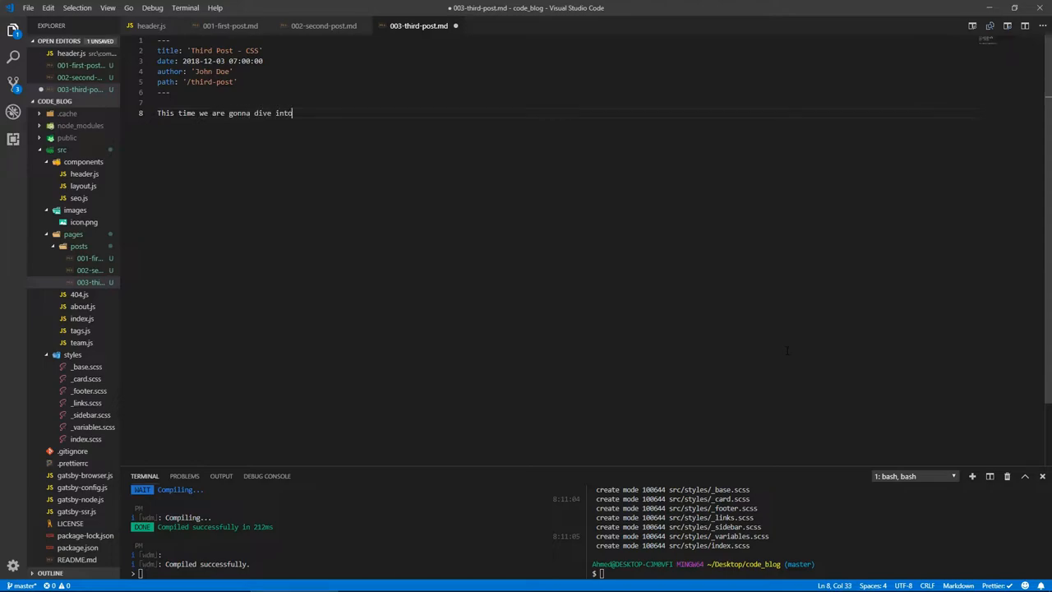
text(CSS,)
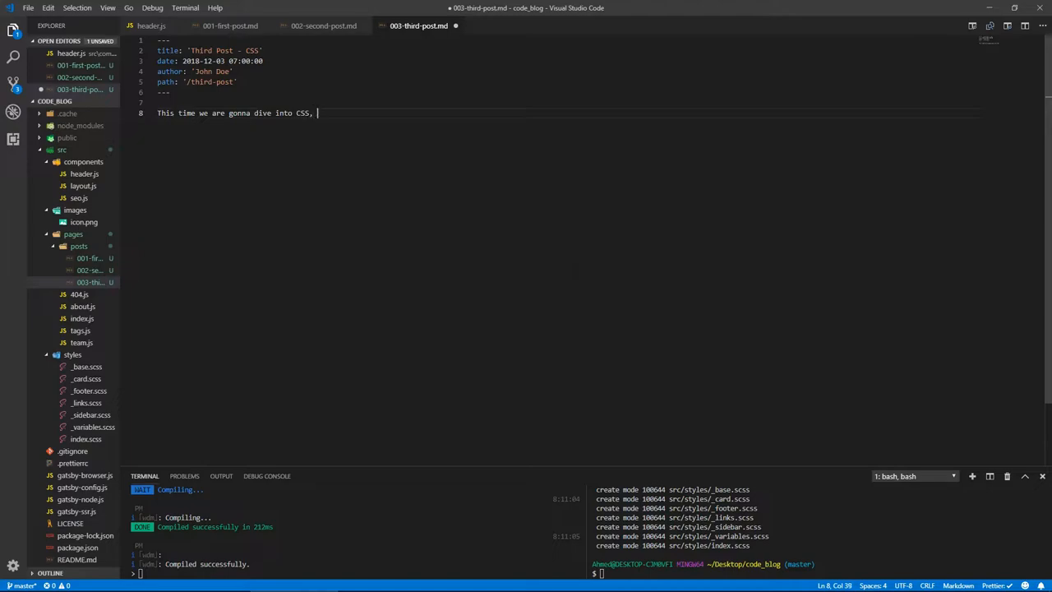
text(This time we are gonna dive into CSS, This time we are gonna dive into CSS, This time we are gonna dive into CSS,)
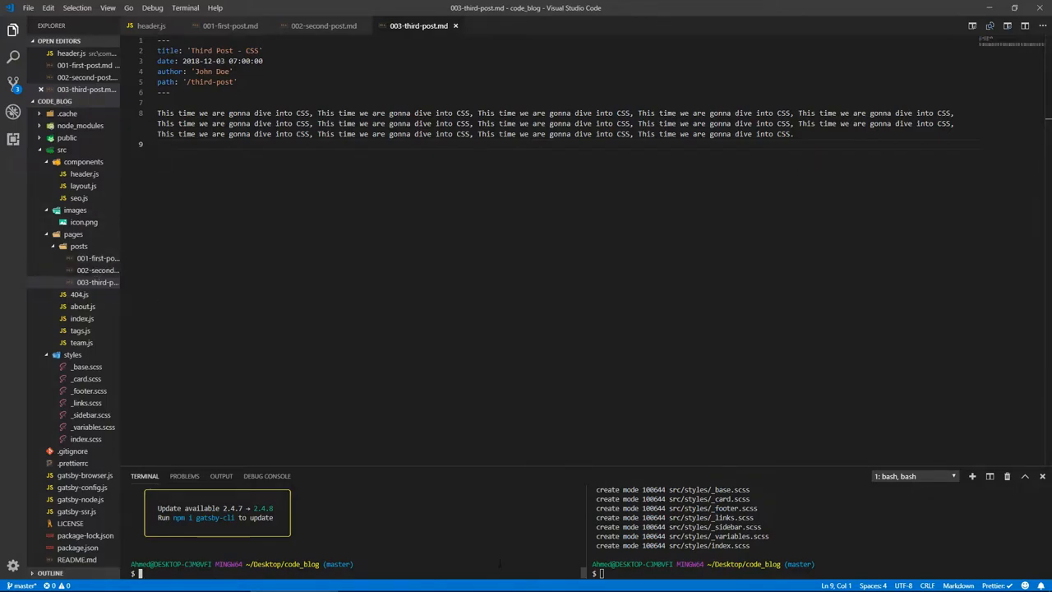
- Run npm install gatsby-transformer-remark in the terminal and reopen header.js
text(npm ins)
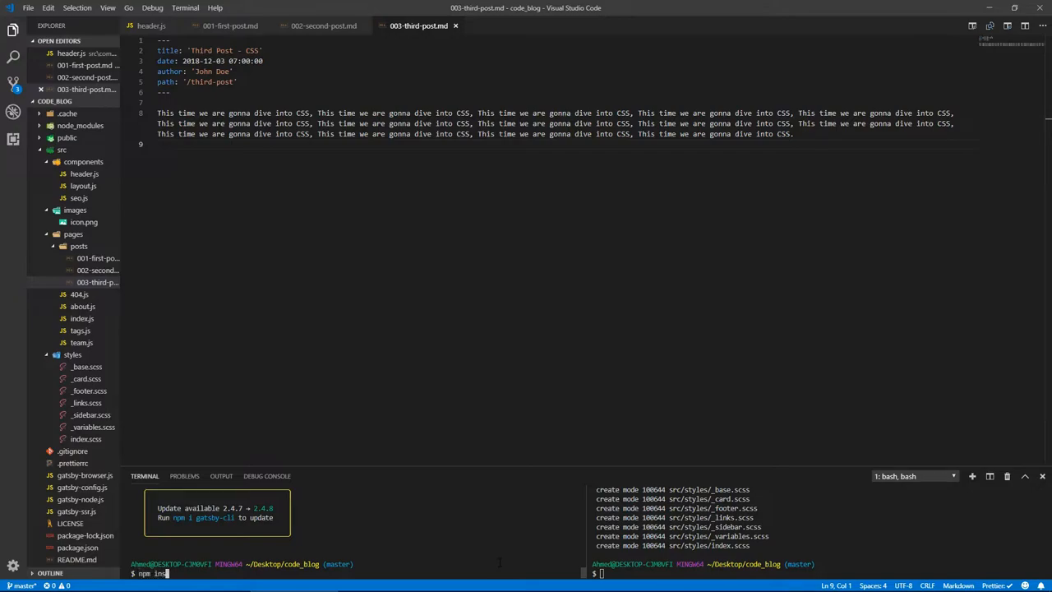
text(tall)
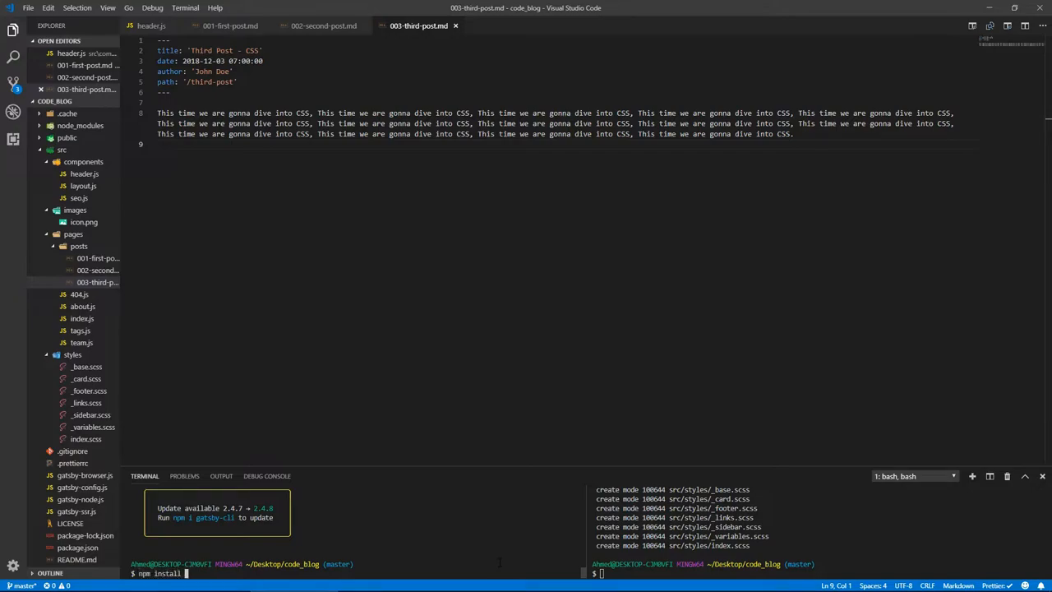
text(gatsby-transformer)
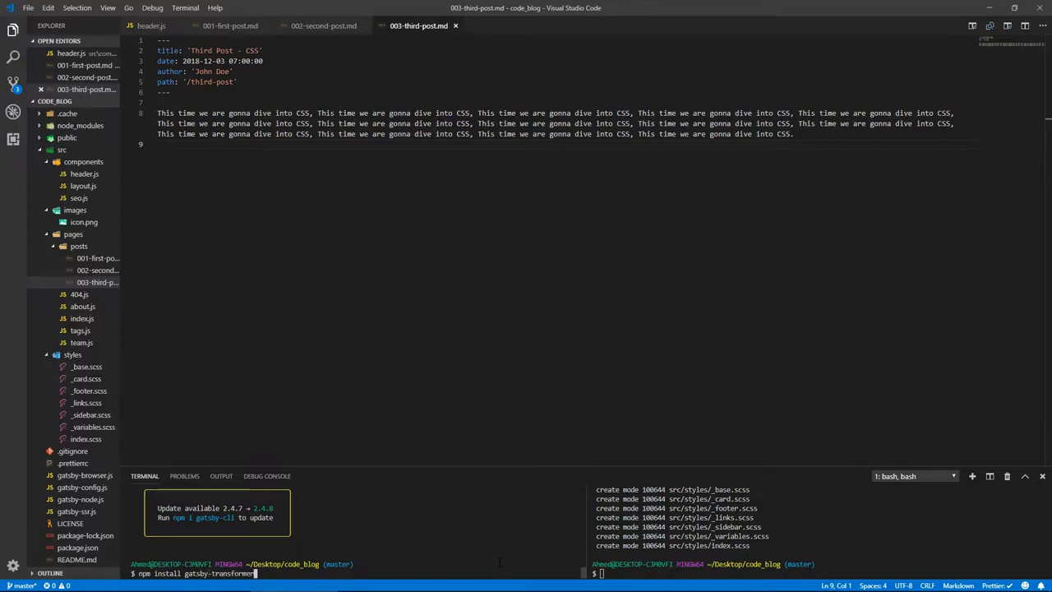
text(-remark)
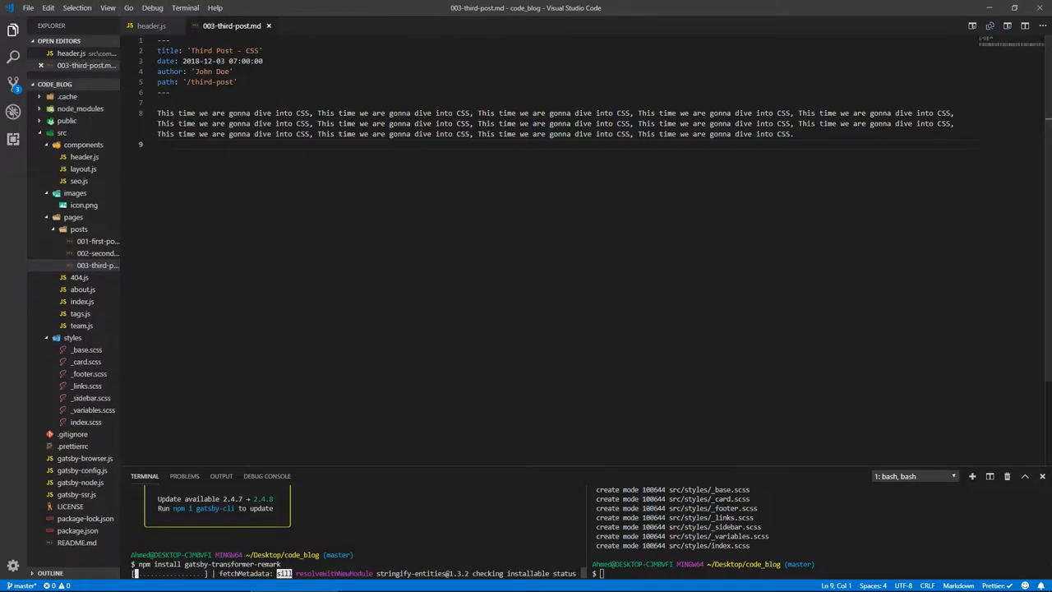
click(151, 27)
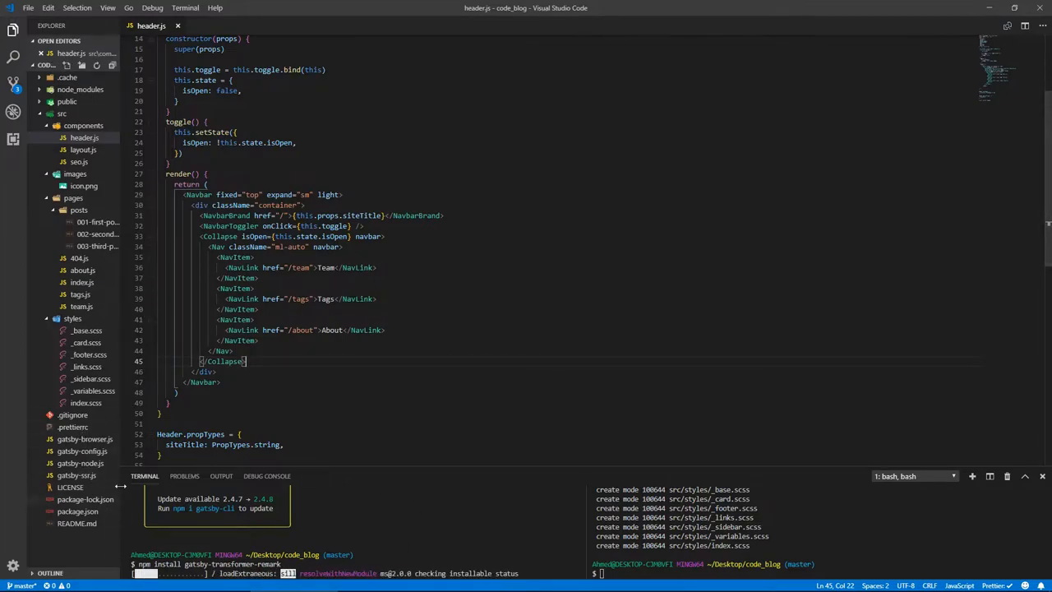
- Add 'gatsby-transformer-remark' to gatsby-config.js plugins and copy the filesystem source block for src/pages
click(82, 460)
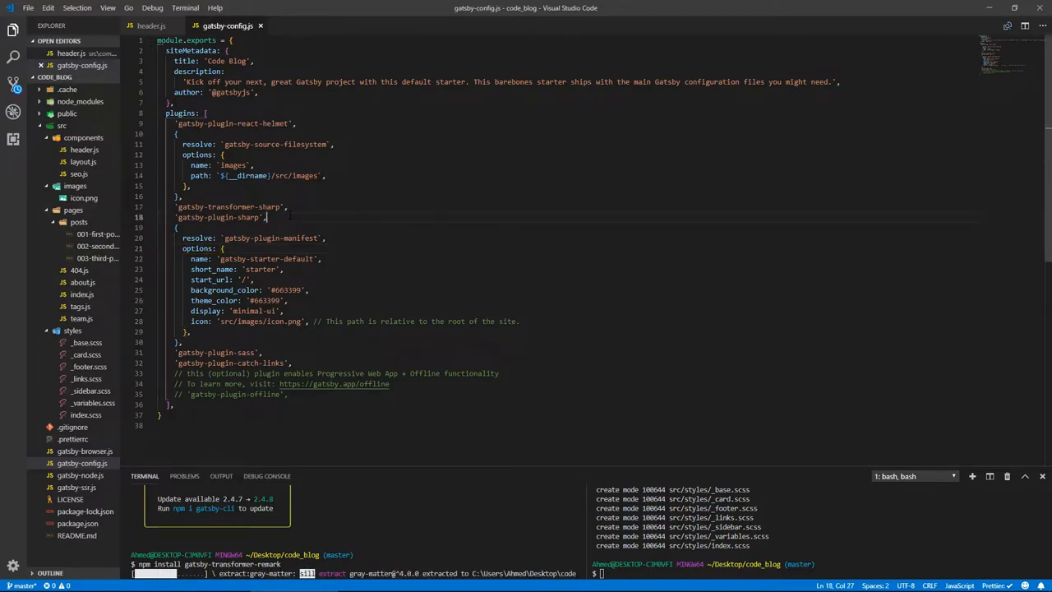
click(292, 363)
text('gat)
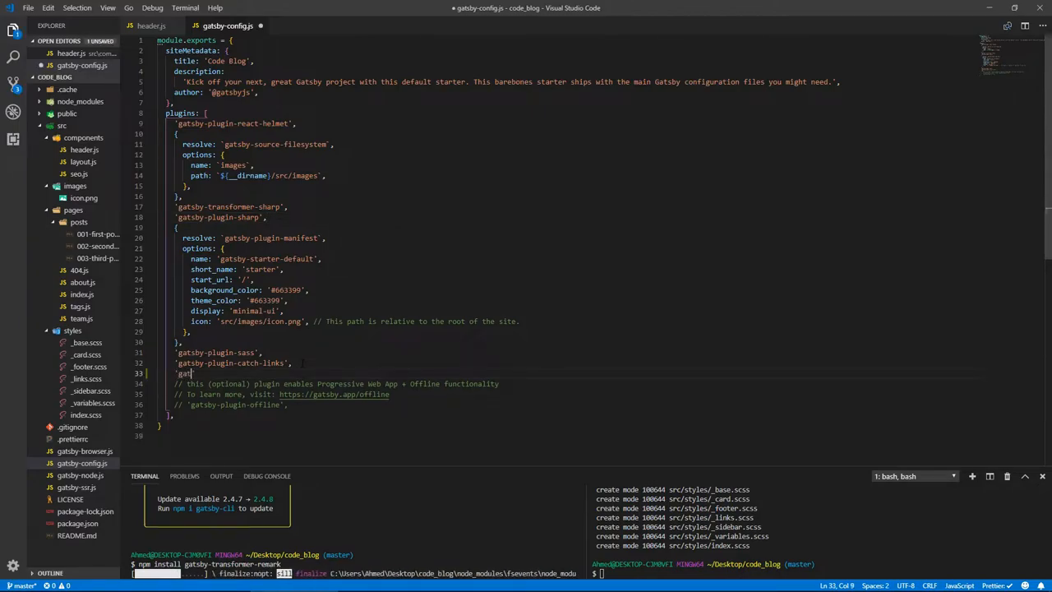
text(sby)
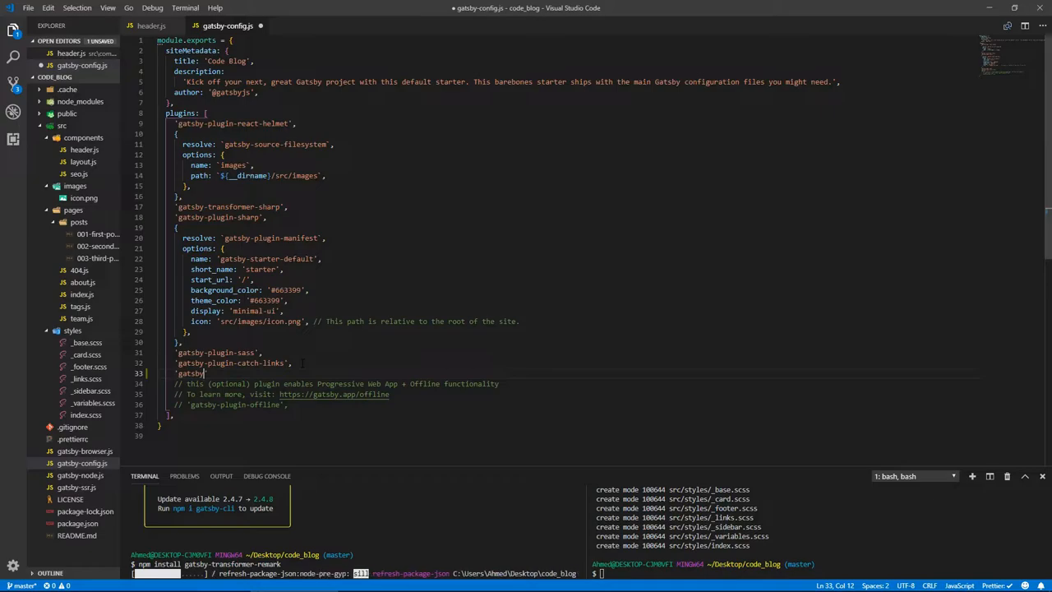
text(transformer-remark)
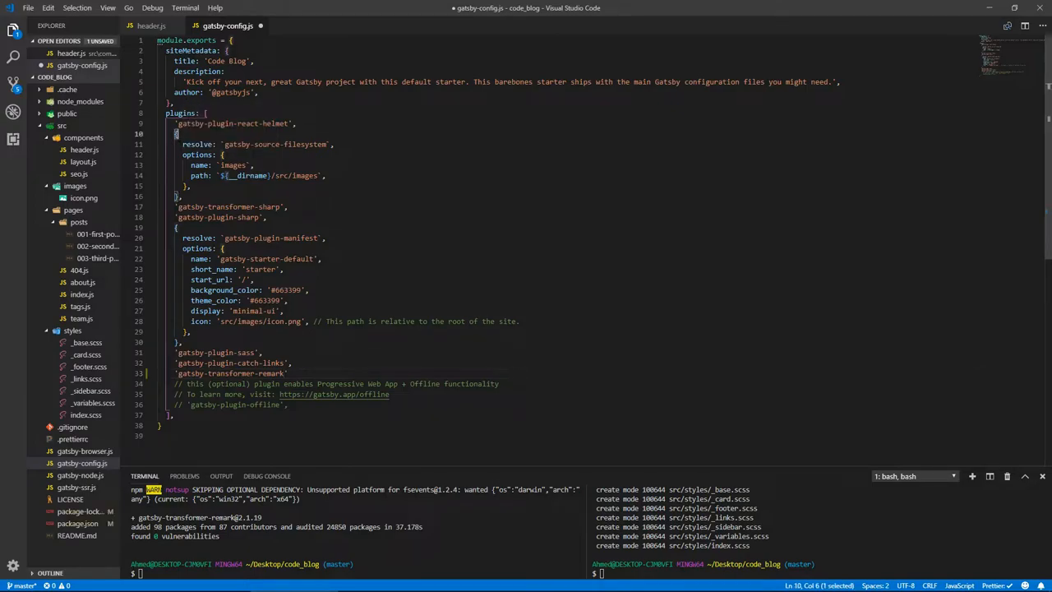
click(222, 174)
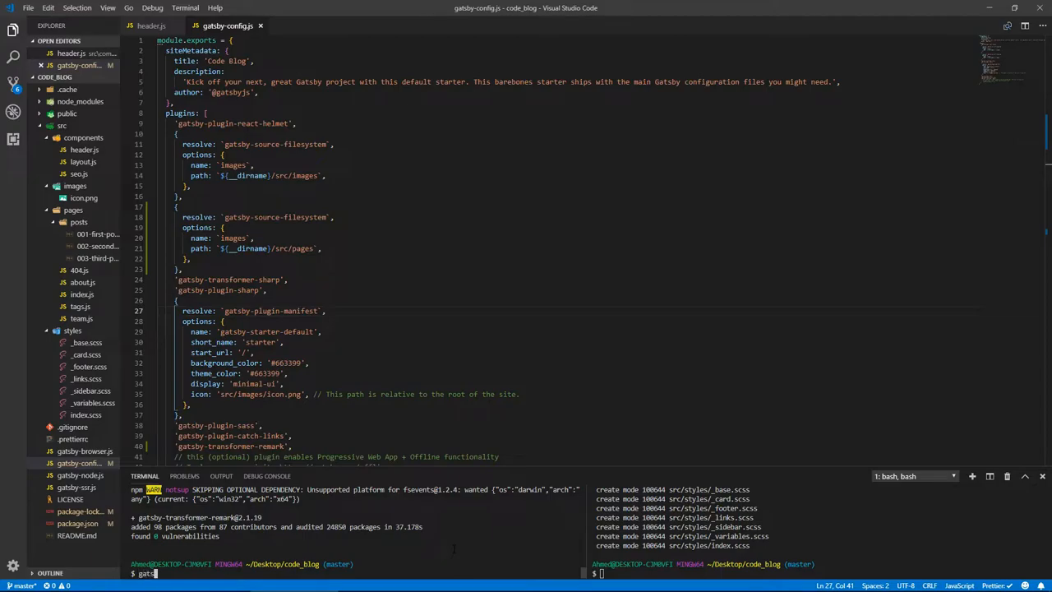
- Run gatsby develop and open the localhost:8000/___graphql GraphiQL link
text(gatsby develop)
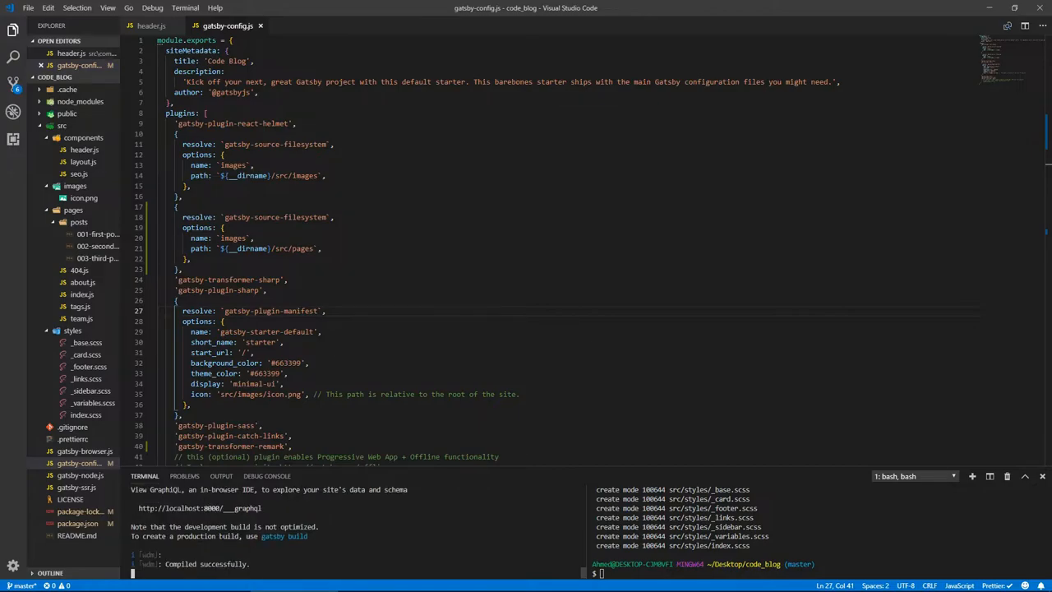
mouse_move(220, 517)
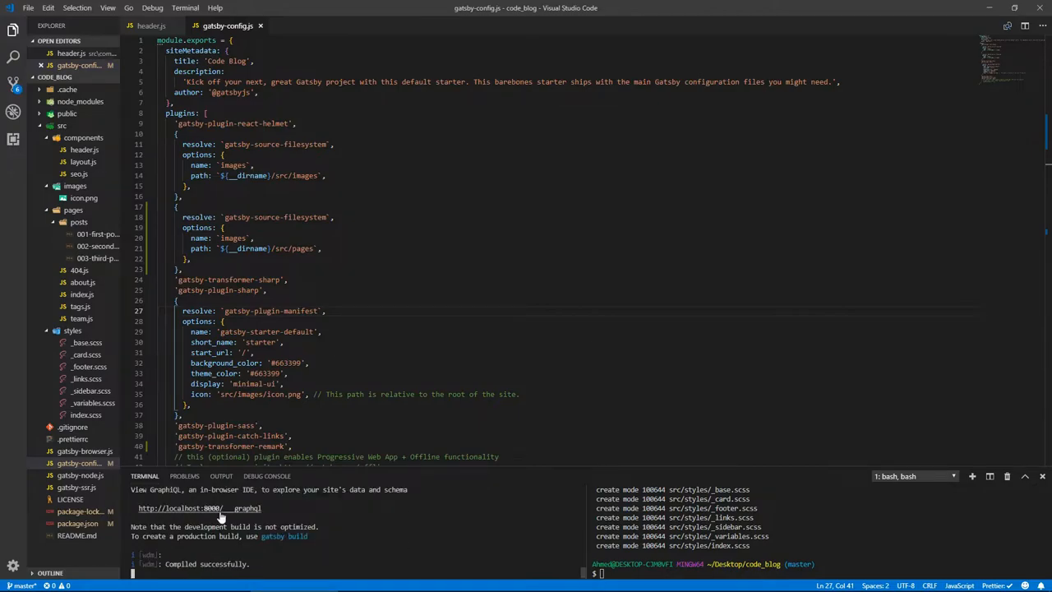
click(197, 508)
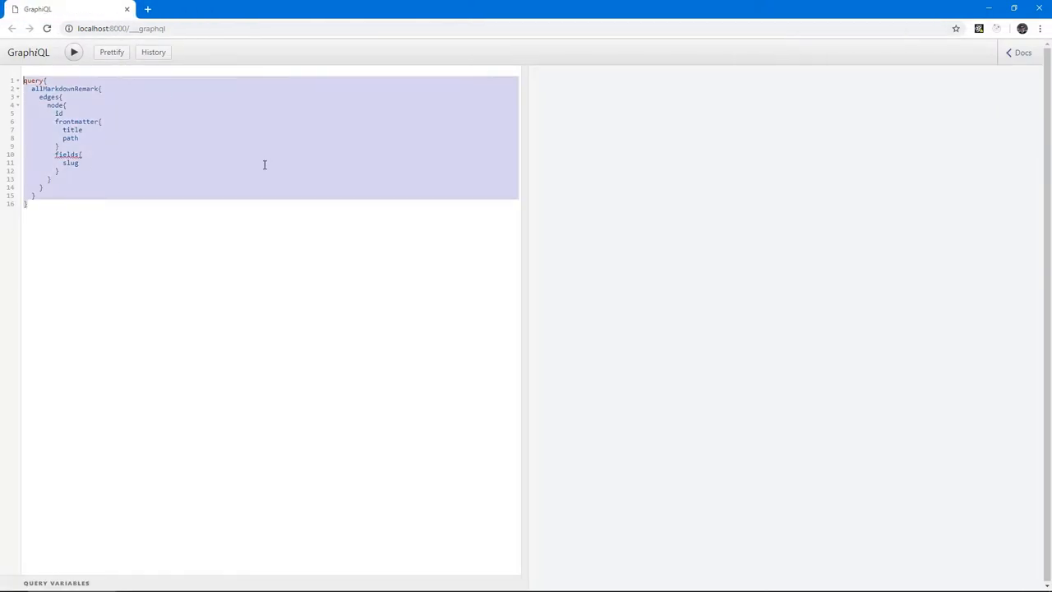
mouse_move(307, 191)
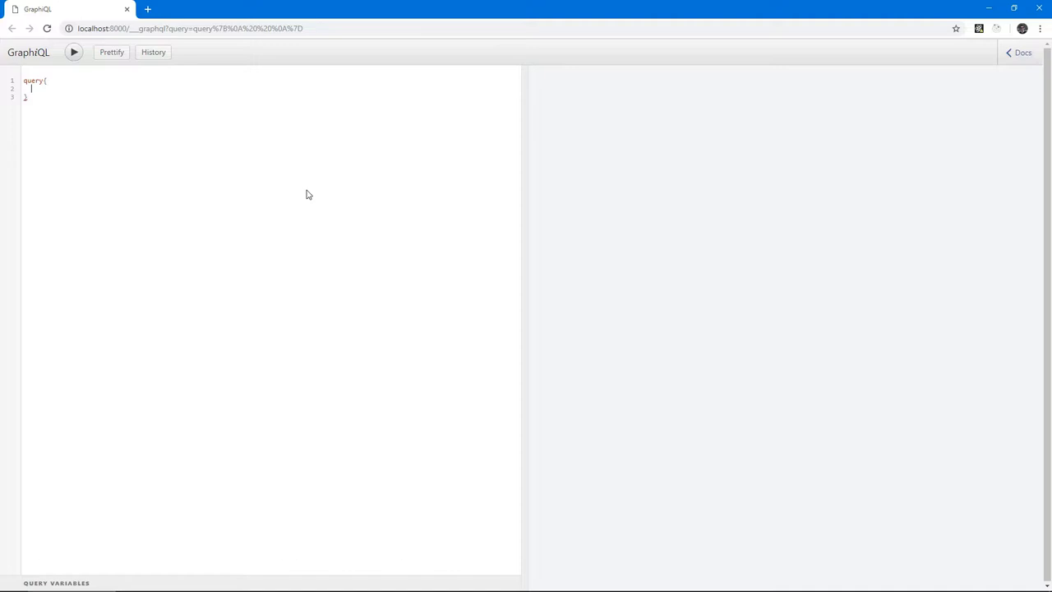
- Run an allMarkdownRemark query returning each node's id and frontmatter title, date, author and path
text(all)
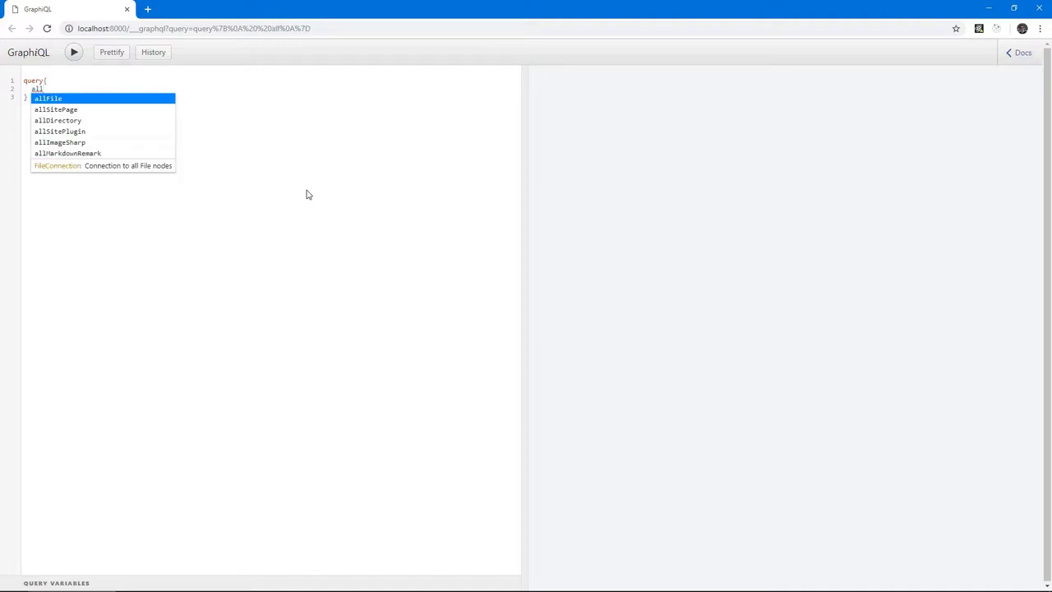
click(68, 153)
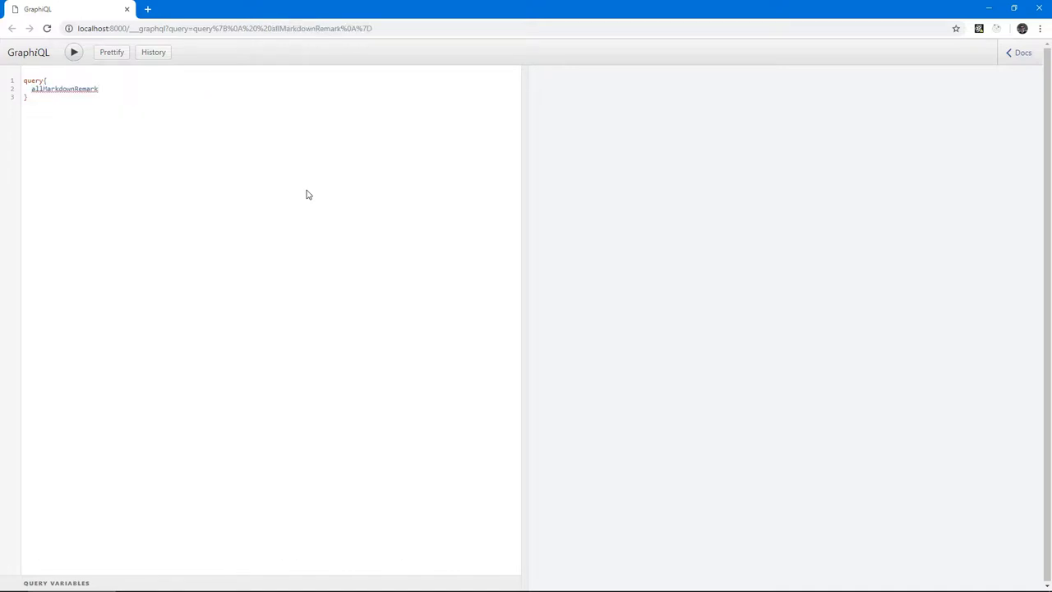
text({)
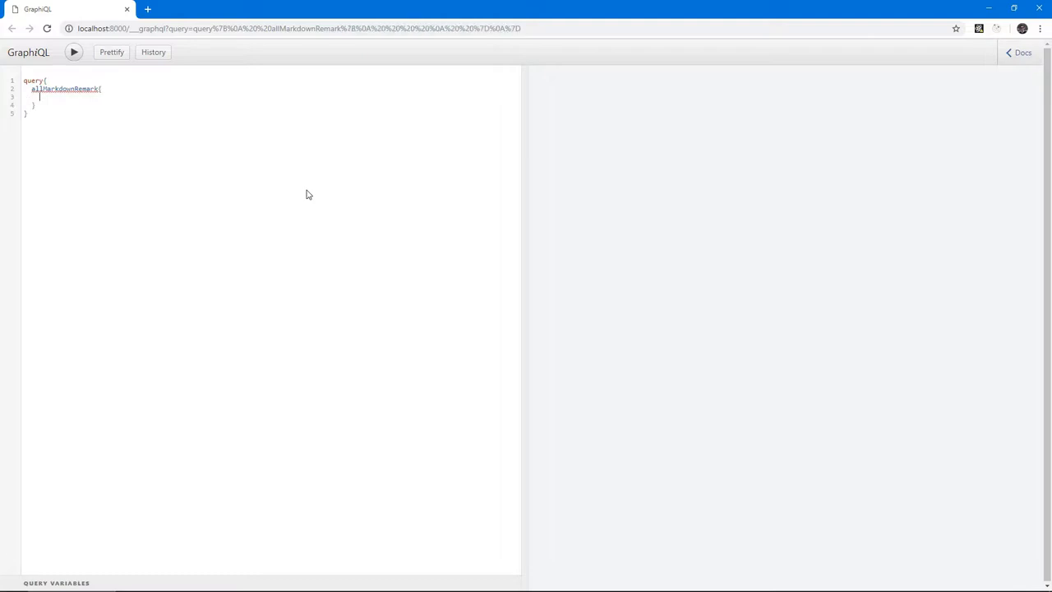
text(e)
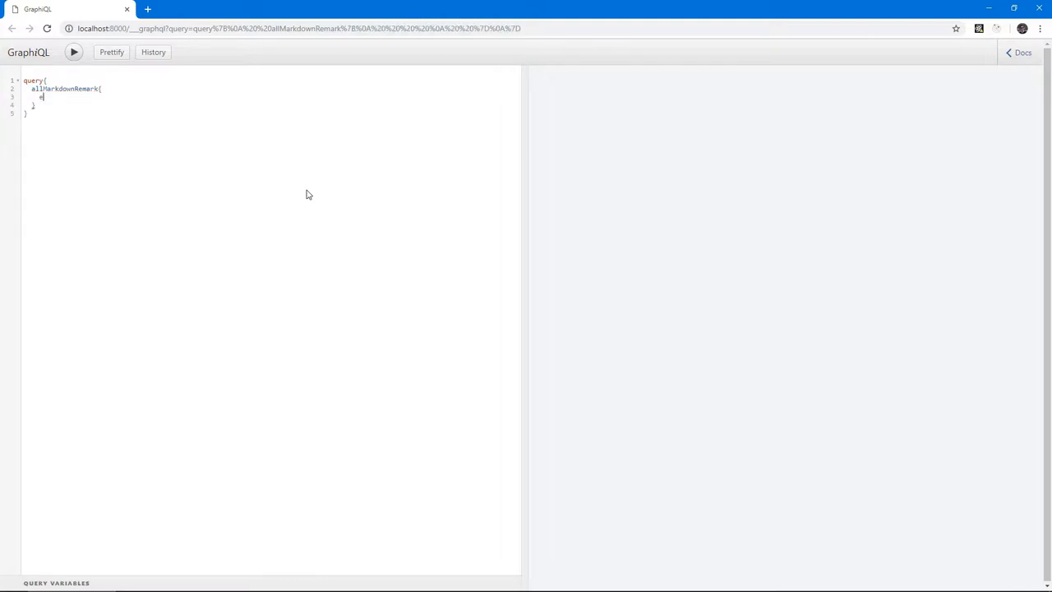
text(edges{)
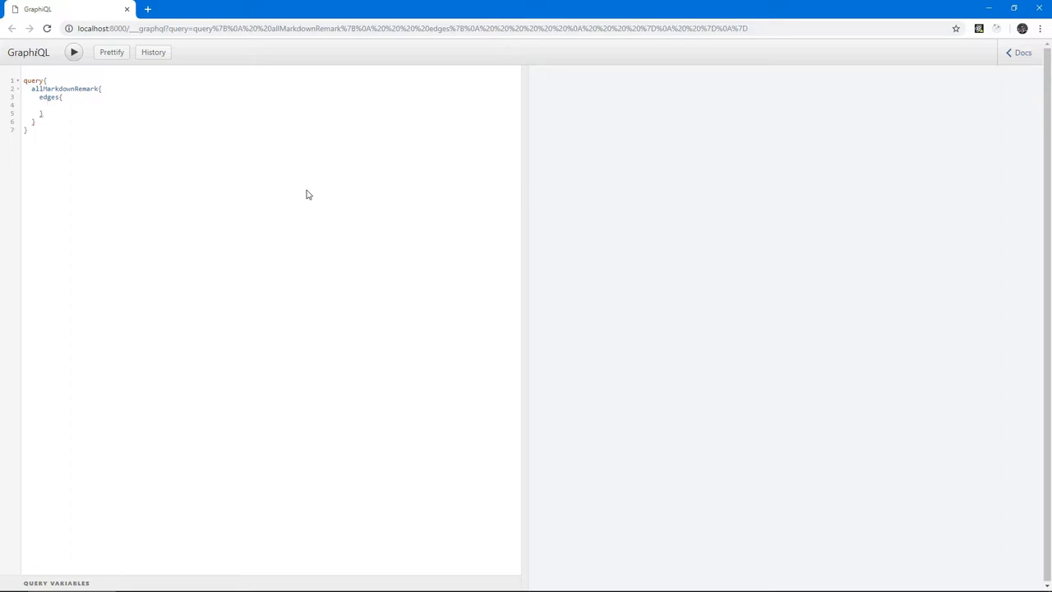
text(node{)
text(id)
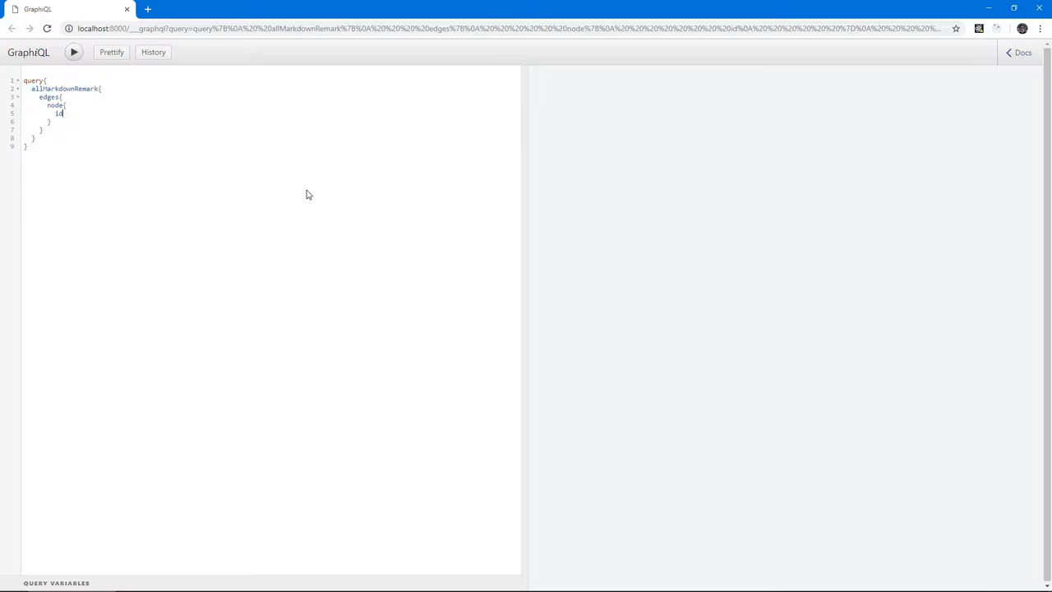
text(f)
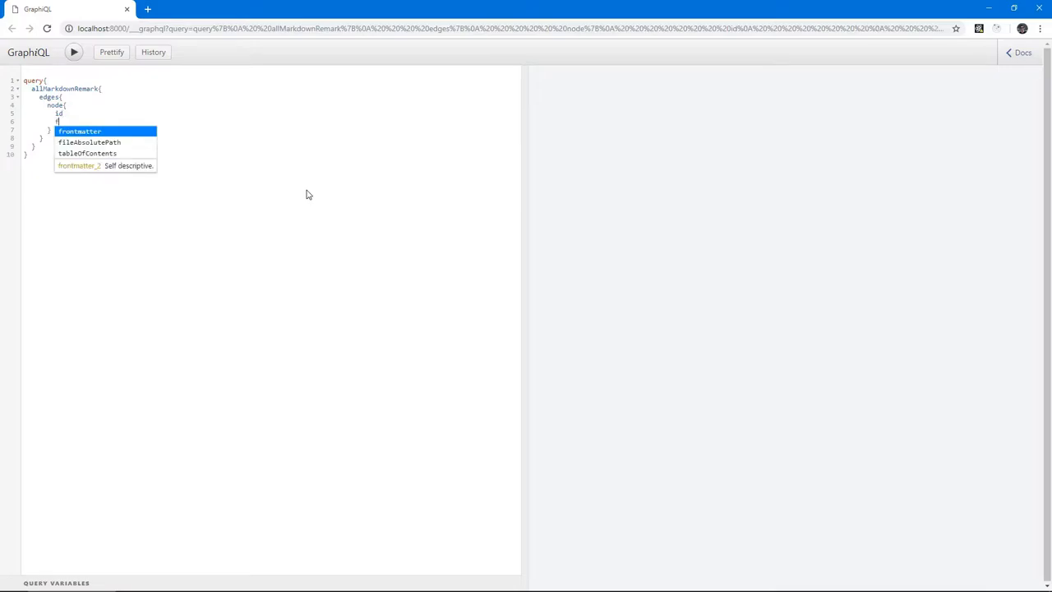
text(rontmatter{)
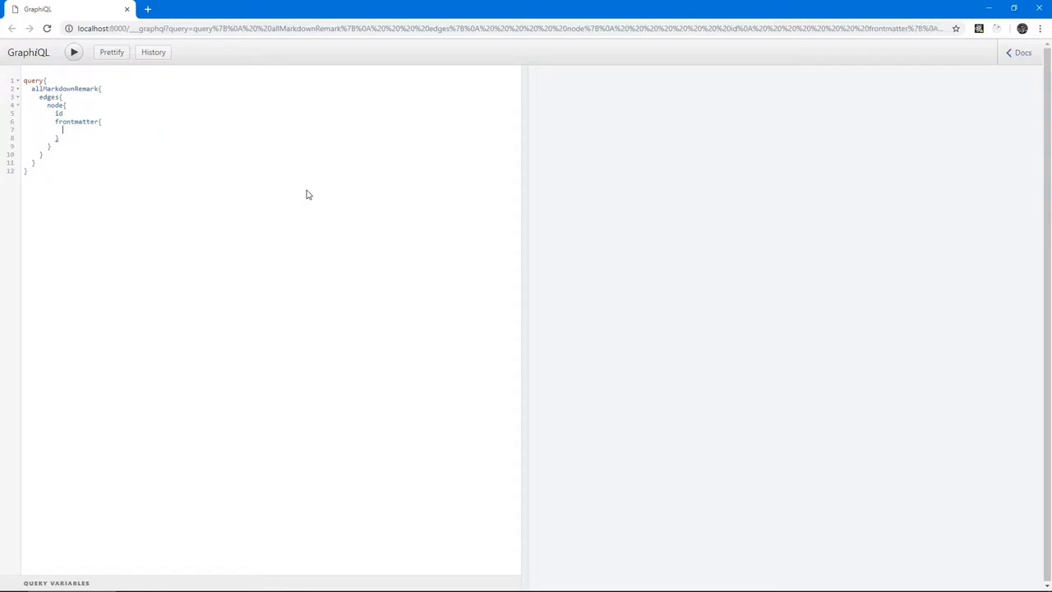
click(63, 130)
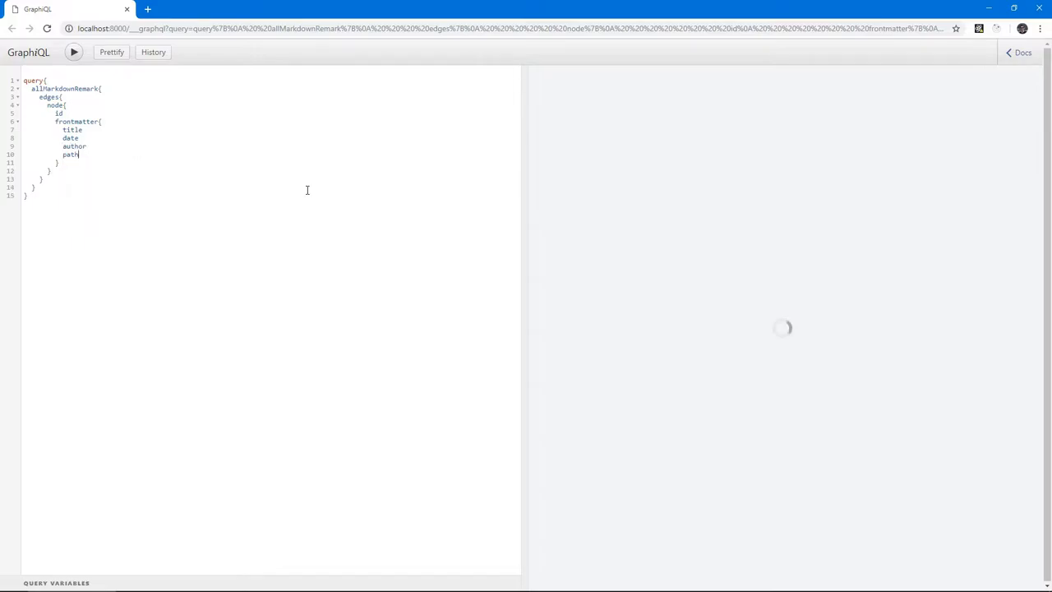
click(73, 51)
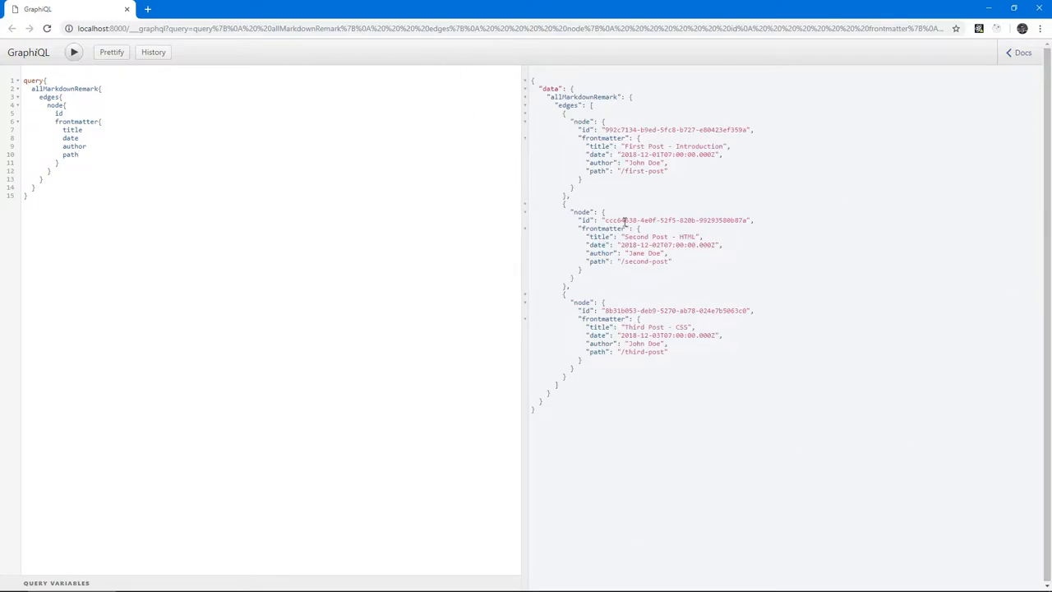
mouse_move(555, 132)
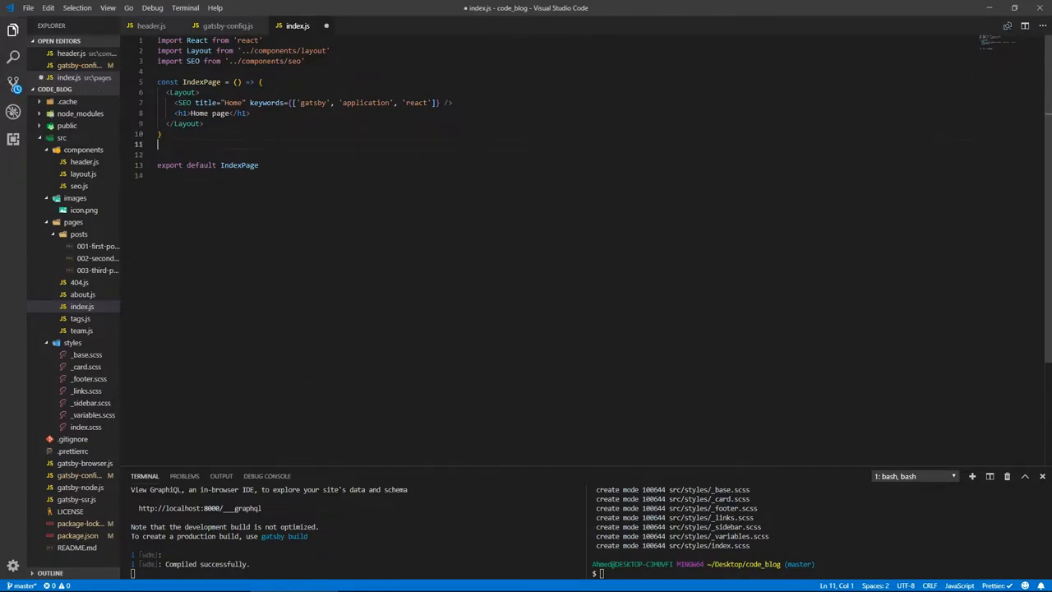
- Define const indexQuery = graphql` querying allMarkdownRemark edges' node id, frontmatter fields and excerpt
key(Enter)
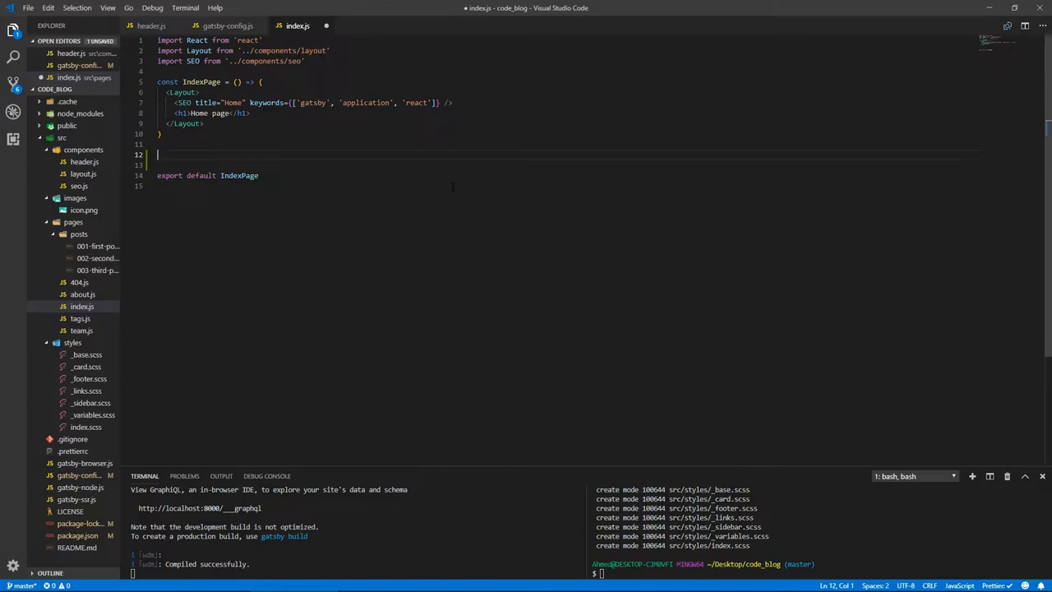
text(const)
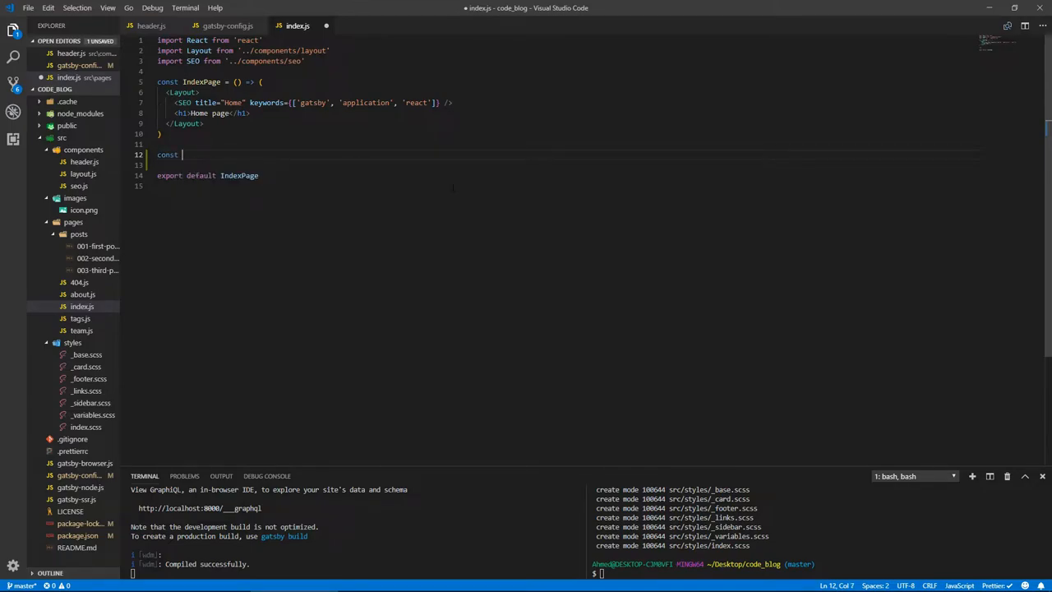
text(index)
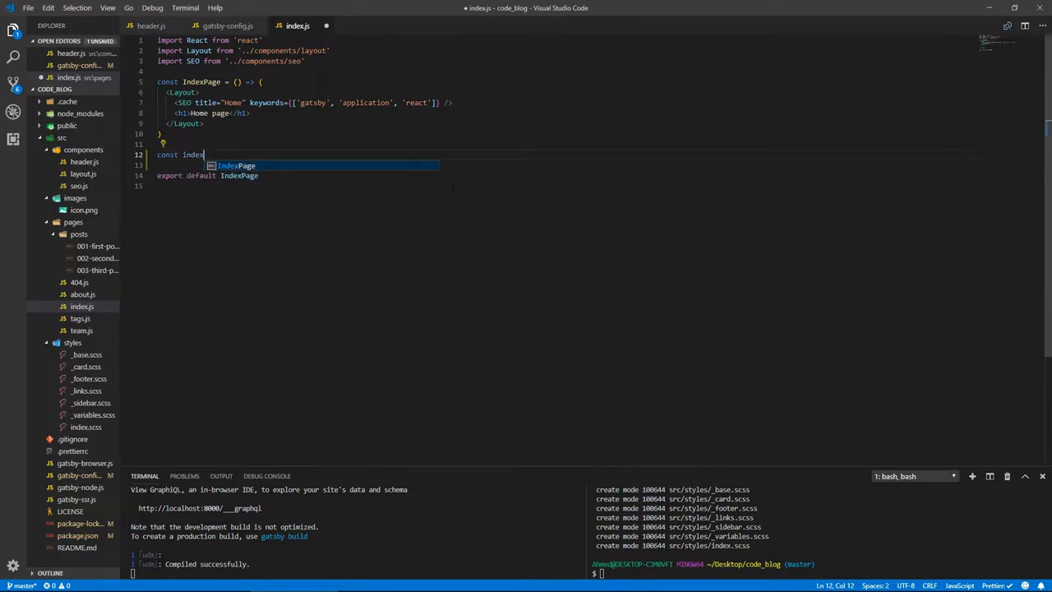
text(Query =)
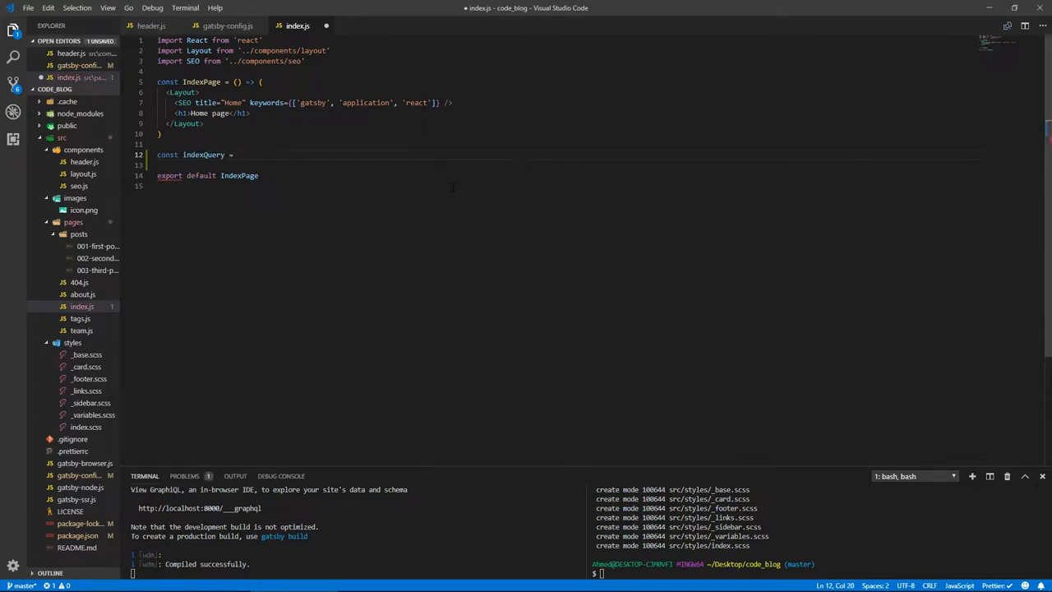
text(graphql`)
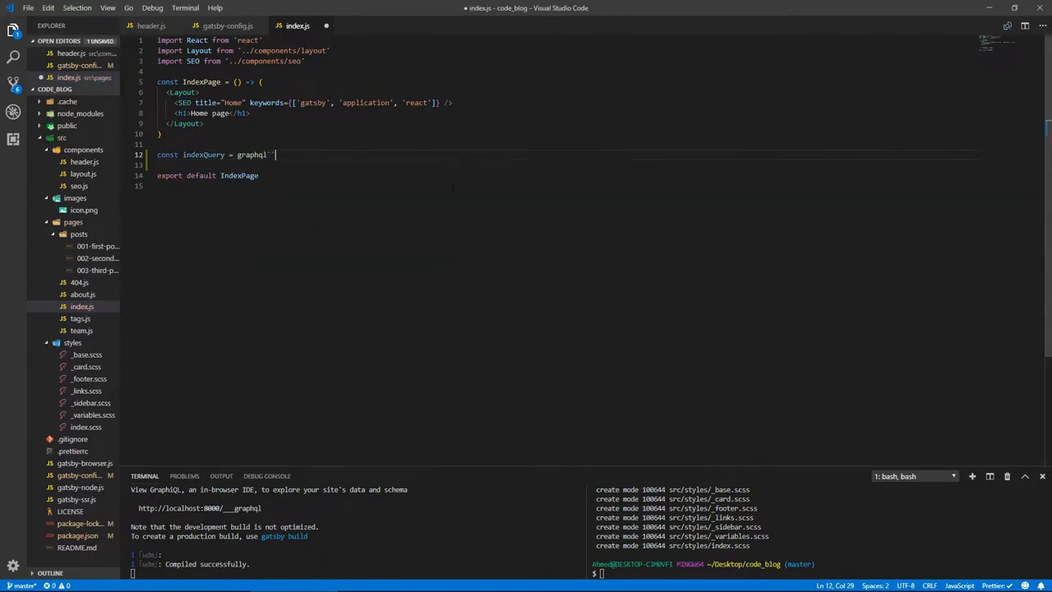
key(Enter)
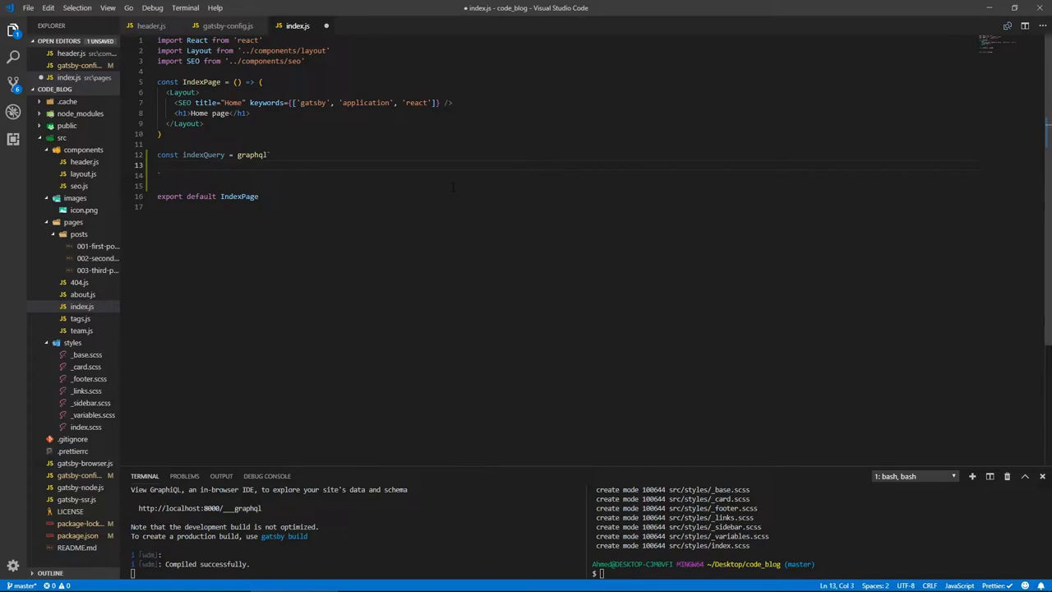
text(query{\n  allMarkdownRemark{\n    edges{\n      node{\n        id\n        frontmatter{\n          title\n          date\n          author\n          path\n        }\n        excerpt\n      }\n    }\n  }\n})
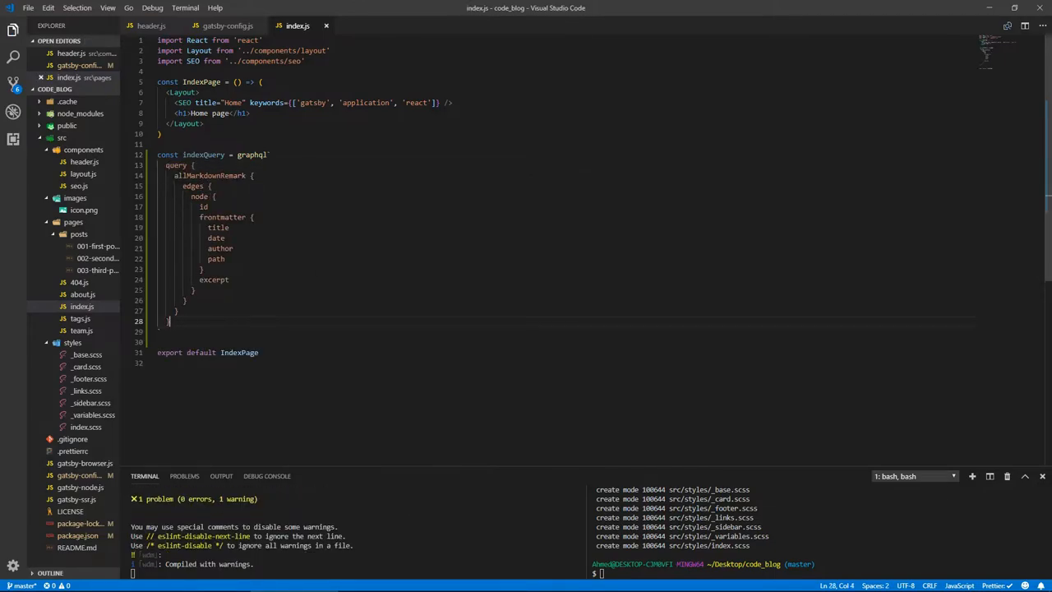
key(Enter)
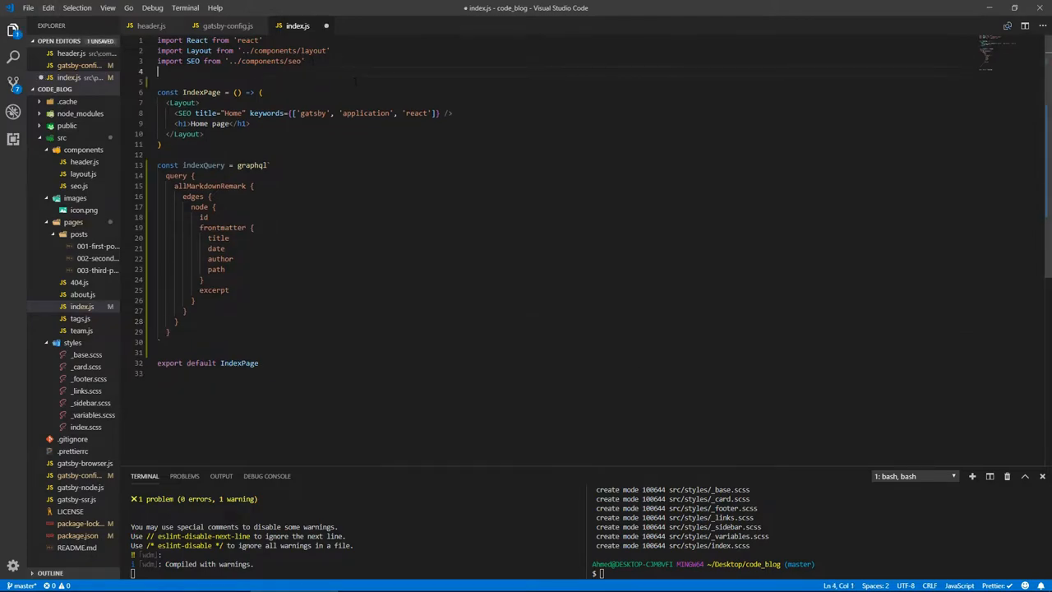
- Add import { graphql, StaticQuery } from 'gatsby' to index.js
text(import)
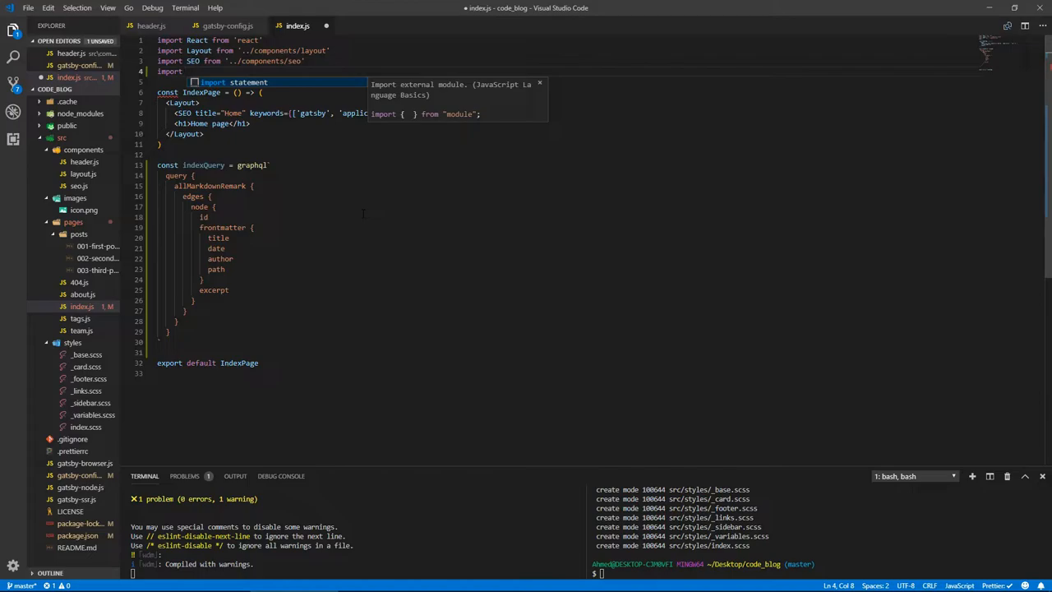
text({ graphql })
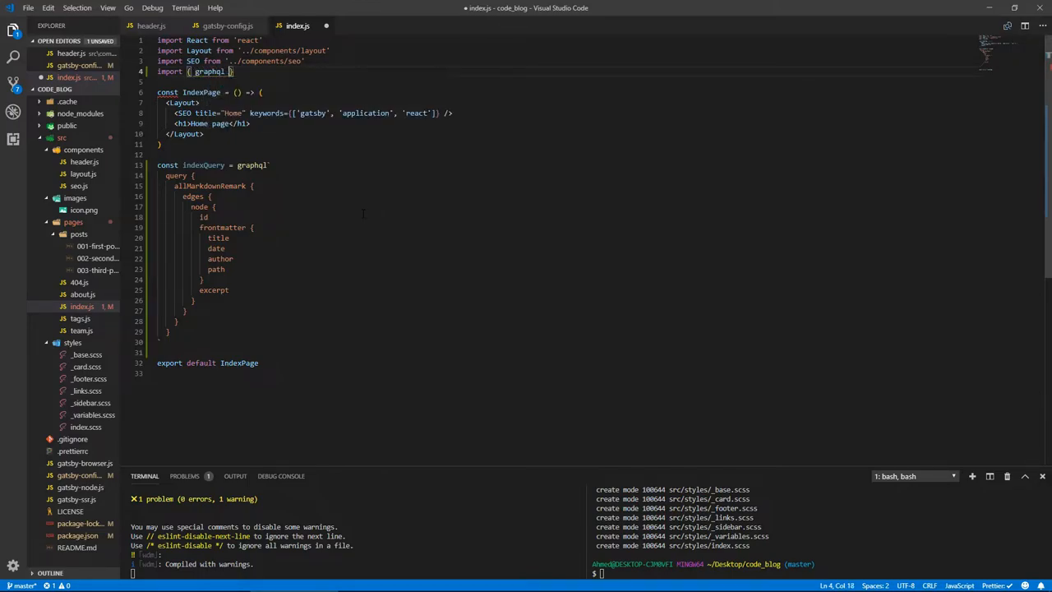
text(from)
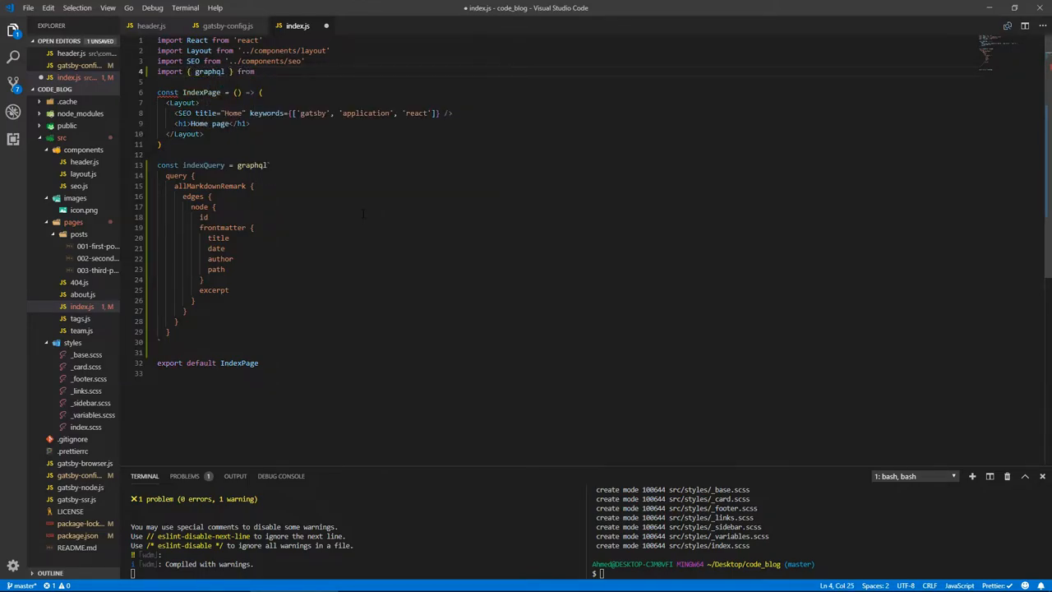
text('gatsby')
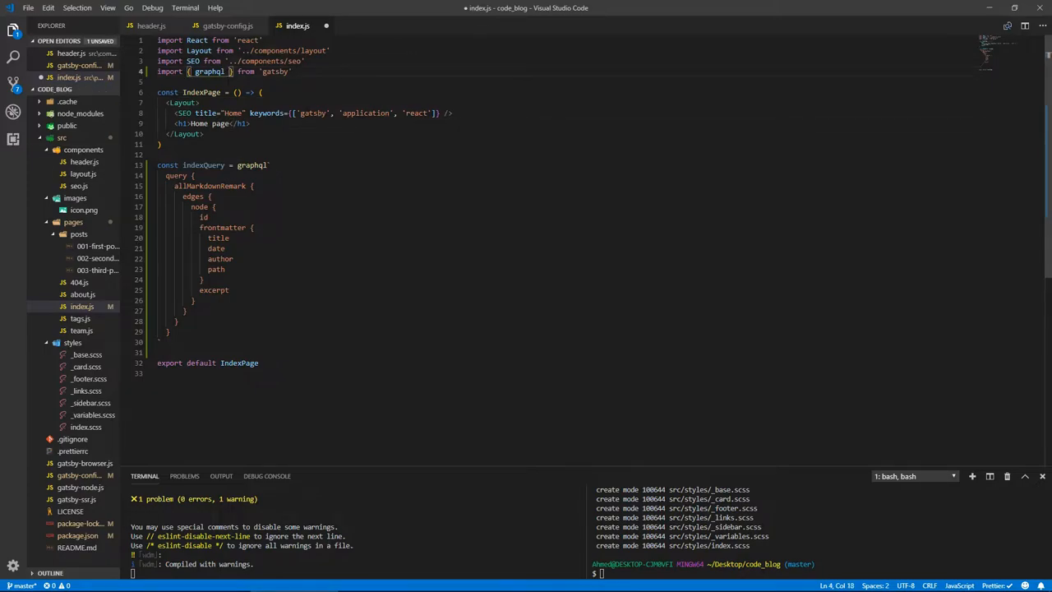
text(StaticQuery)
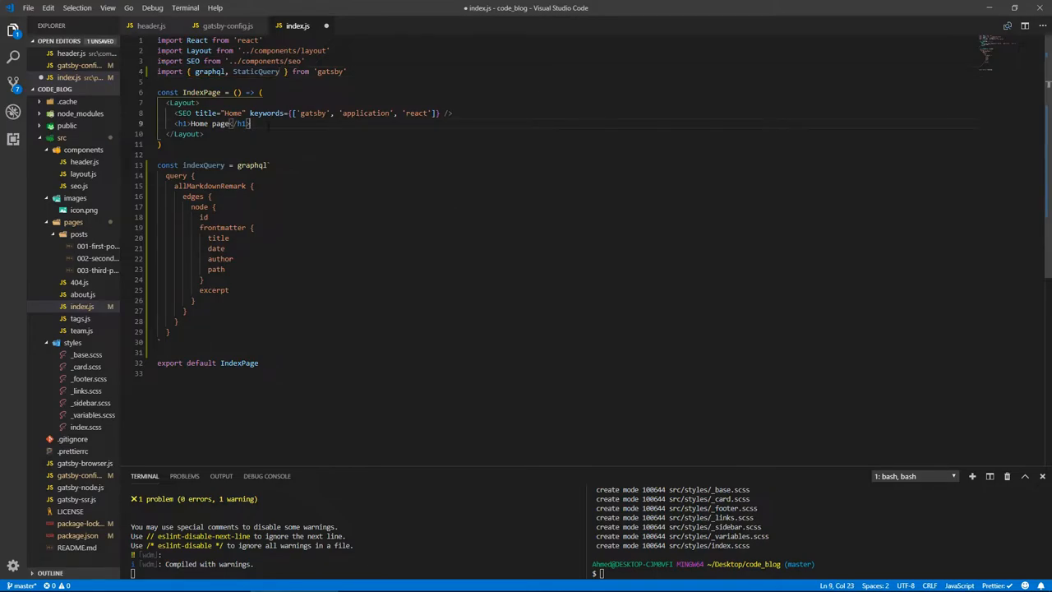
- Insert <StaticQuery query={indexQuery} render={data => { return (...) }} /> under the h1
key(Enter)
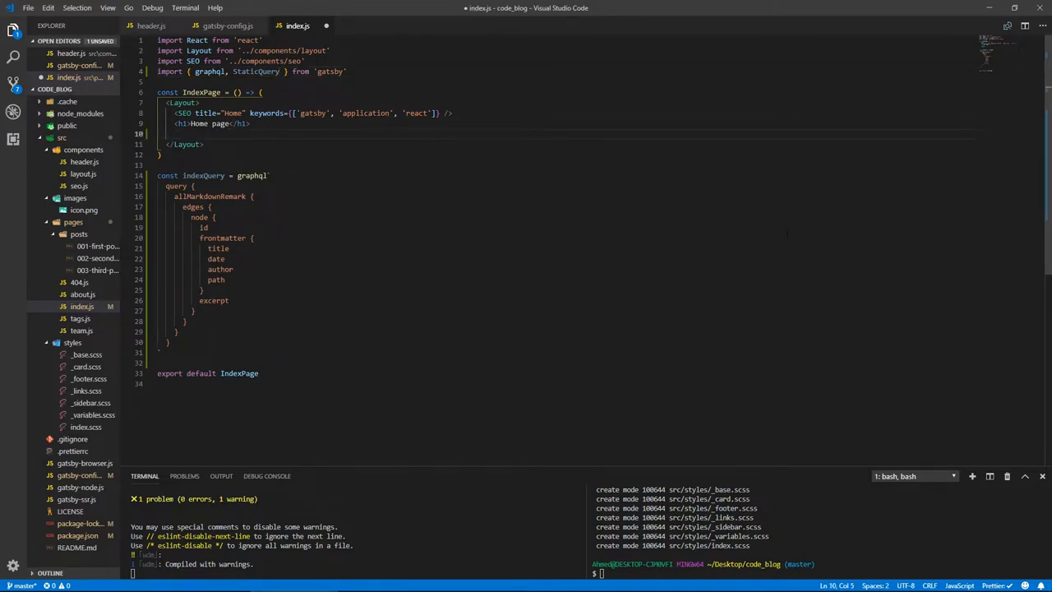
text(<StaticQuery)
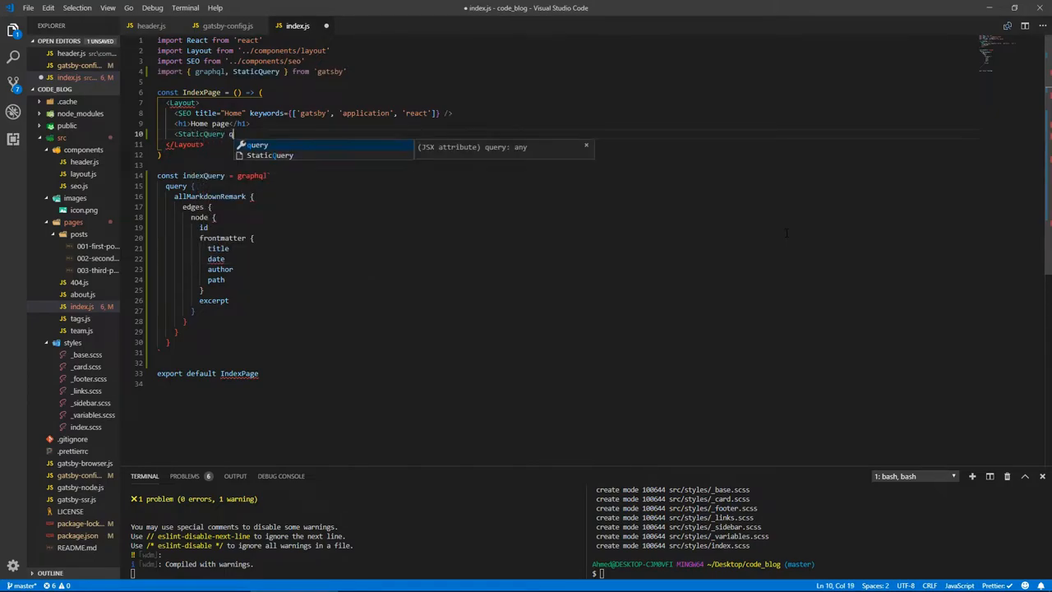
text(query={})
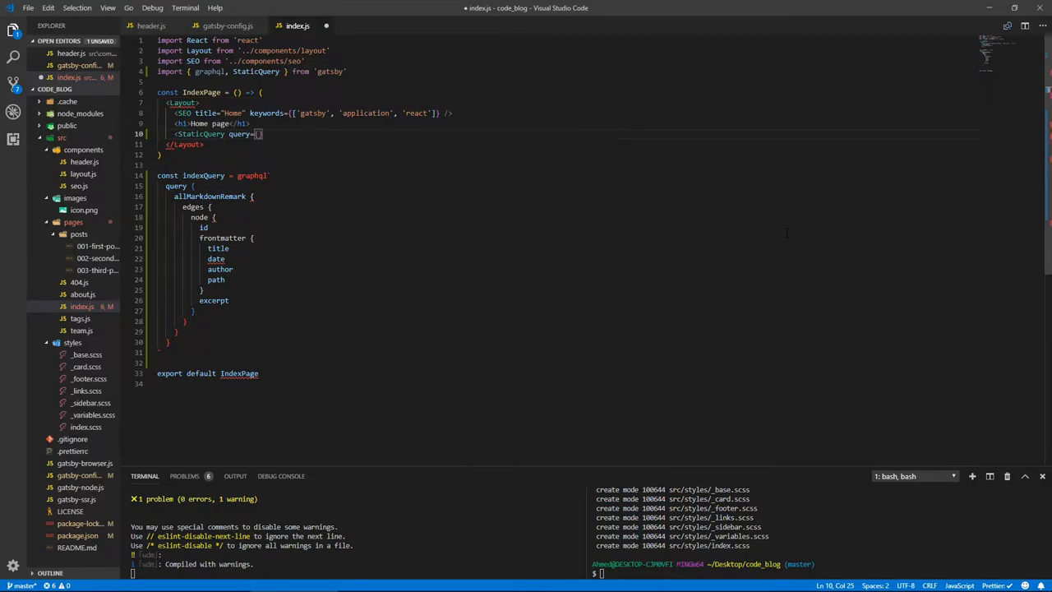
text(index)
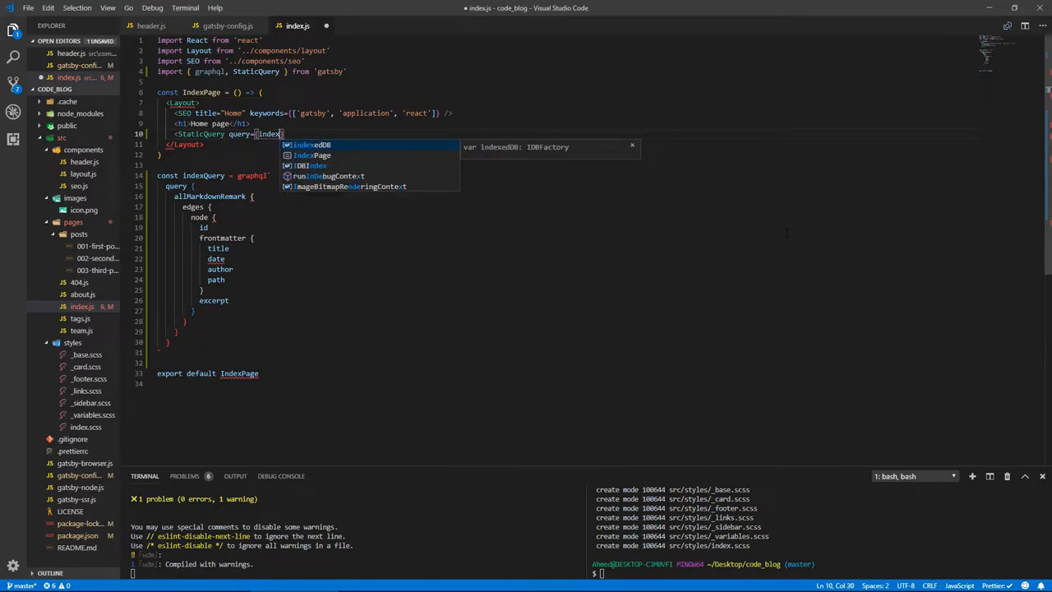
text(indexQuery})
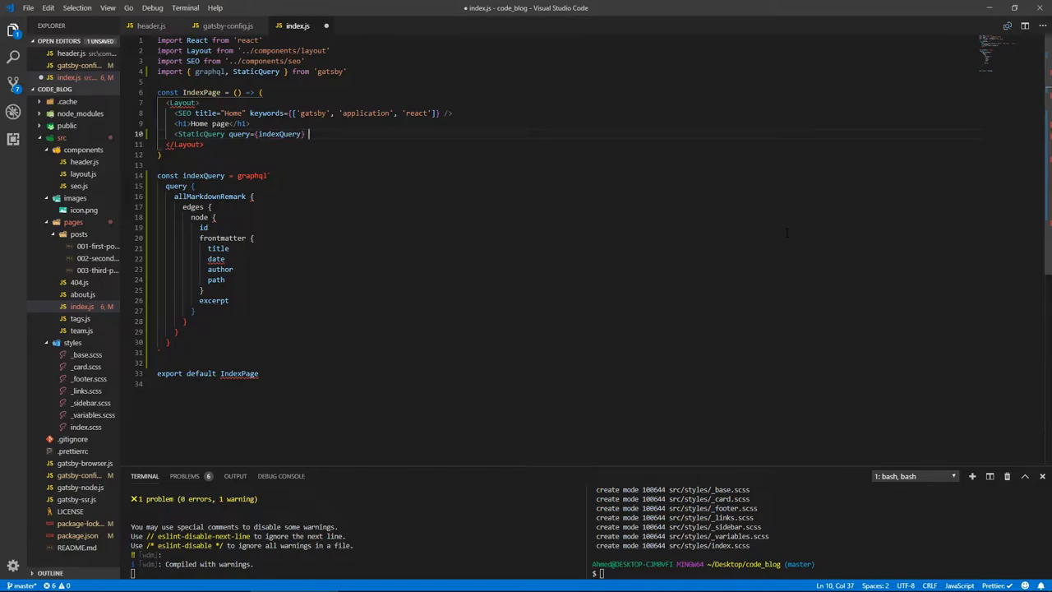
text(render)
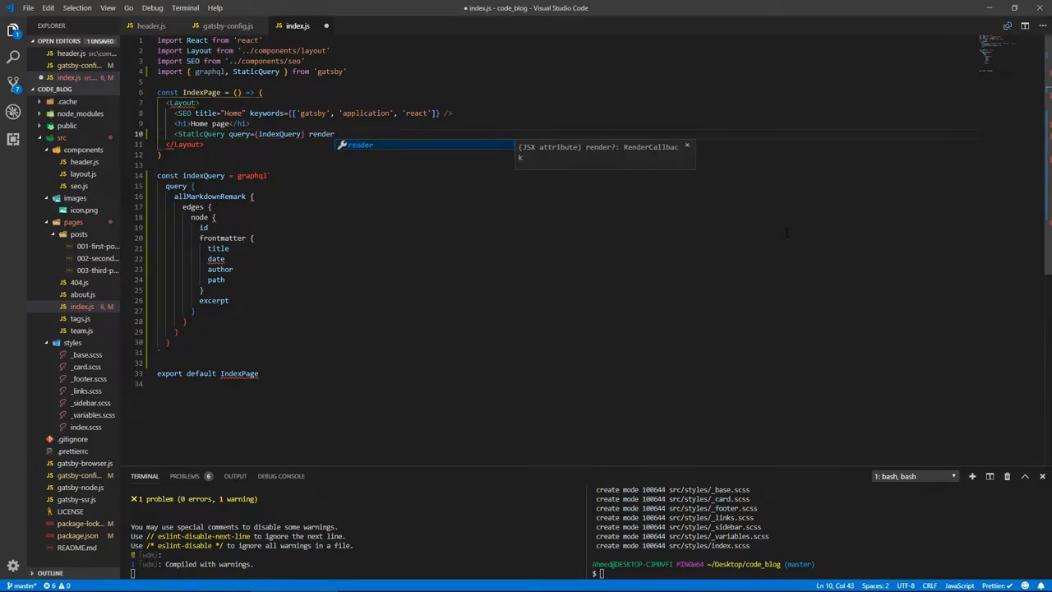
text(data => {)
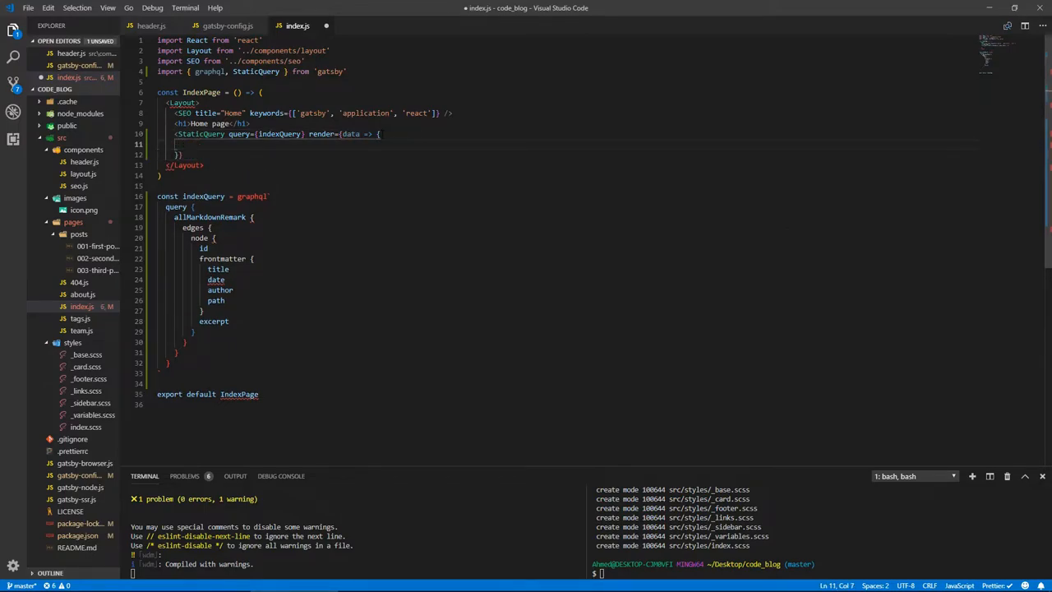
text(return ()
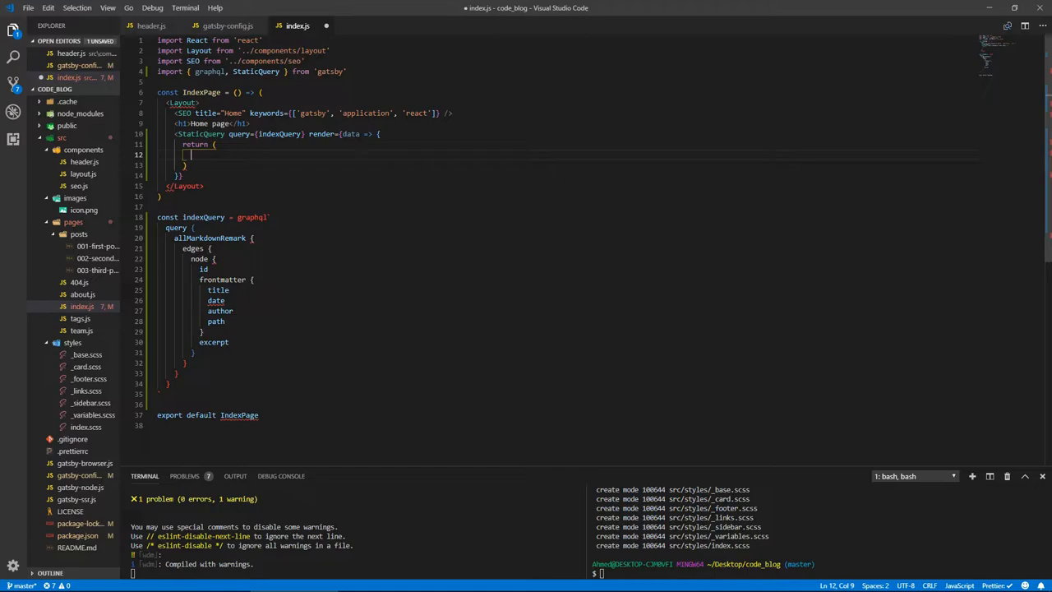
mouse_move(352, 135)
text(<div>)
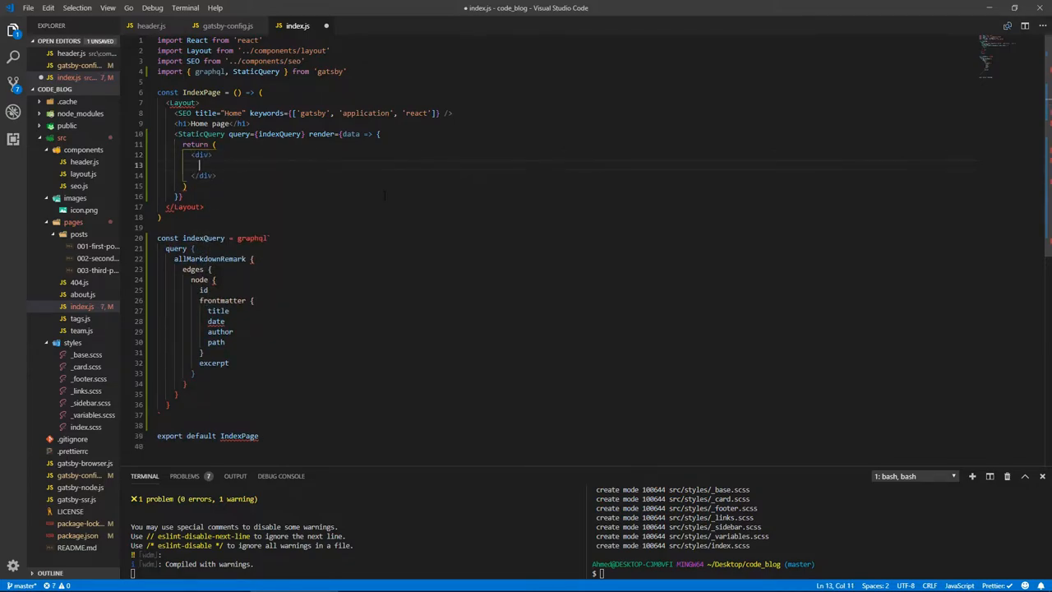
- Map data.allMarkdownRemark.edges to a <Post/> element per node inside the render div
text({data.allMarkdownRemark)
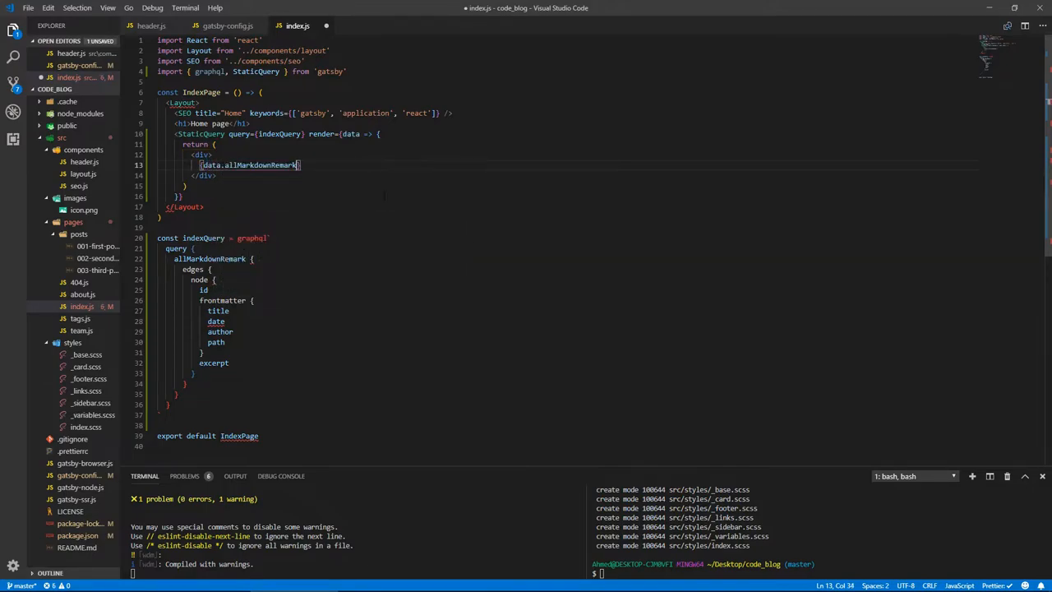
text(.edges)
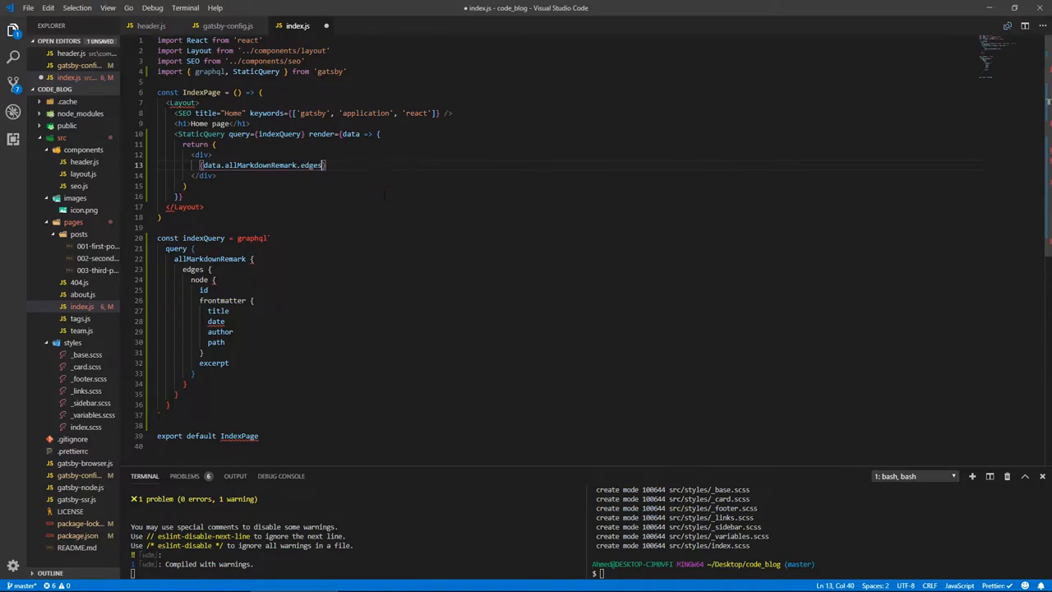
text(.map(({ node)
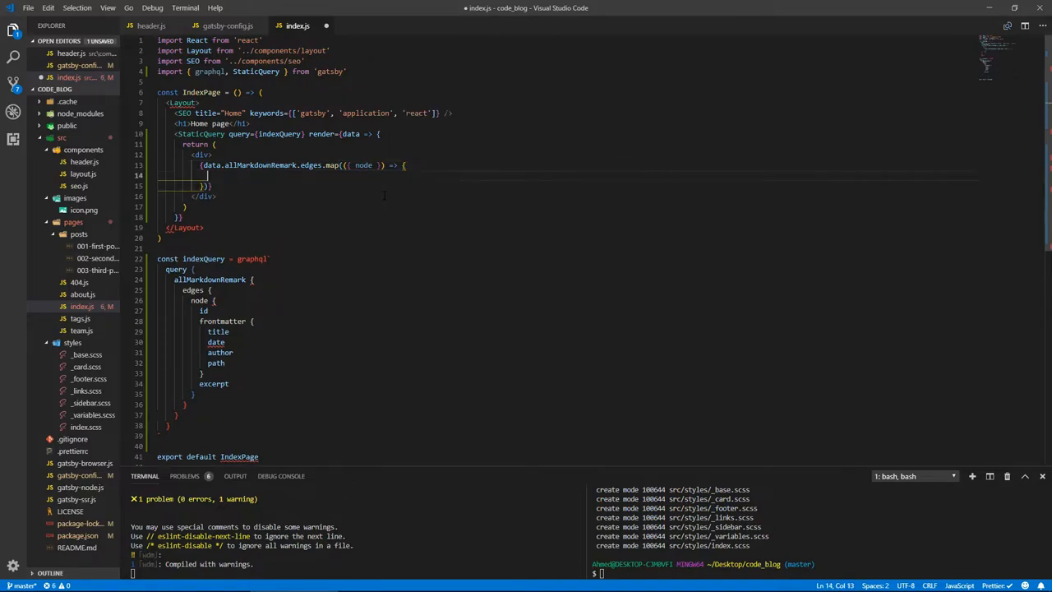
text(return)
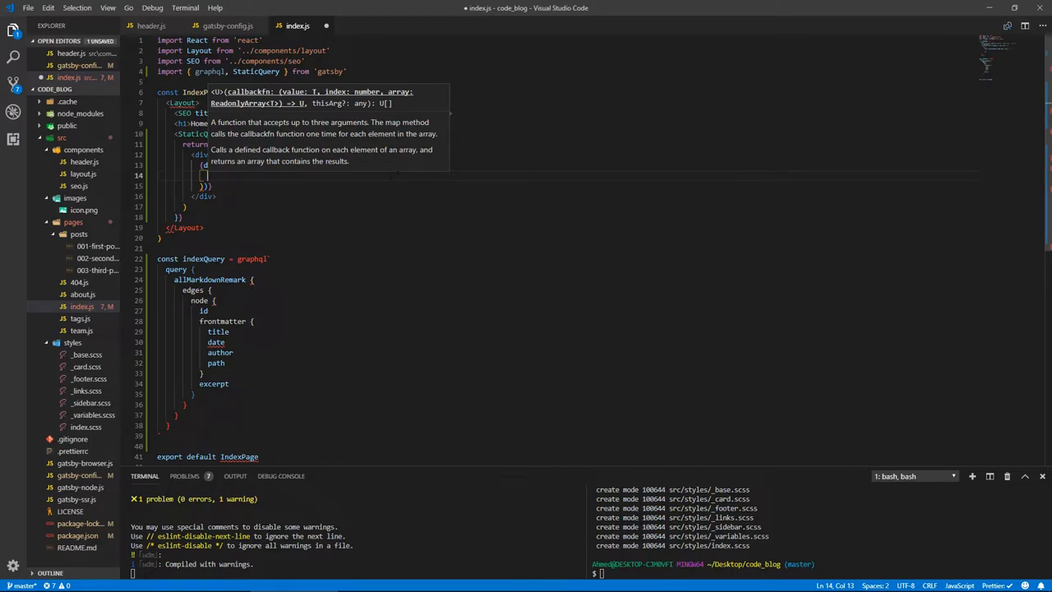
mouse_move(417, 171)
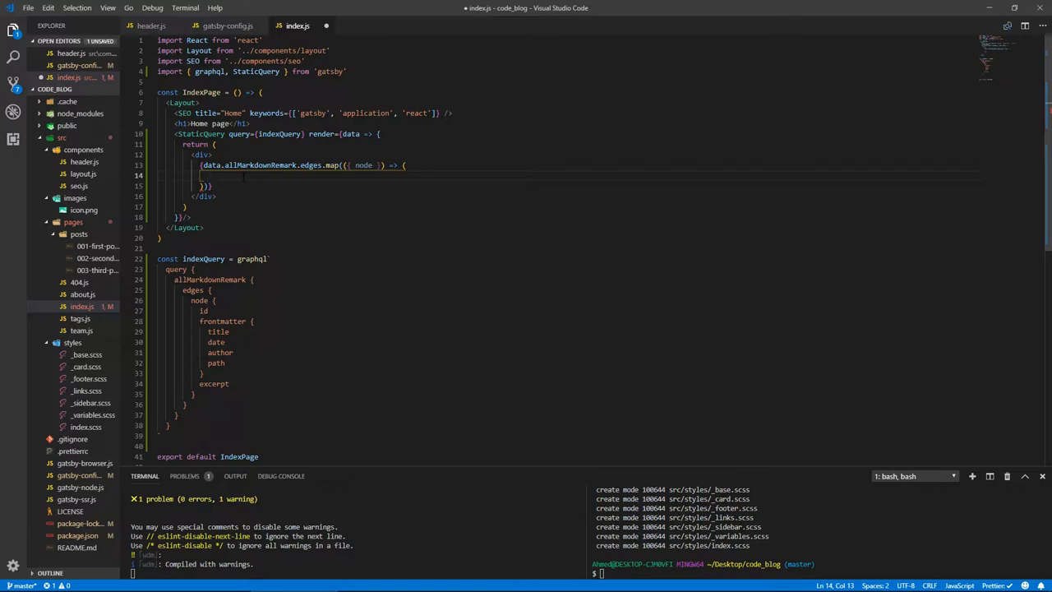
text(<pos/)
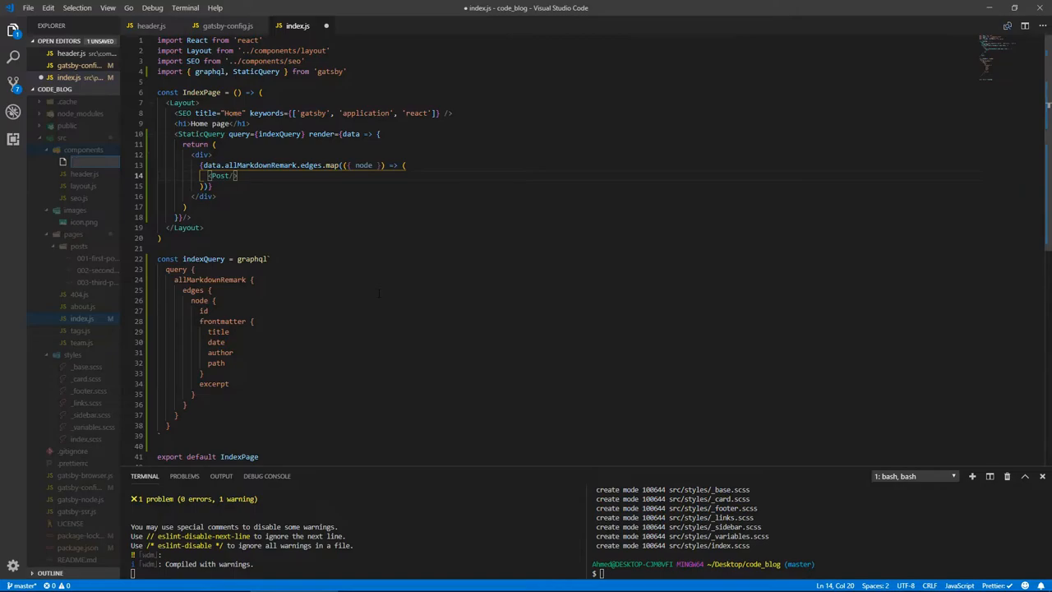
- Create src/components/Post.js importing React and { Link } from 'gatsby'
text(Post.js)
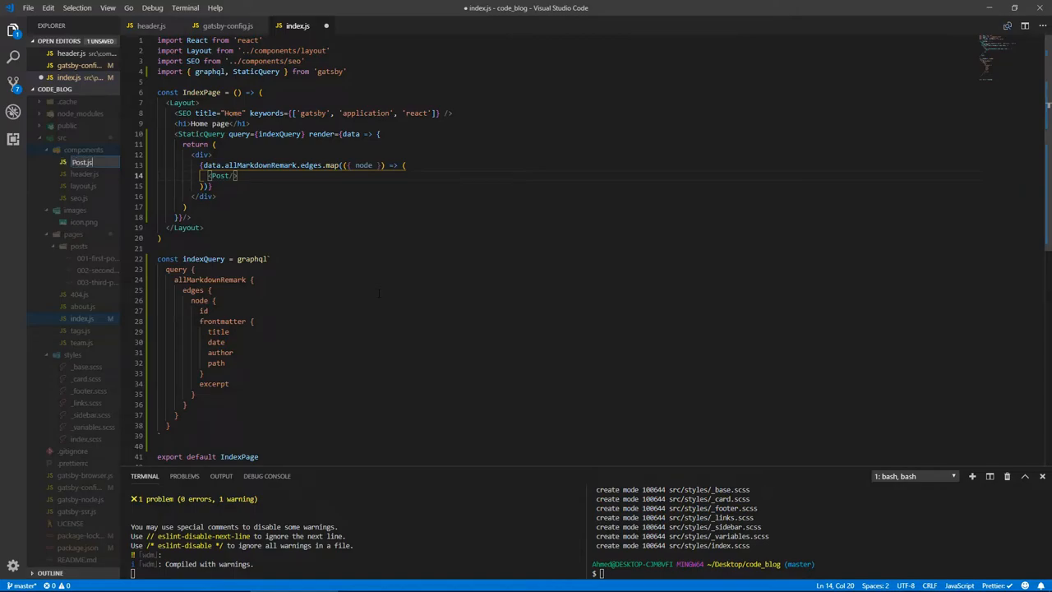
click(82, 163)
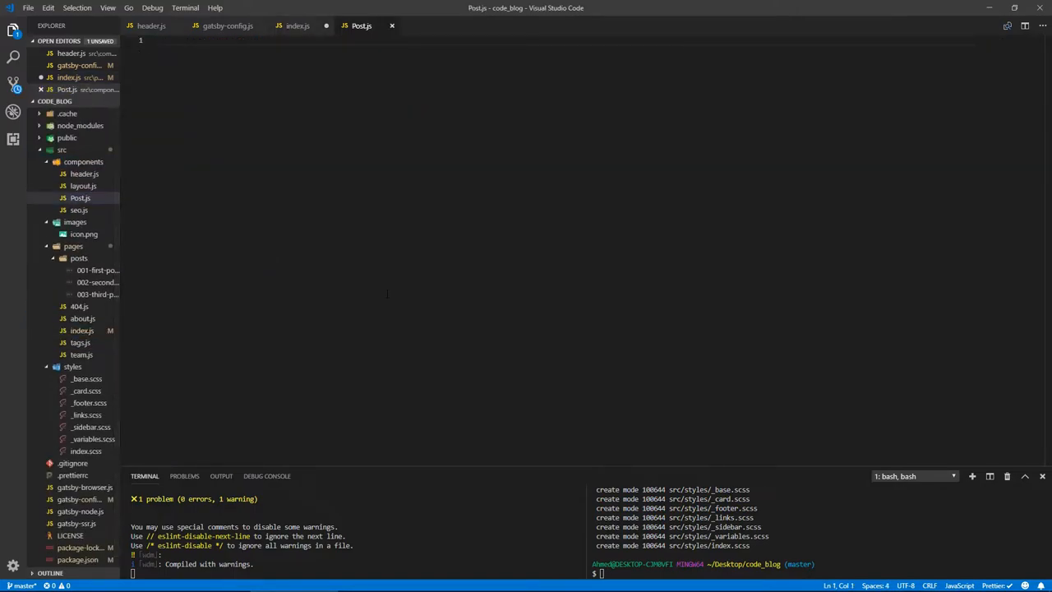
text(import React from 'react)
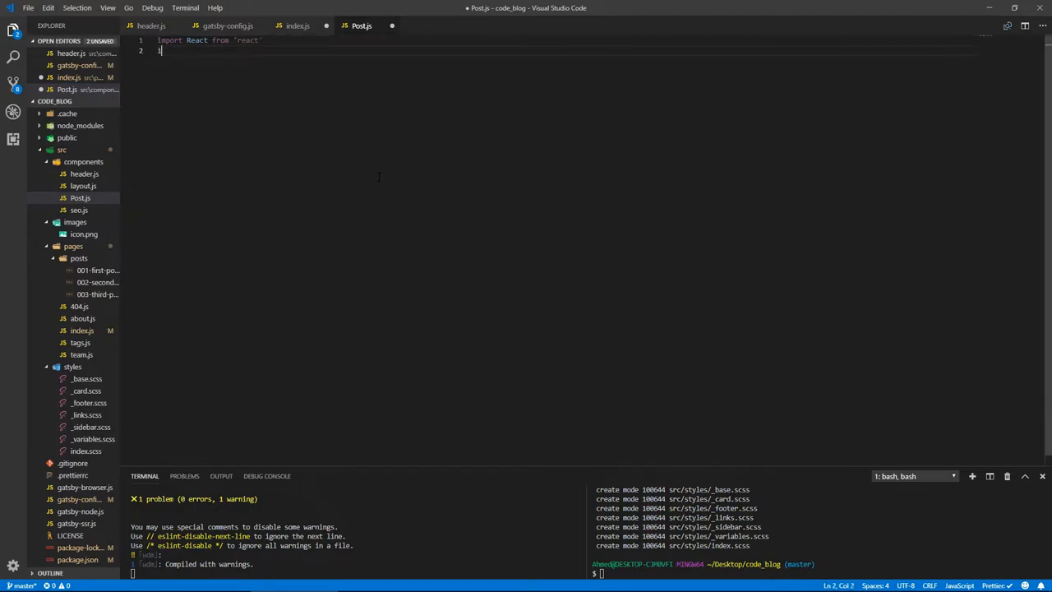
text(import { l)
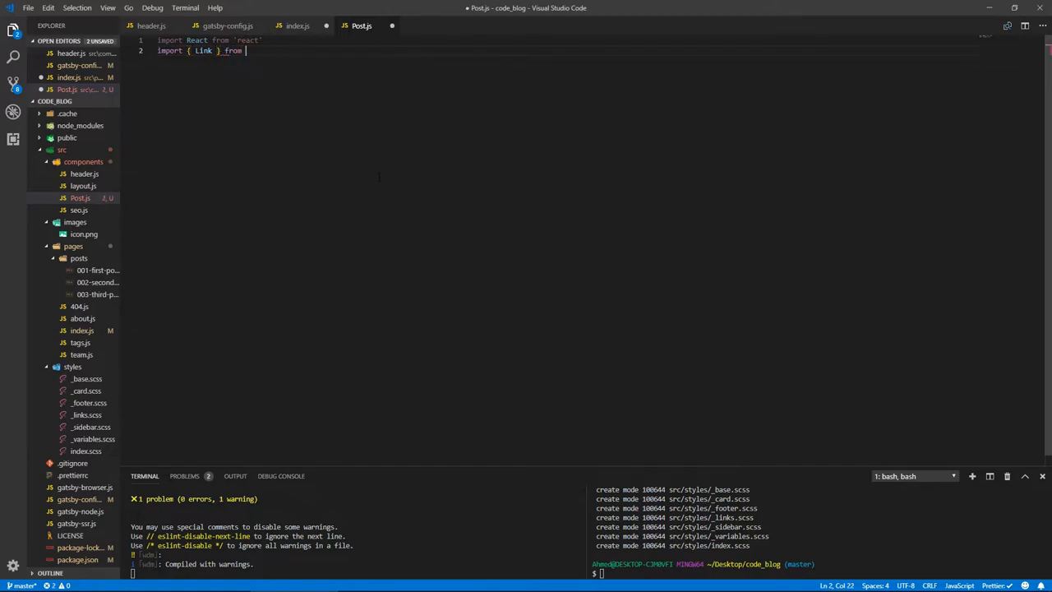
text('gatsby)
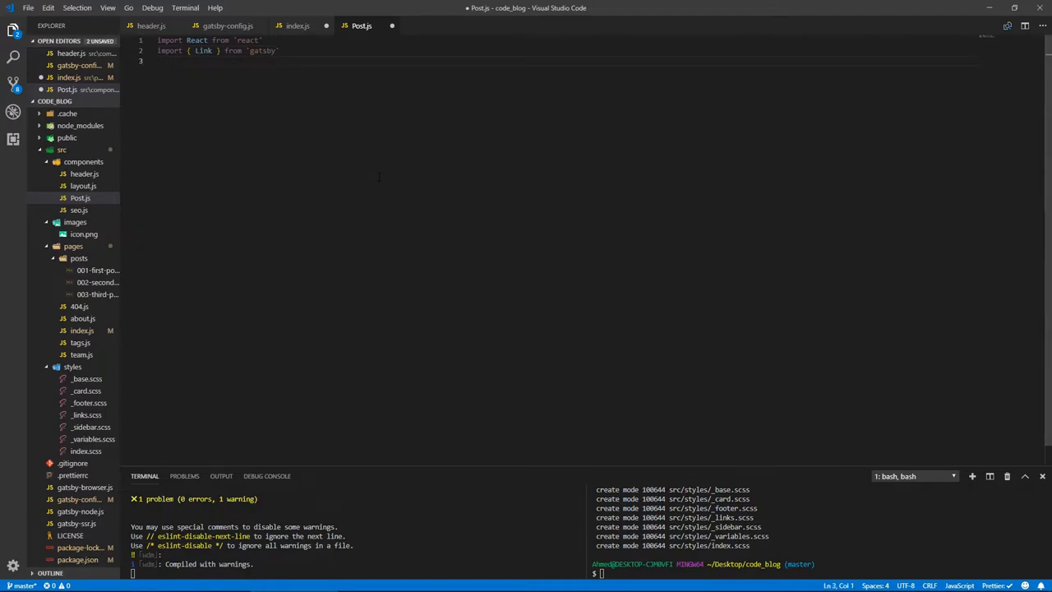
- Add an empty import {} from 'reactstrap' line to Post.js
text(import)
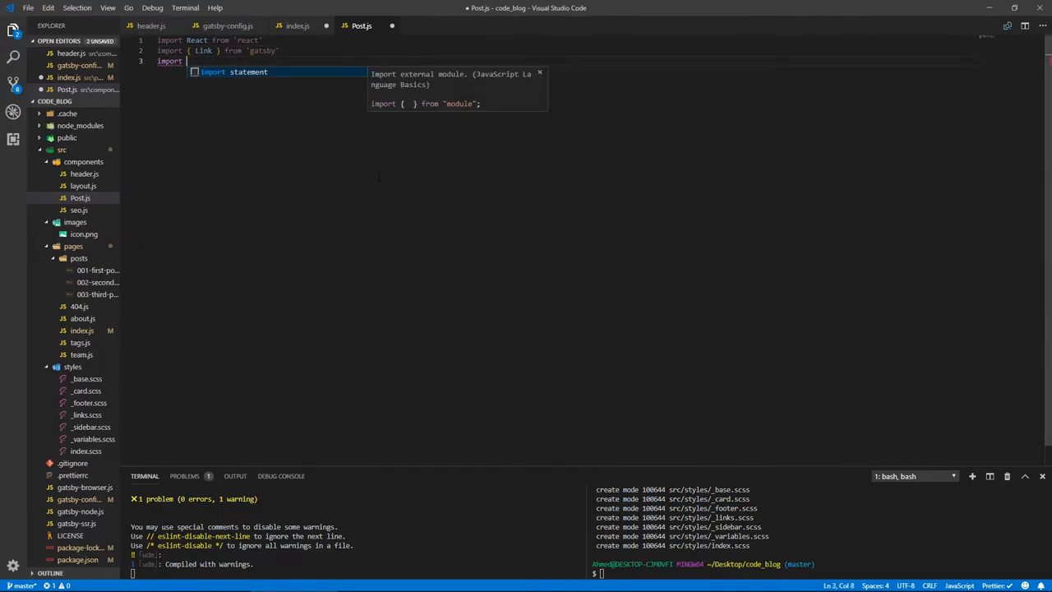
text({} from)
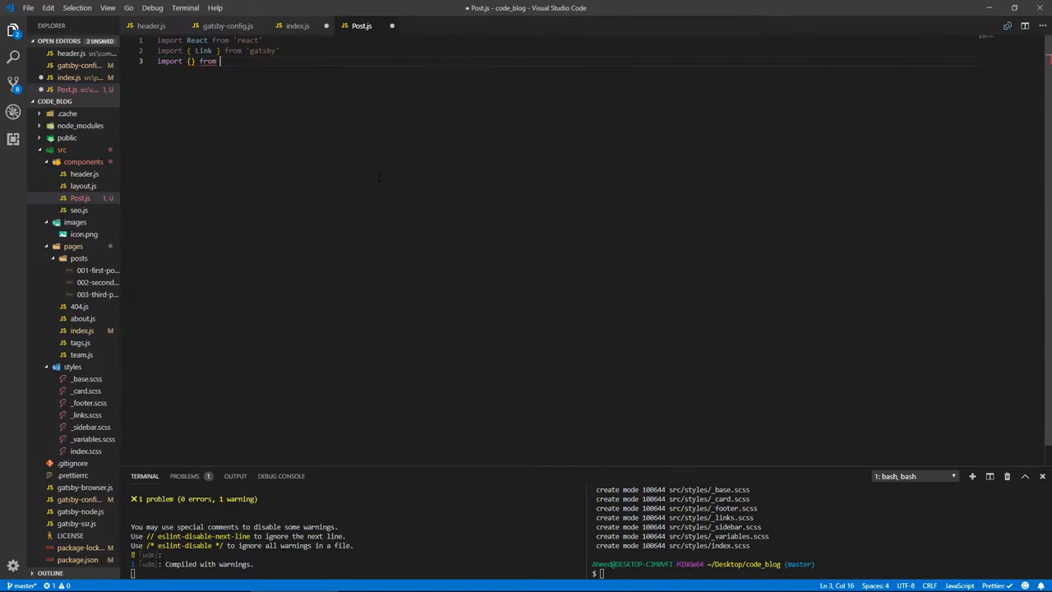
text('s)
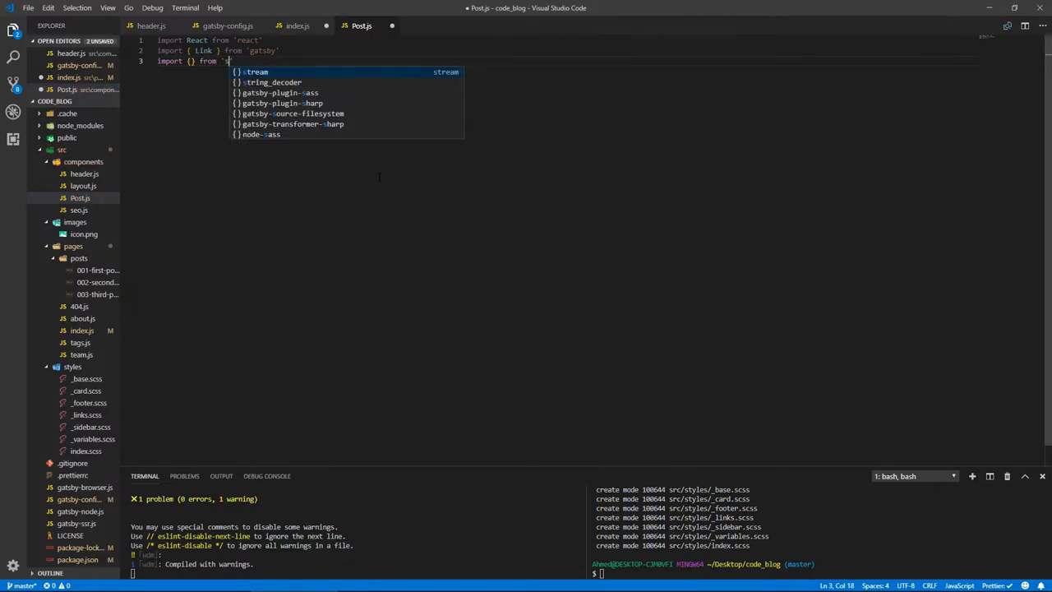
text(reactstrap)
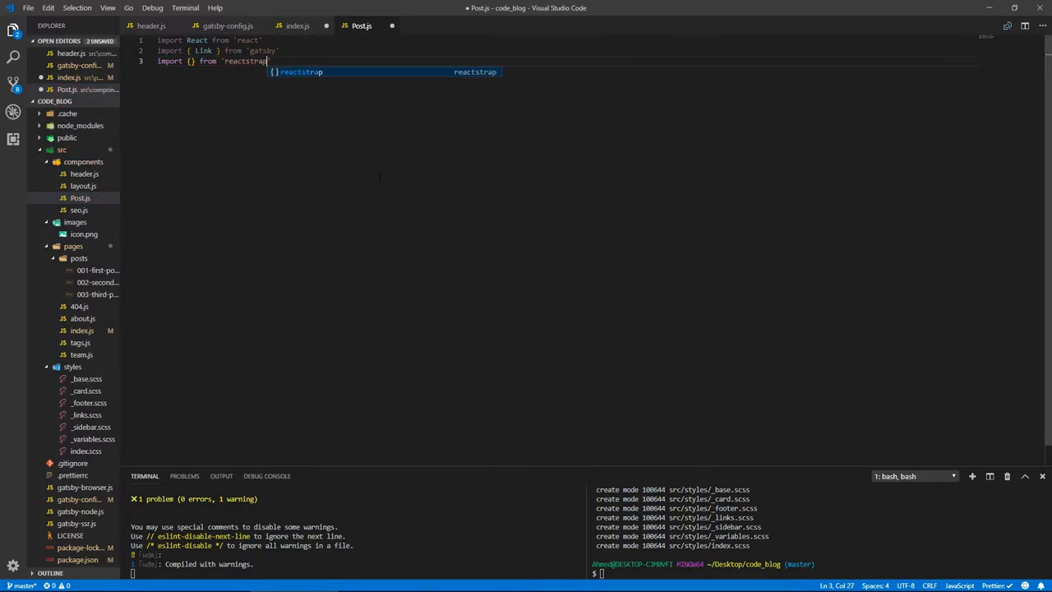
key(Enter)
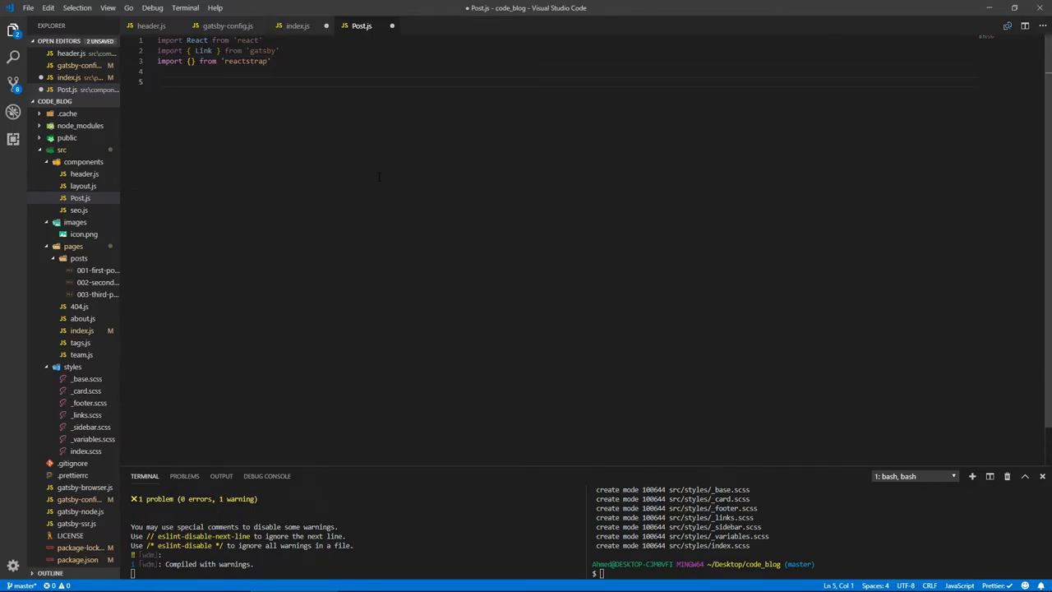
- Write const Post = ({ title, author, path, date, body }) => { return() }
text(const Post = ({)
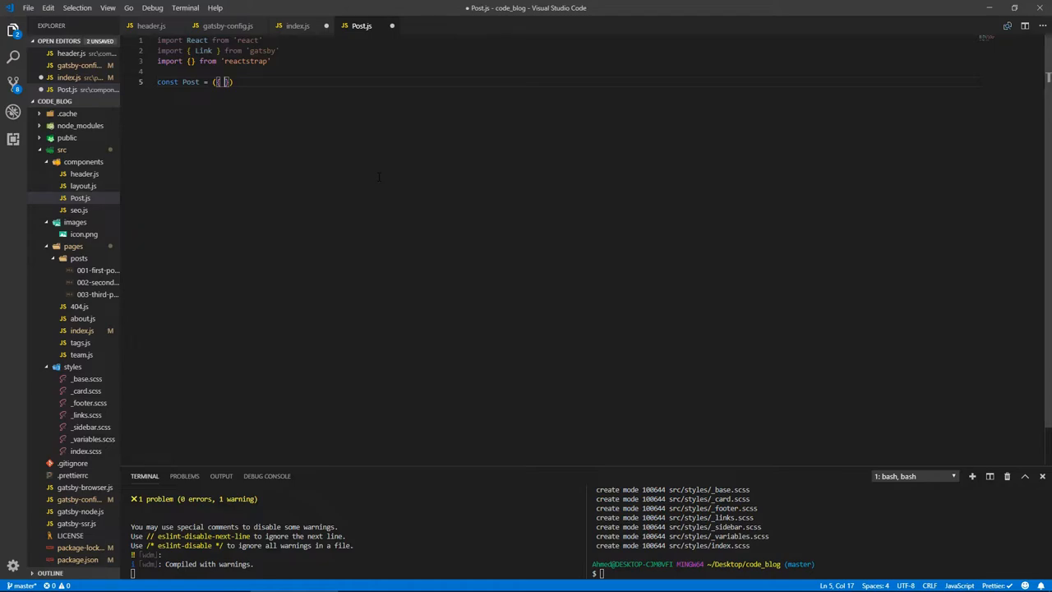
text(title)
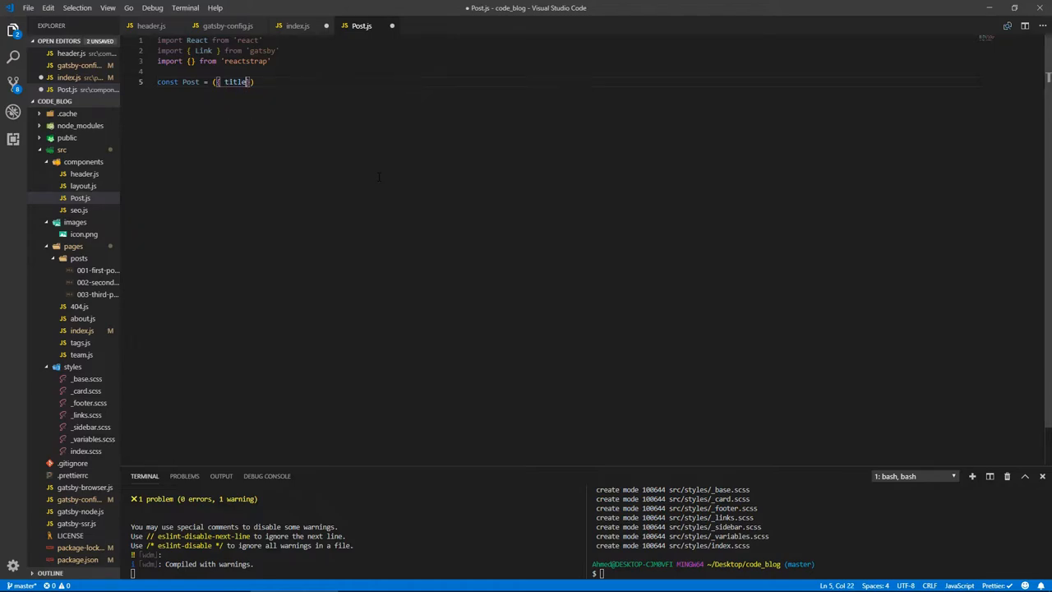
text(, author,)
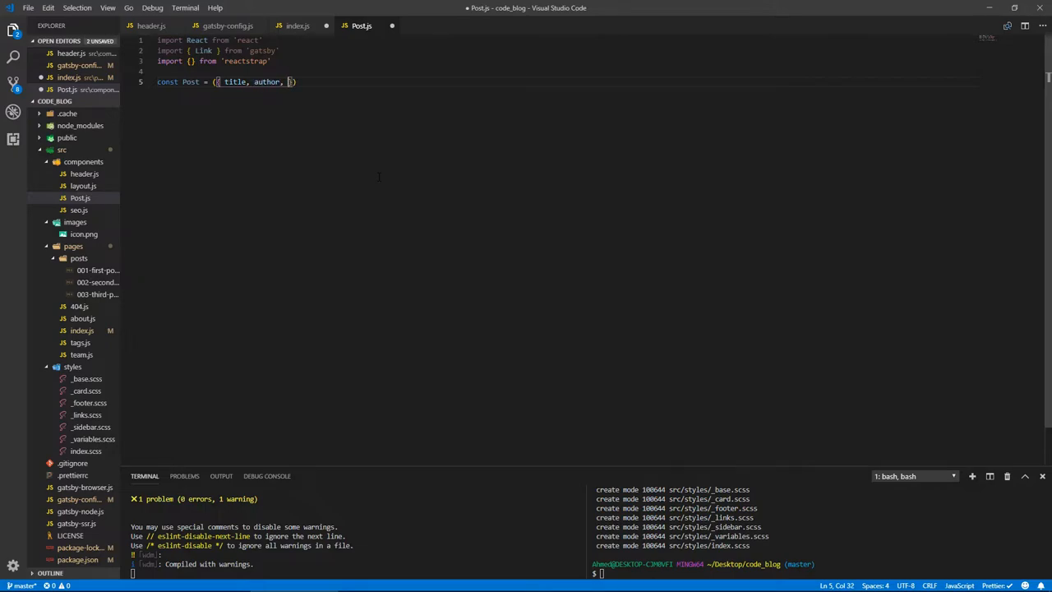
text(path, date, body)
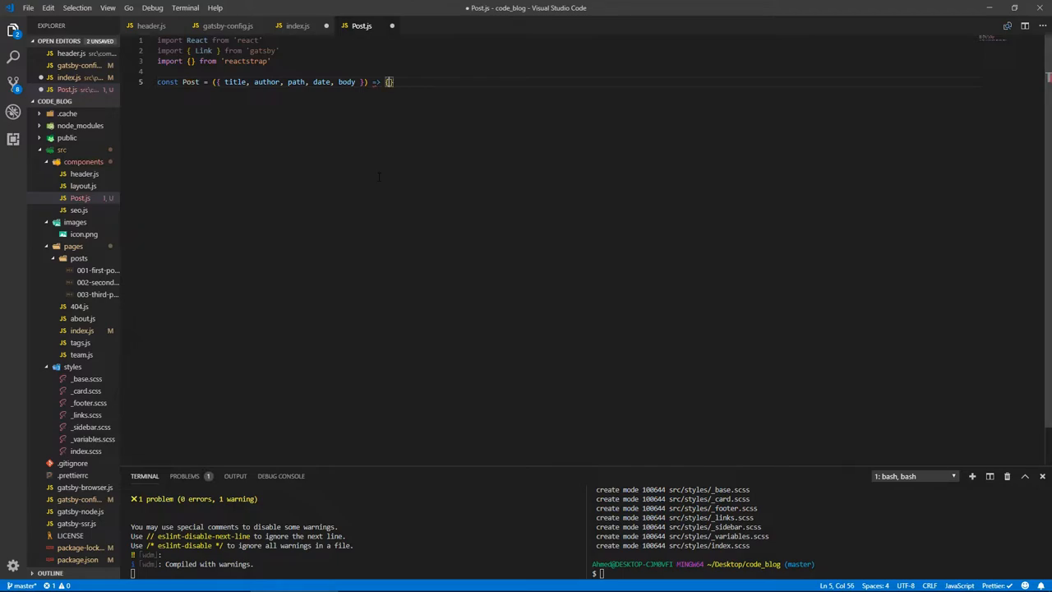
text(return)
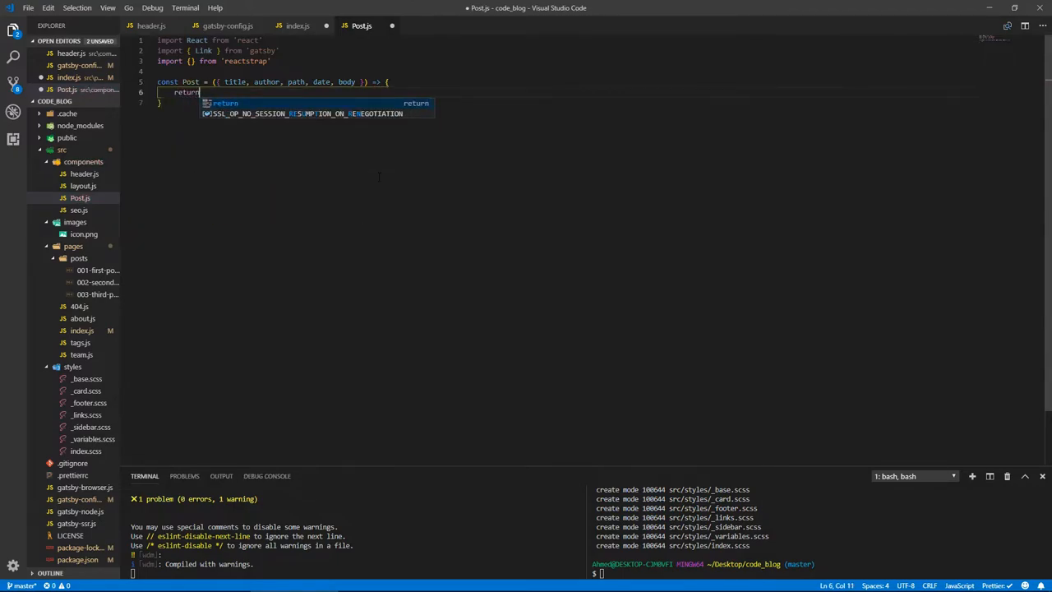
text(()
text(e)
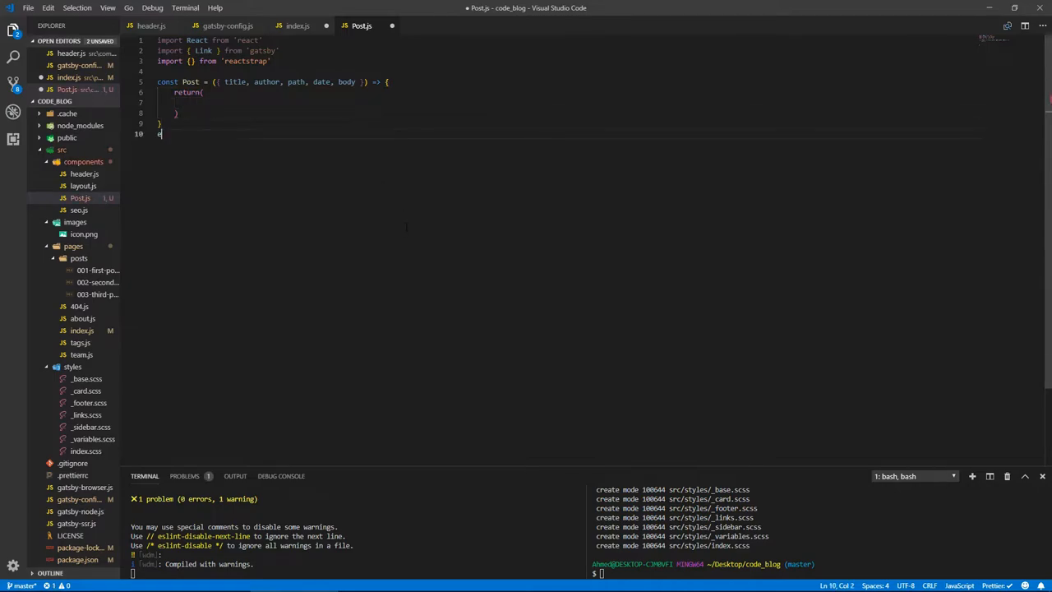
- Export Post as default and begin a <Card in its return
text(xport)
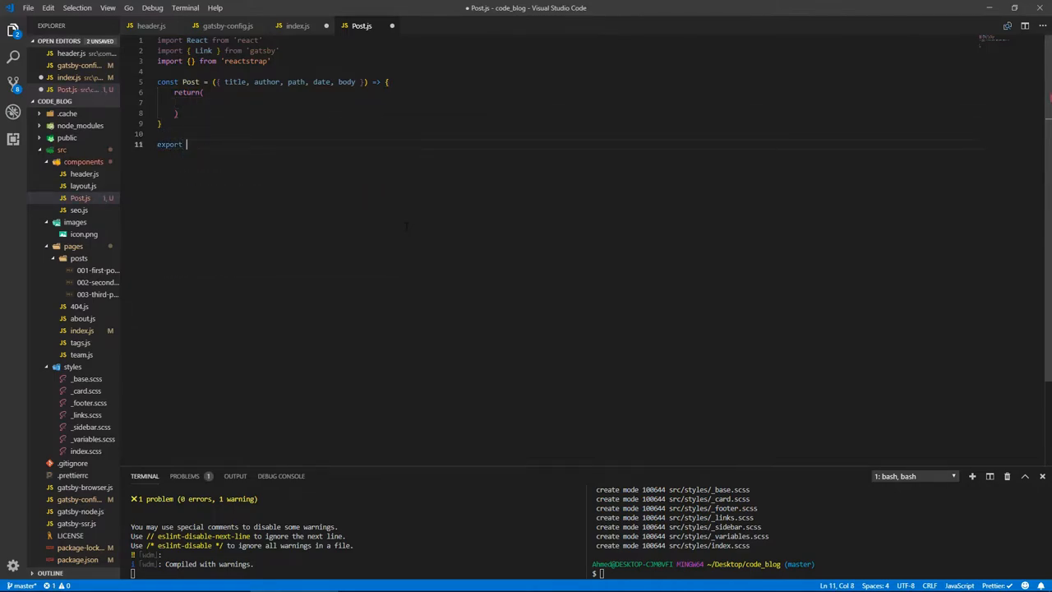
text(default)
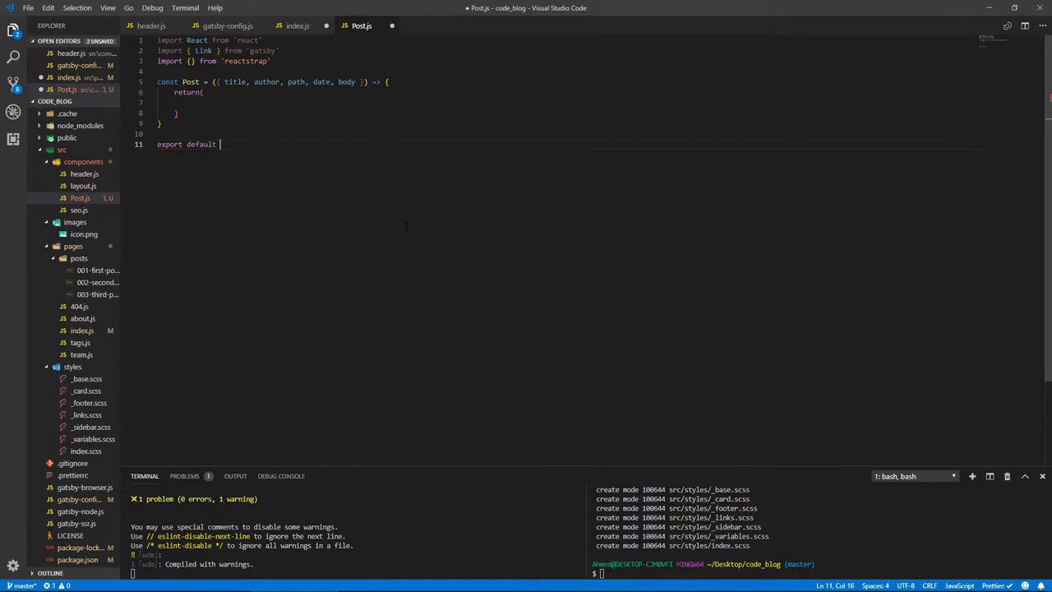
text(Post)
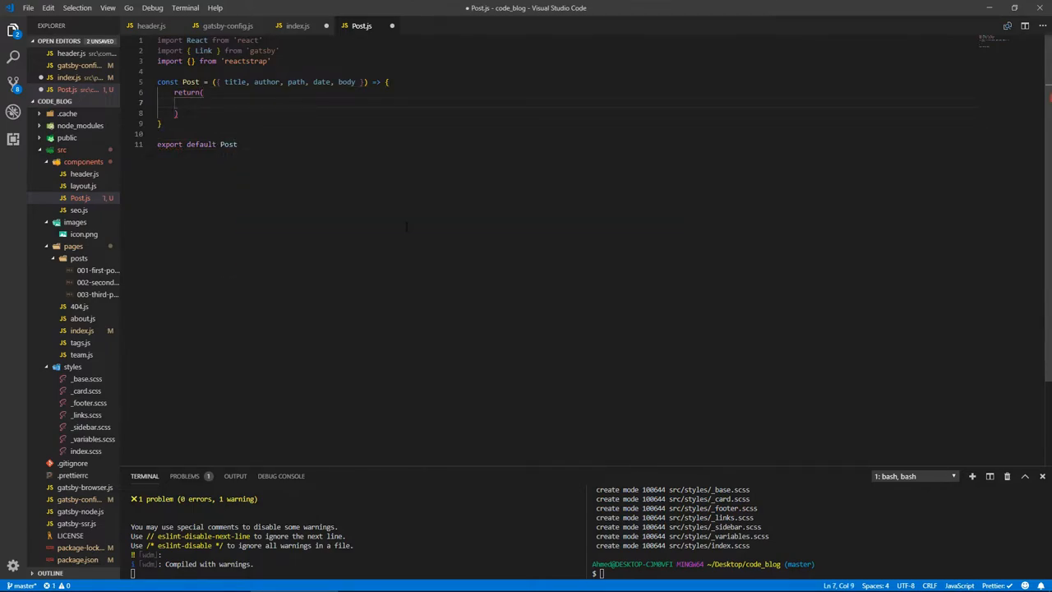
text(<Card>)
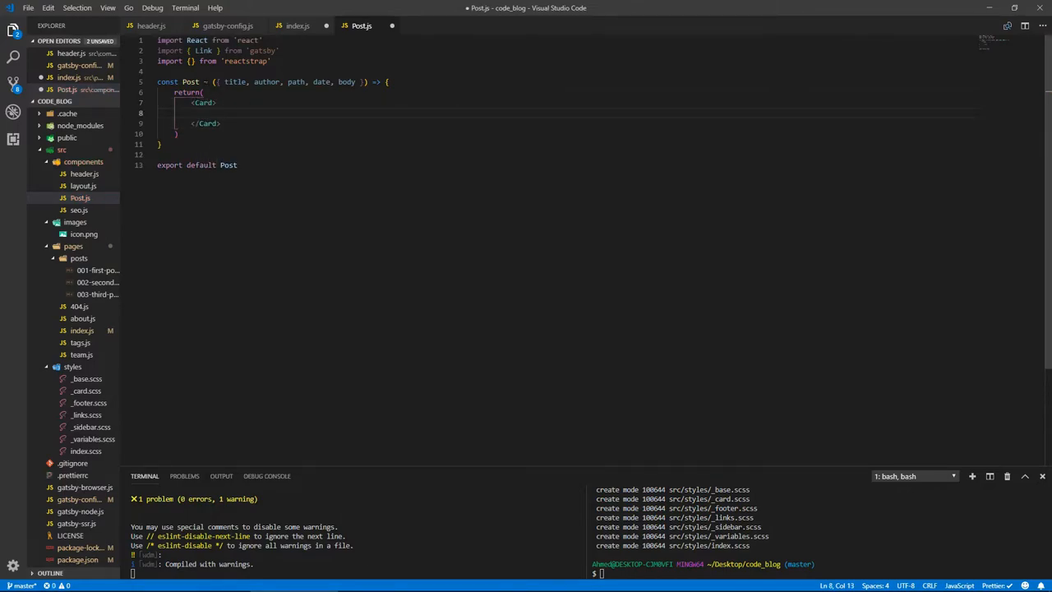
- Import Card, CardTitle, CardText, CardSubtitle, CardBody from reactstrap and nest a CardBody in the Card
text(Card, CardTitle,)
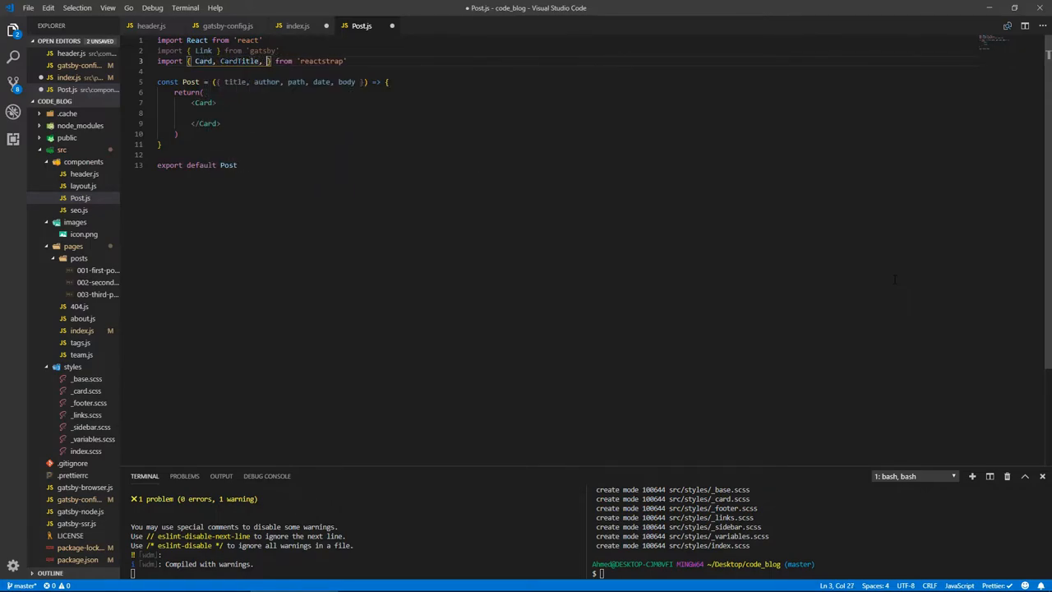
text(CardText, CardSubtitle,)
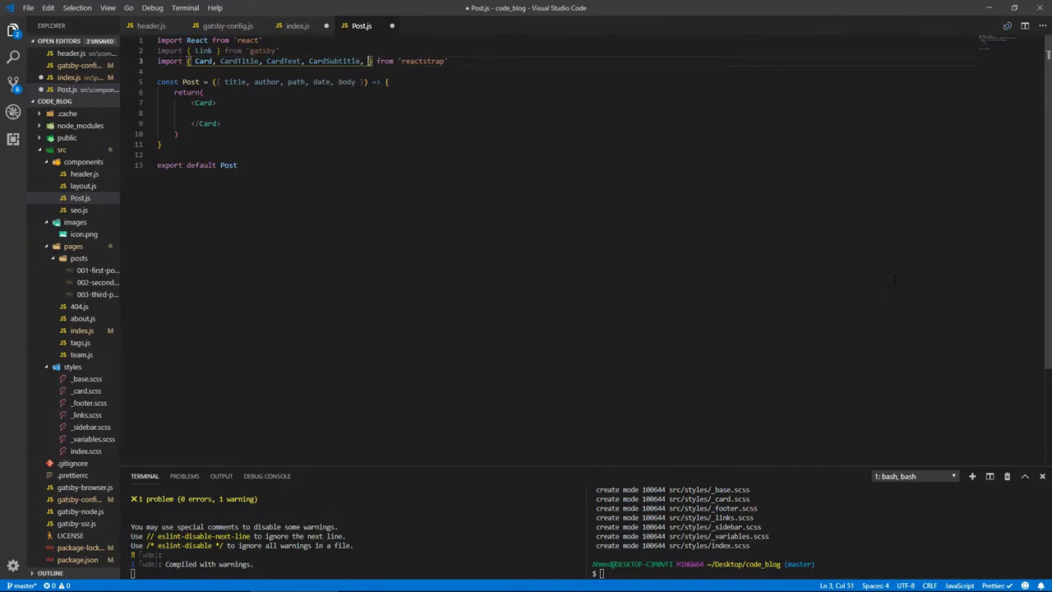
text(Card)
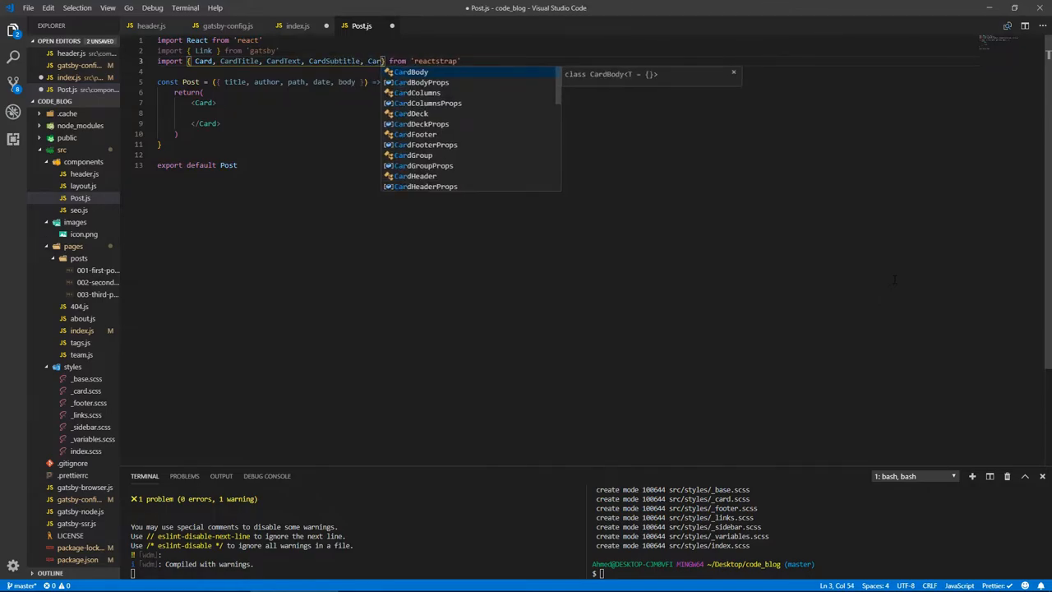
text(Body)
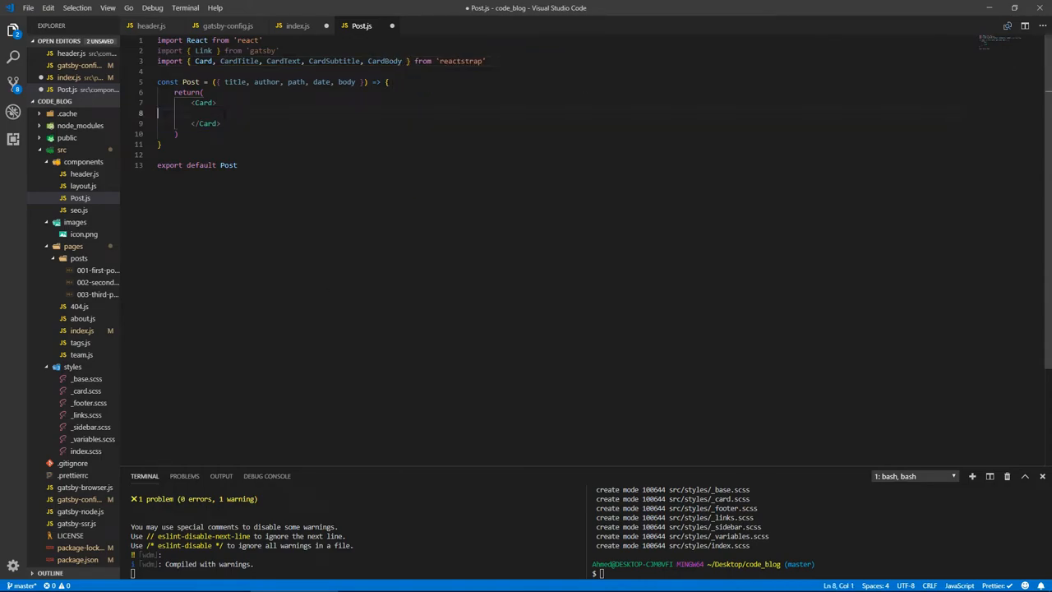
text(CardBody>)
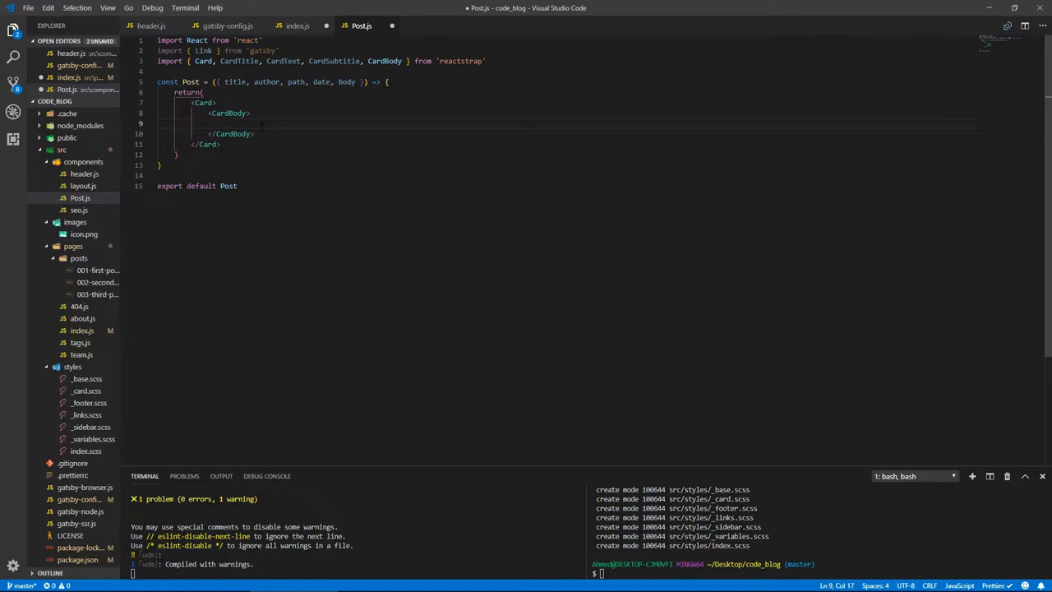
- Add a CardTitle and a CardSubtitle with text-info spans for {date} by {author}
text(<Card)
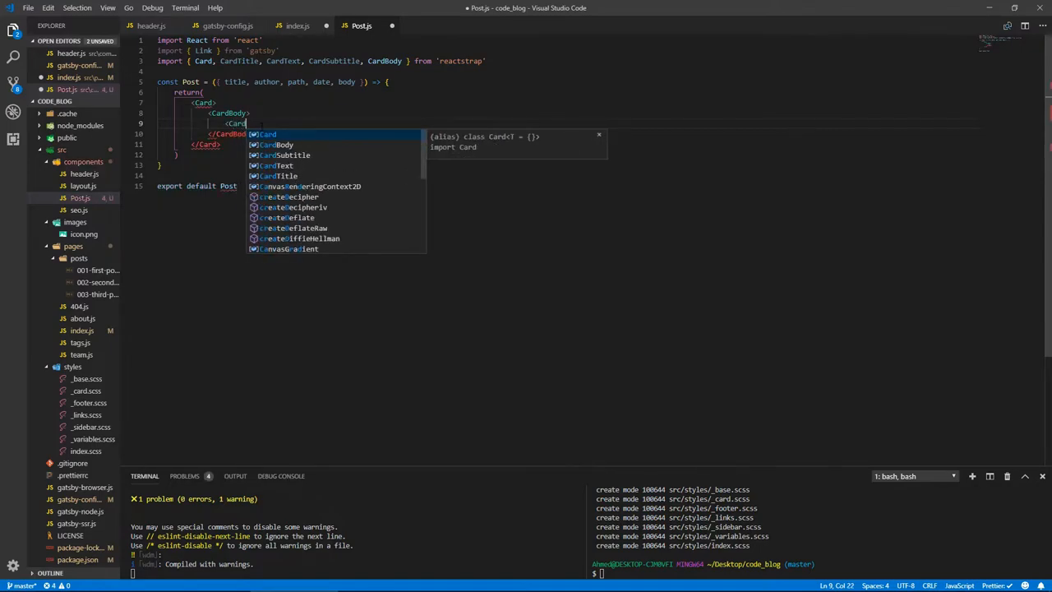
text(Title>)
text(<)
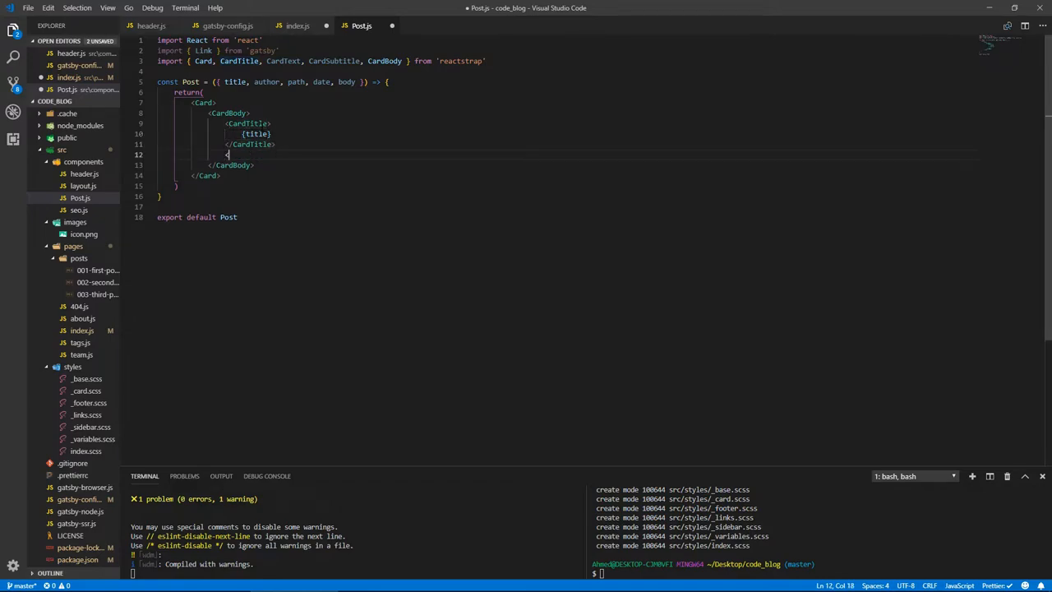
text(CardSubtitle>)
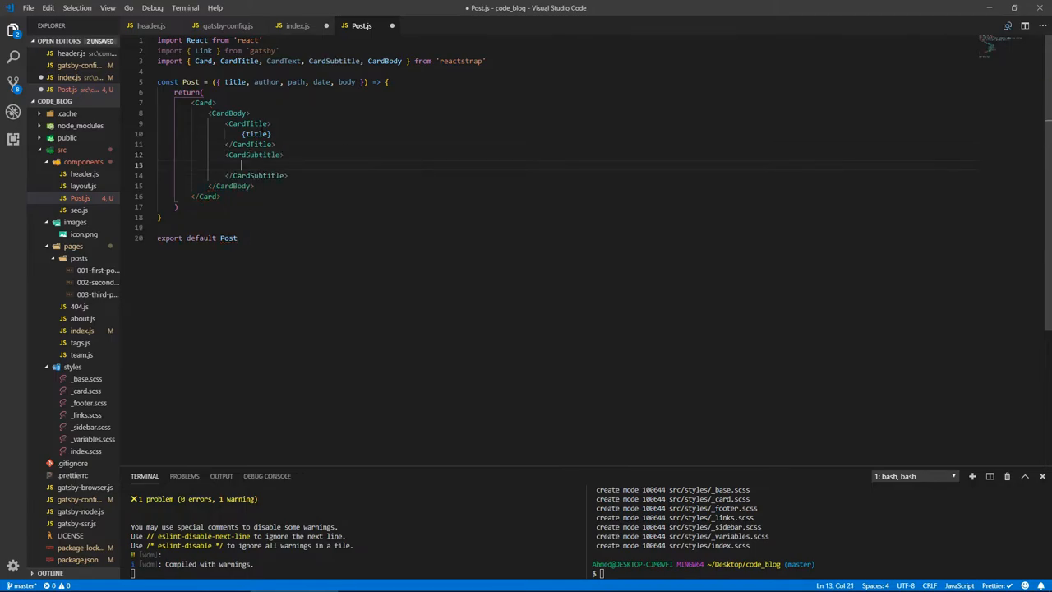
text(span)
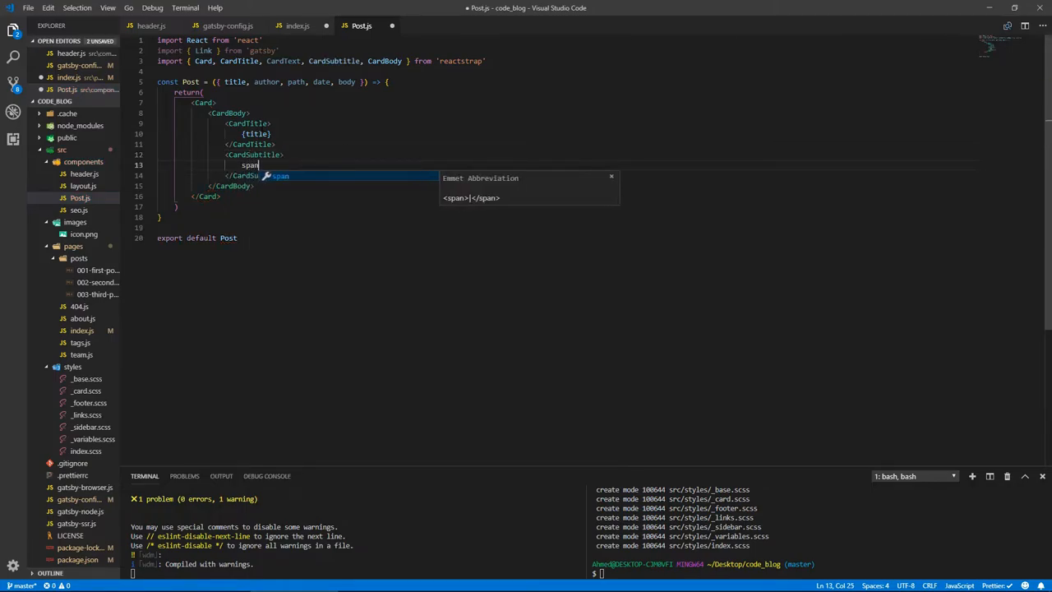
text(.text)
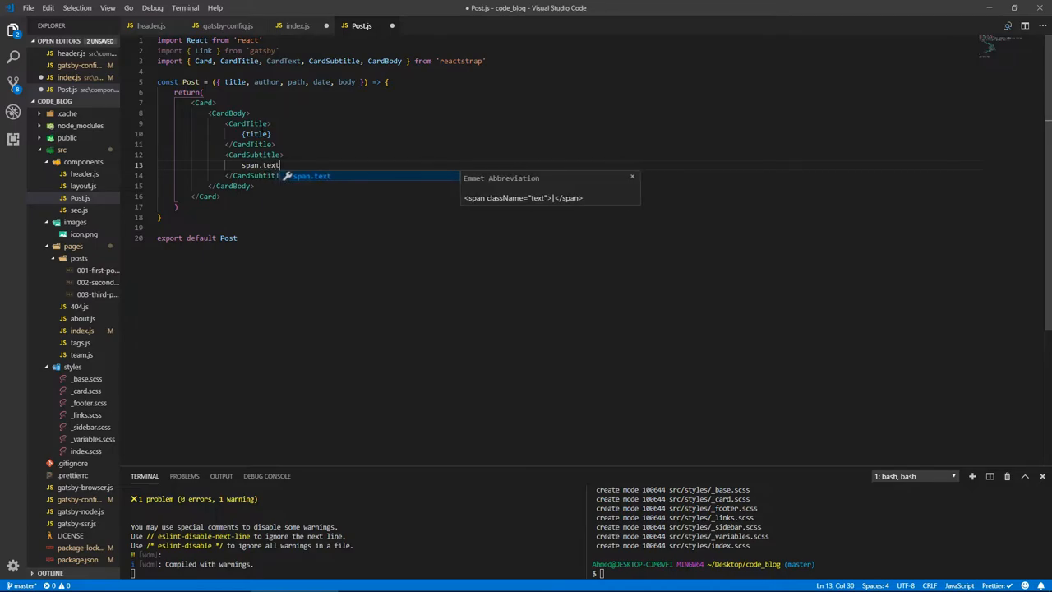
text(-i)
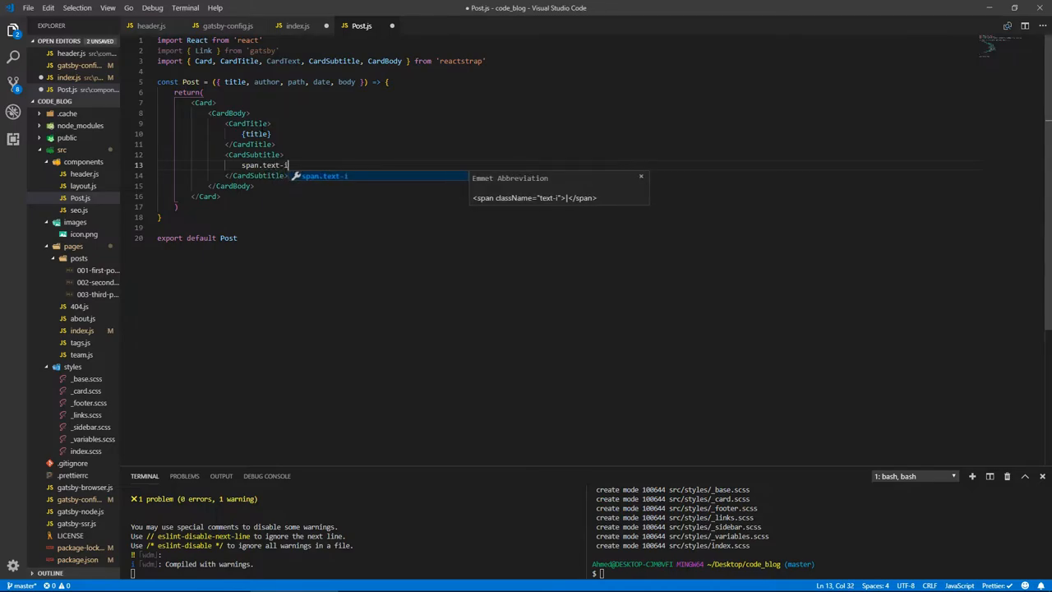
key(Tab)
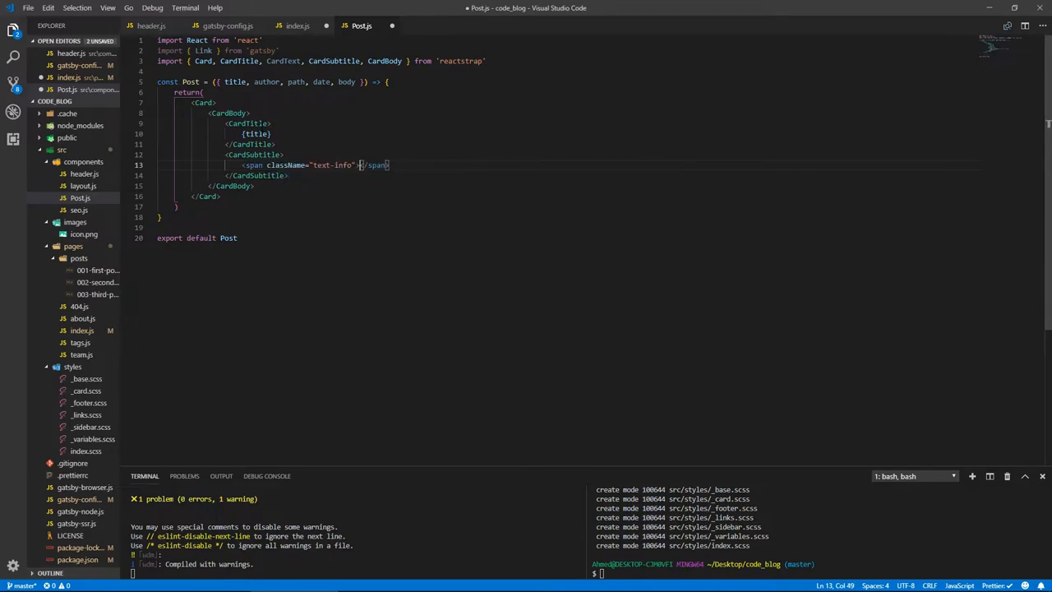
text({date})
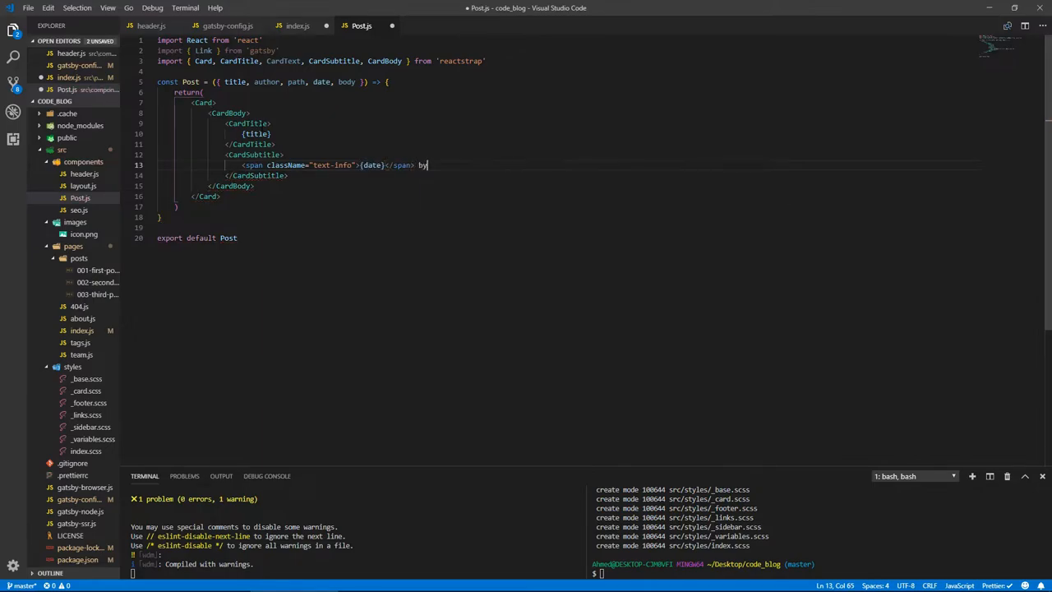
key(Enter)
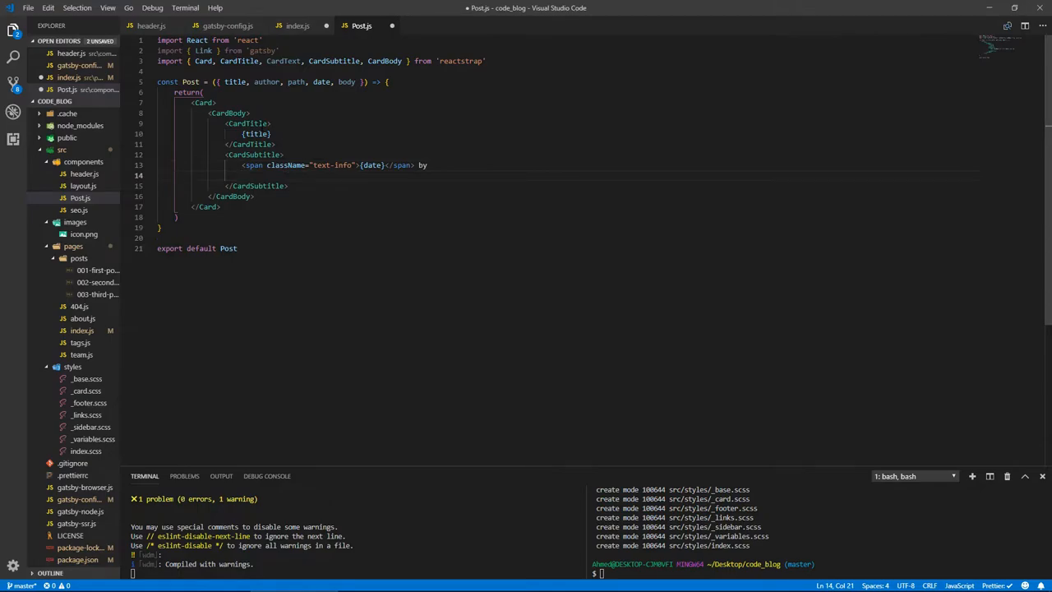
text(span.)
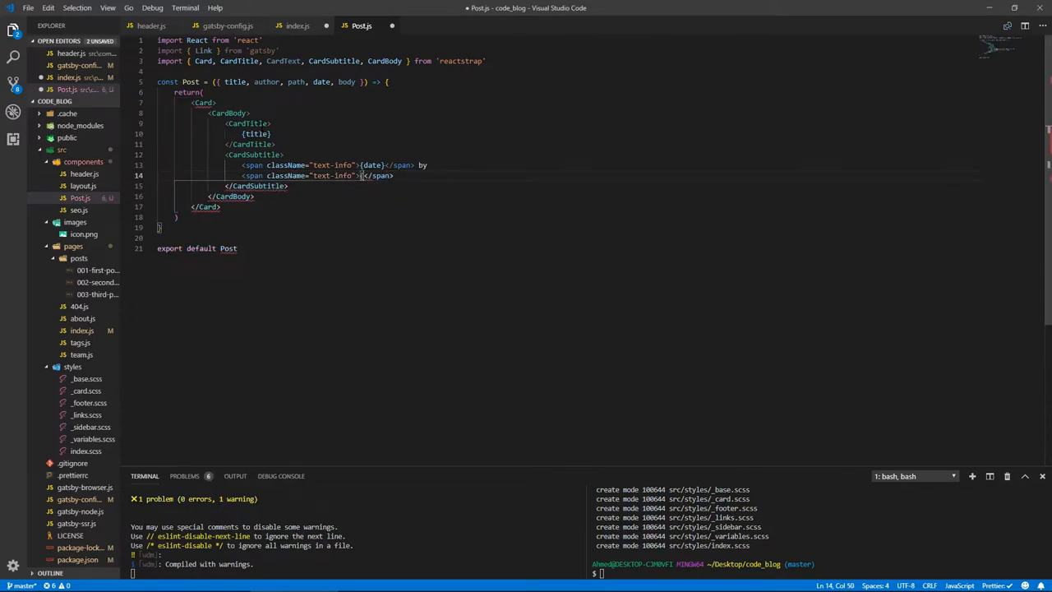
text({author})
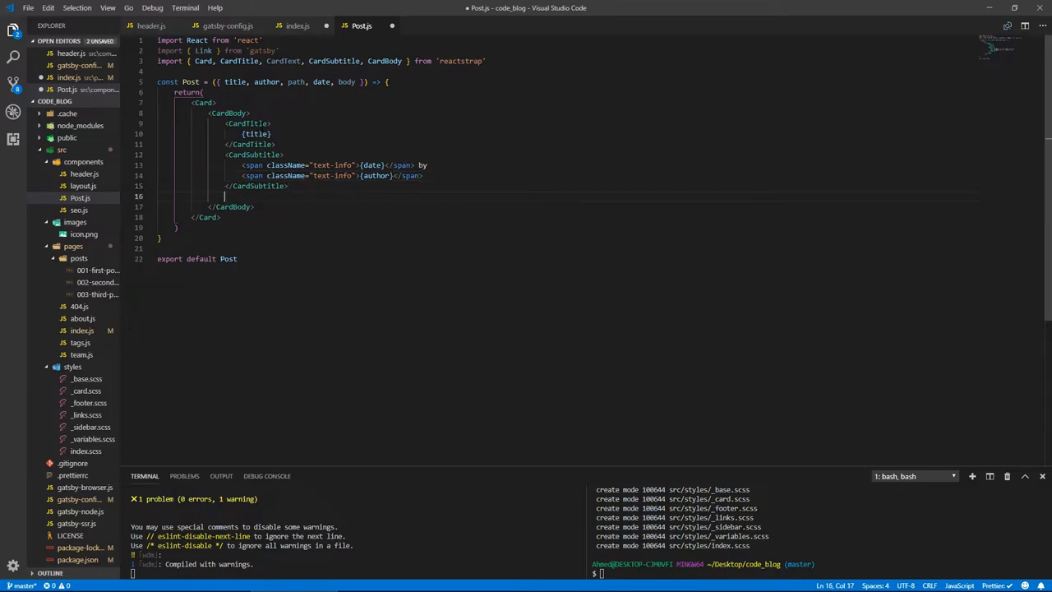
- Add <CardText>{body}</CardText> to the card
text(<)
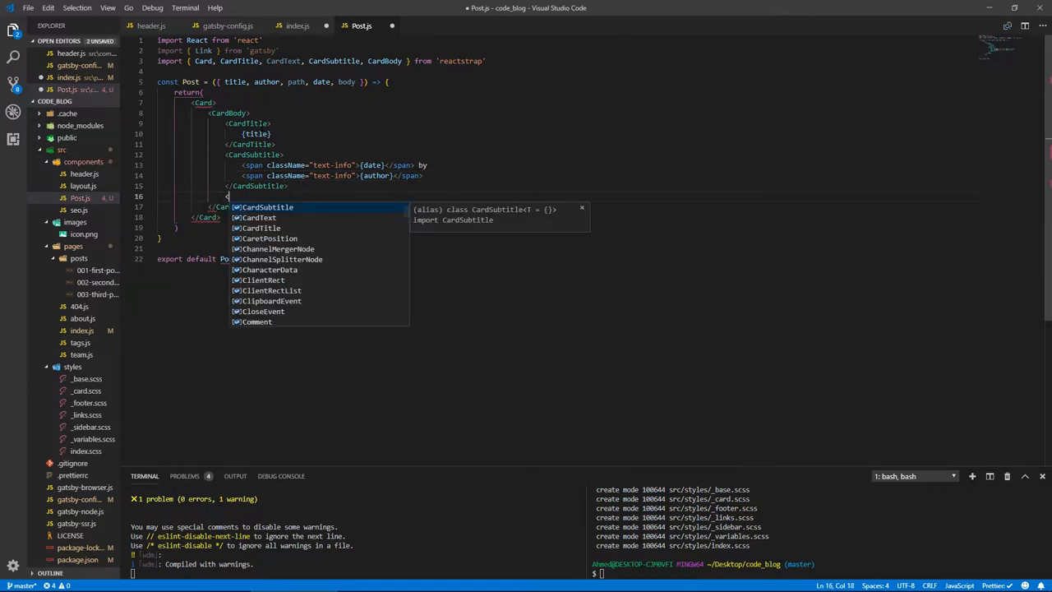
text(Card)
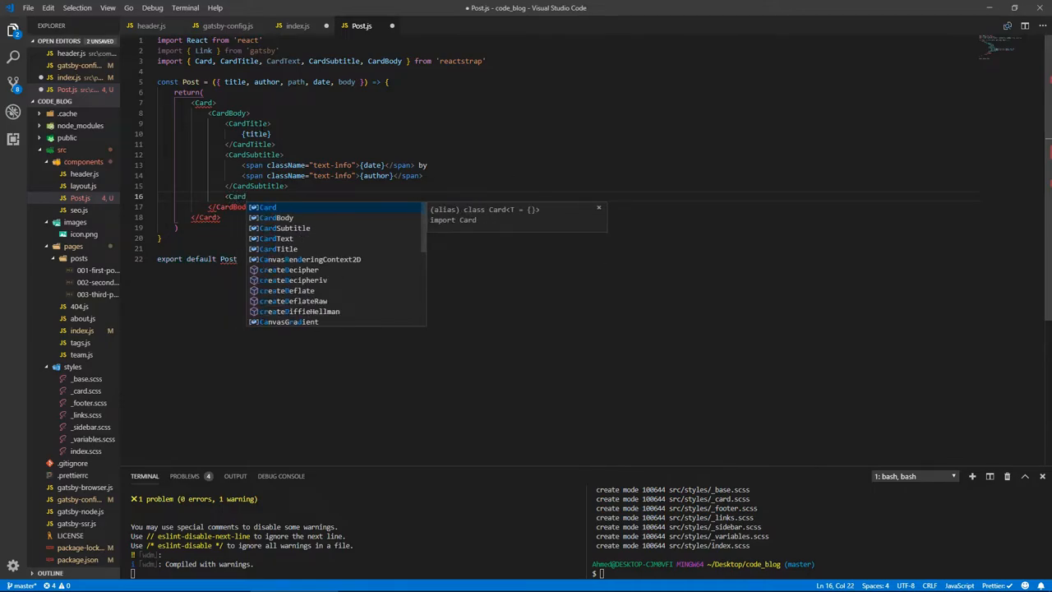
text(Text>{body}</CardText>)
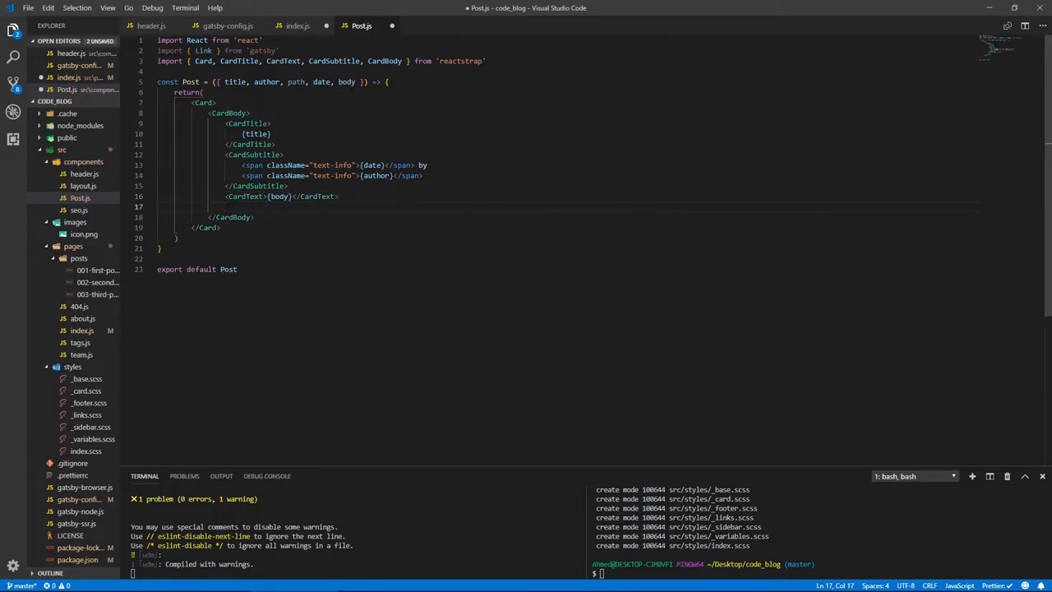
- Add a Link to={path} with className 'btn btn-outline-primary float-right' reading Read more
text(<)
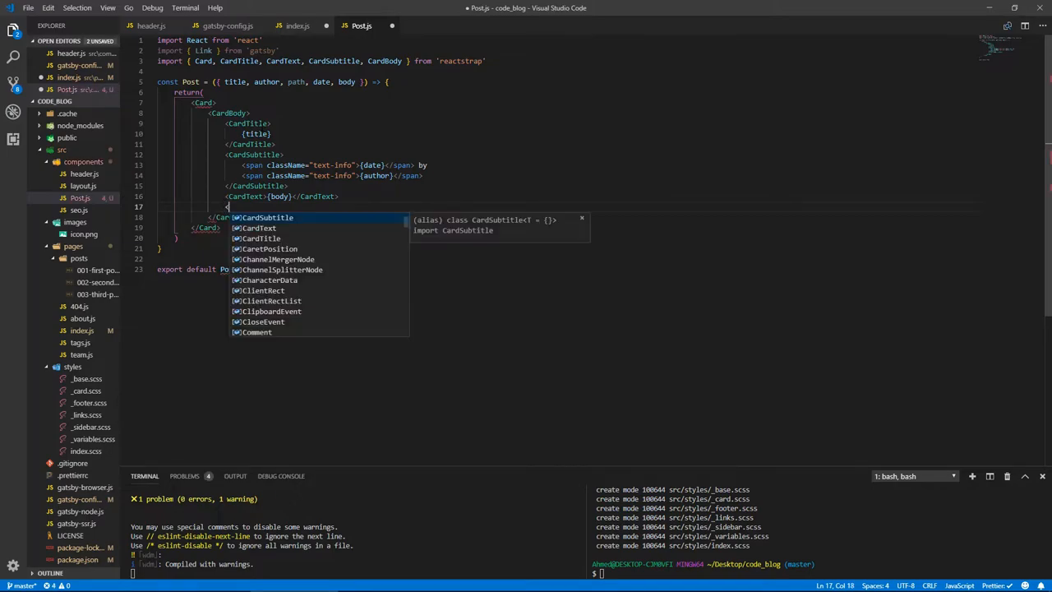
text(ink)
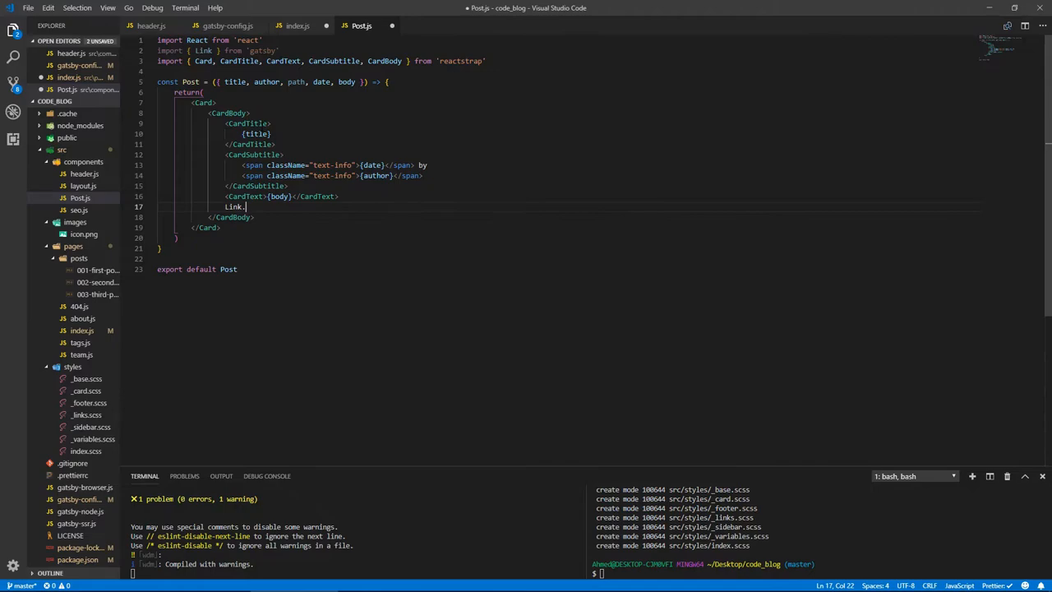
text(btn)
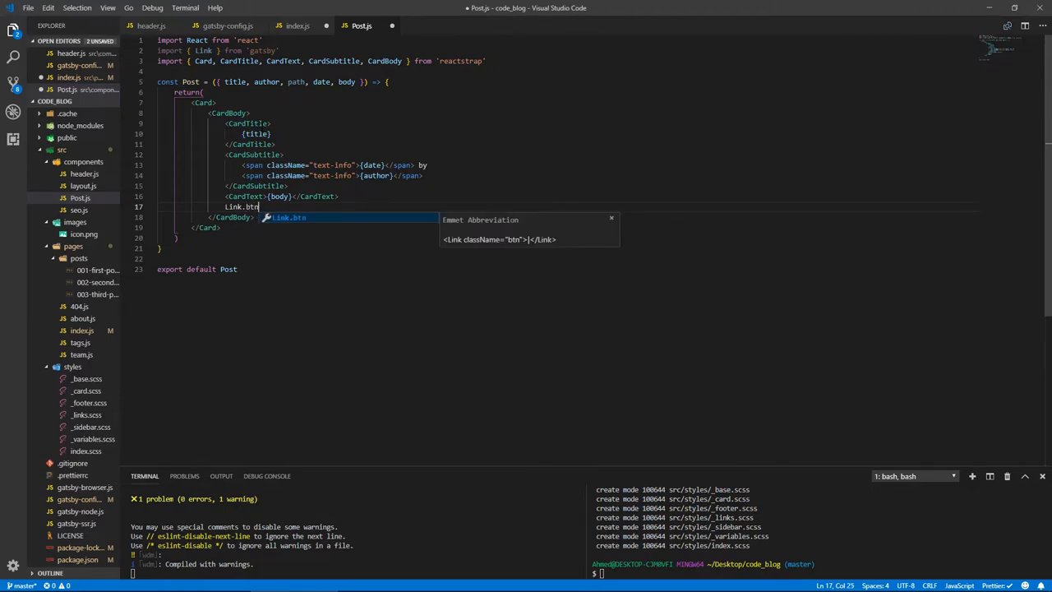
text(.btn)
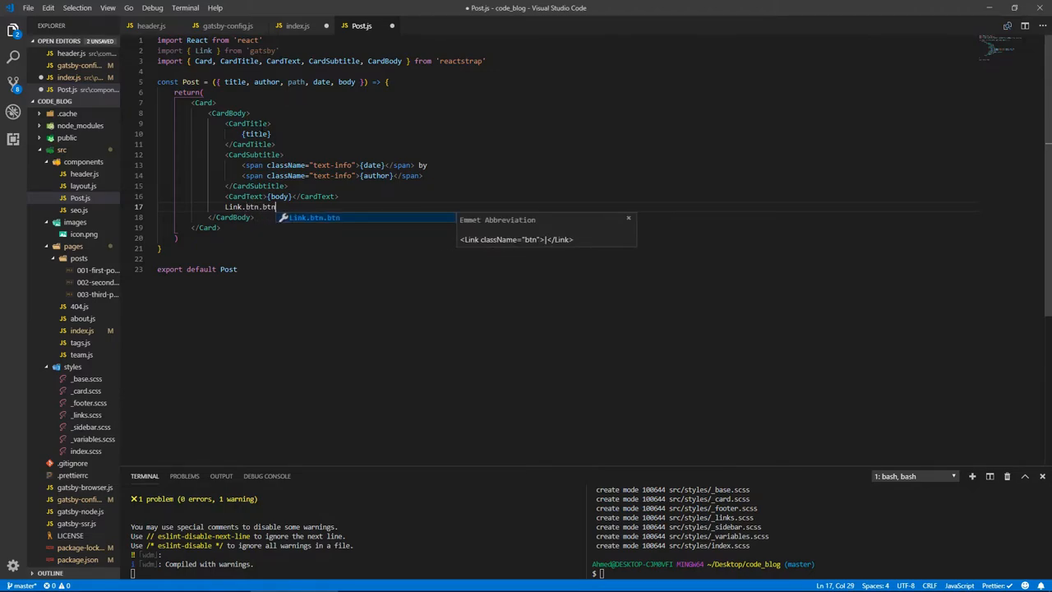
text(-)
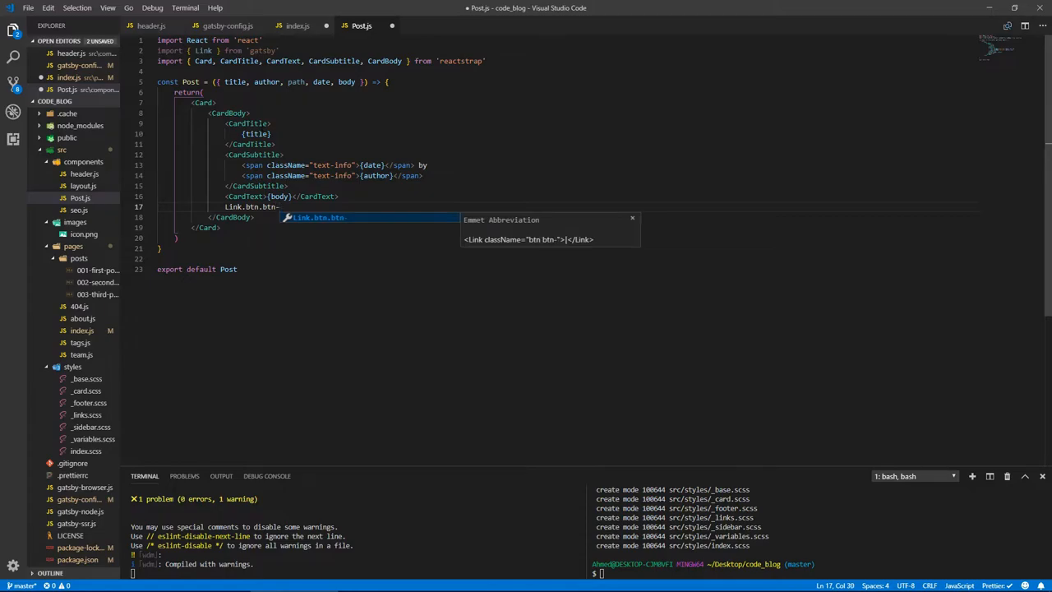
text(outline-)
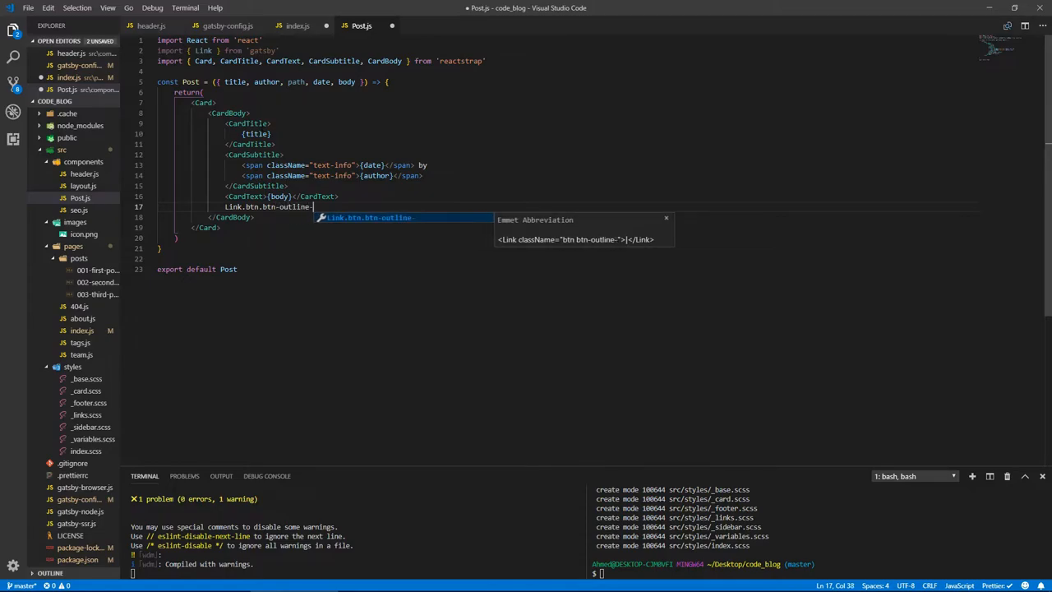
text(-primary)
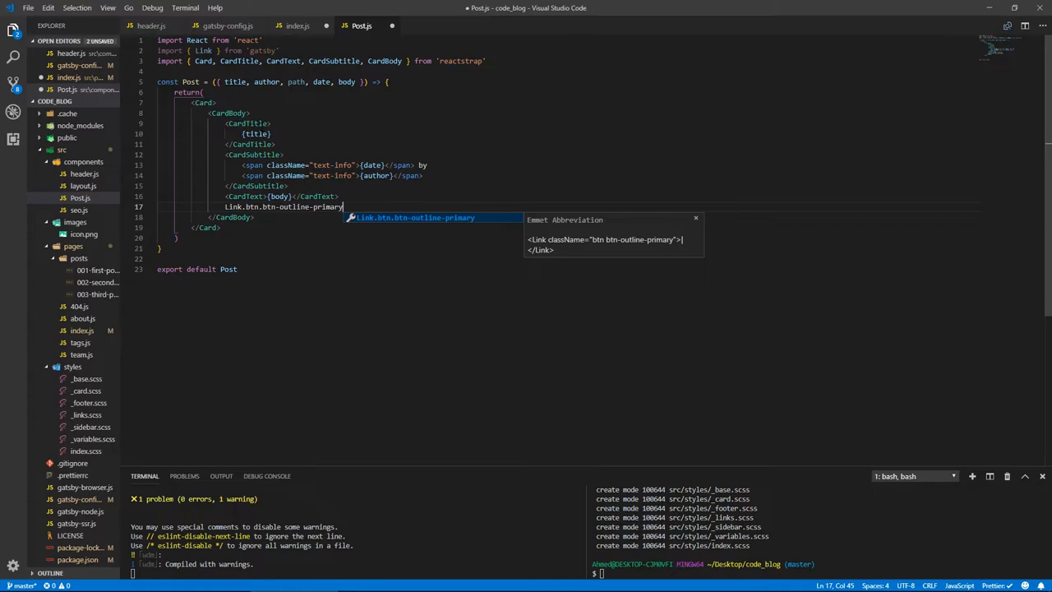
text(.)
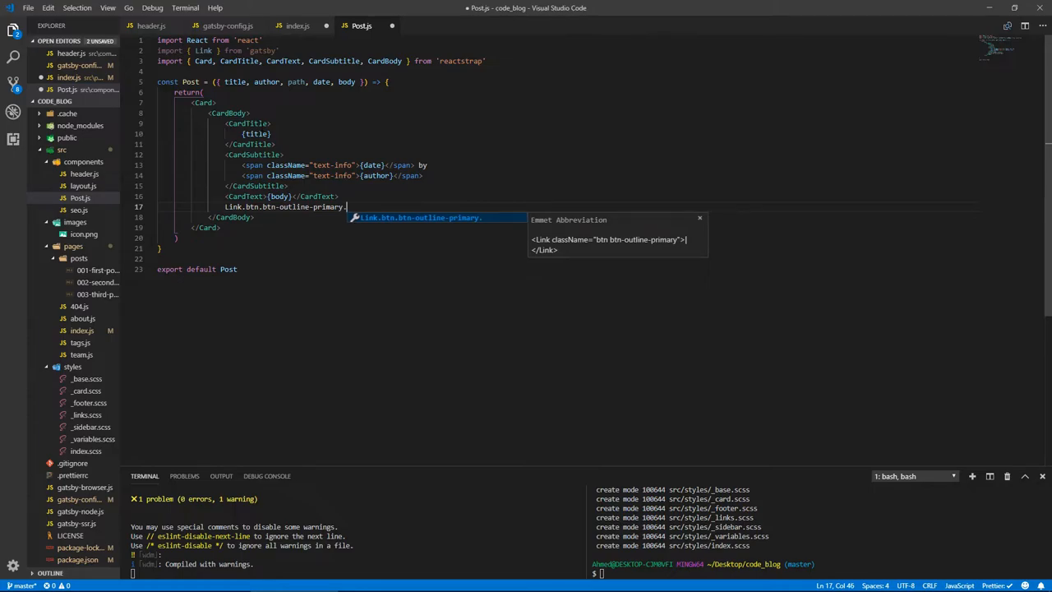
text(.flat-right)
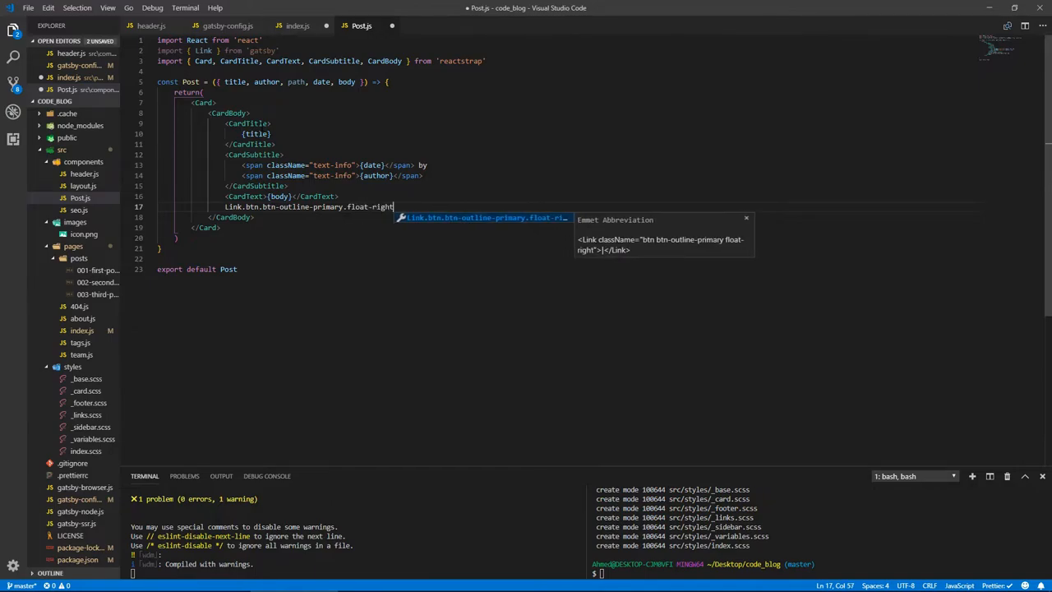
key(Tab)
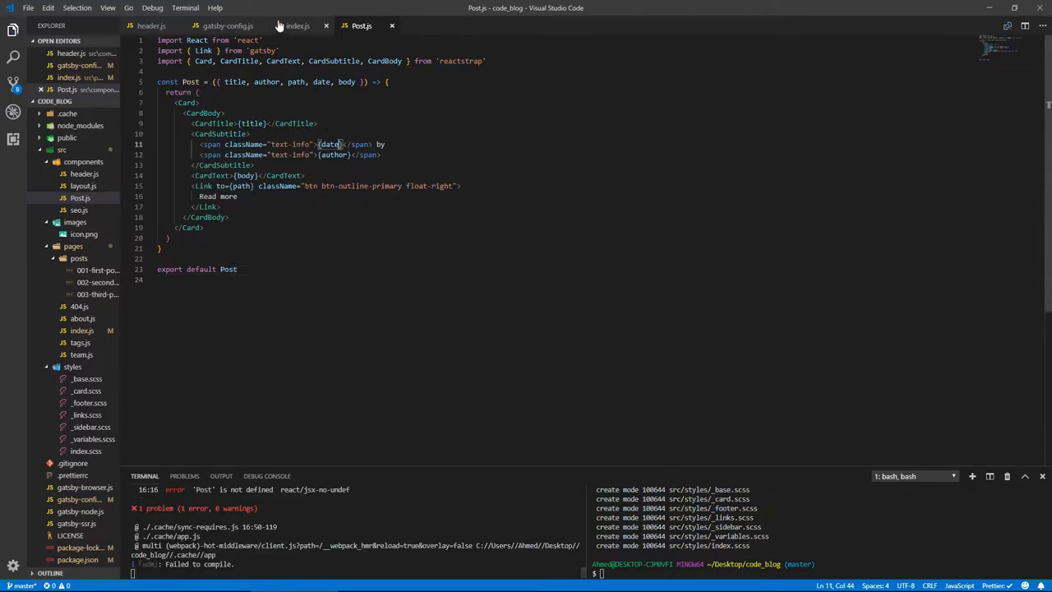
- Add import Post from '../components/Post' below the gatsby import in index.js
click(298, 26)
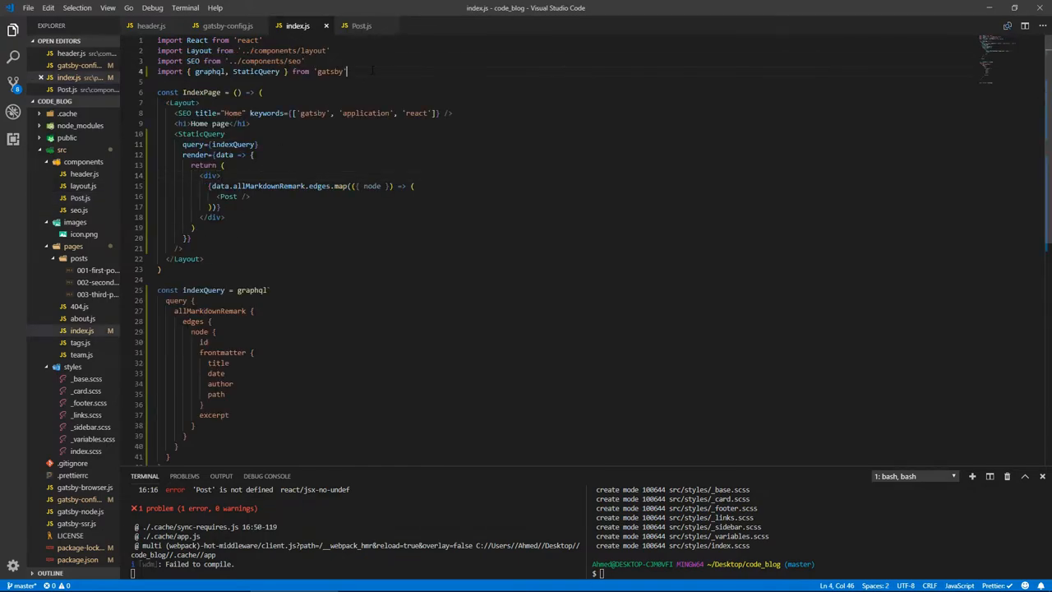
text(import)
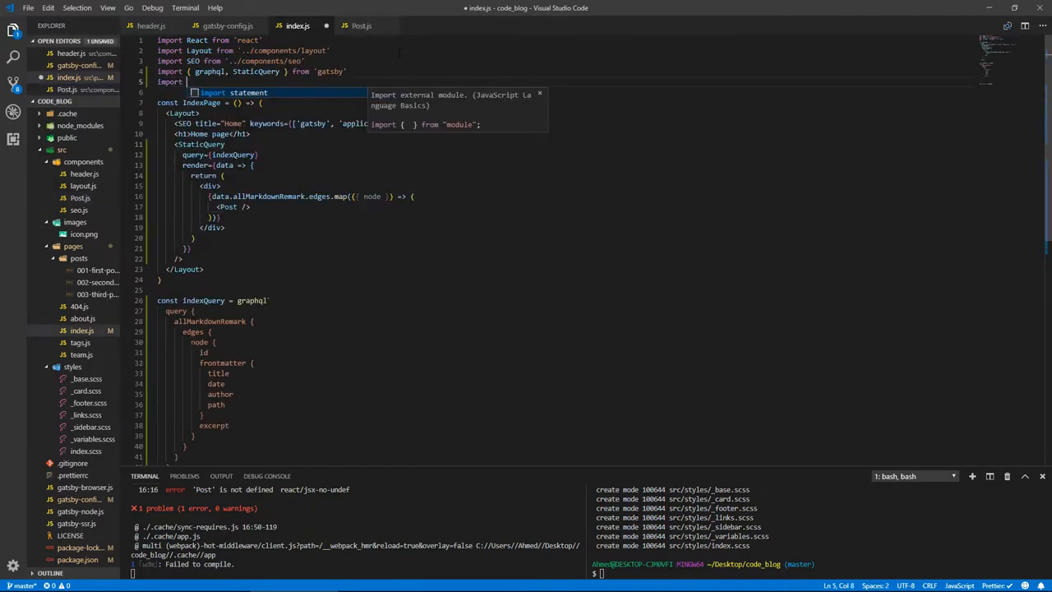
text(Post from)
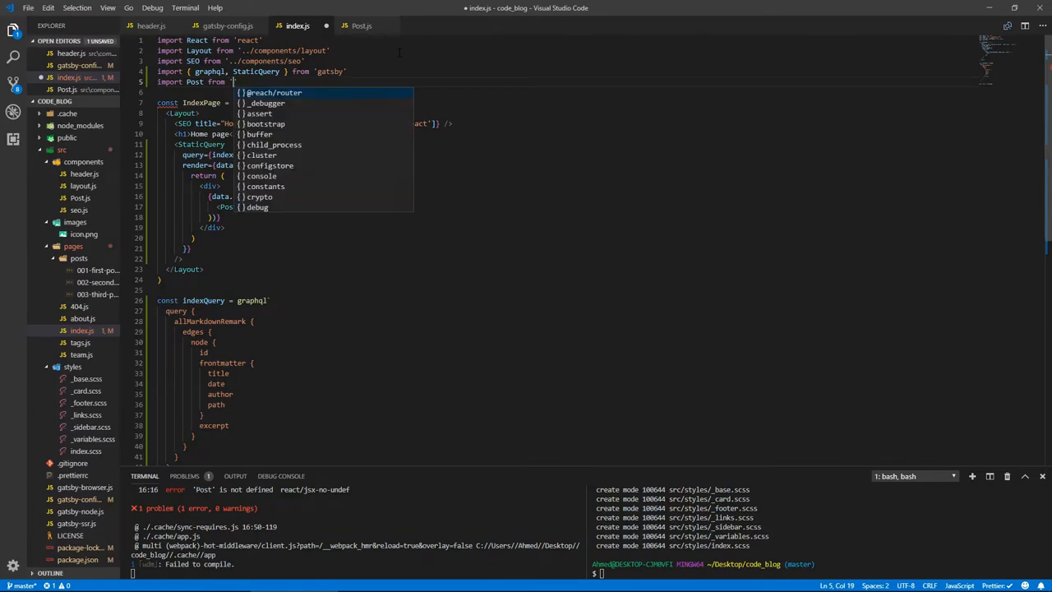
text('../components/Post)
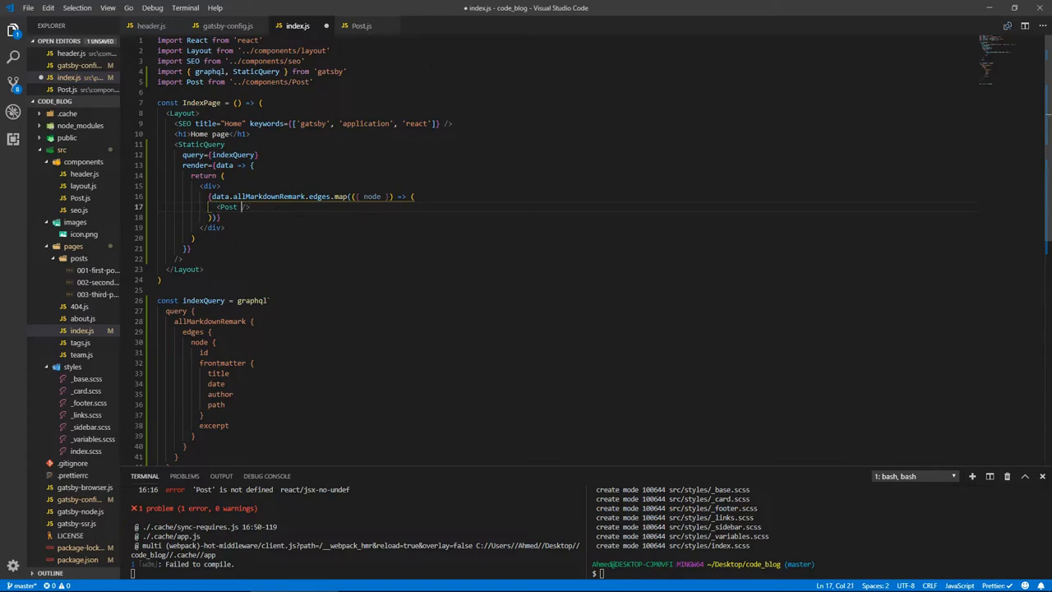
click(362, 26)
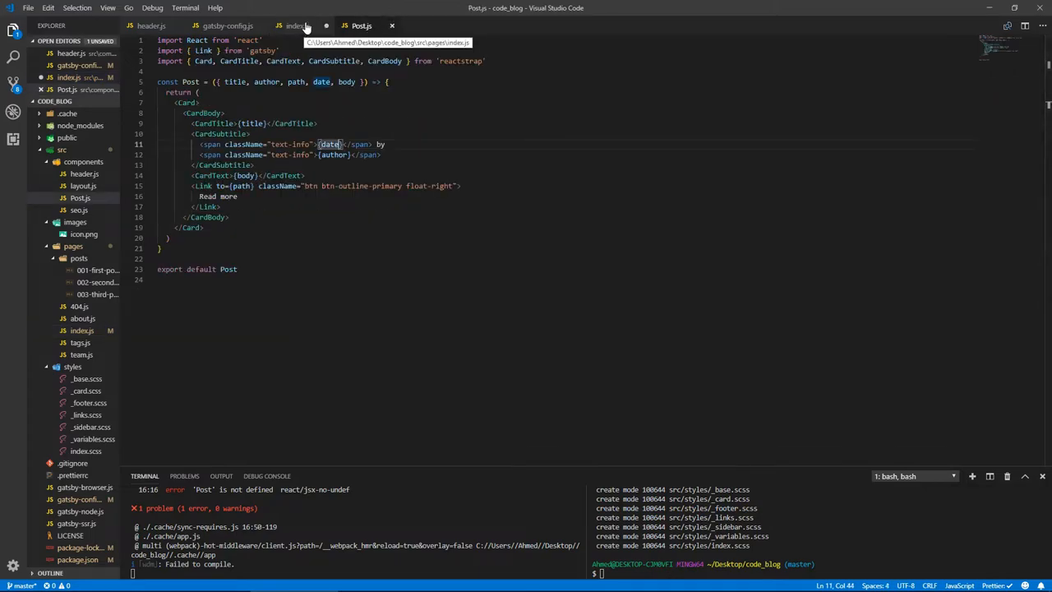
click(300, 27)
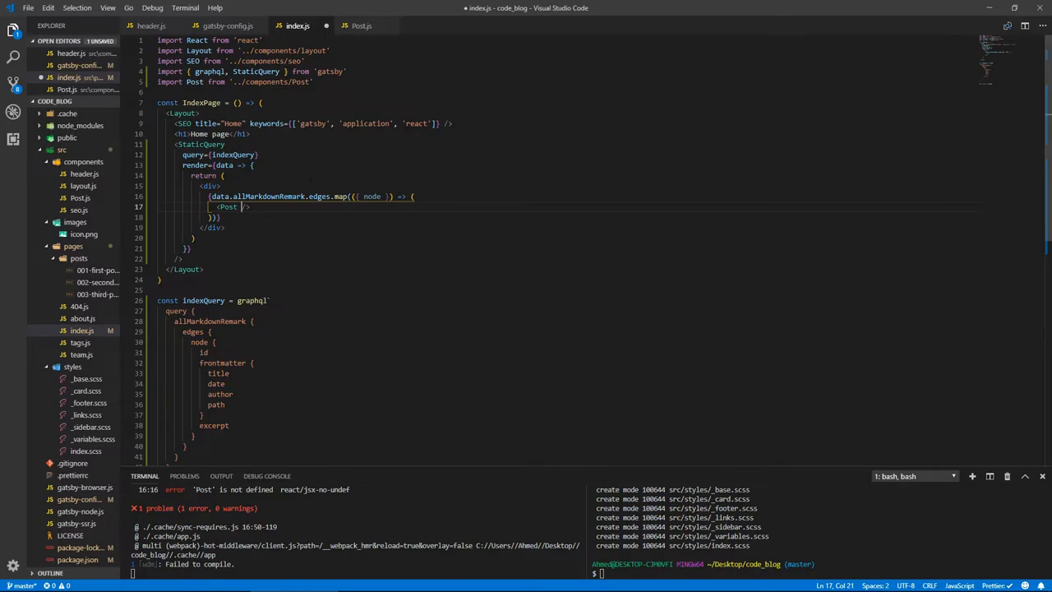
- Pass title, author and path props to <Post> from node.frontmatter fields
text(title=)
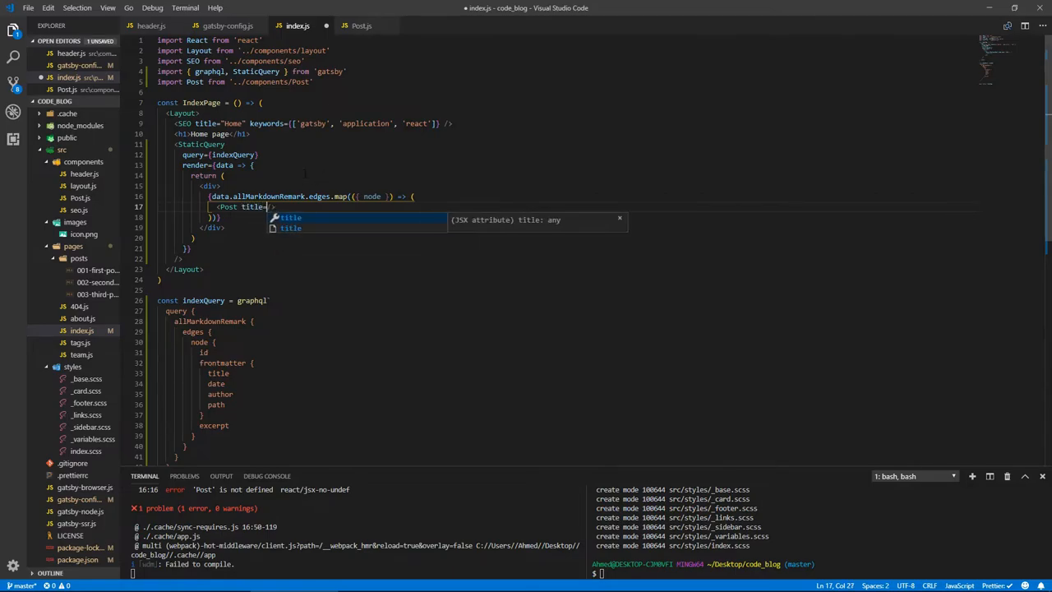
text({node.frontmatter.title)
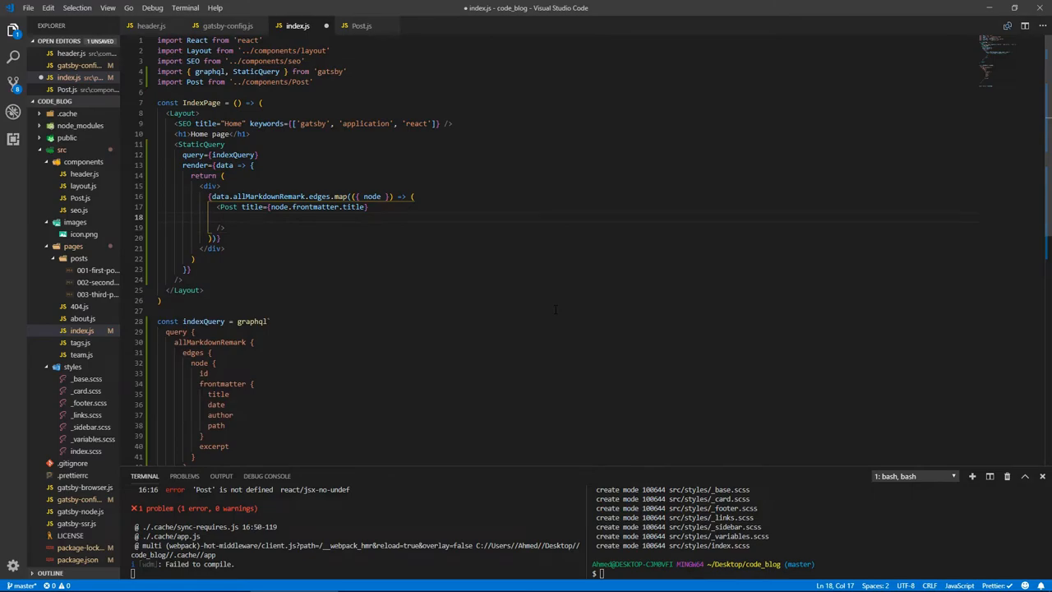
text(author={})
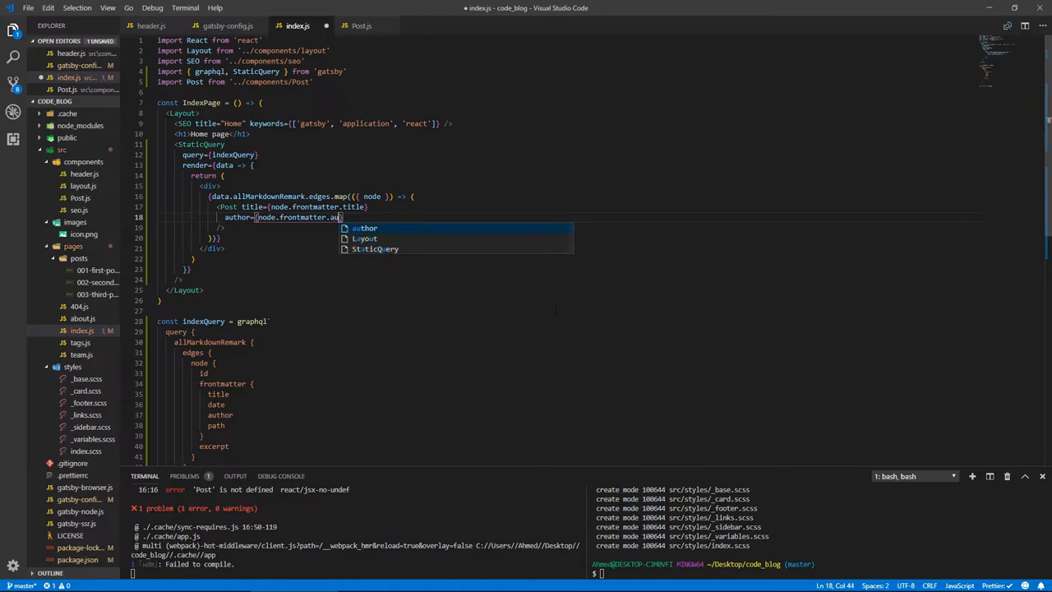
key(Tab)
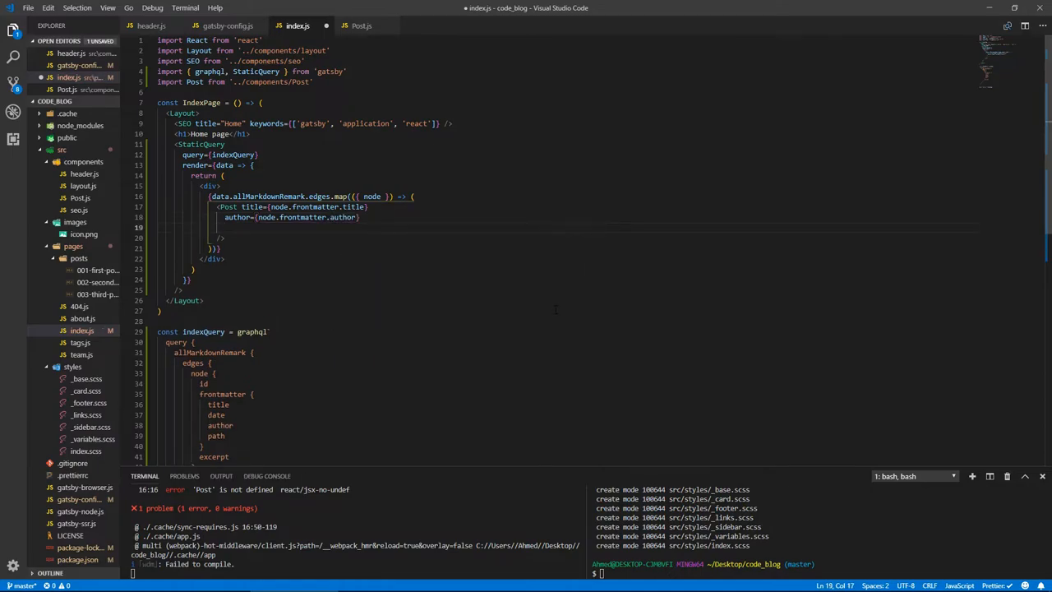
text(path=)
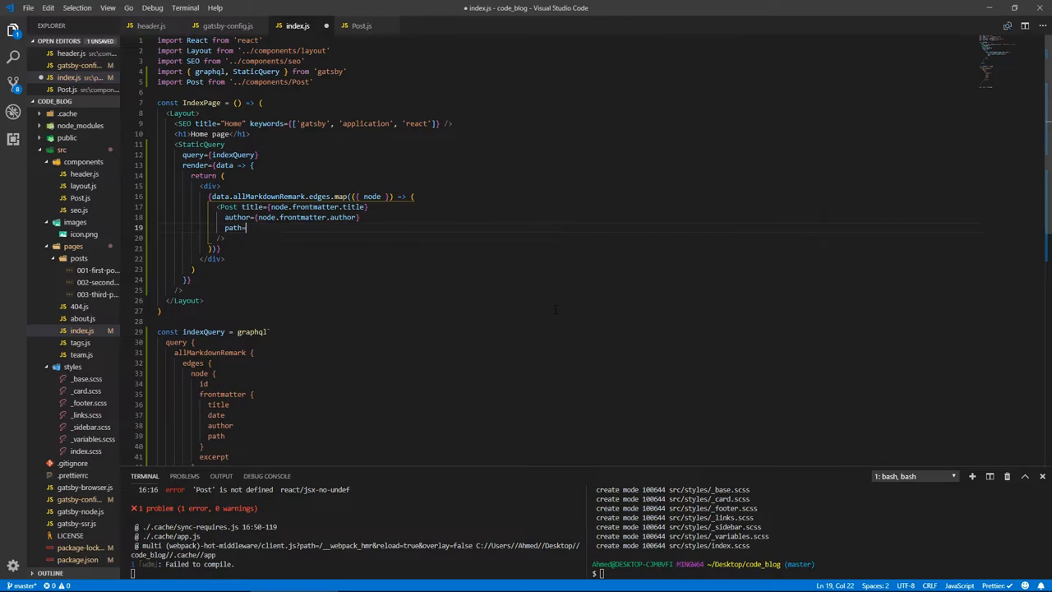
text(node.frontmatte})
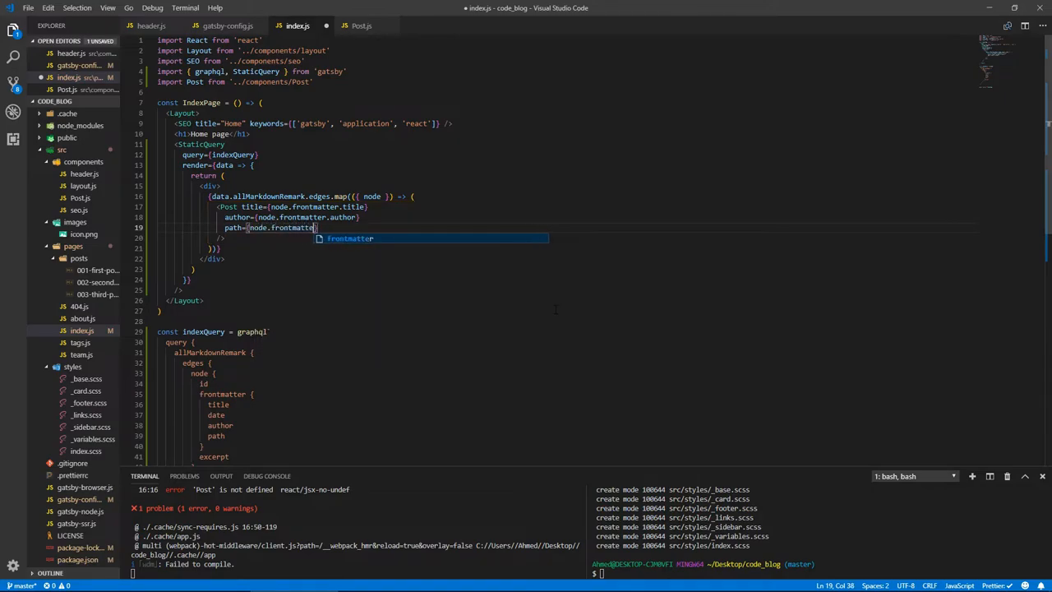
text(r.path)
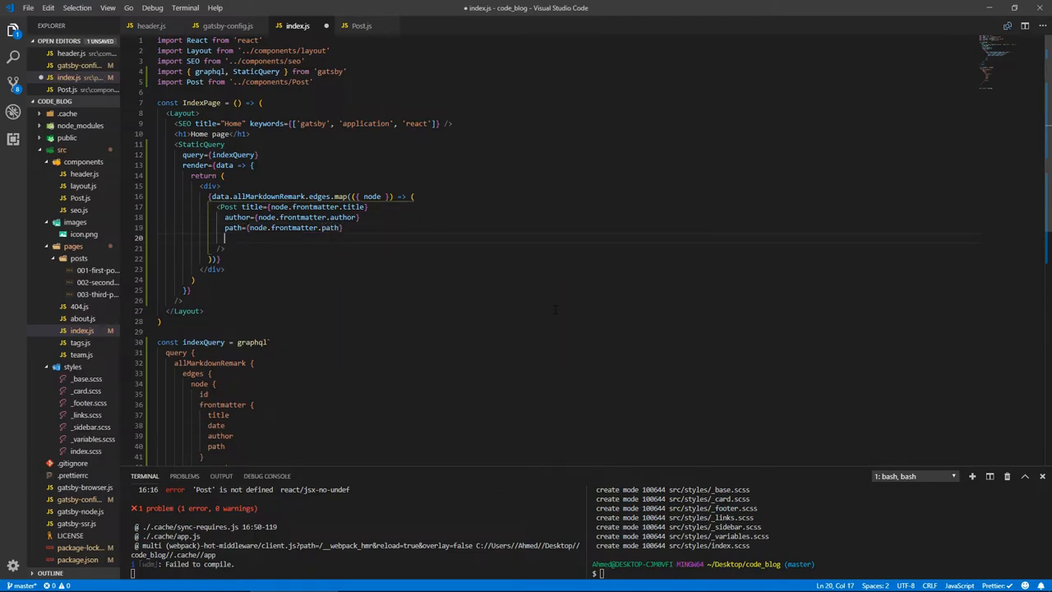
- Pass date from node.frontmatter and body from node.excerpt to <Post>
text(date={})
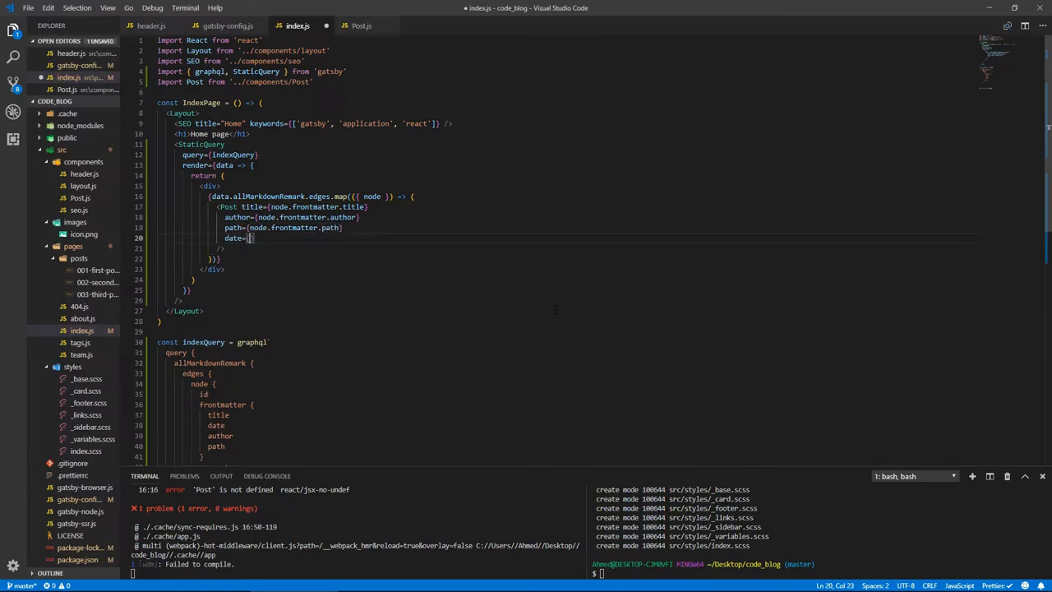
text(node.frontmatter.date)
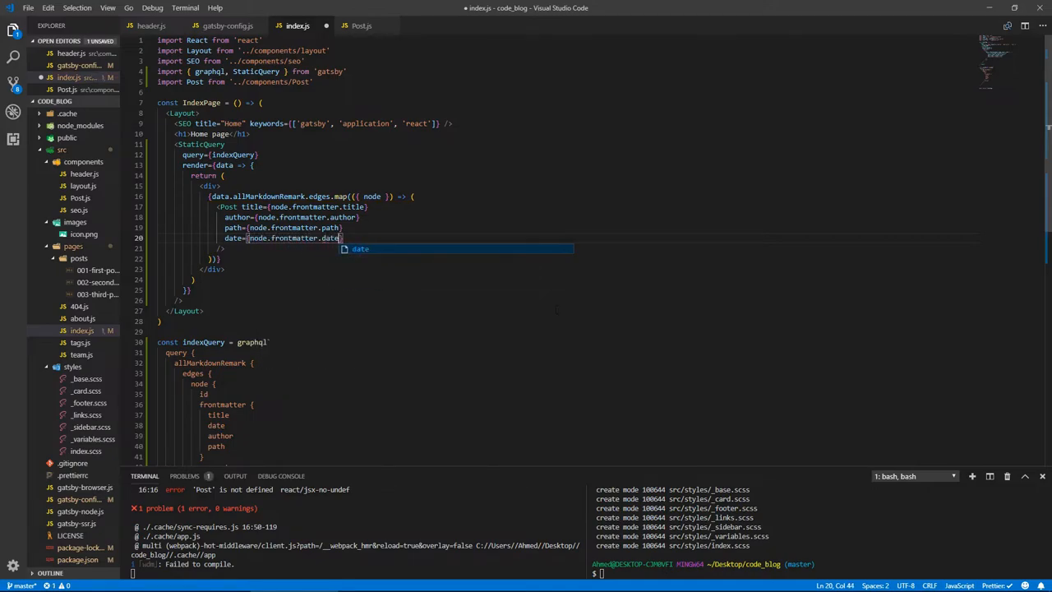
key(Enter)
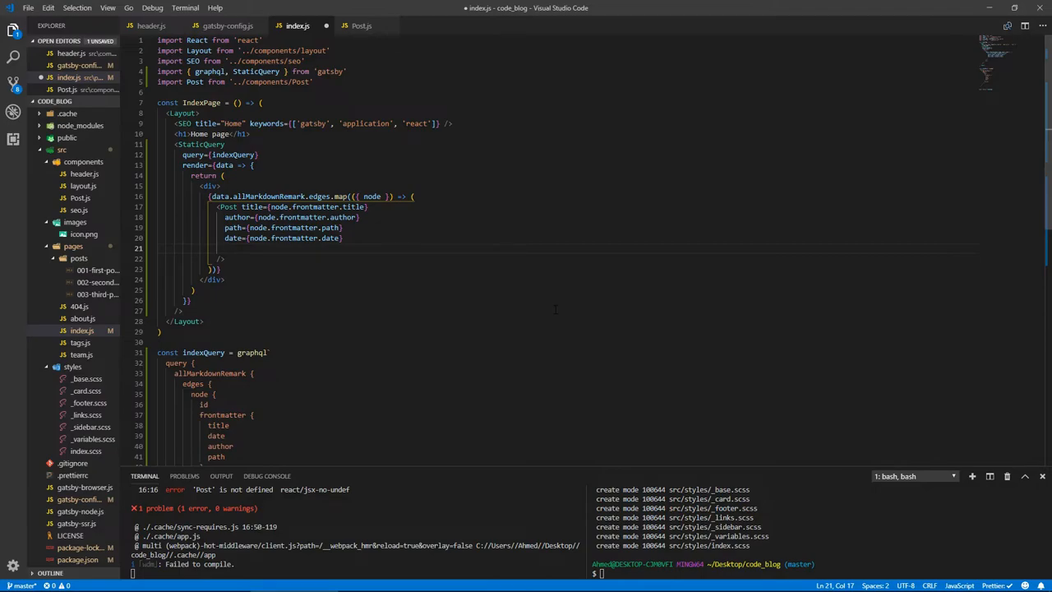
text(body=)
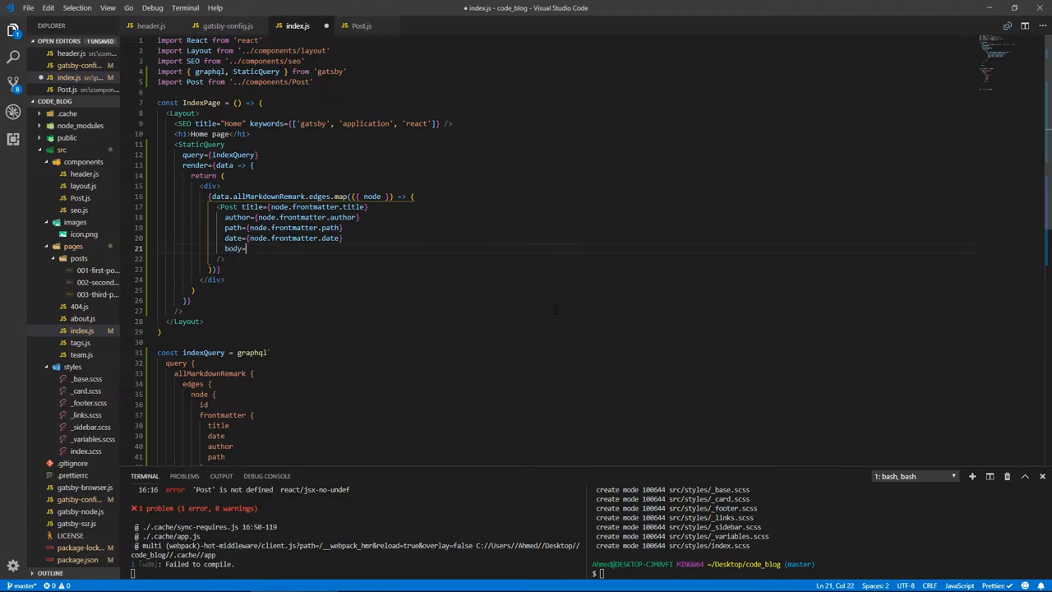
text({node)
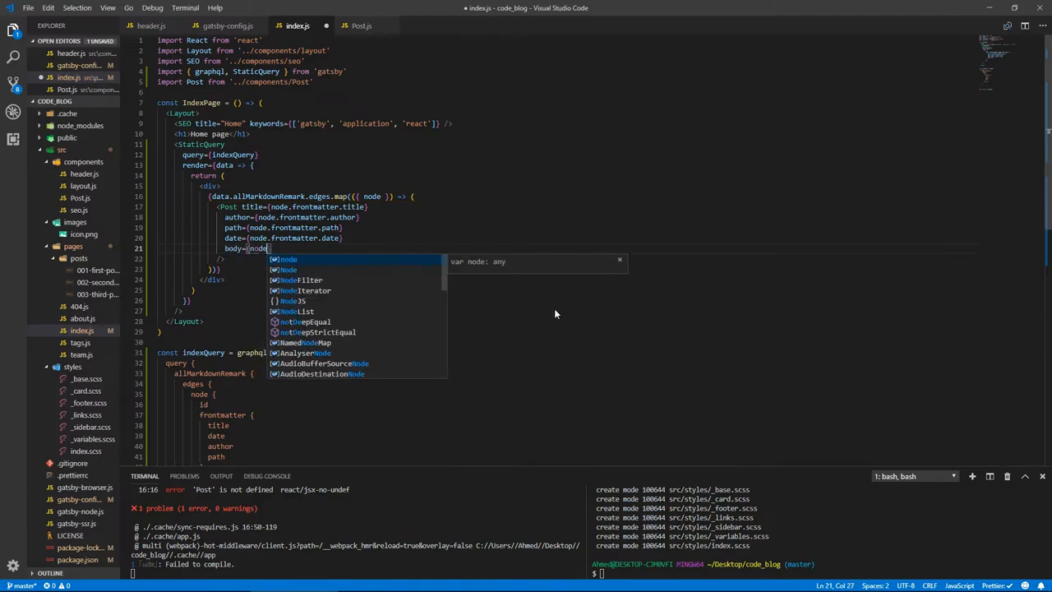
text(.excer)
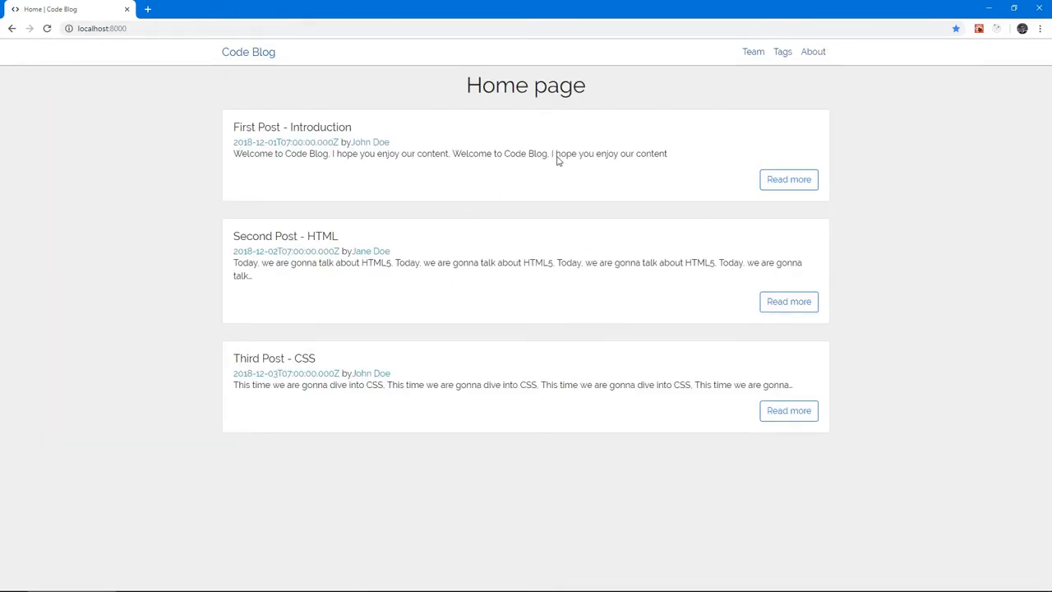
mouse_move(527, 141)
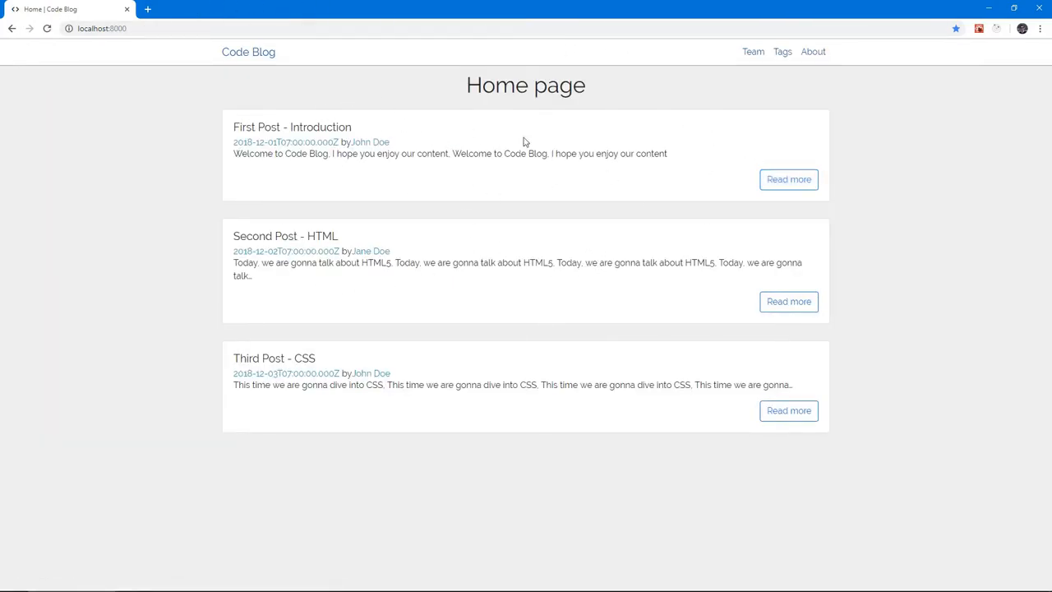
mouse_move(1026, 187)
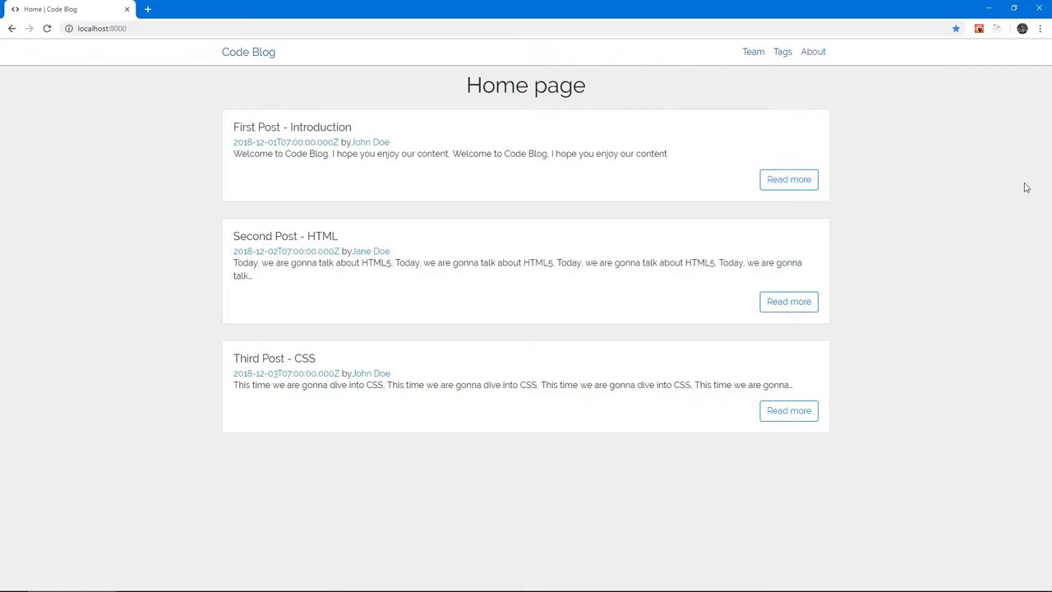
mouse_move(303, 122)
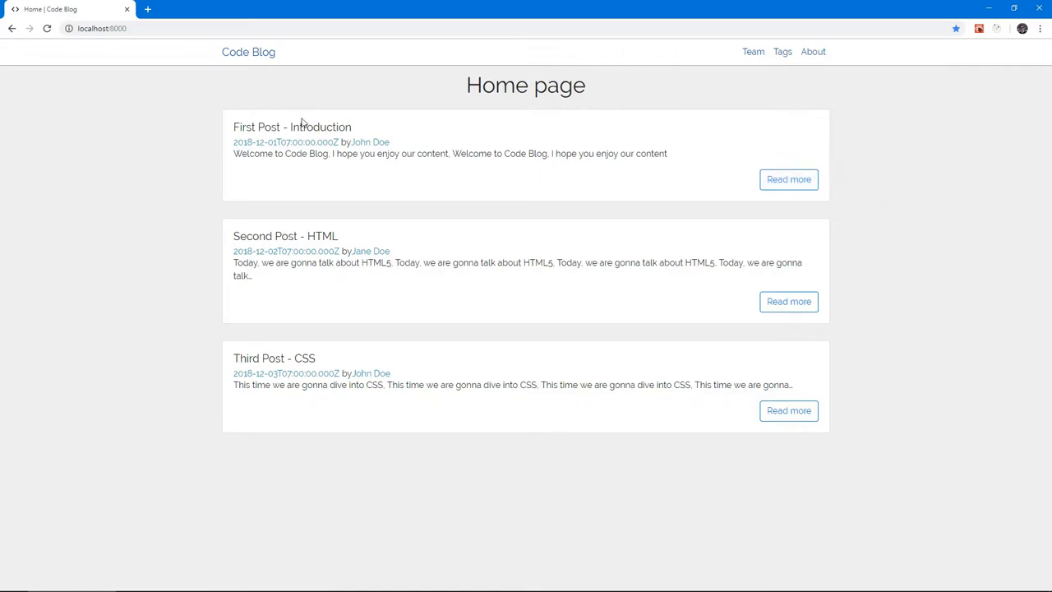
mouse_move(789, 179)
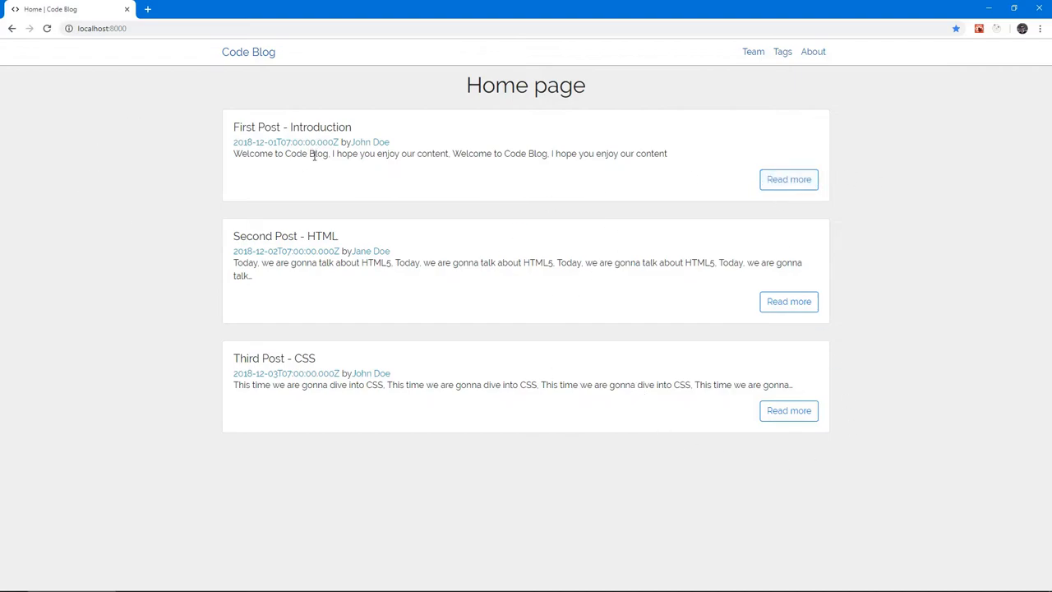
mouse_move(365, 265)
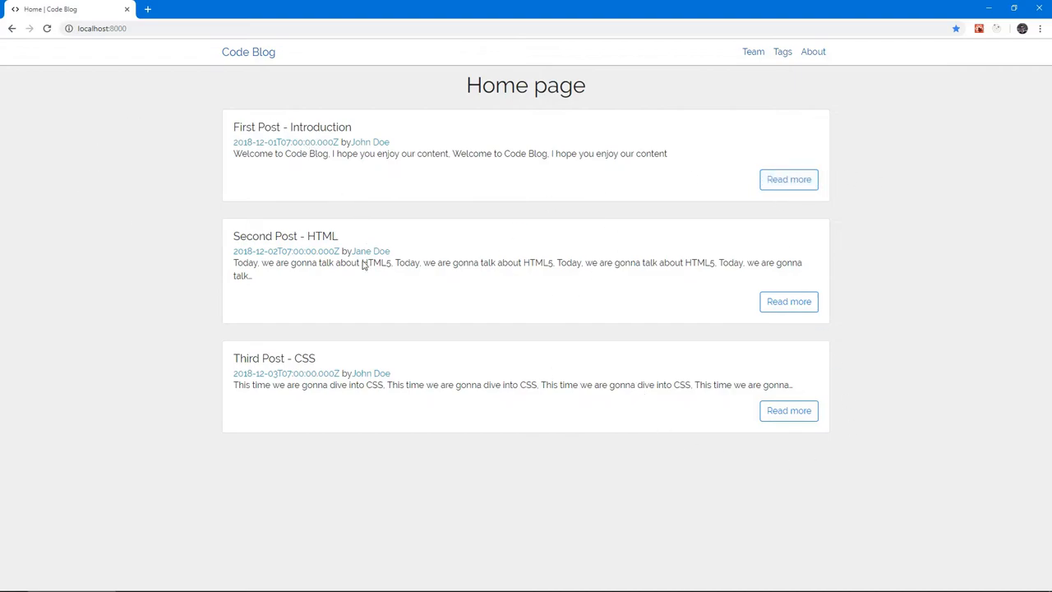
- Select the raw date text of the first post card on the home page
double_click(241, 142)
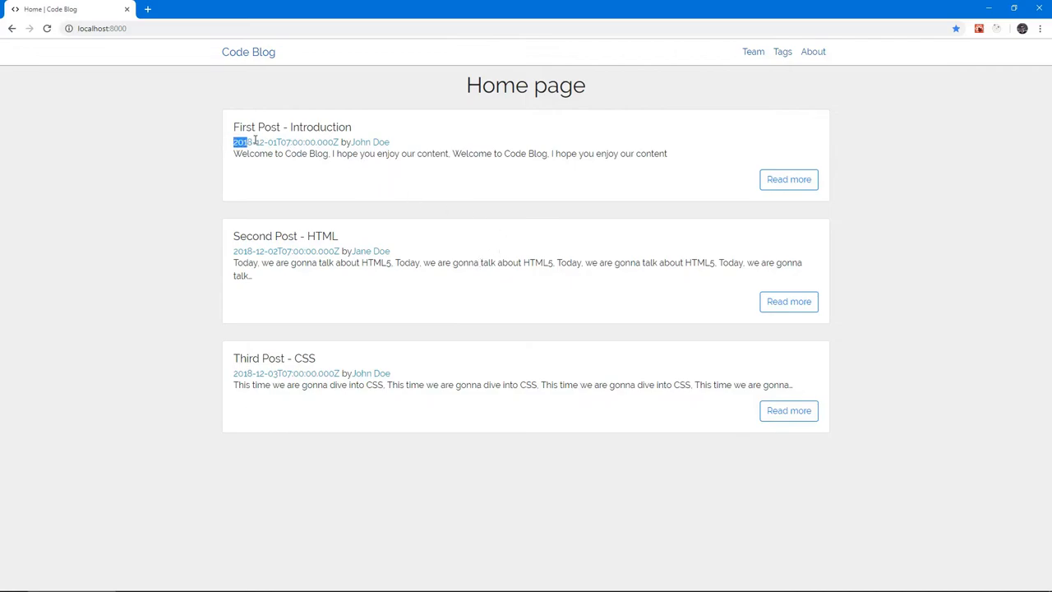
drag(246, 141, 339, 141)
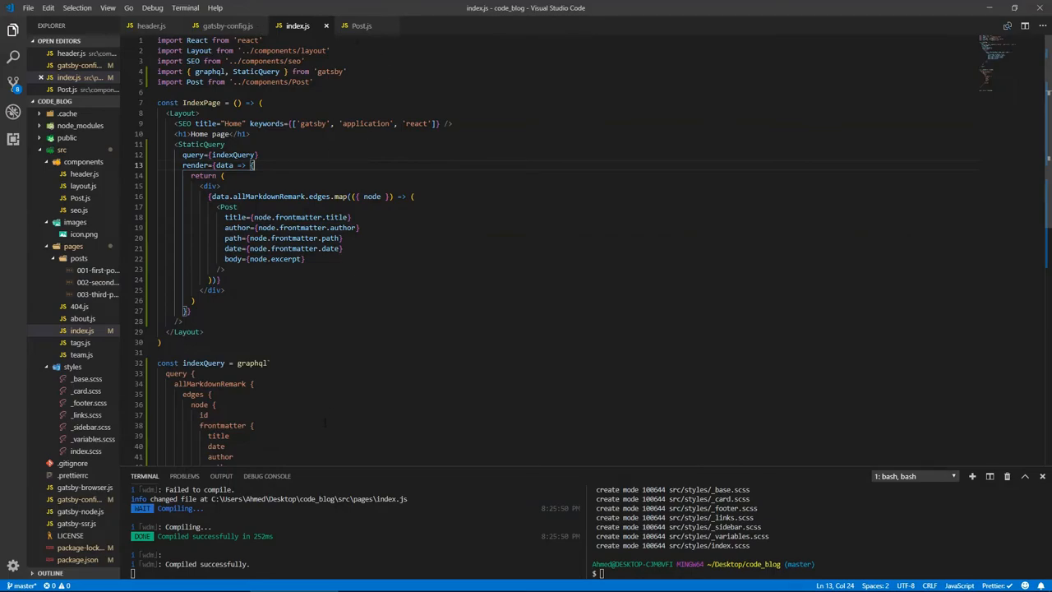
- Give allMarkdownRemark sort: { fields: [frontmatter___date], order: DESC }
scroll(down, 3)
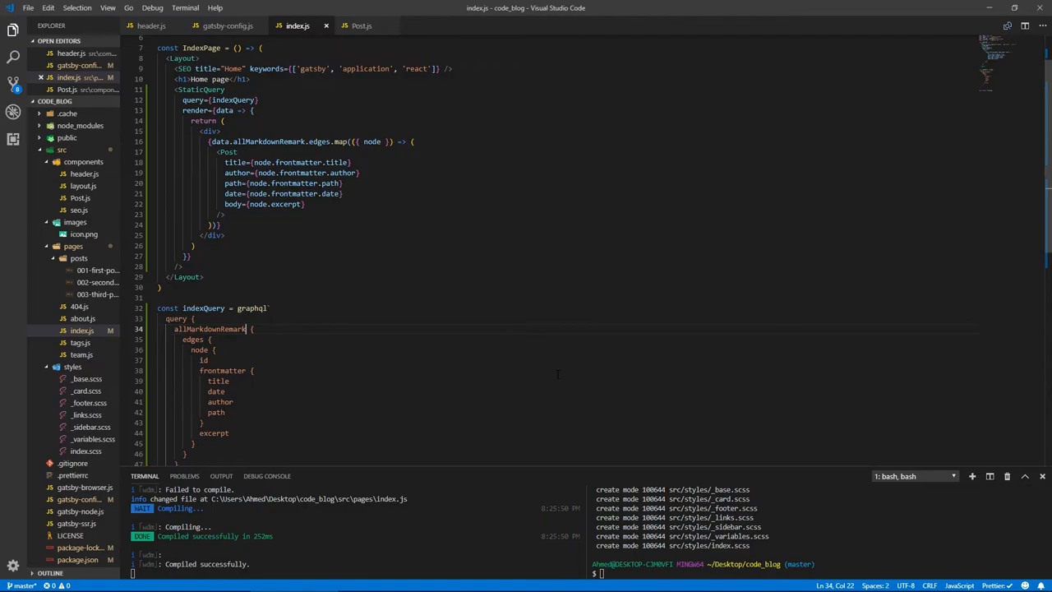
text(())
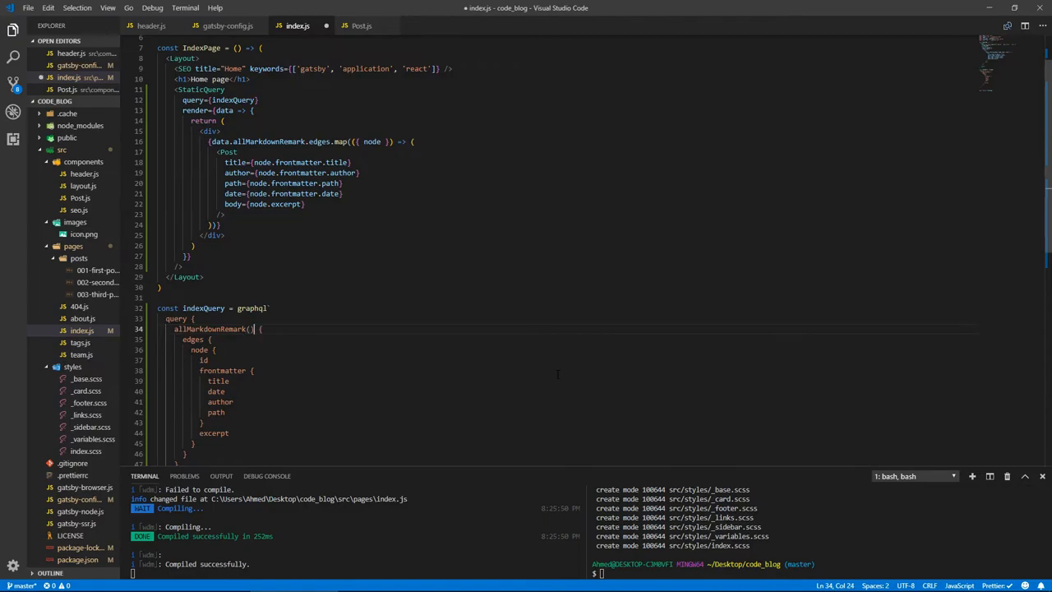
text(sor)
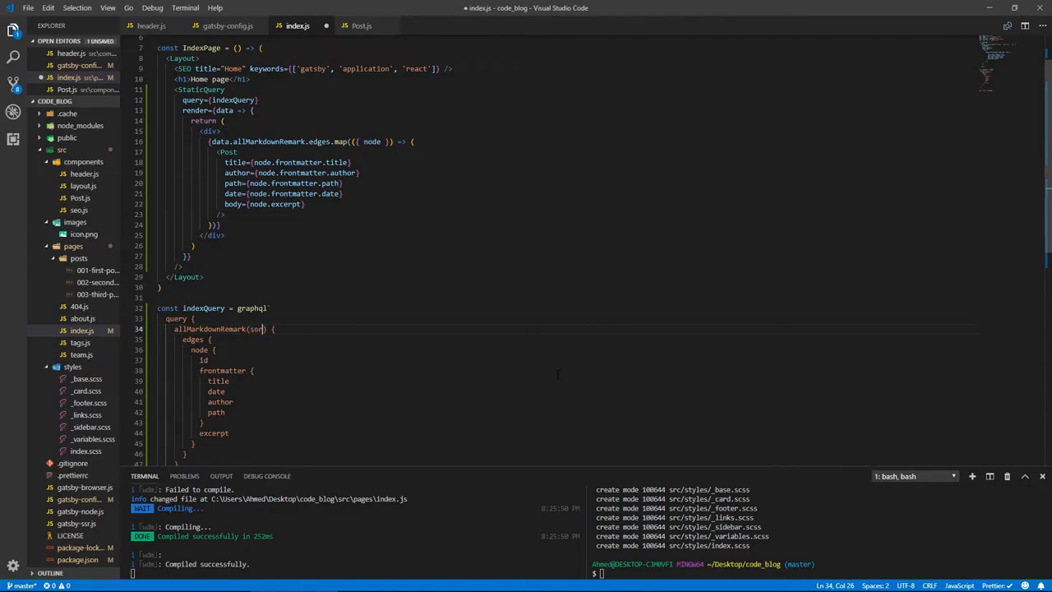
text(t: { fields: [f)
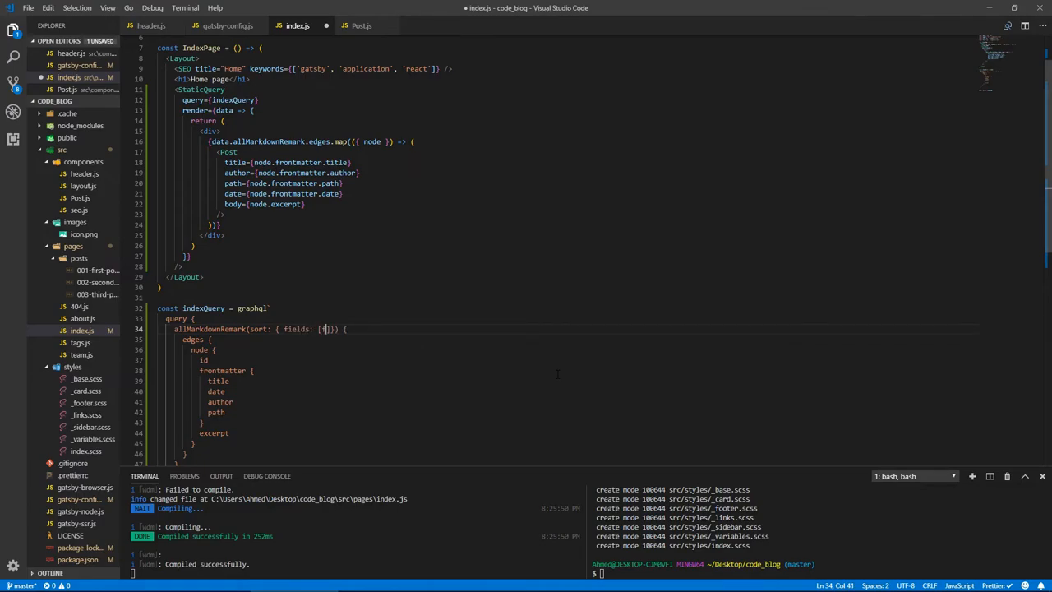
text(ron)
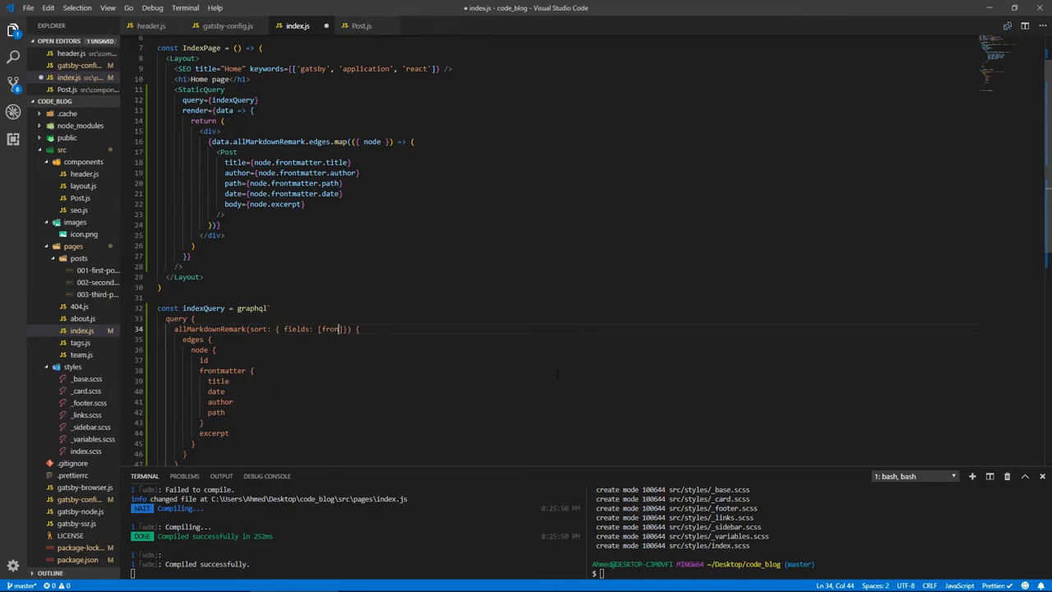
text(matter___dat)
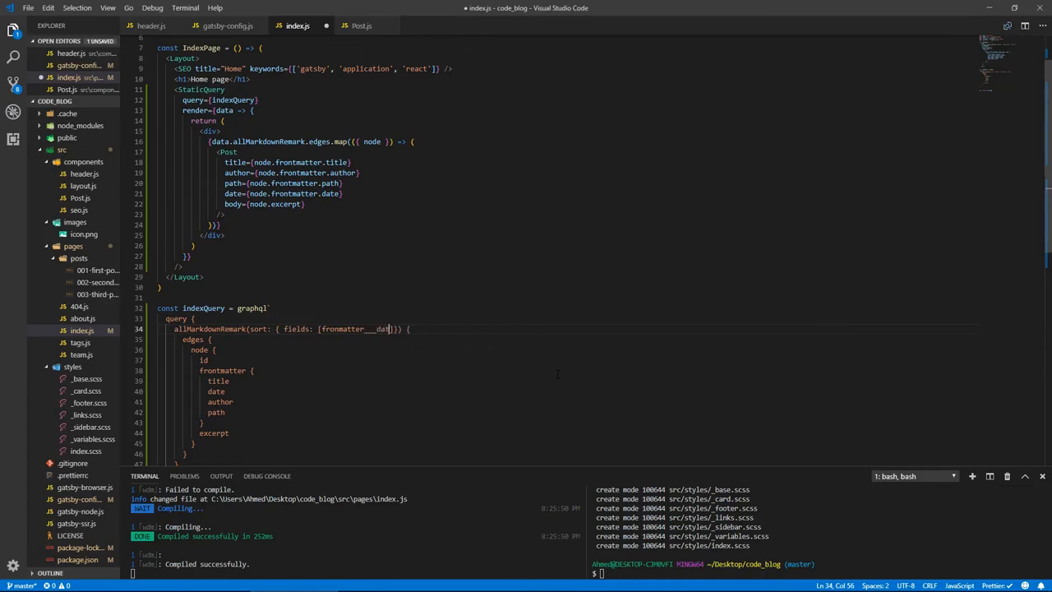
text(],)
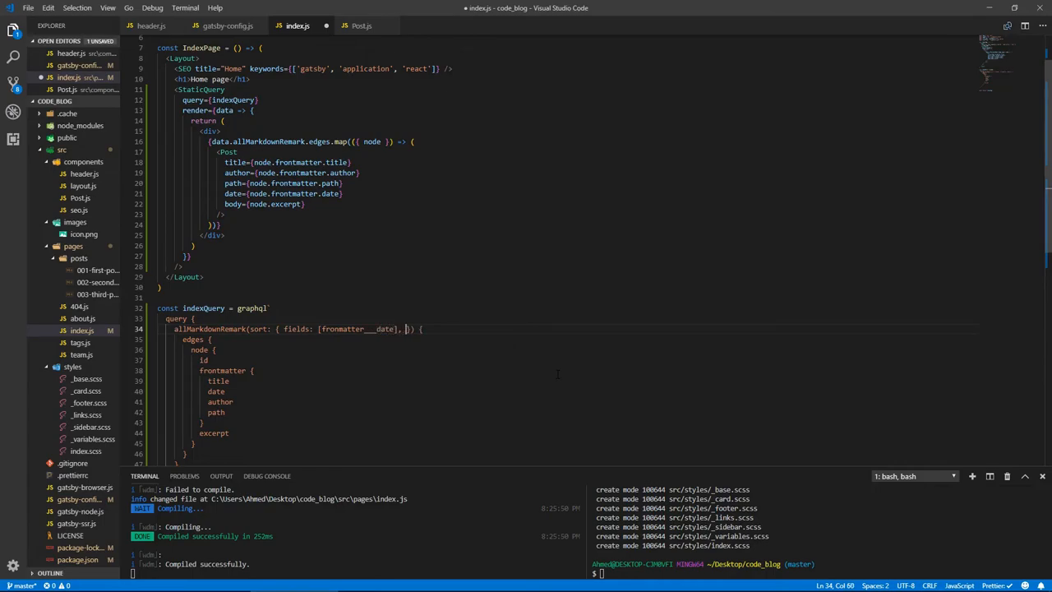
text(order:)
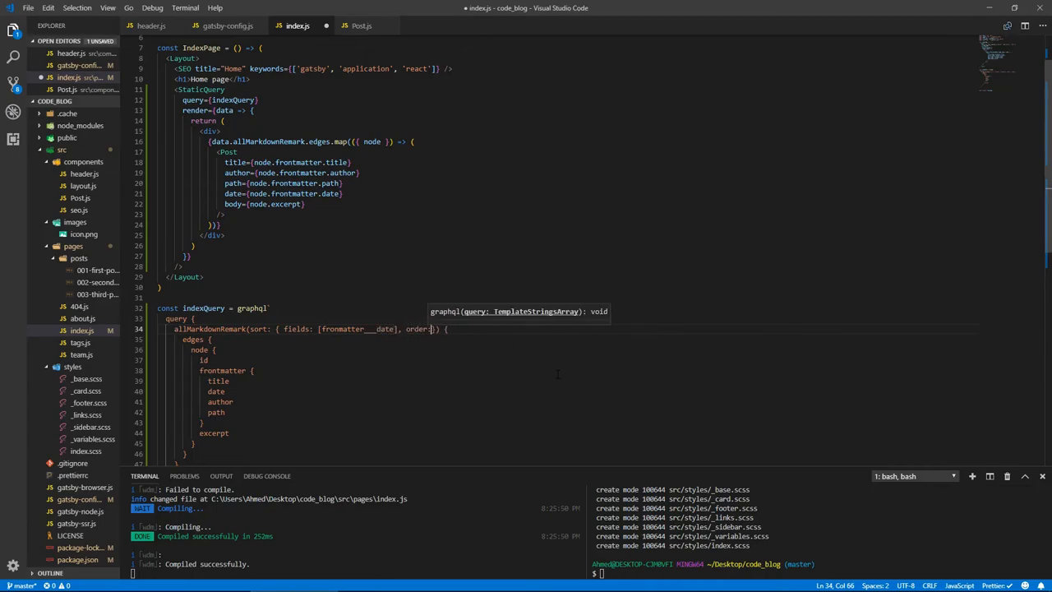
text(DESC)
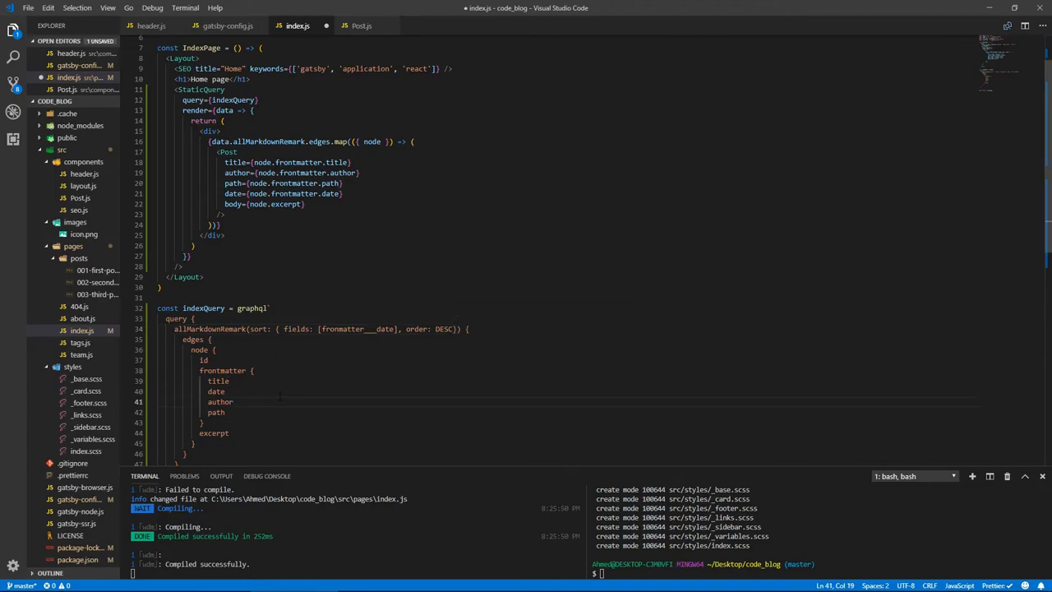
- Change the query's date field to date(formatString: "MMM Do YYYY")
click(230, 391)
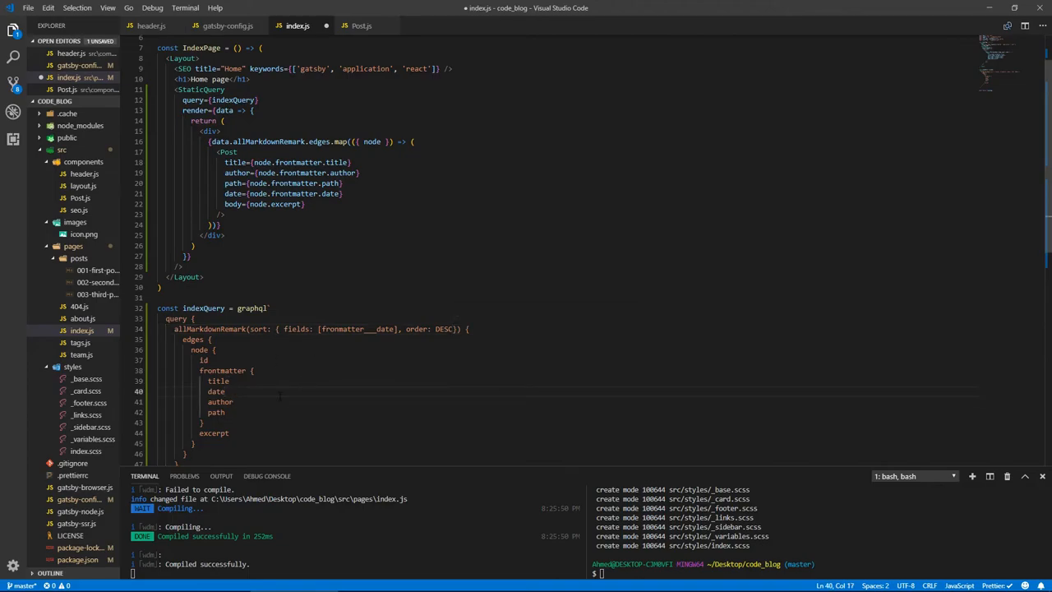
text((forma)
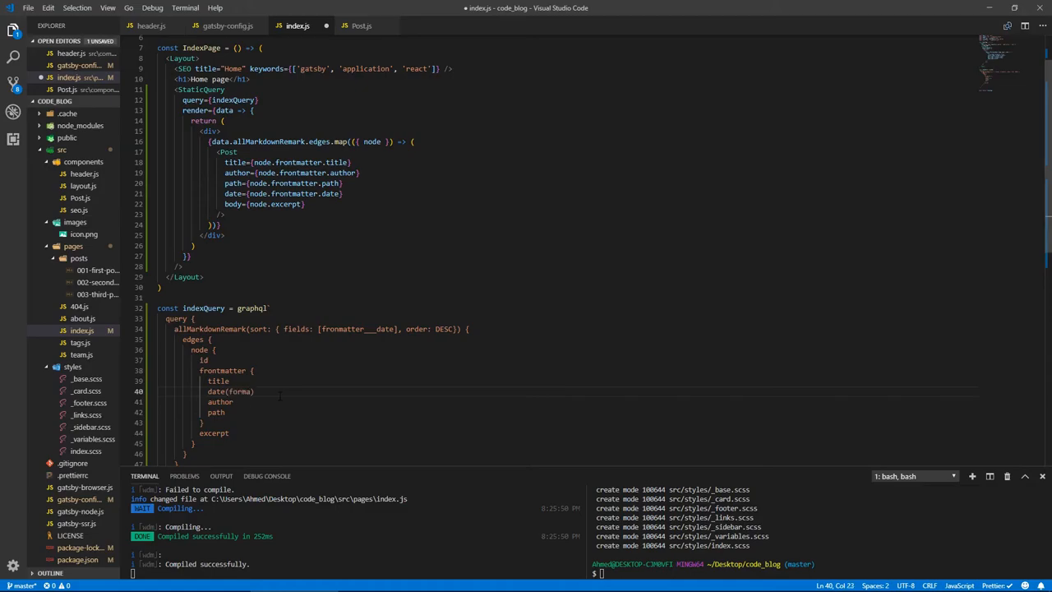
text(tString)
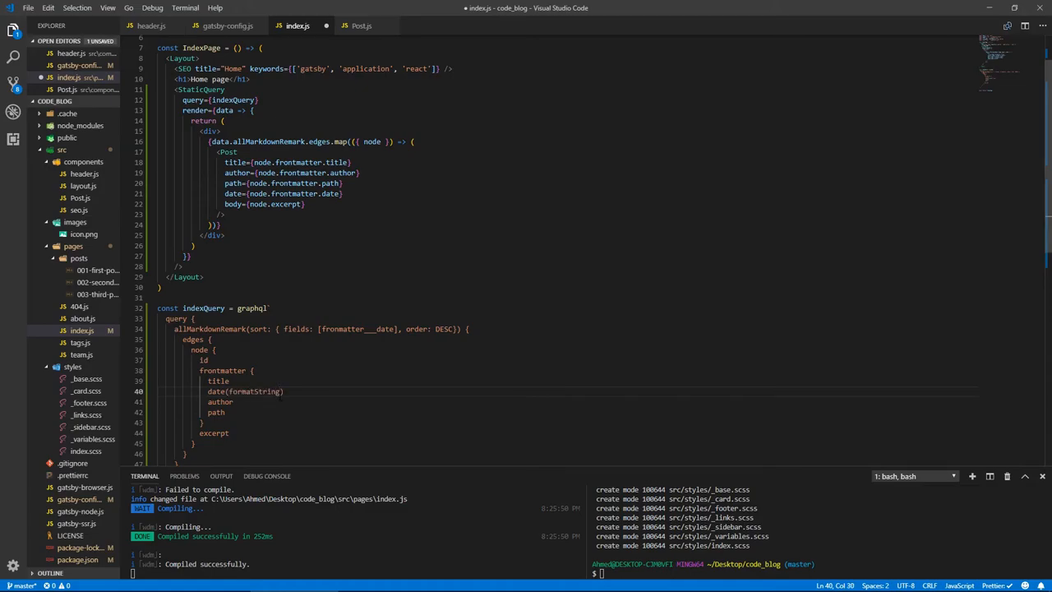
text(: ")
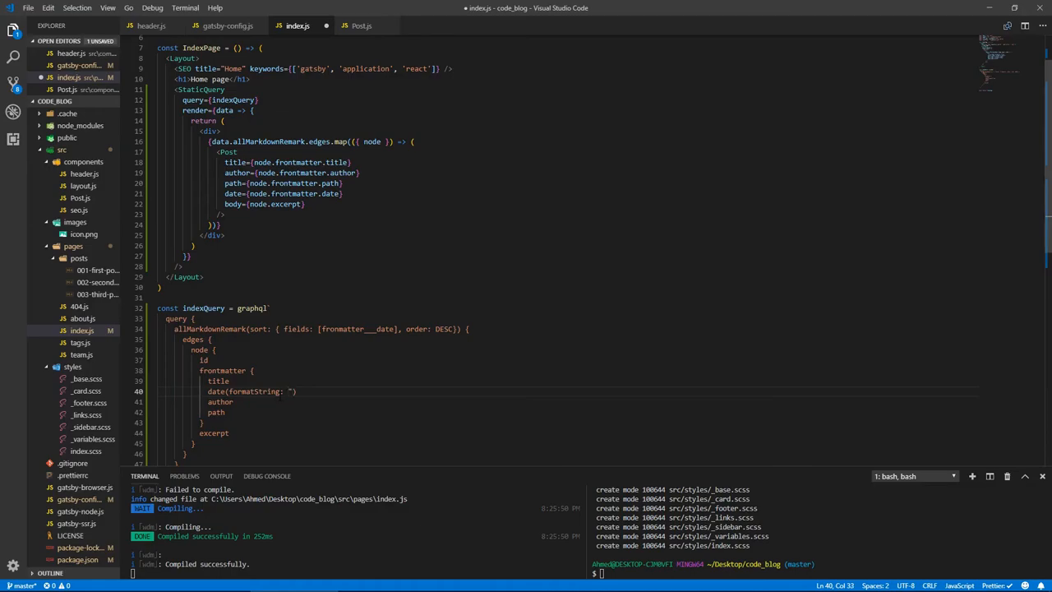
text(MMM)
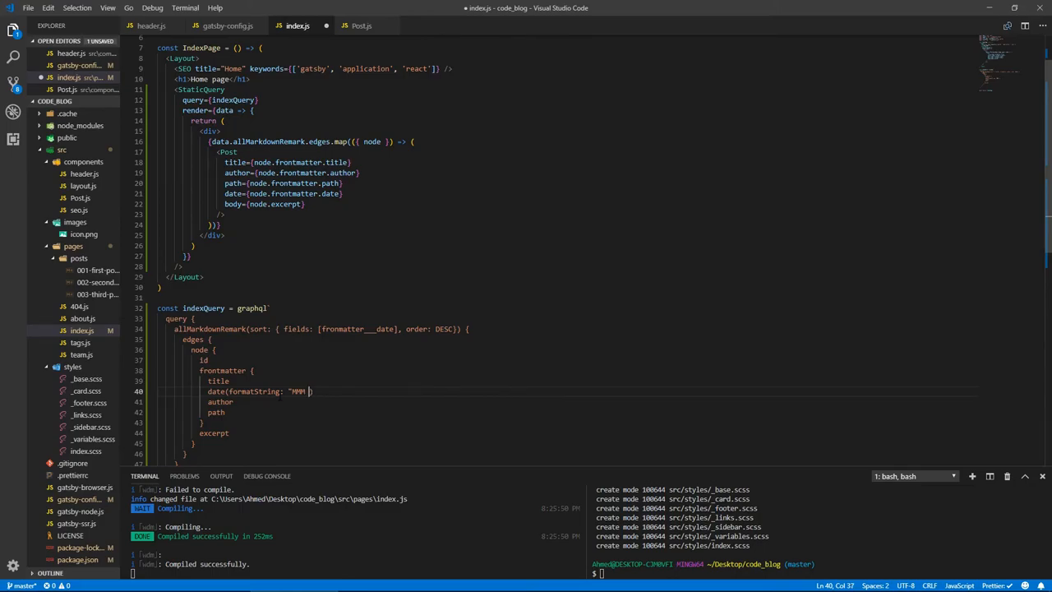
text(Do YY)
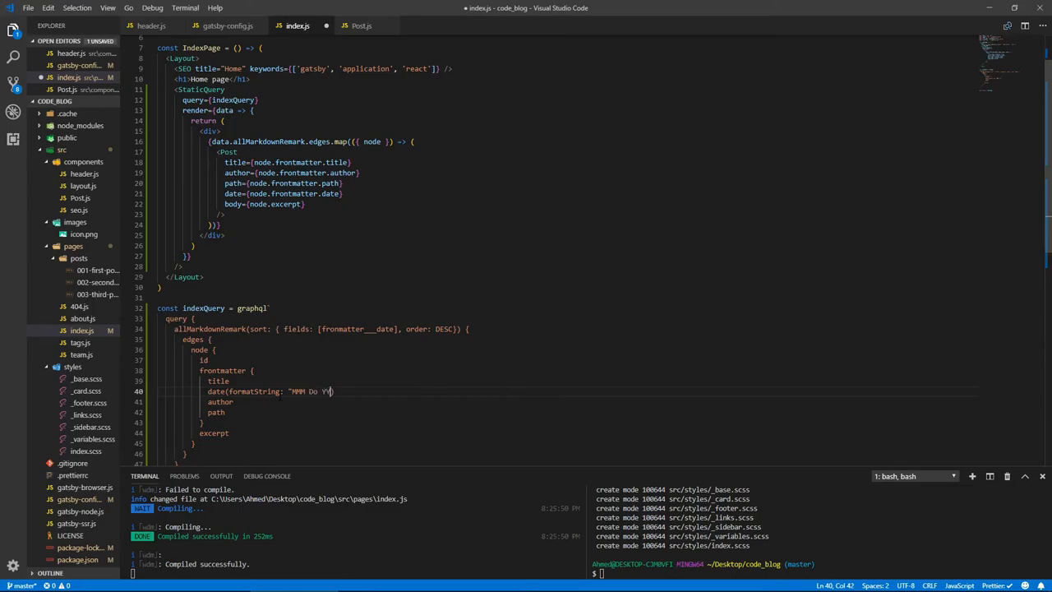
text(YY)
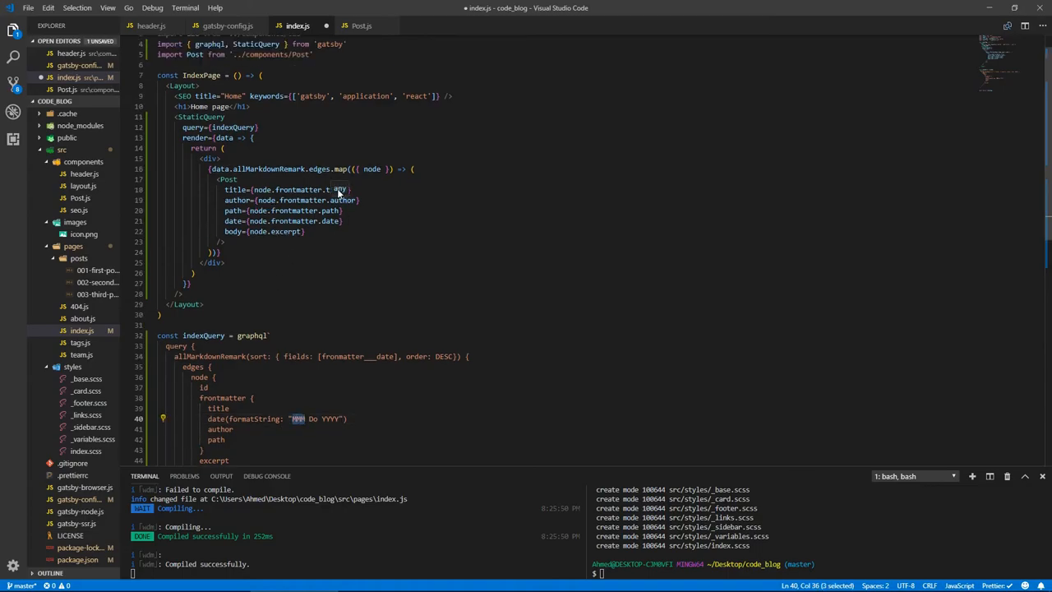
click(362, 27)
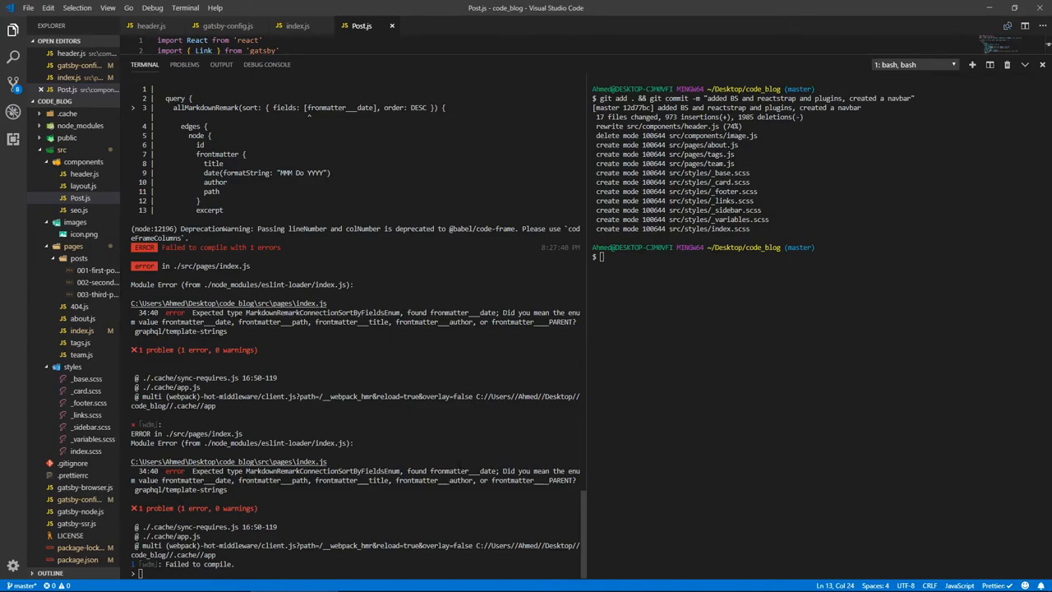
mouse_move(990, 78)
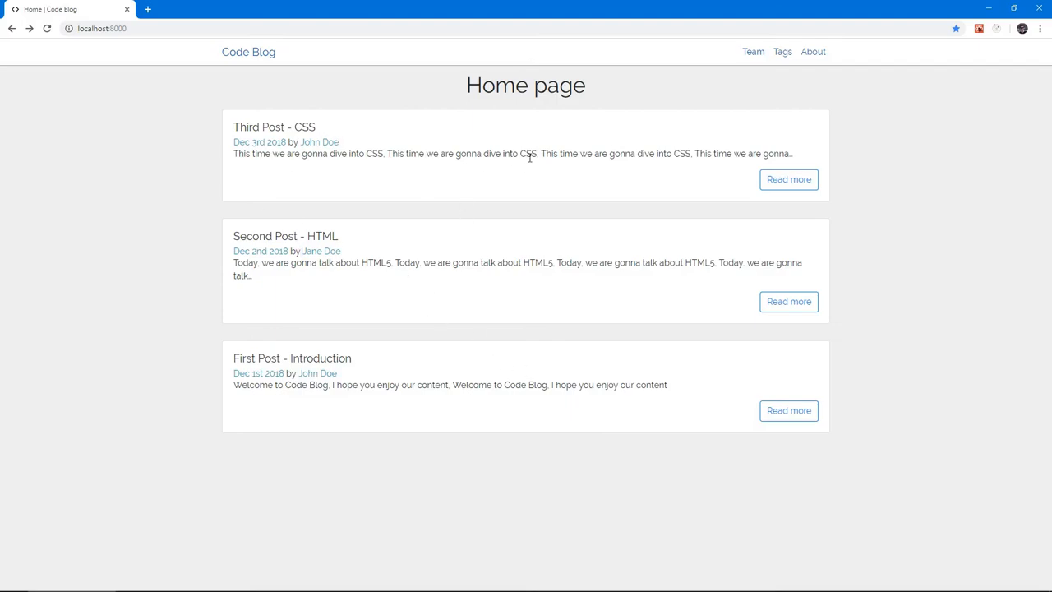
mouse_move(381, 203)
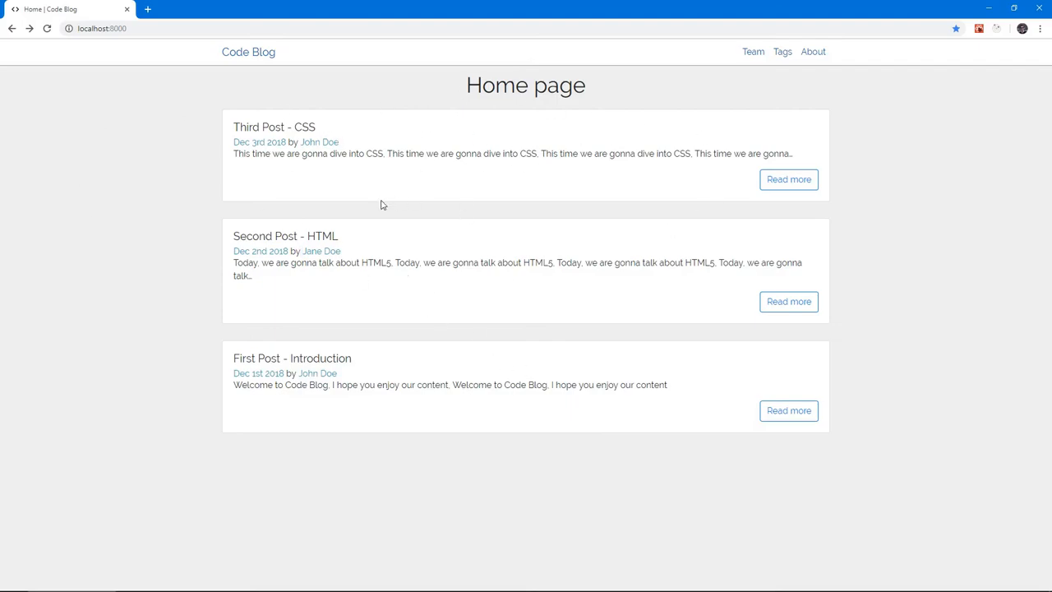
mouse_move(230, 127)
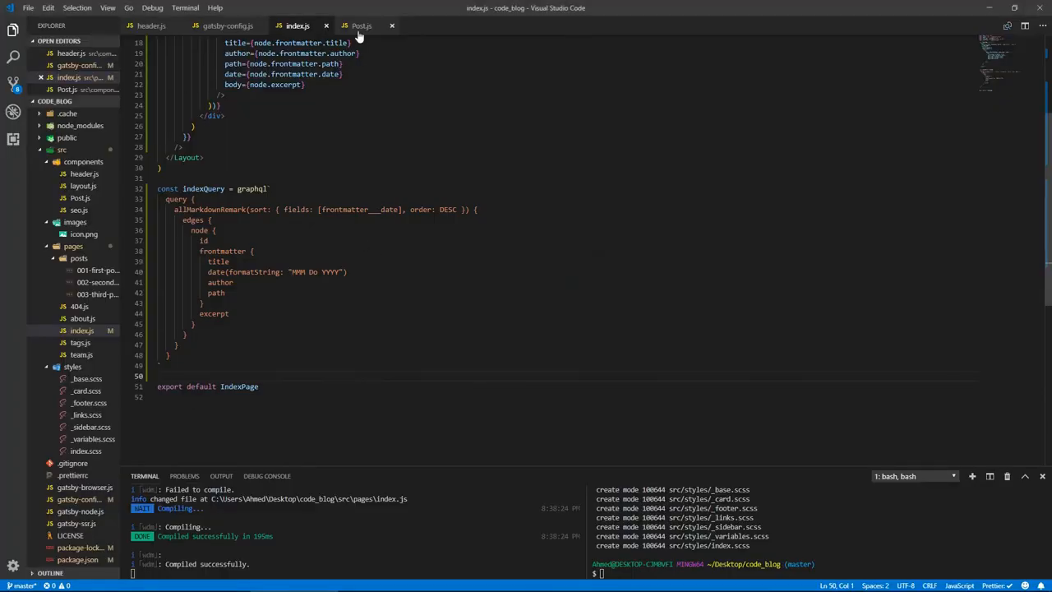
- Wrap the CardTitle text in Post.js with <Link to={path}></Link>
click(362, 26)
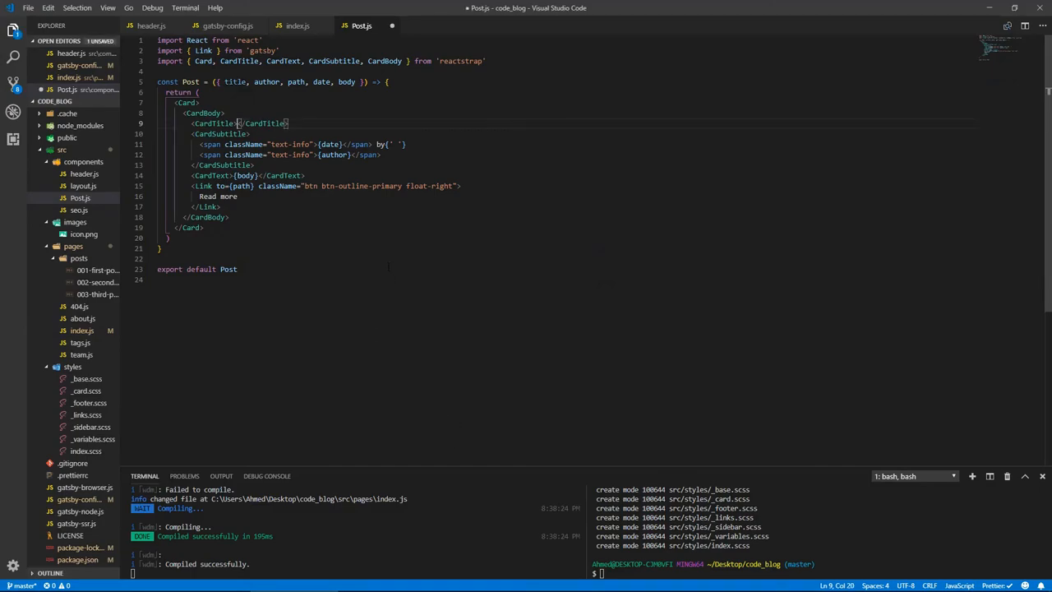
text(<Link ></Link>)
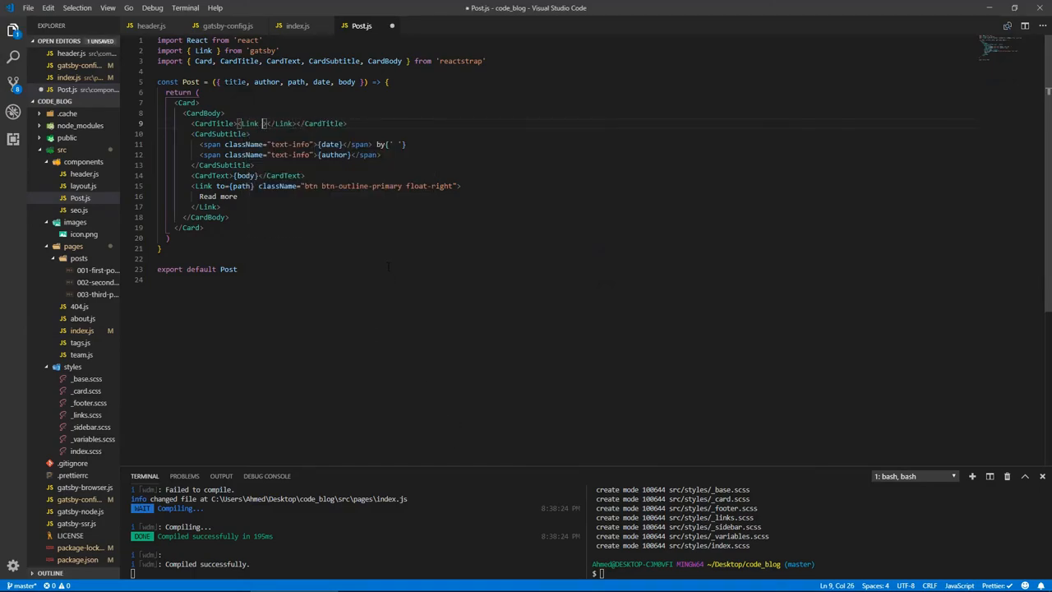
text(to={})
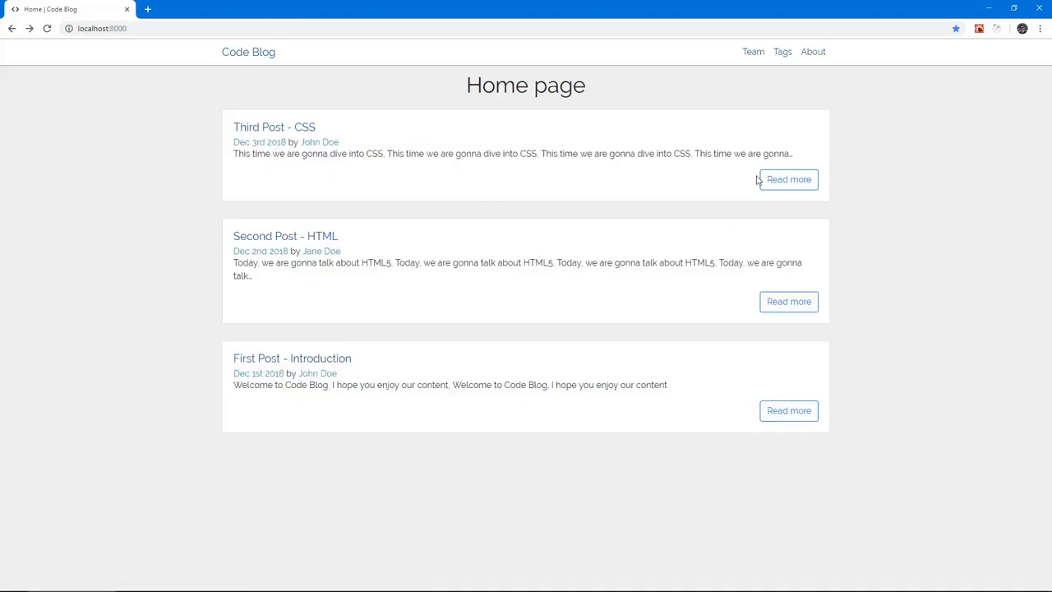
click(788, 179)
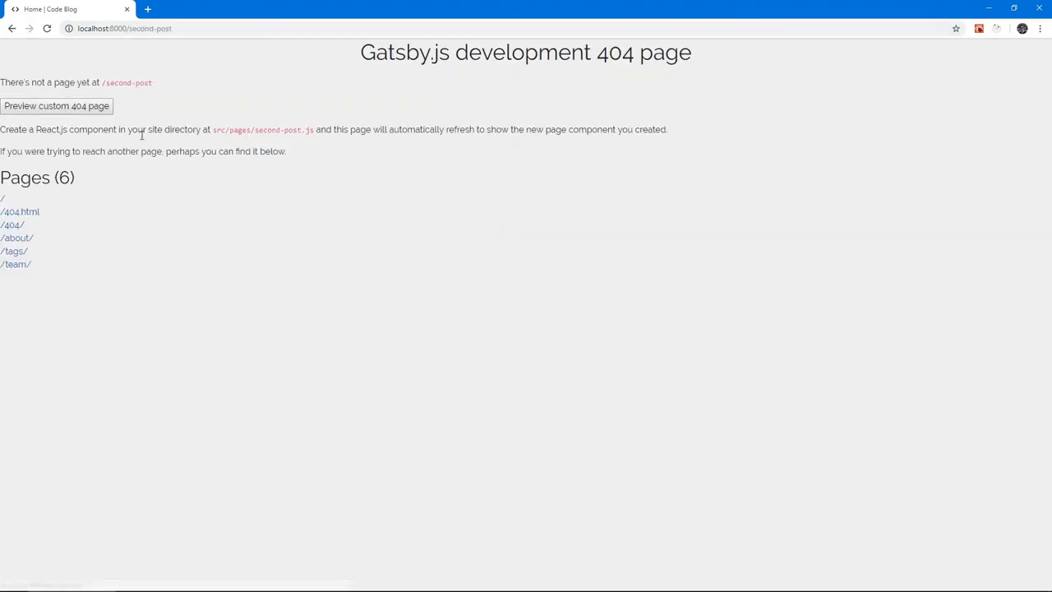
mouse_move(299, 160)
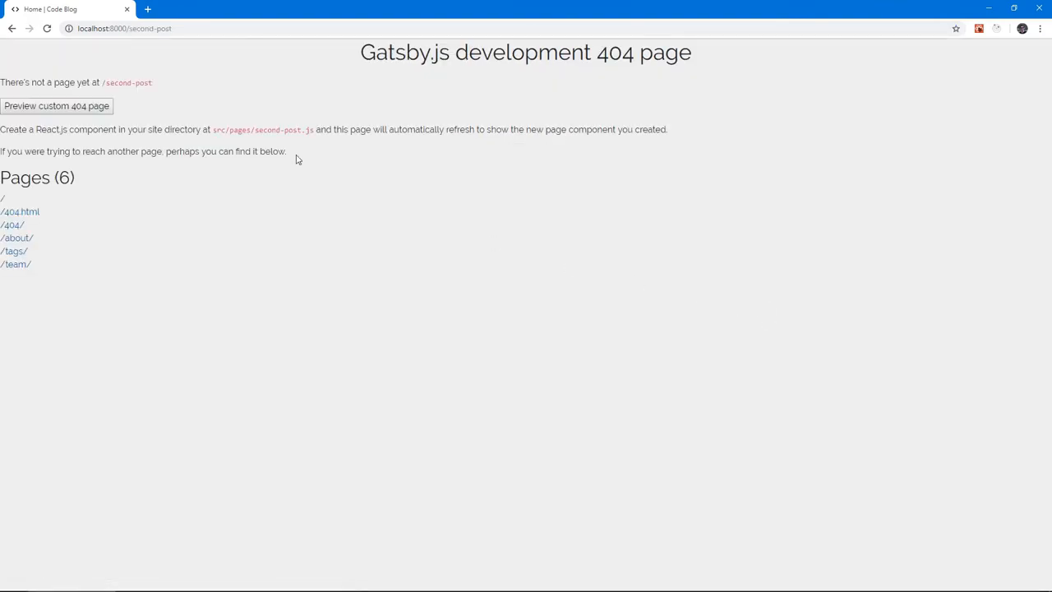
double_click(150, 28)
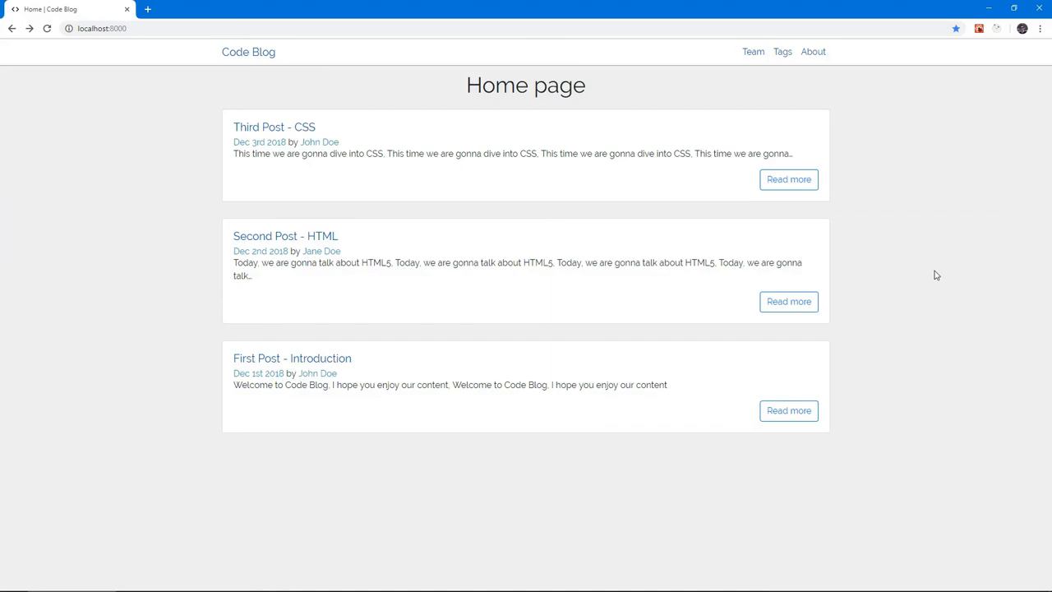
mouse_move(517, 210)
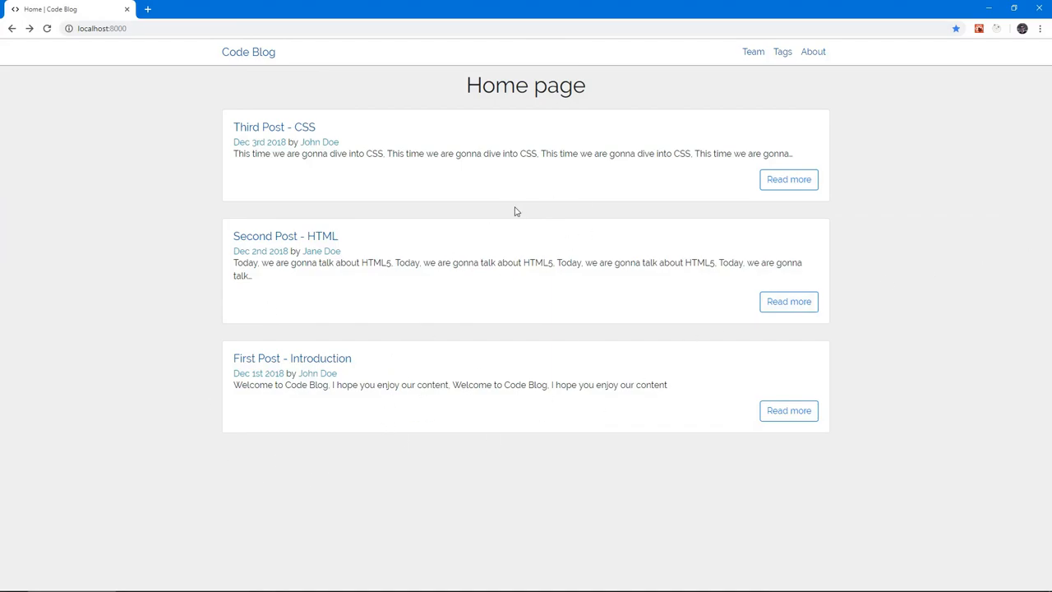
mouse_move(622, 290)
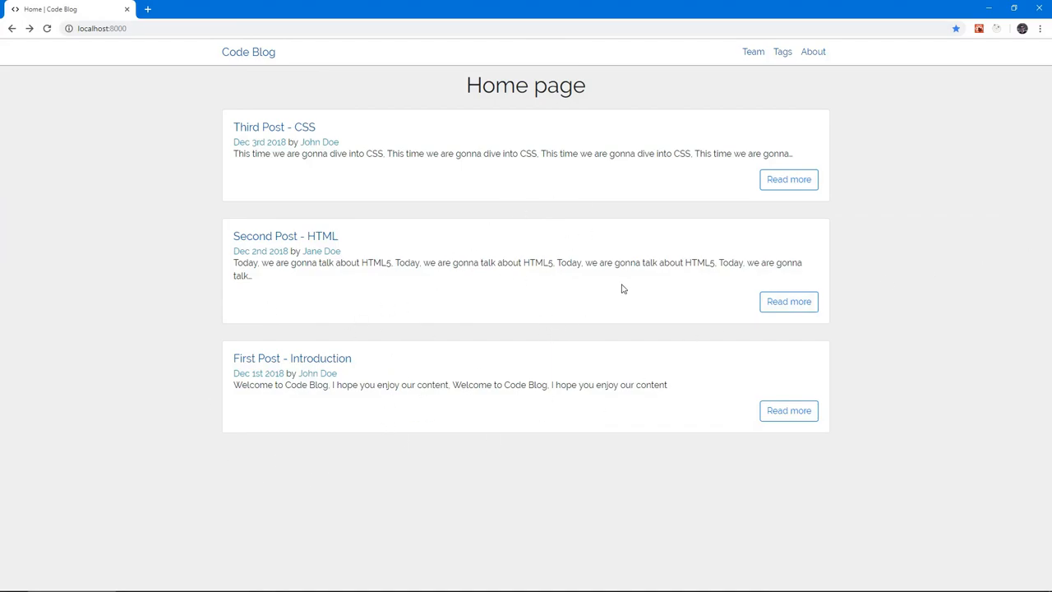
mouse_move(296, 97)
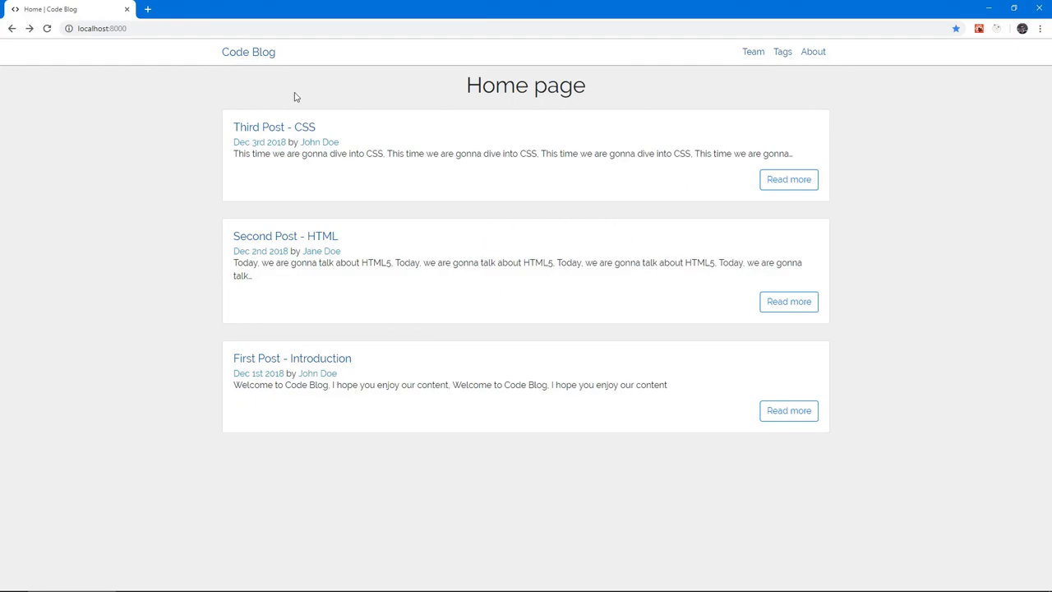
mouse_move(480, 178)
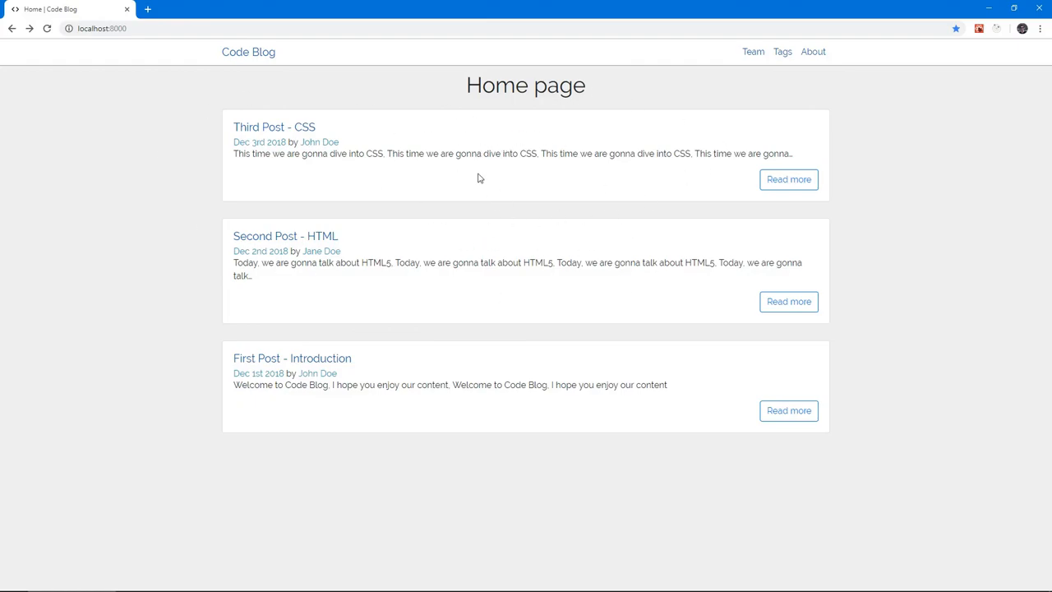
mouse_move(451, 248)
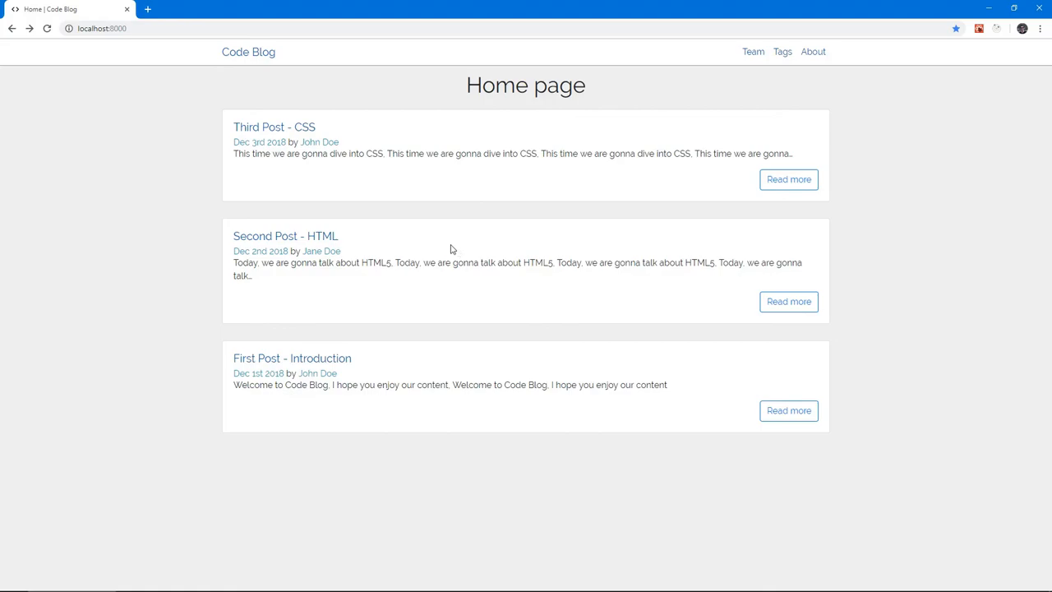
mouse_move(428, 253)
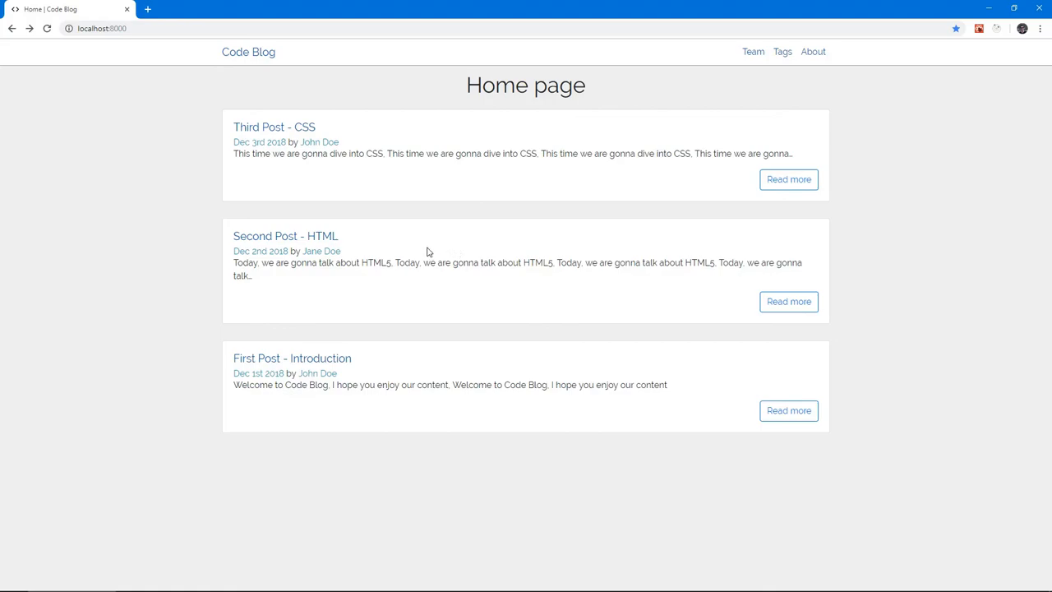
mouse_move(421, 253)
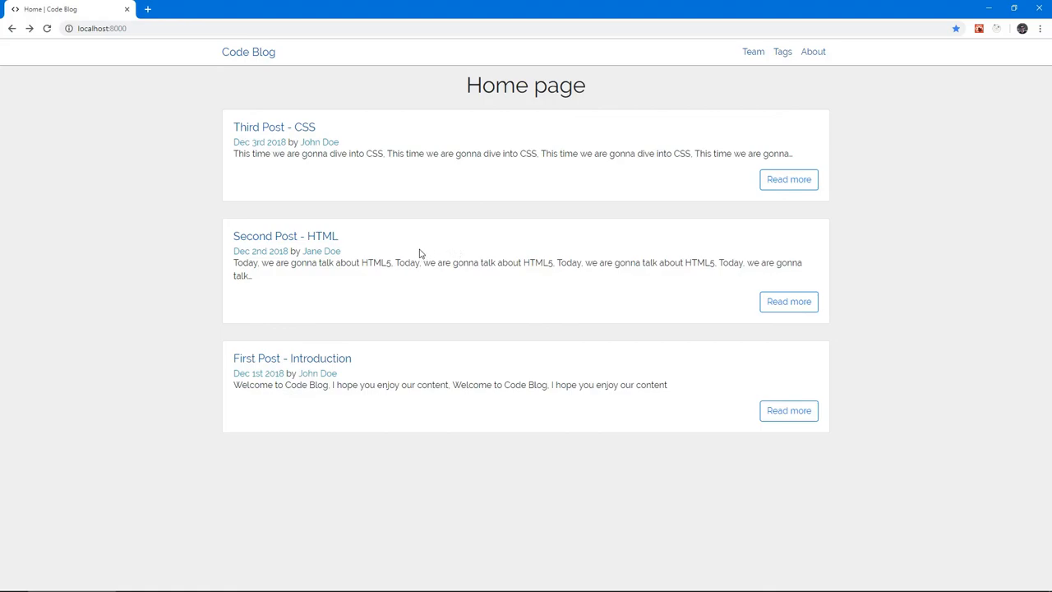